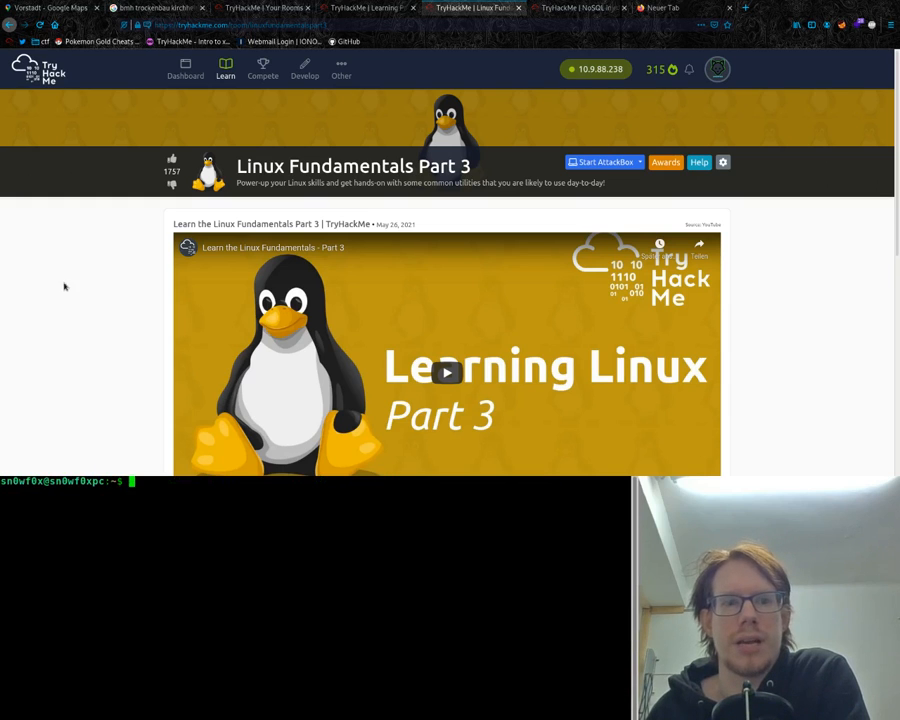
{"action": "mouse_move", "coordinate": [796, 256]}
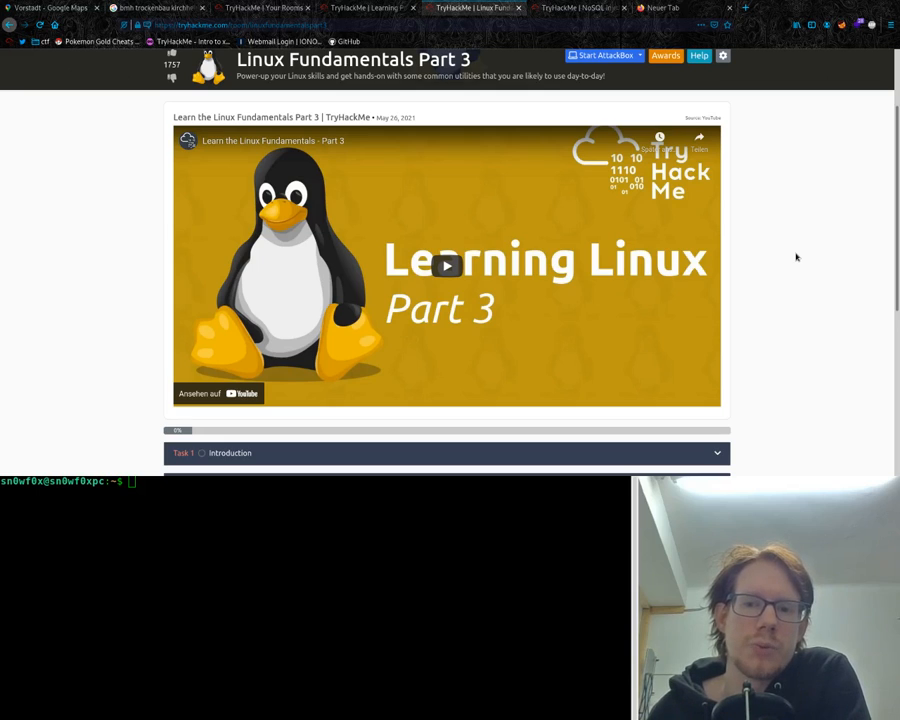
Mark Task 1 Introduction complete and expand Task 2 Deploy Your Linux Machine.
{"action": "scroll", "scroll_direction": "down", "scroll_amount": 3}
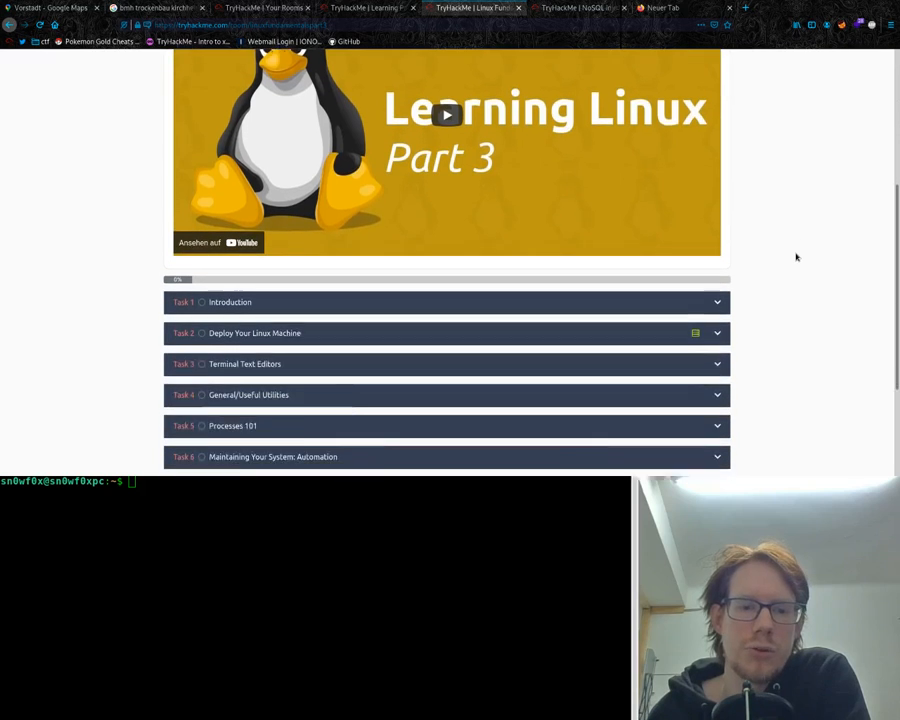
{"action": "scroll", "scroll_direction": "up", "scroll_amount": 3}
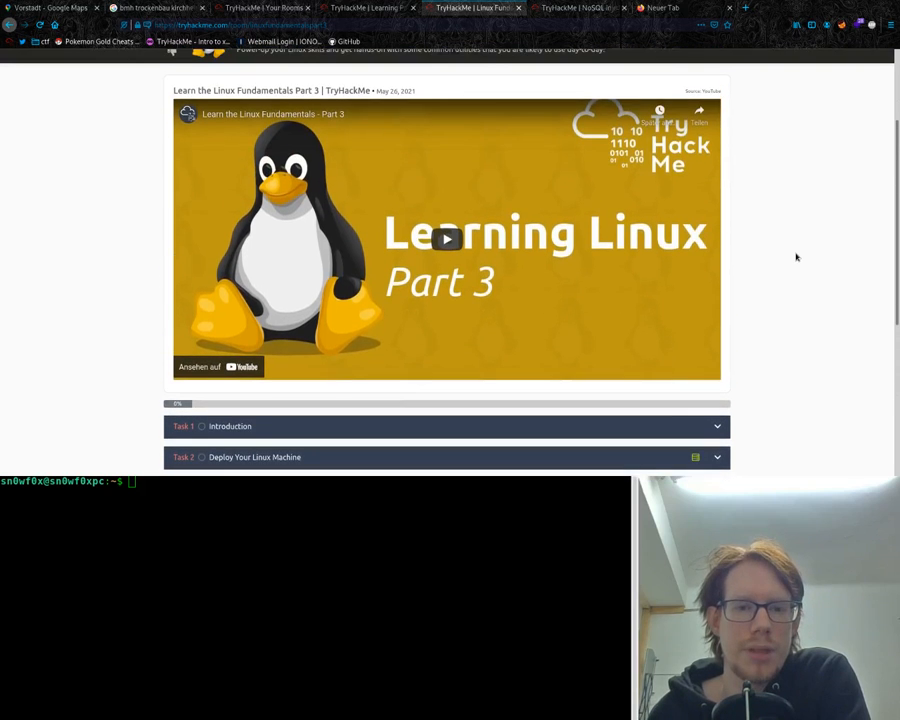
{"action": "scroll", "scroll_direction": "down", "scroll_amount": 3}
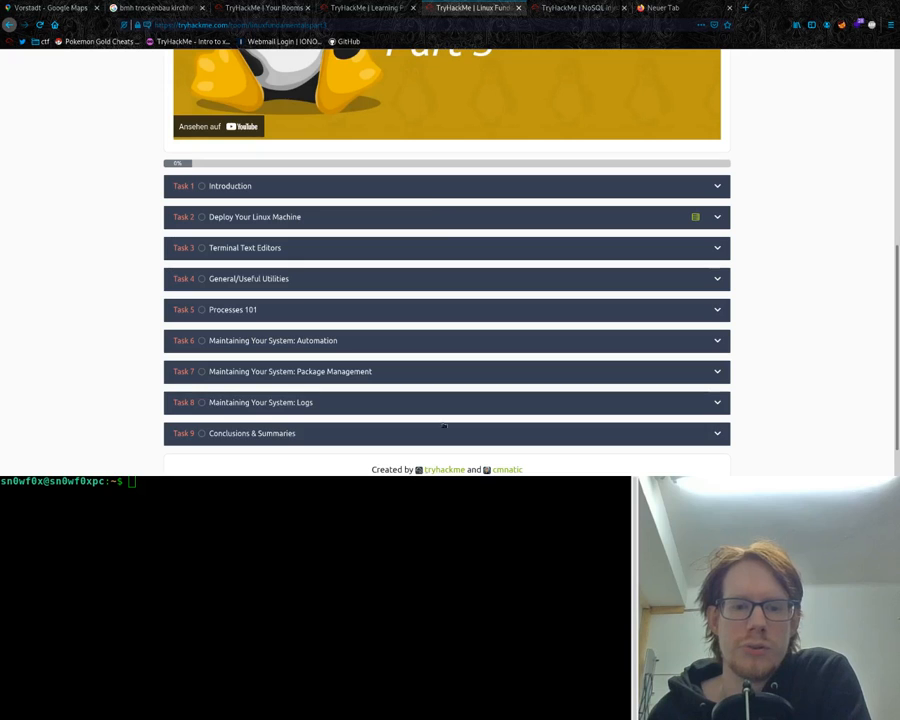
{"action": "left_click", "coordinate": [444, 186]}
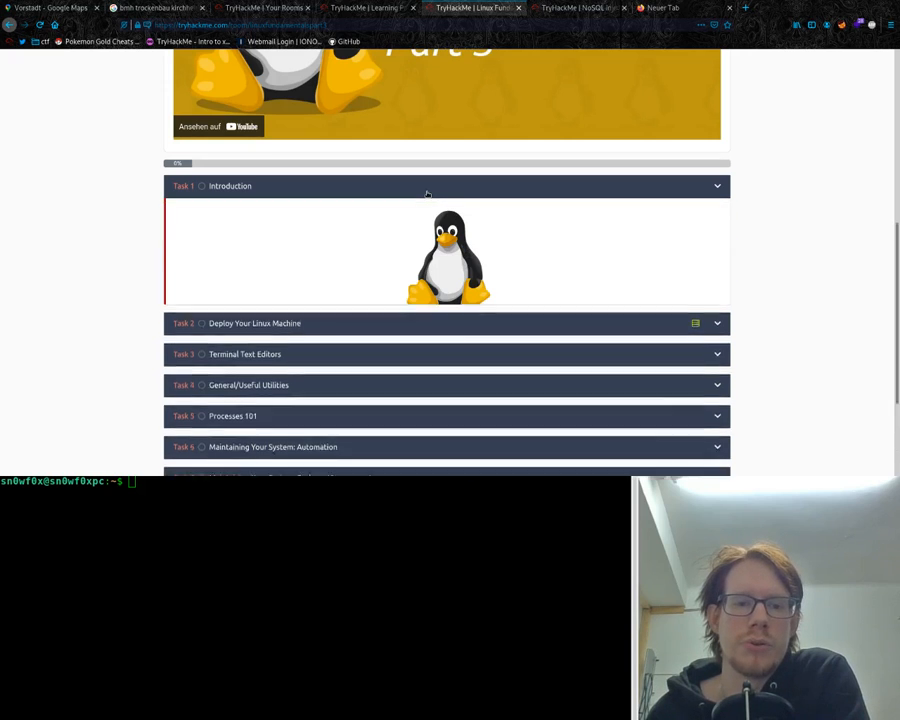
{"action": "left_click", "coordinate": [448, 184]}
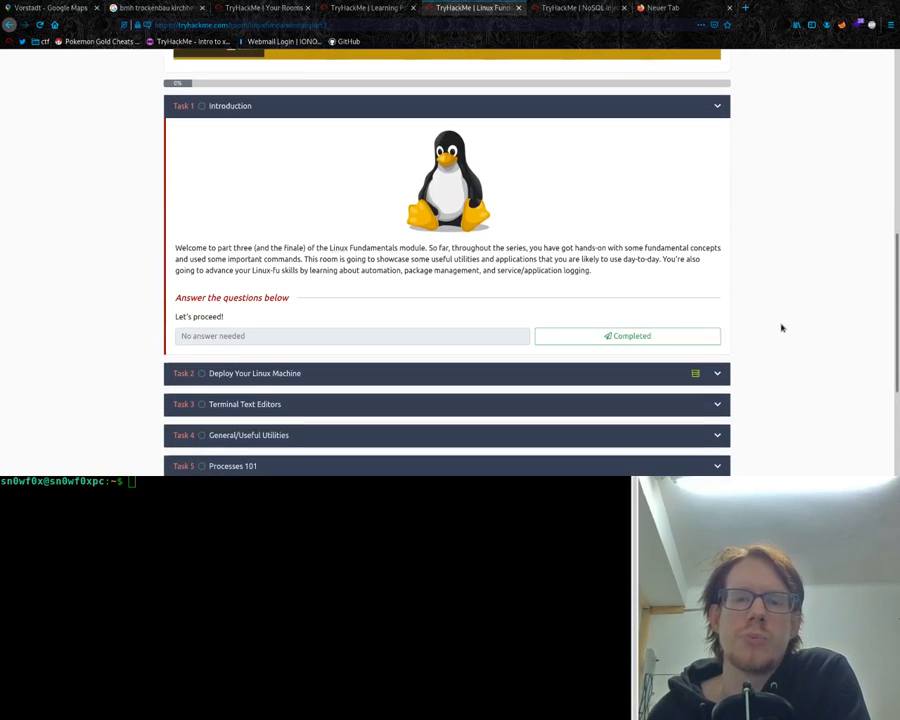
{"action": "mouse_move", "coordinate": [192, 336]}
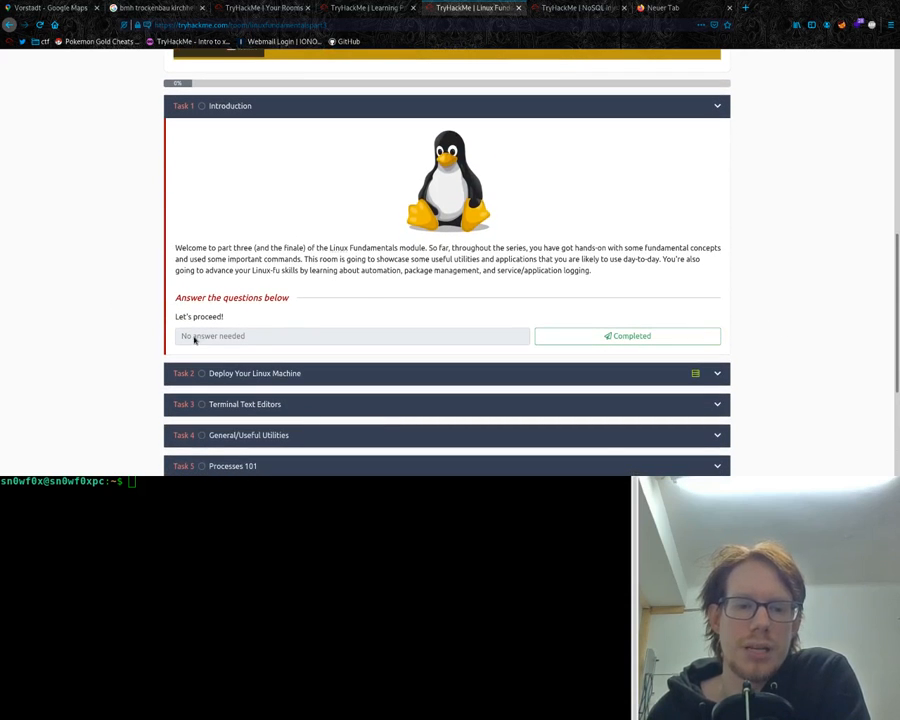
{"action": "left_click_drag", "start_coordinate": [176, 248], "coordinate": [480, 248]}
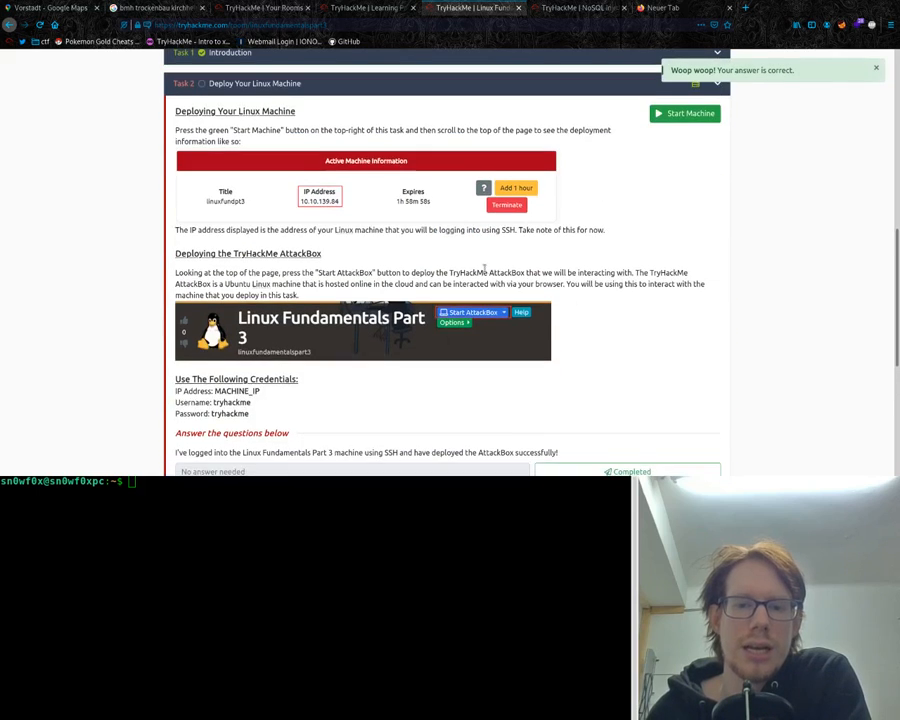
Start the room's Linux machine and wait for it to deploy.
{"action": "scroll", "scroll_direction": "up", "scroll_amount": 3}
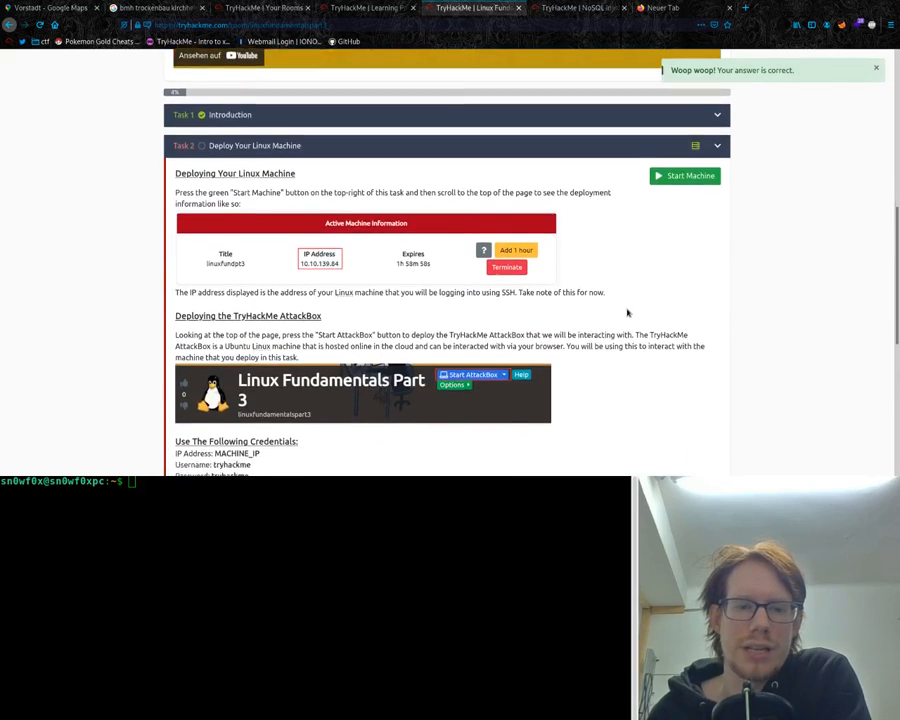
{"action": "scroll", "scroll_direction": "down", "scroll_amount": 3}
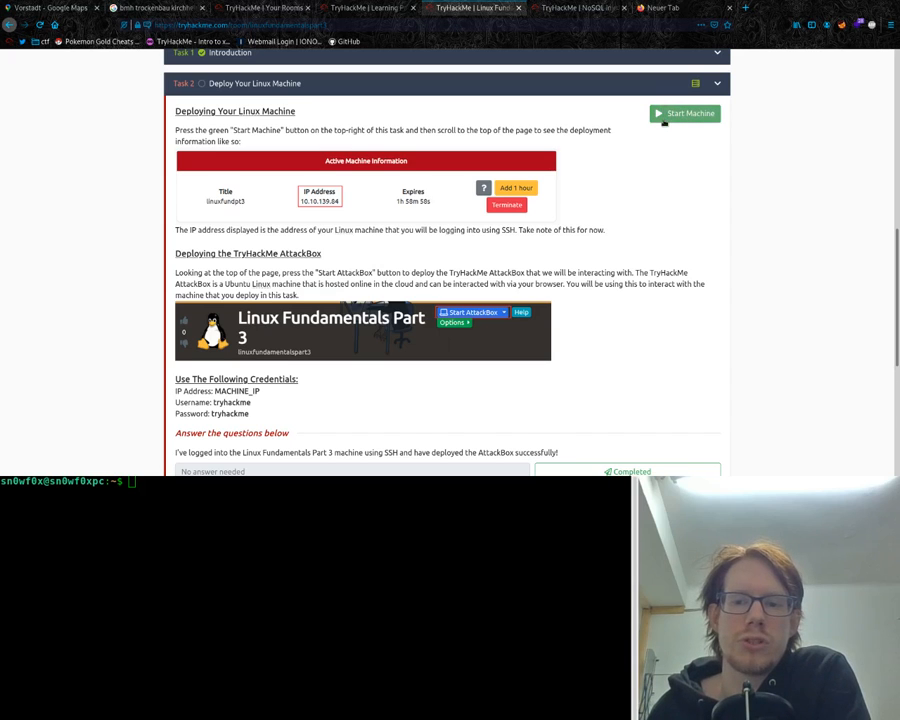
{"action": "left_click", "coordinate": [684, 112]}
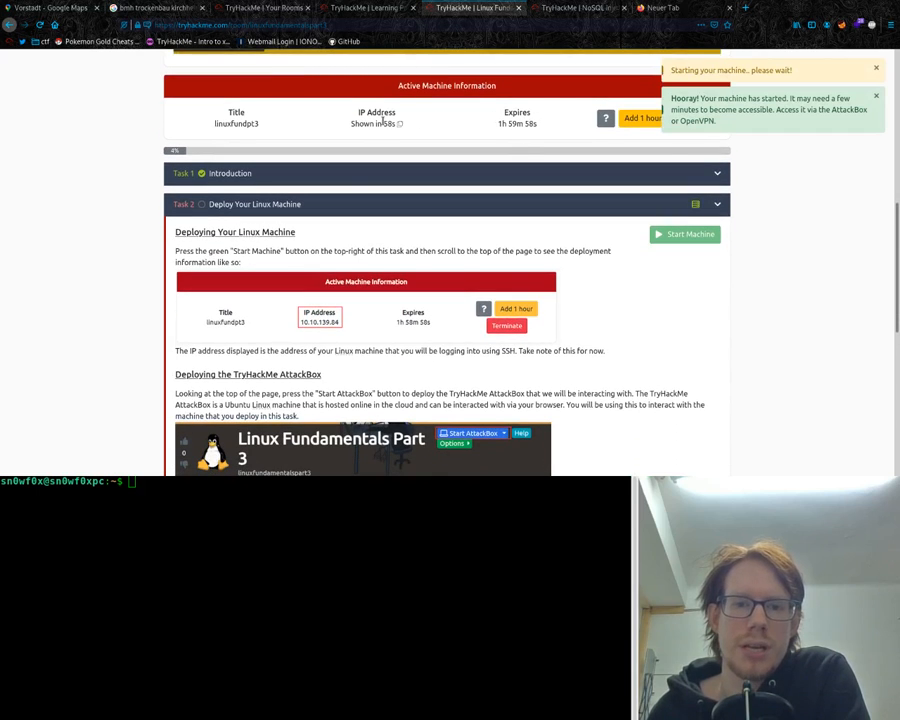
{"action": "double_click", "coordinate": [362, 124]}
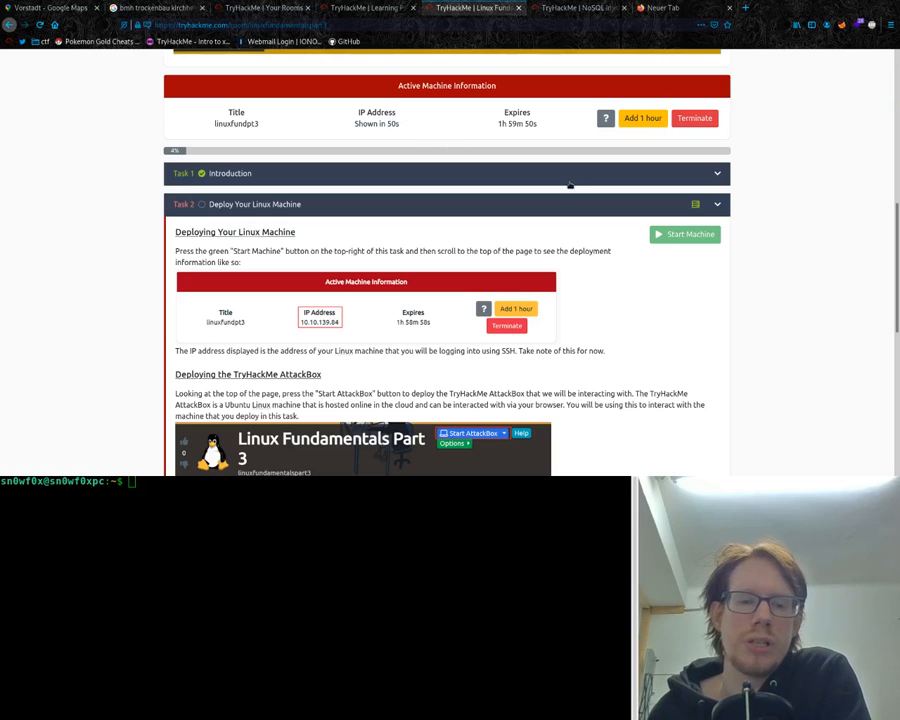
{"action": "scroll", "scroll_direction": "down", "scroll_amount": 3}
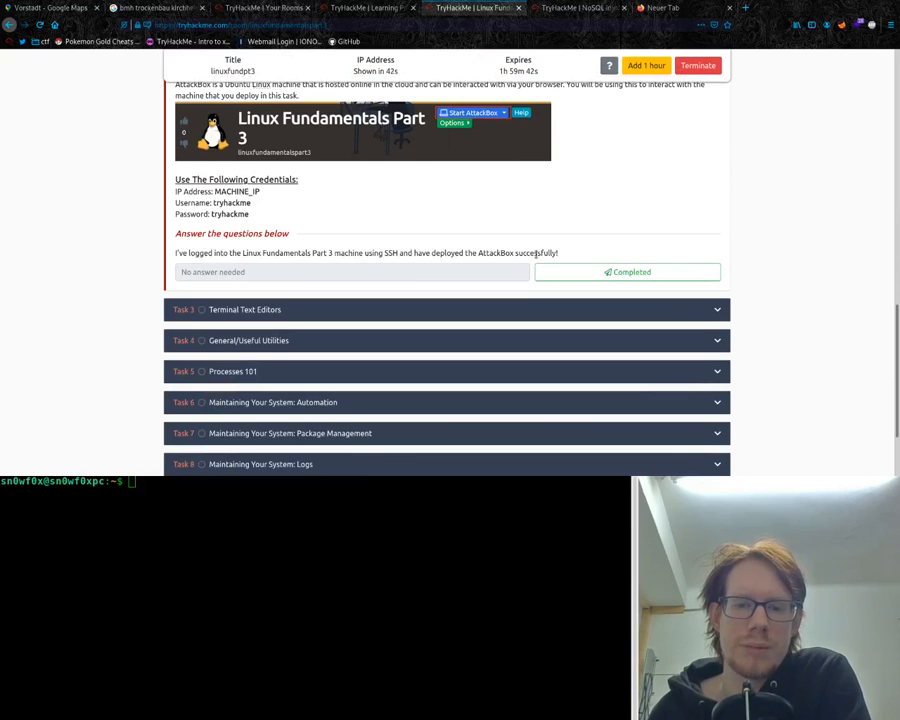
{"action": "double_click", "coordinate": [212, 214]}
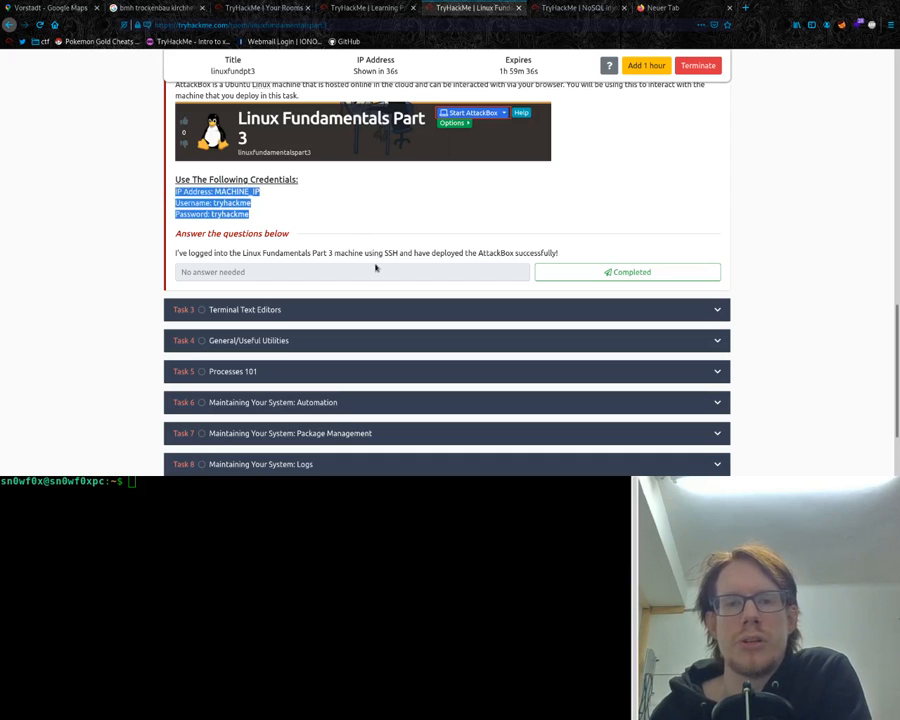
Locate and select the machine's IP address 10.10.222.245 in the SSH credentials.
{"action": "scroll", "scroll_direction": "up", "scroll_amount": 3}
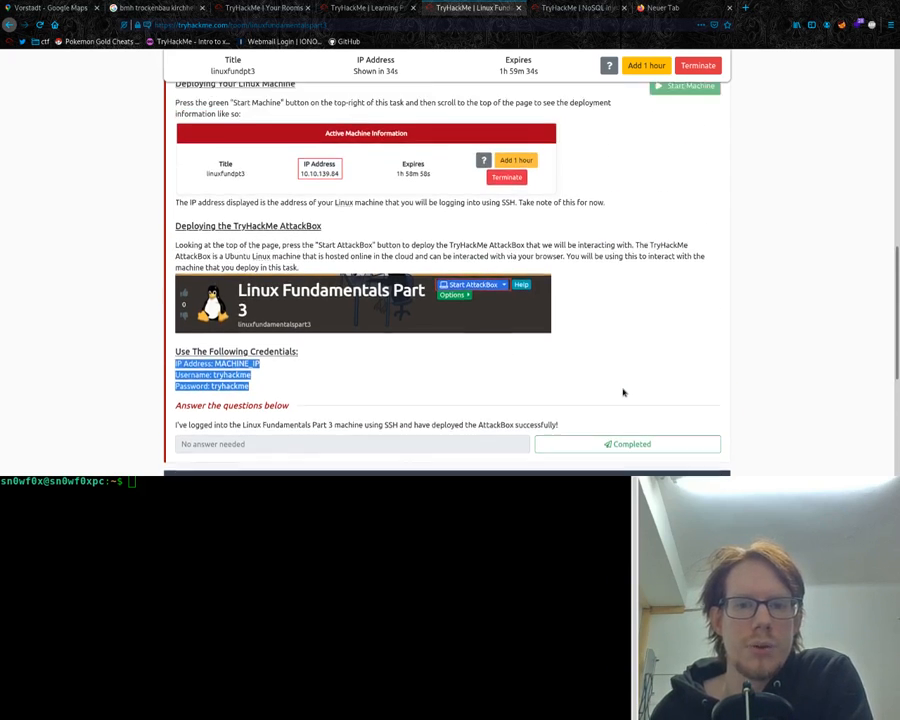
{"action": "scroll", "scroll_direction": "up", "scroll_amount": 3}
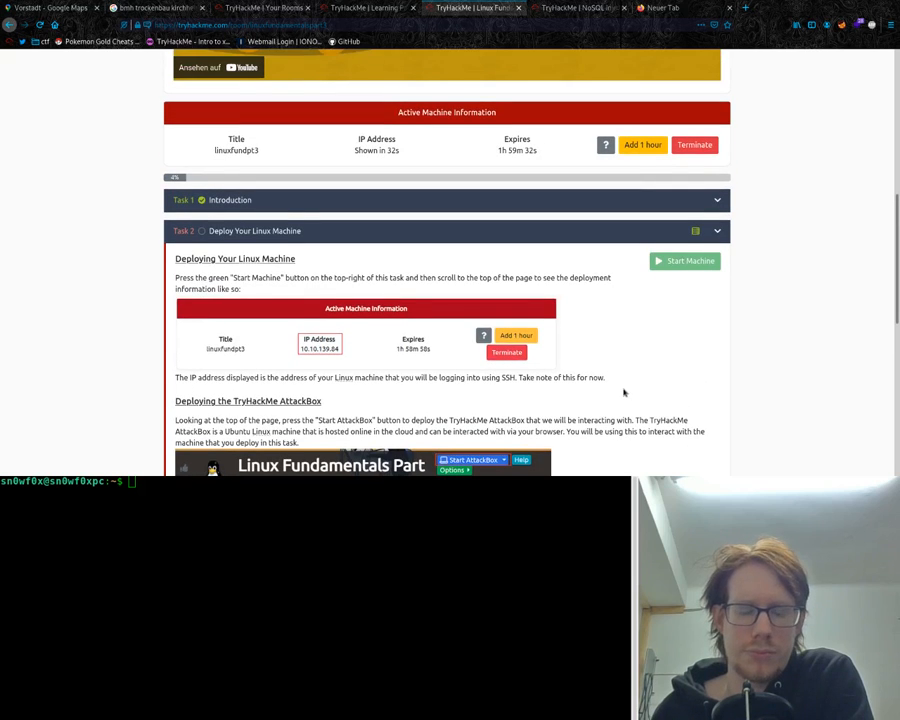
{"action": "scroll", "scroll_direction": "down", "scroll_amount": 3}
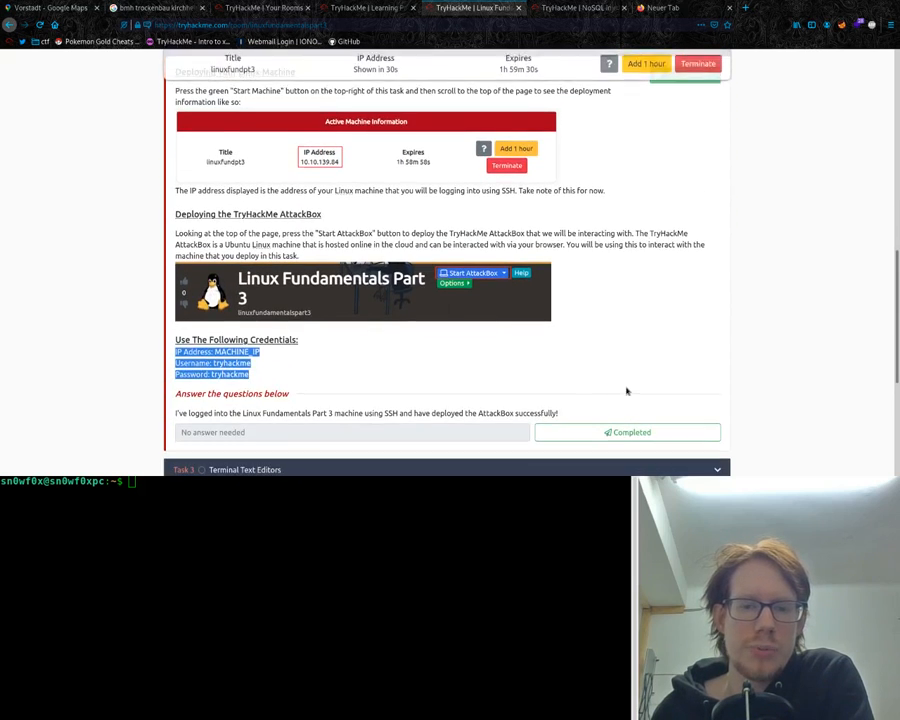
{"action": "scroll", "scroll_direction": "up", "scroll_amount": 3}
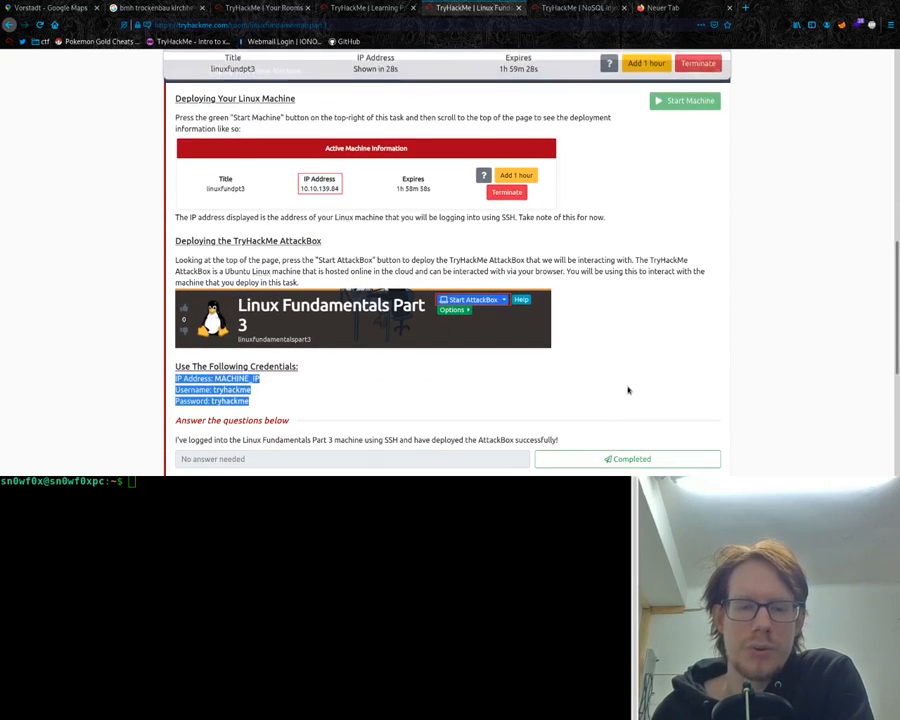
{"action": "scroll", "scroll_direction": "up", "scroll_amount": 3}
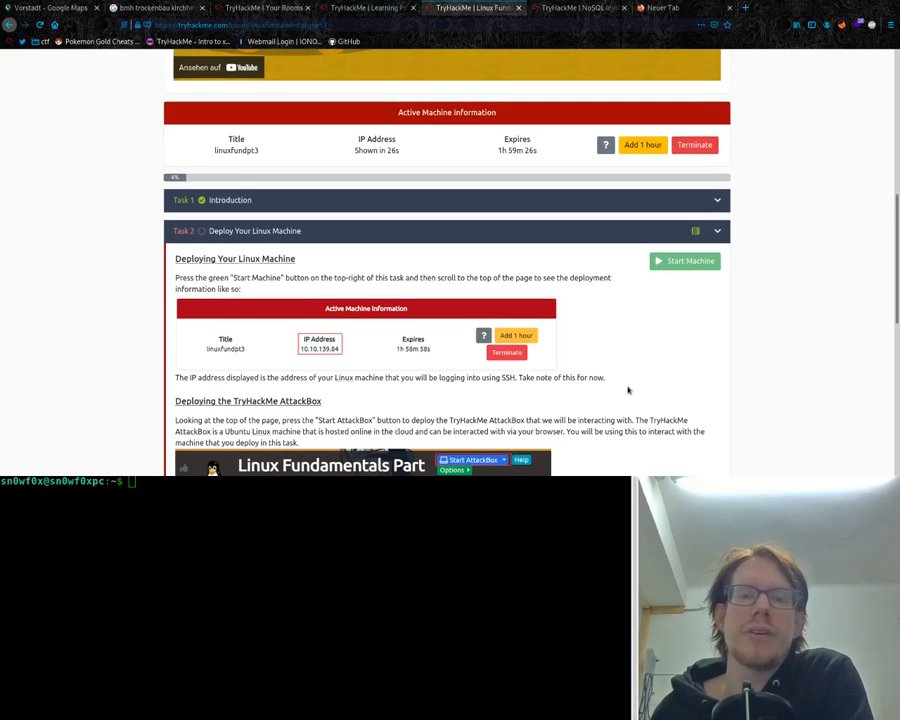
{"action": "mouse_move", "coordinate": [608, 376]}
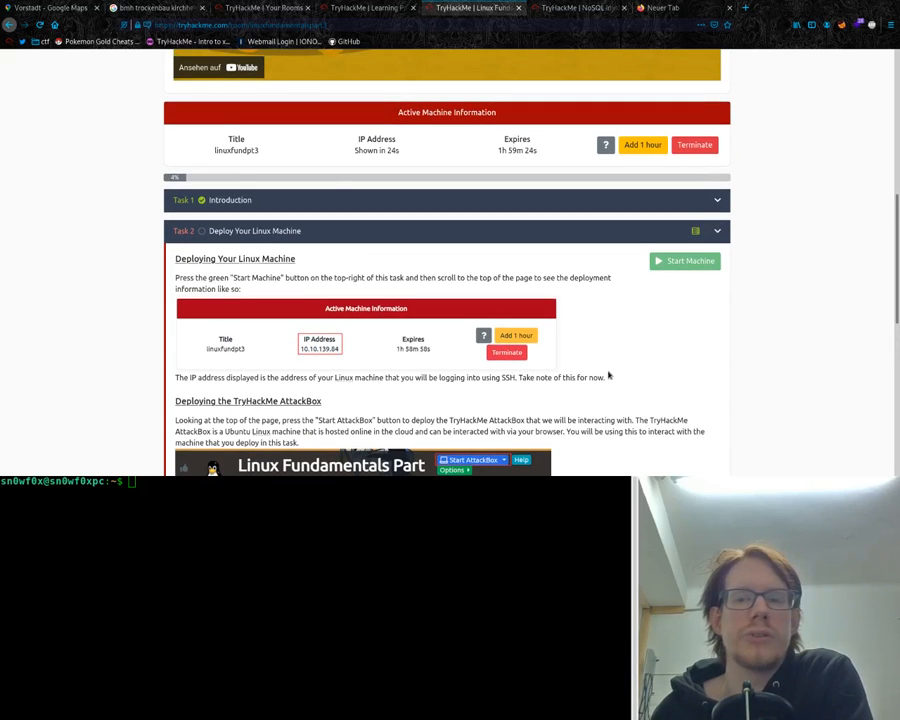
{"action": "scroll", "scroll_direction": "up", "scroll_amount": 3}
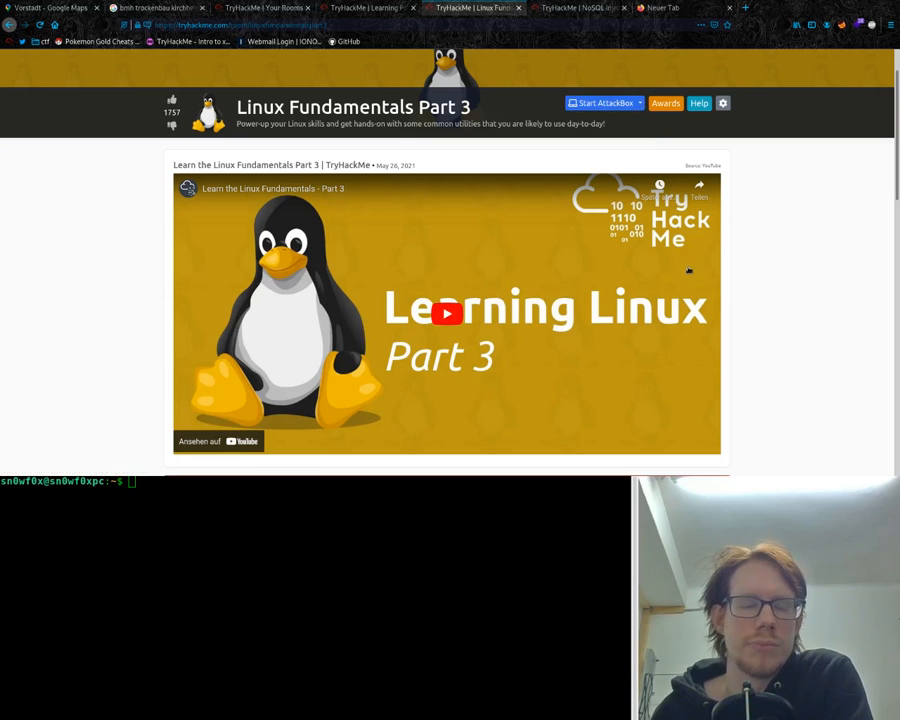
{"action": "scroll", "scroll_direction": "down", "scroll_amount": 3}
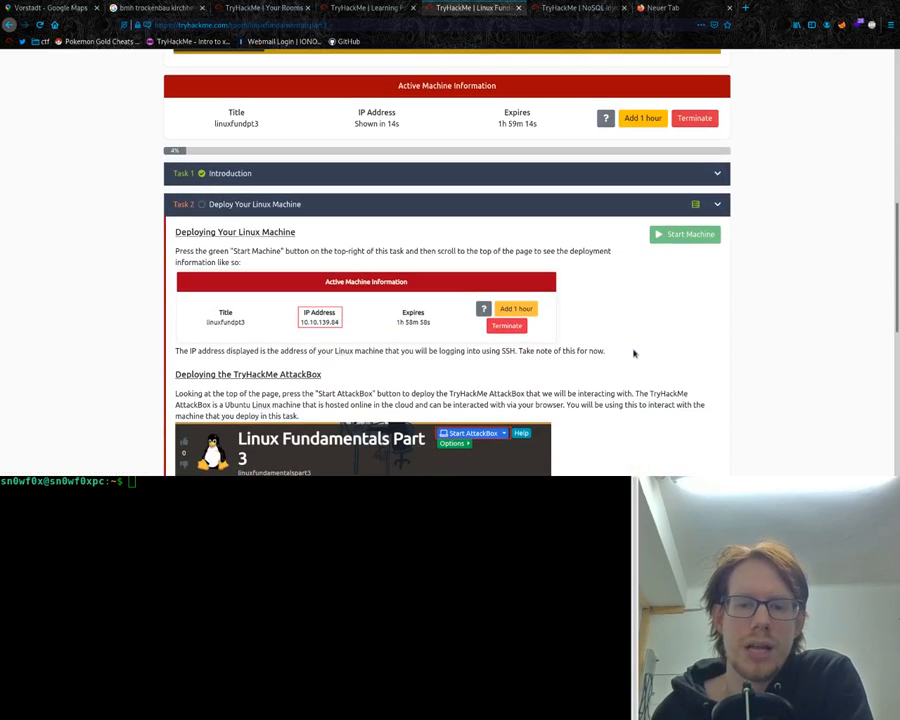
{"action": "scroll", "scroll_direction": "up", "scroll_amount": 3}
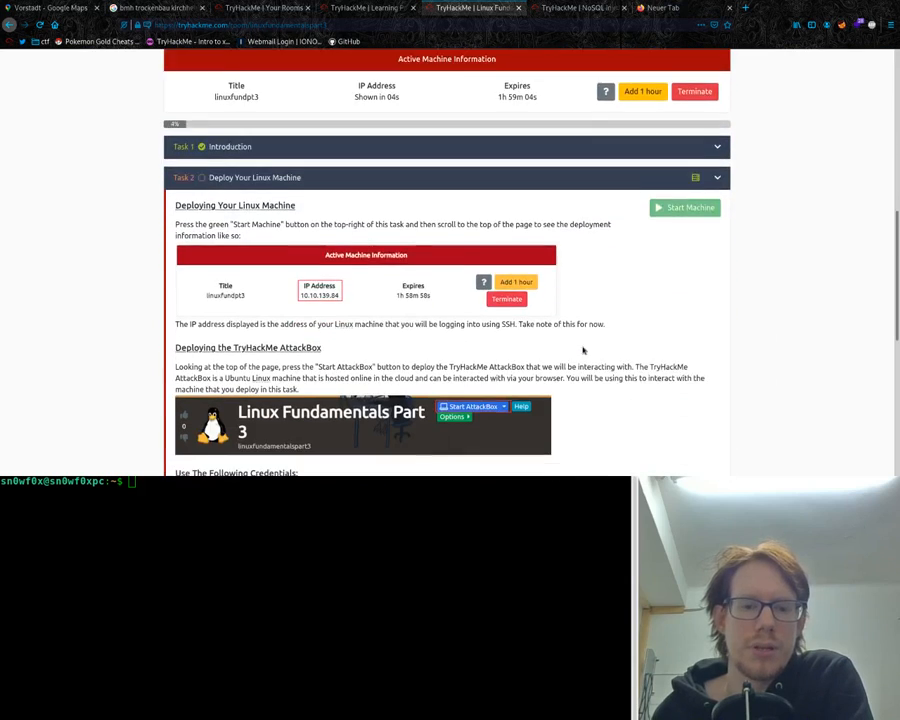
{"action": "scroll", "scroll_direction": "down", "scroll_amount": 3}
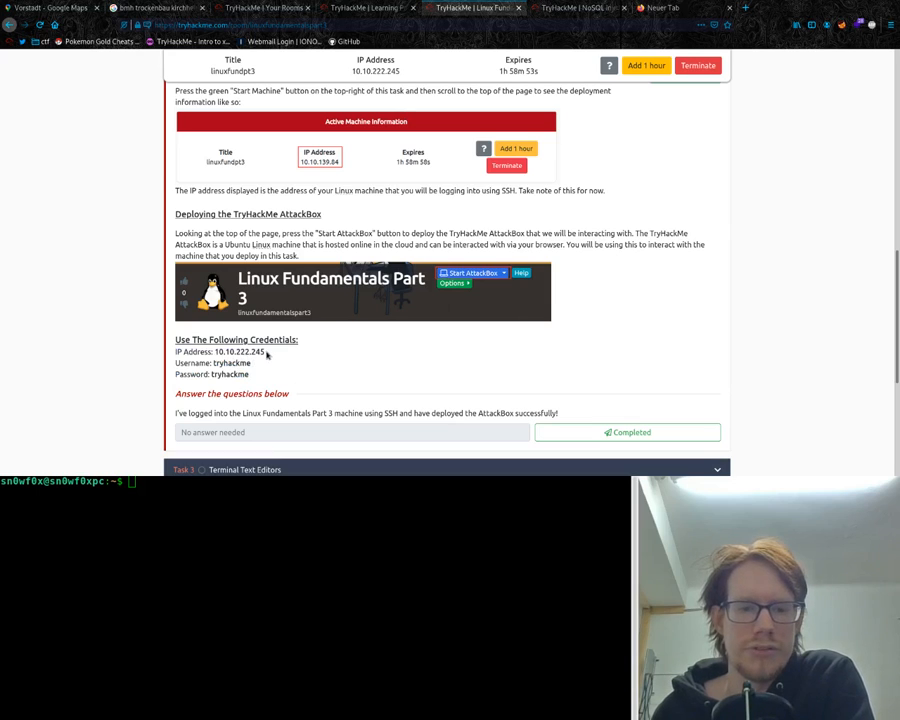
{"action": "double_click", "coordinate": [238, 352]}
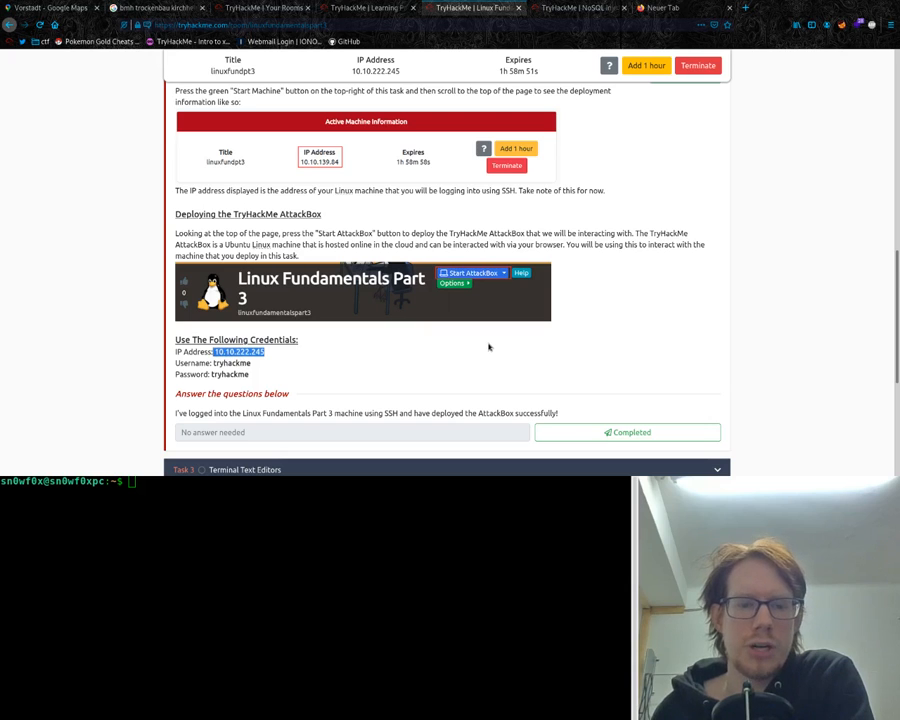
{"action": "scroll", "scroll_direction": "down", "scroll_amount": 3}
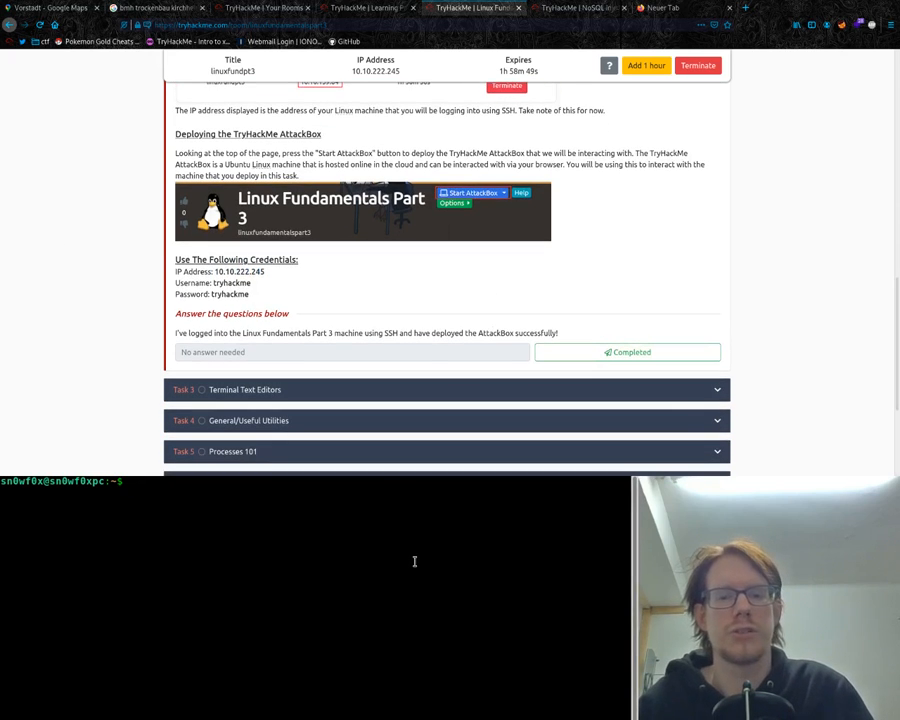
{"action": "type", "text": "ssh"}
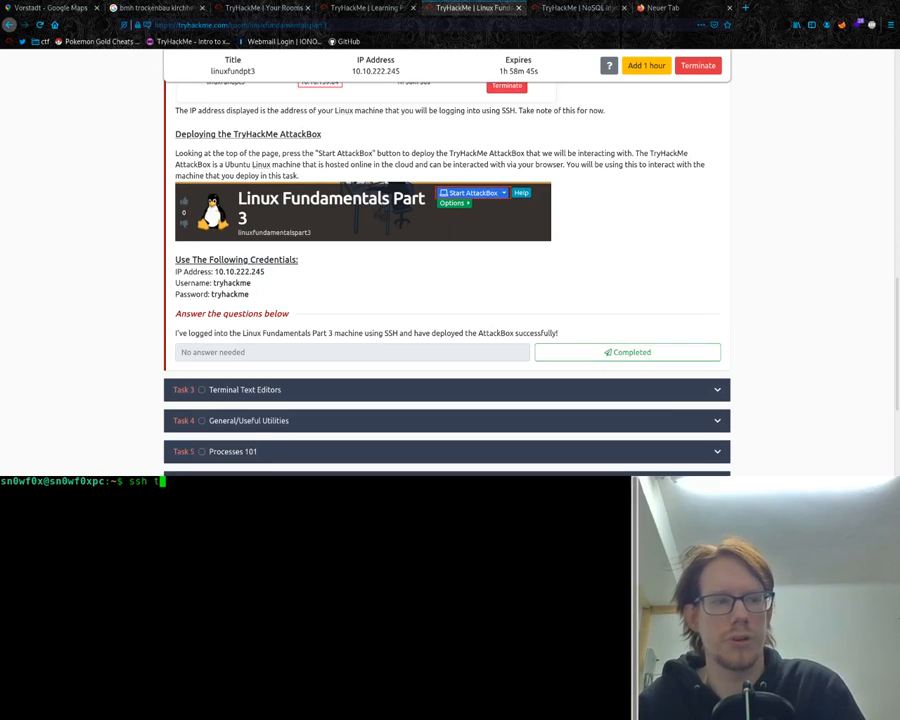
{"action": "type", "text": "tryhac"}
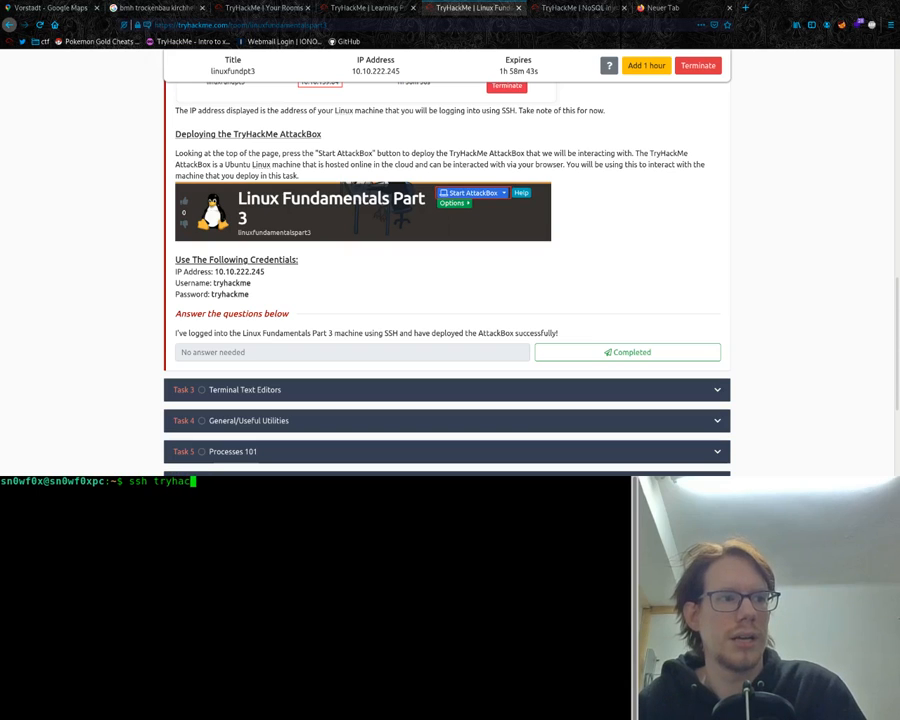
{"action": "type", "text": "kme@ 10.10.222.245"}
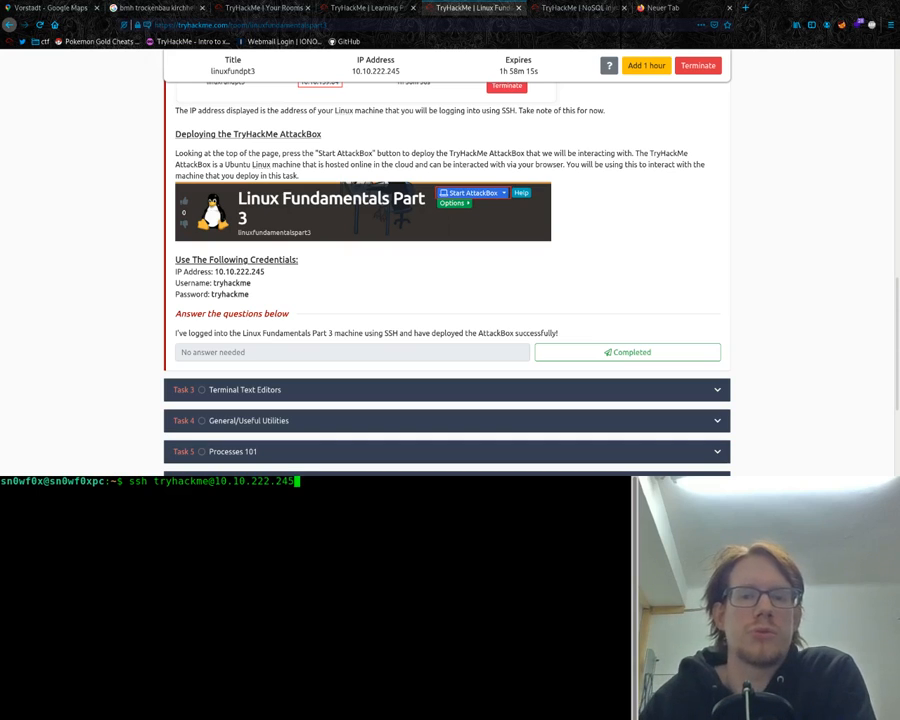
{"action": "key", "text": "Return"}
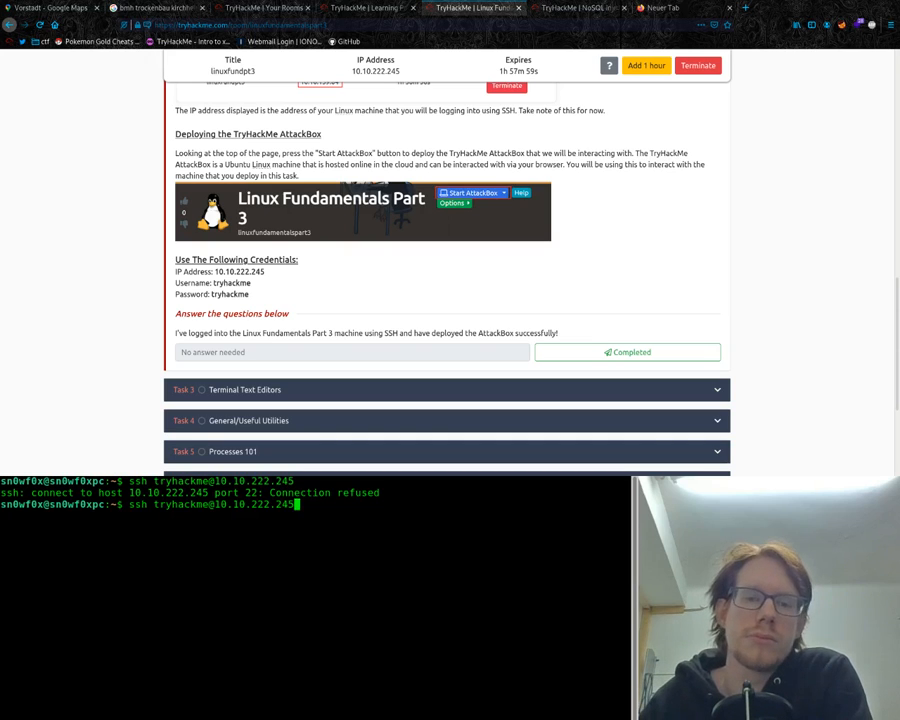
{"action": "key", "text": "Return"}
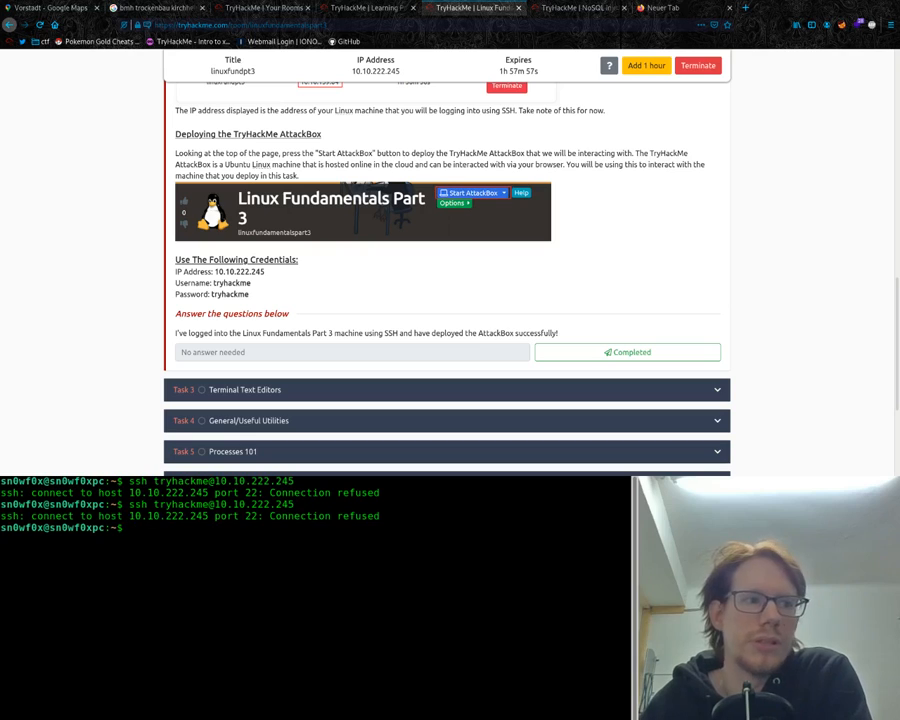
{"action": "type", "text": "ssh tryhackme@10.10.222.245"}
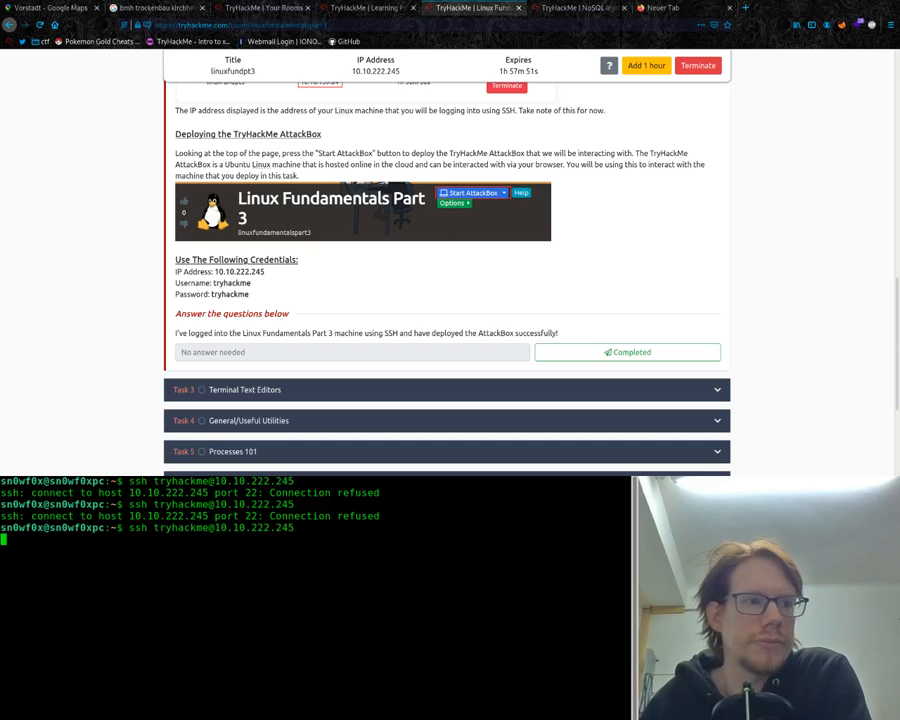
{"action": "key", "text": "Return"}
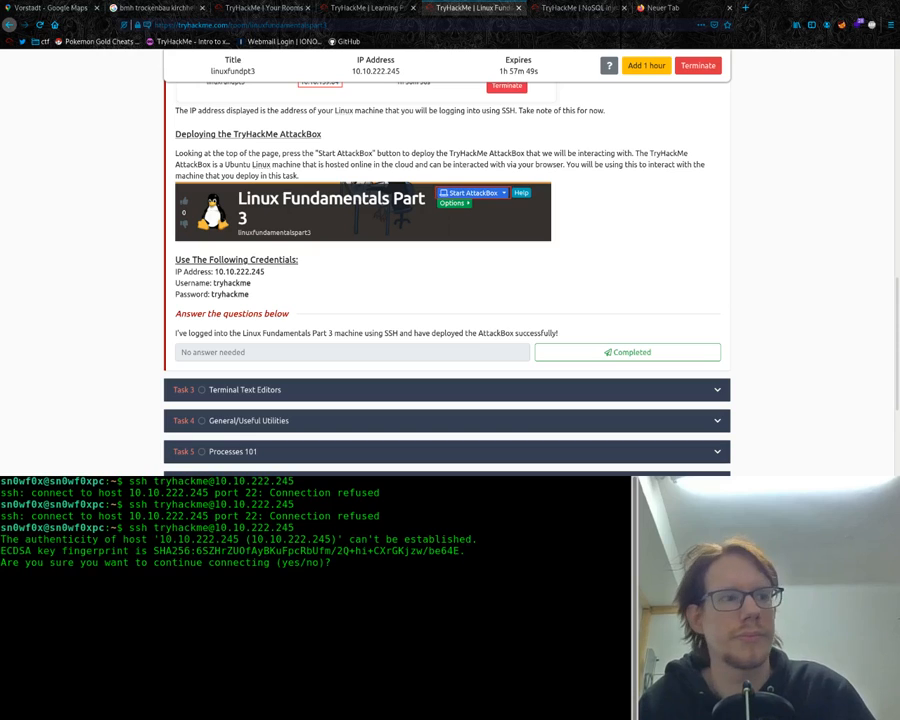
{"action": "type", "text": "yes"}
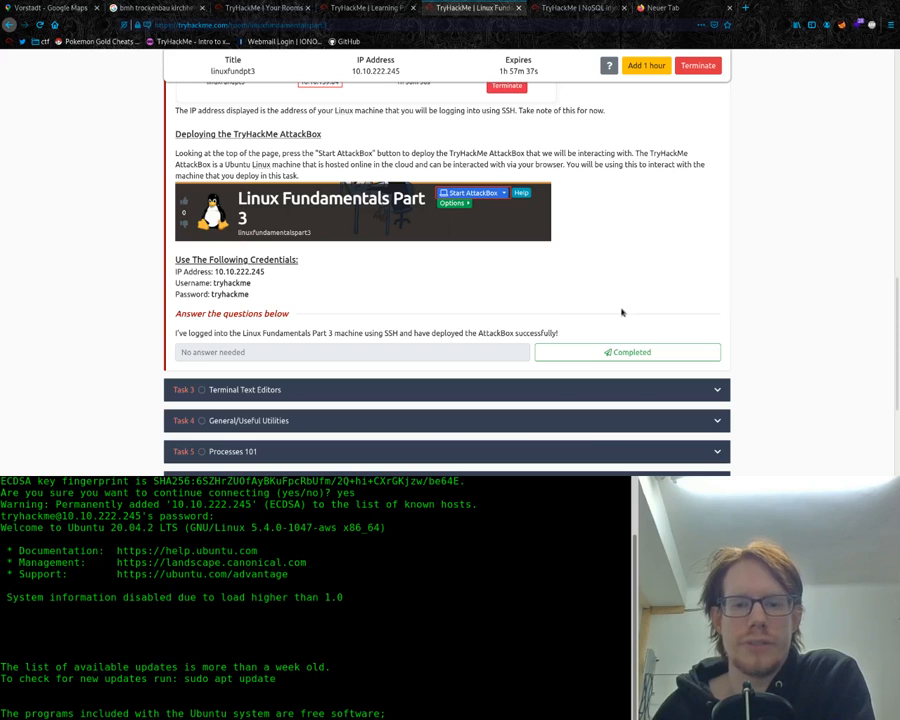
Mark Task 2 completed and read through the Terminal Text Editors task.
{"action": "left_click", "coordinate": [628, 352]}
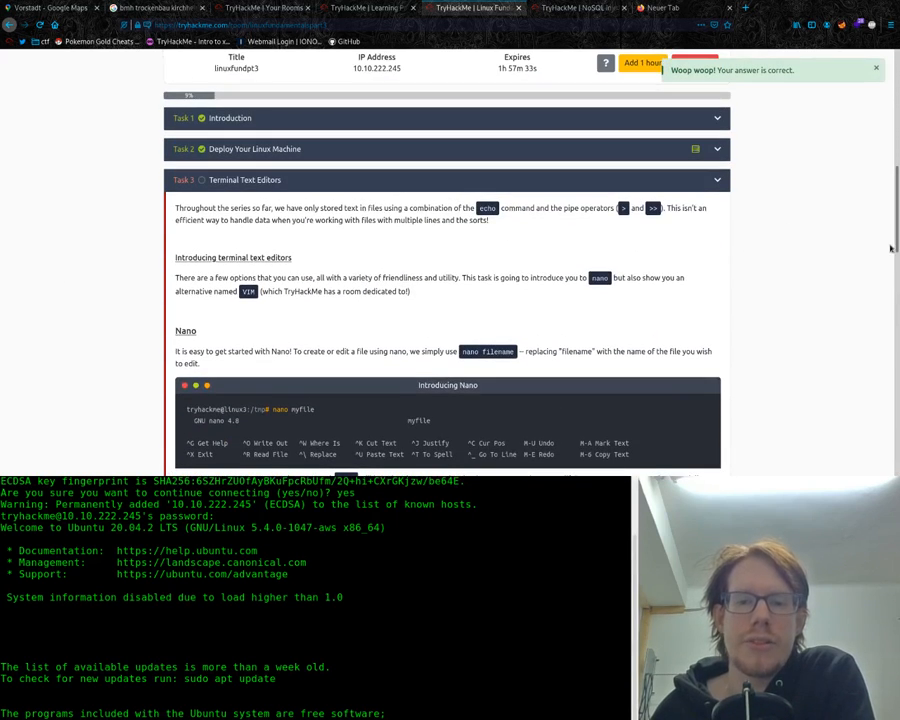
{"action": "mouse_move", "coordinate": [752, 252]}
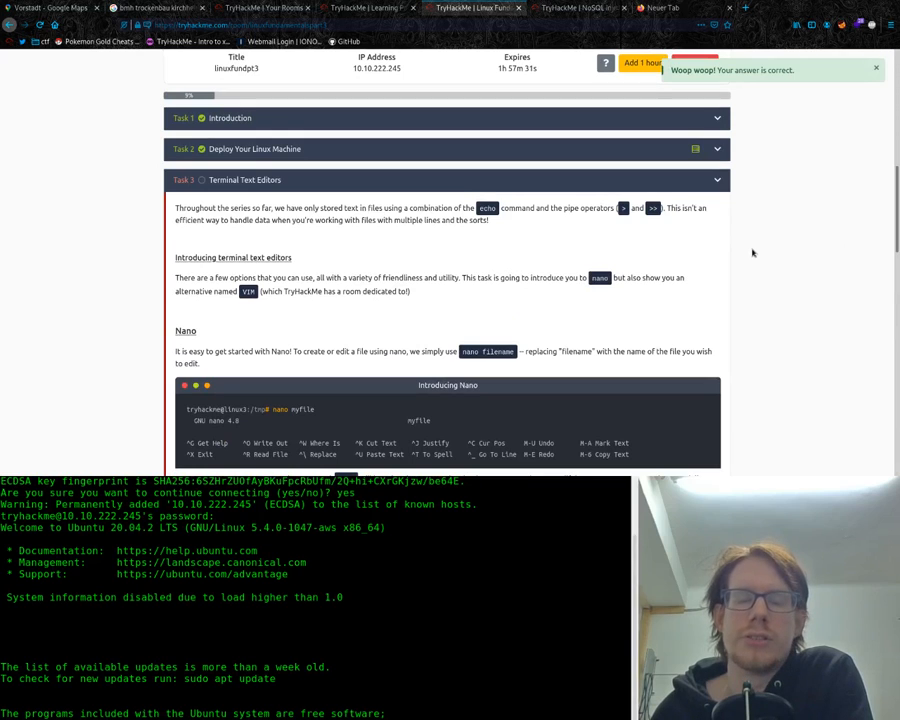
{"action": "scroll", "scroll_direction": "down", "scroll_amount": 3}
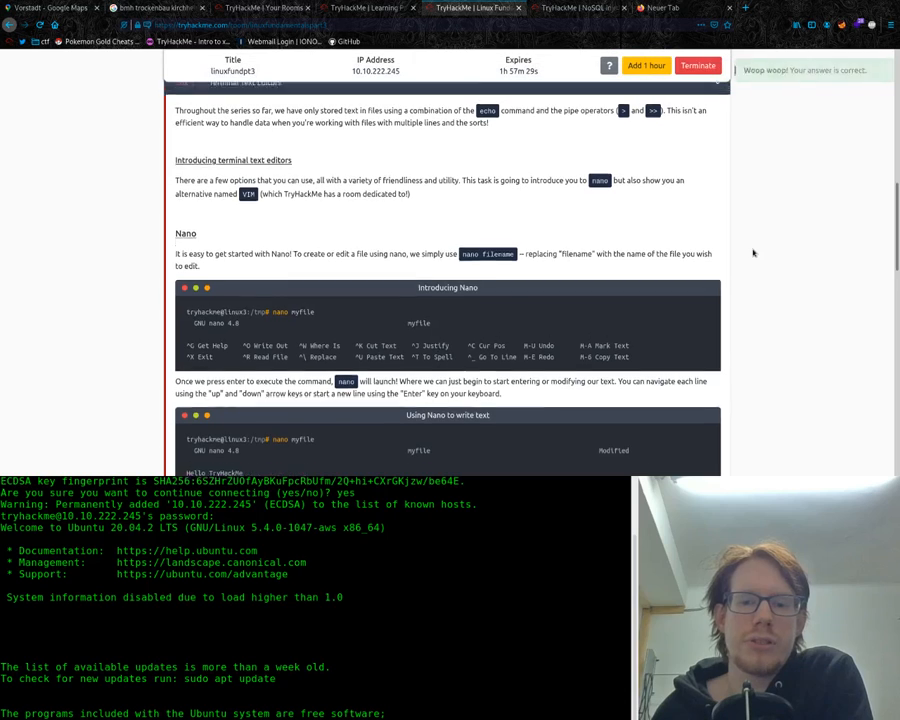
{"action": "scroll", "scroll_direction": "up", "scroll_amount": 3}
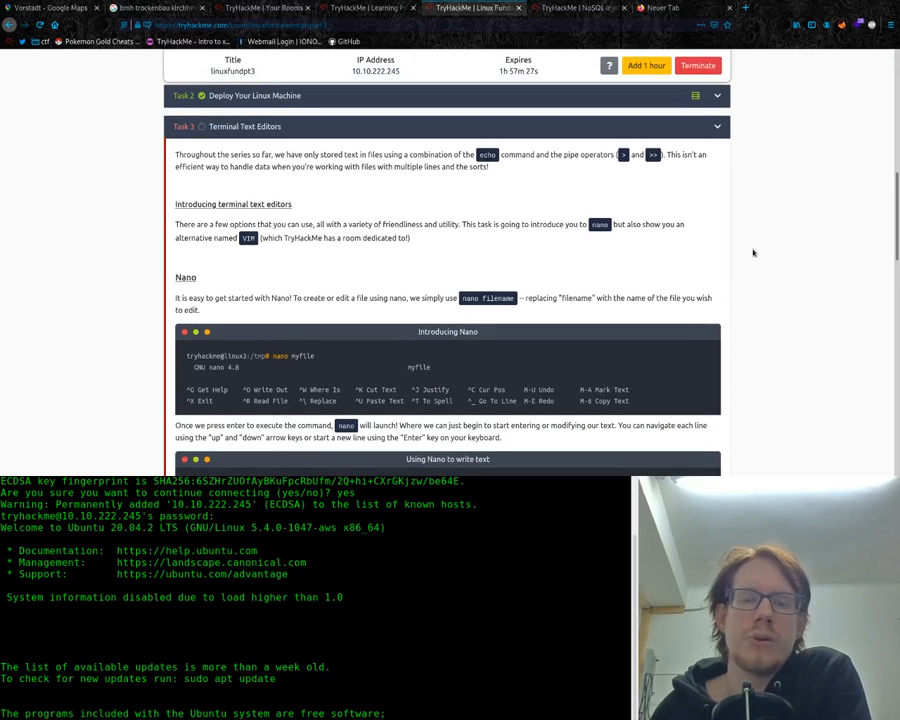
{"action": "scroll", "scroll_direction": "down", "scroll_amount": 3}
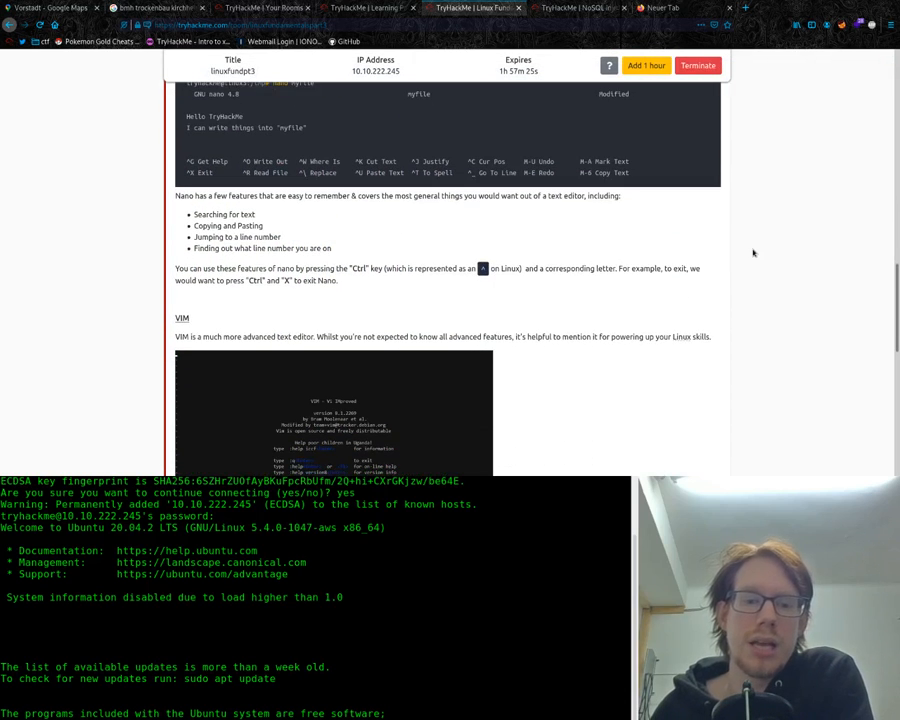
{"action": "scroll", "scroll_direction": "up", "scroll_amount": 3}
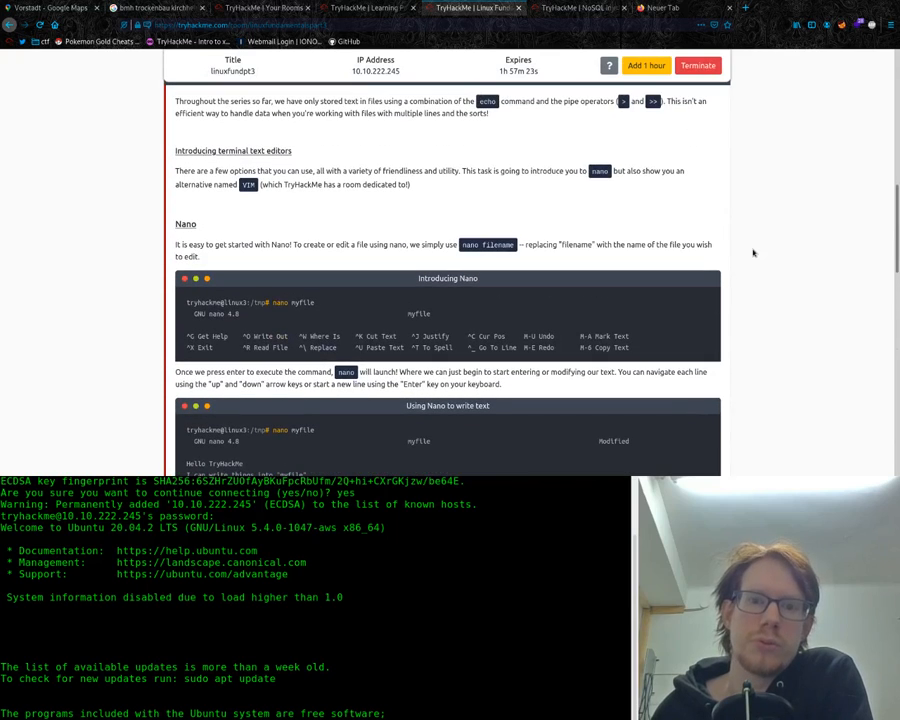
{"action": "scroll", "scroll_direction": "down", "scroll_amount": 3}
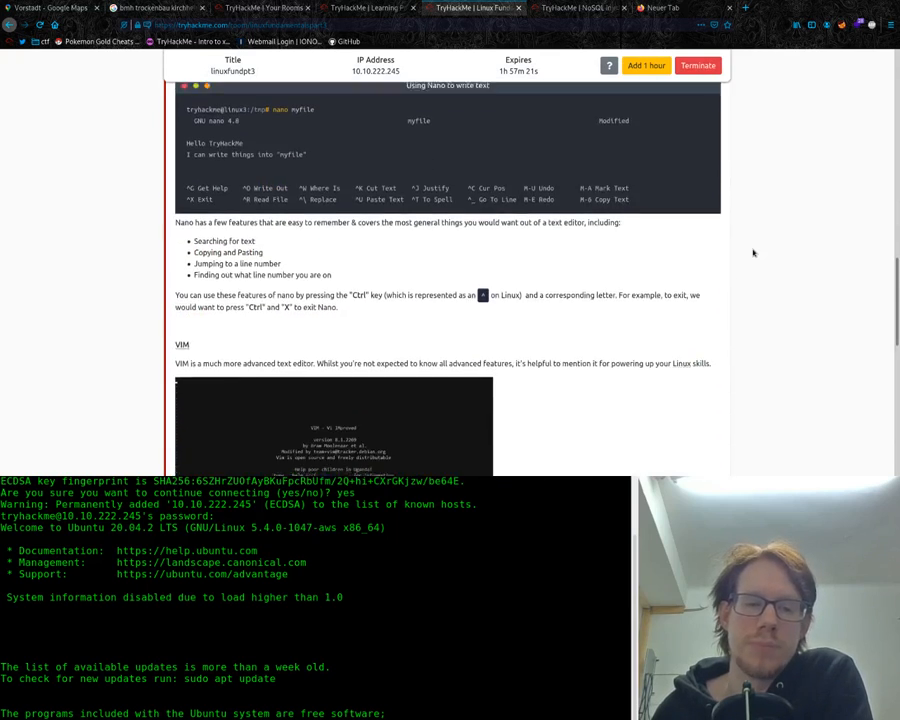
{"action": "scroll", "scroll_direction": "down", "scroll_amount": 3}
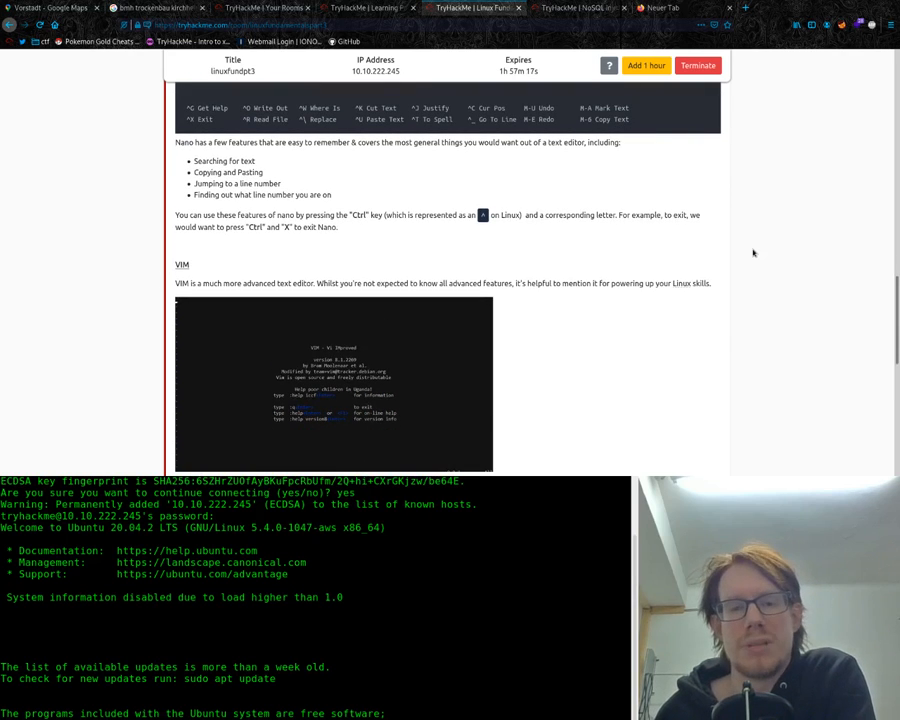
{"action": "scroll", "scroll_direction": "down", "scroll_amount": 3}
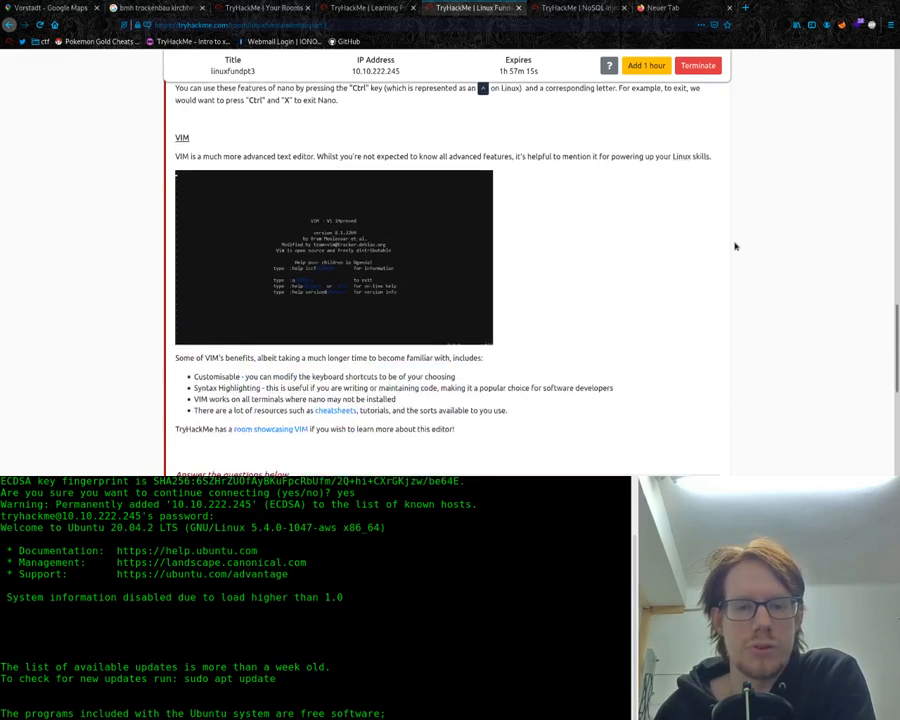
{"action": "scroll", "scroll_direction": "up", "scroll_amount": 3}
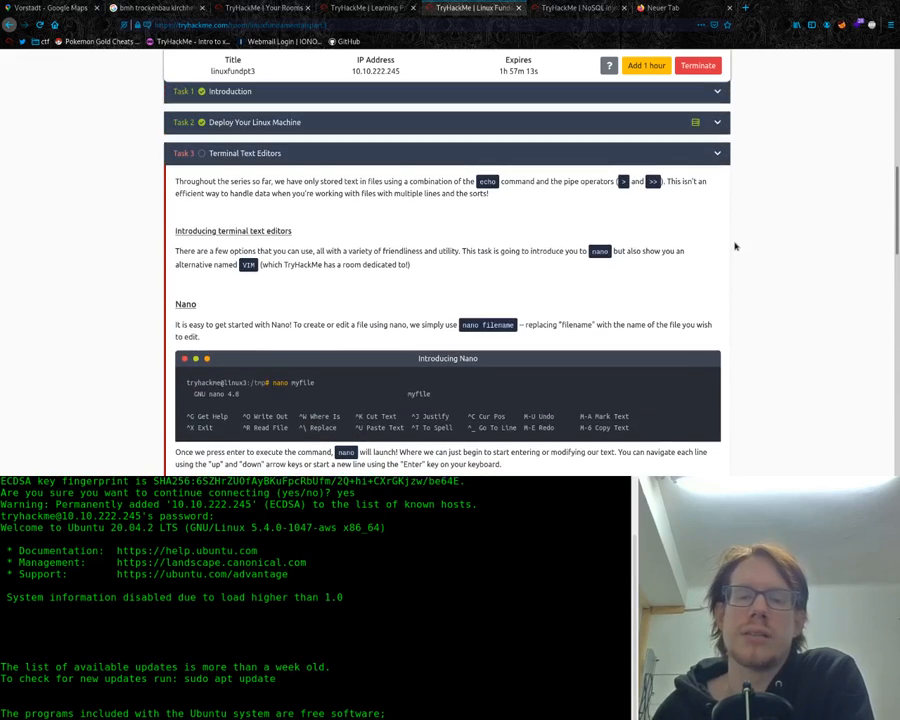
{"action": "scroll", "scroll_direction": "down", "scroll_amount": 3}
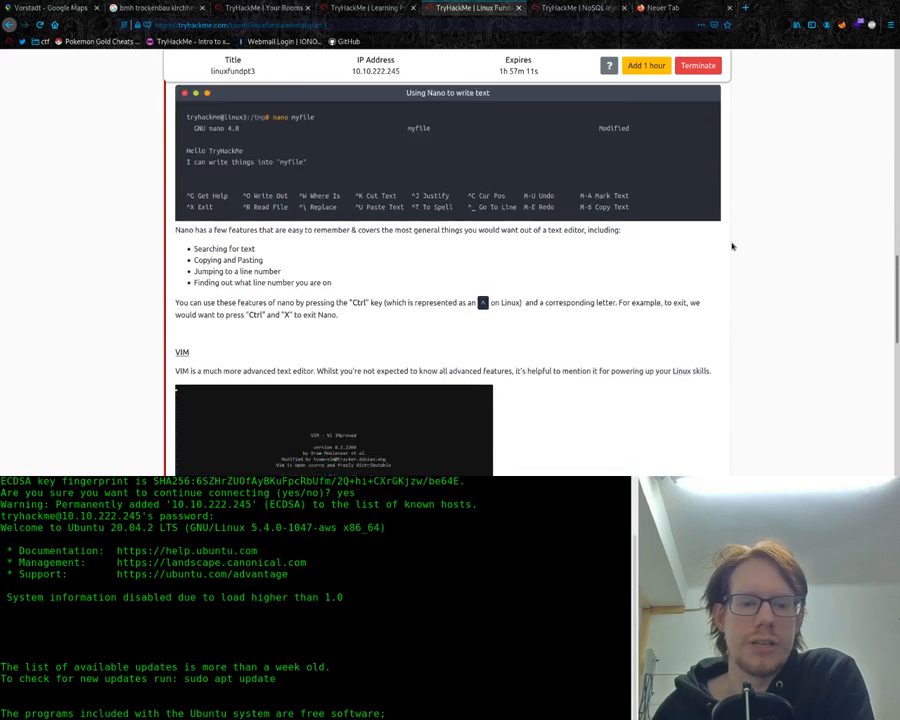
{"action": "scroll", "scroll_direction": "down", "scroll_amount": 3}
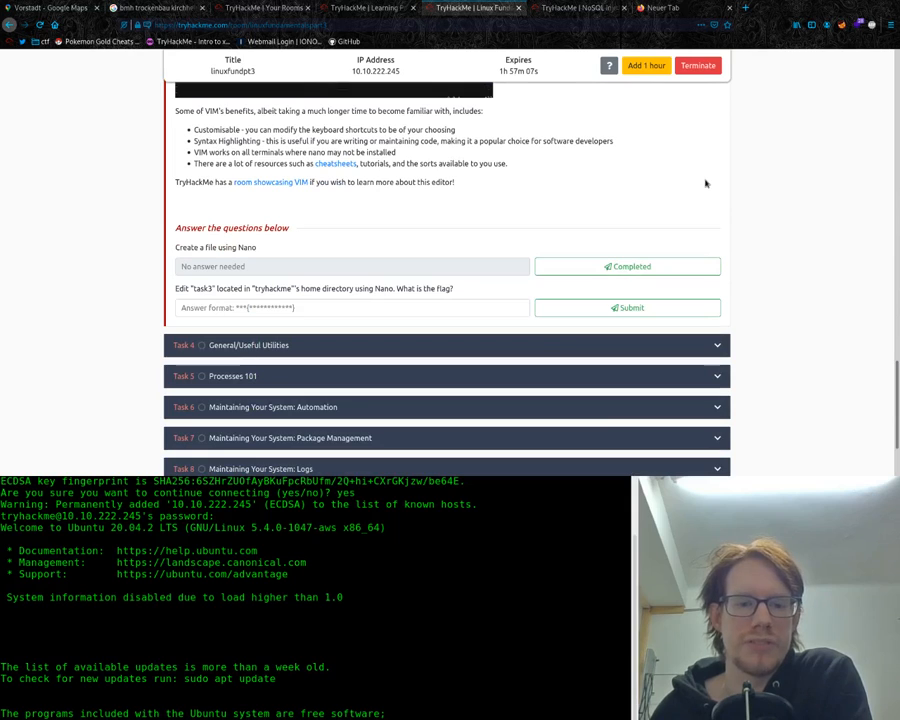
{"action": "mouse_move", "coordinate": [516, 584]}
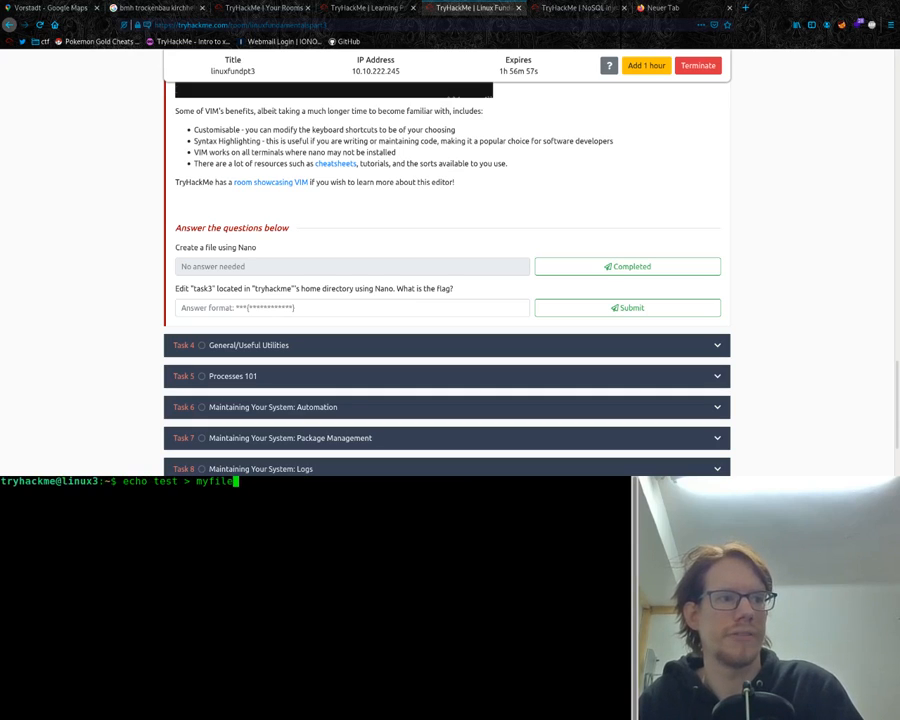
Create myfile containing test with echo, view it in nano and exit.
{"action": "key", "text": "Return"}
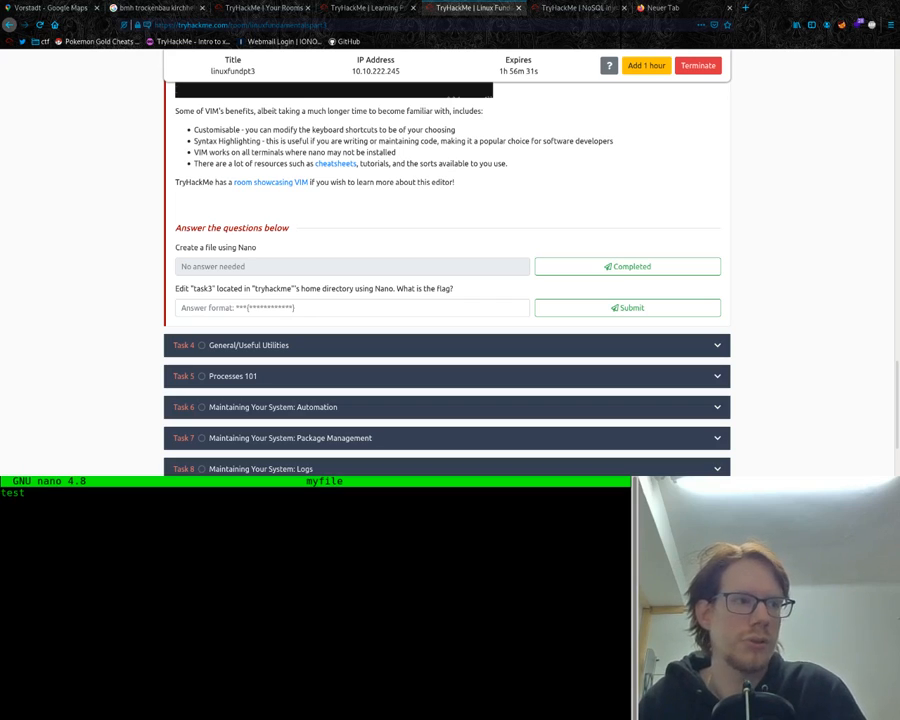
{"action": "key", "text": "ctrl+x"}
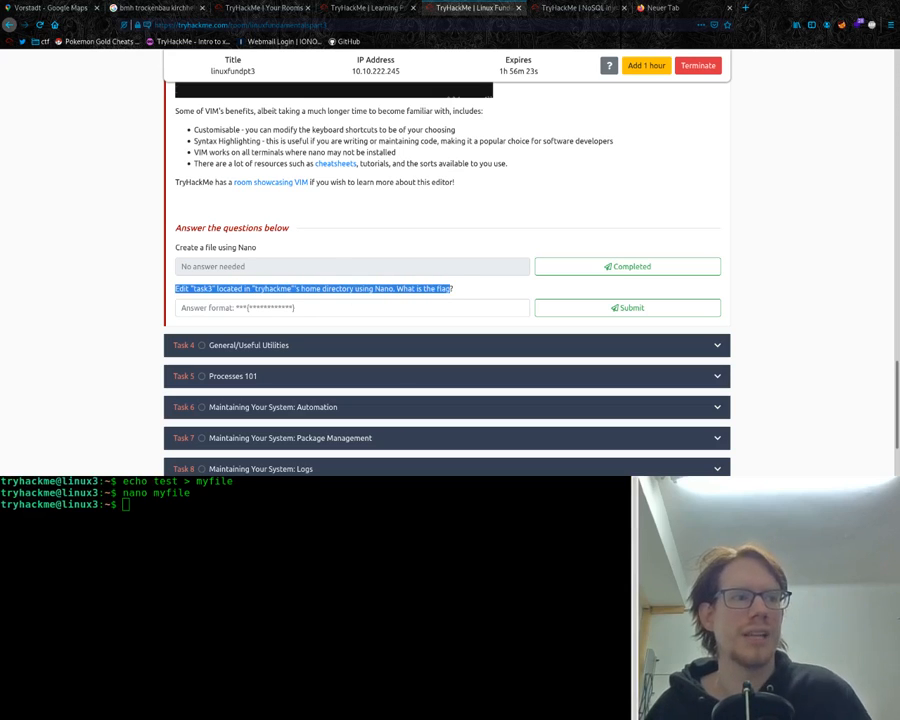
Read task3 in nano and submit the flag THM{TEXT_EDITORS} as the answer.
{"action": "type", "text": "nano"}
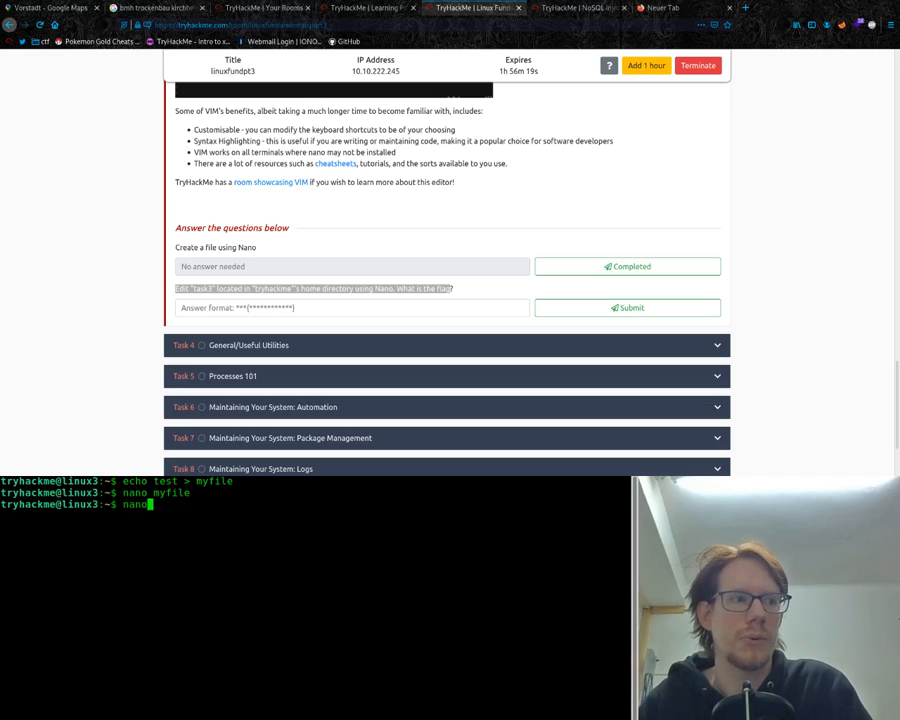
{"action": "type", "text": "te"}
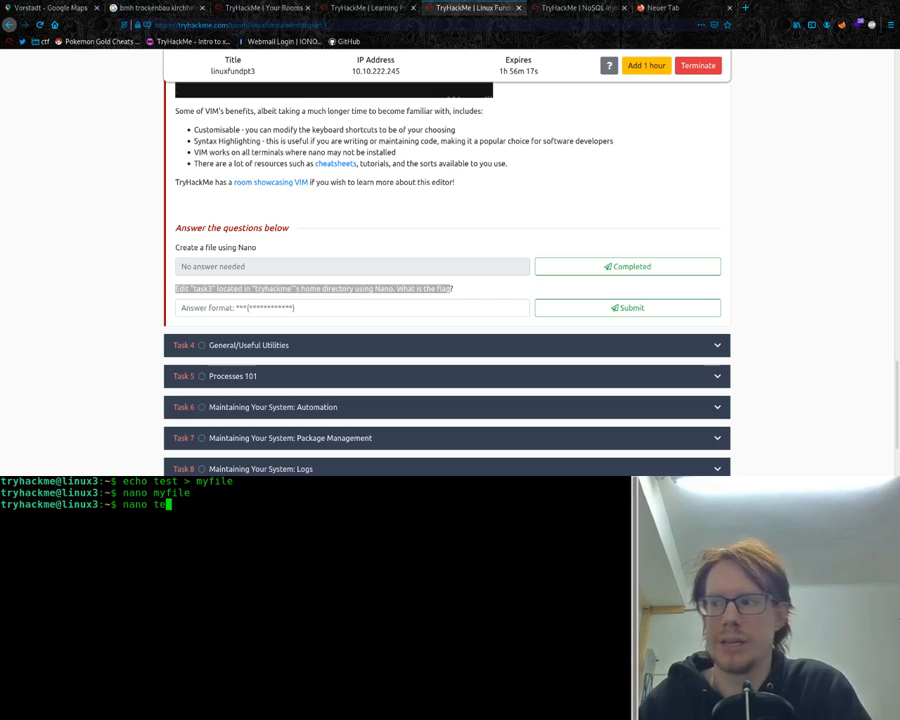
{"action": "key", "text": "Backspace"}
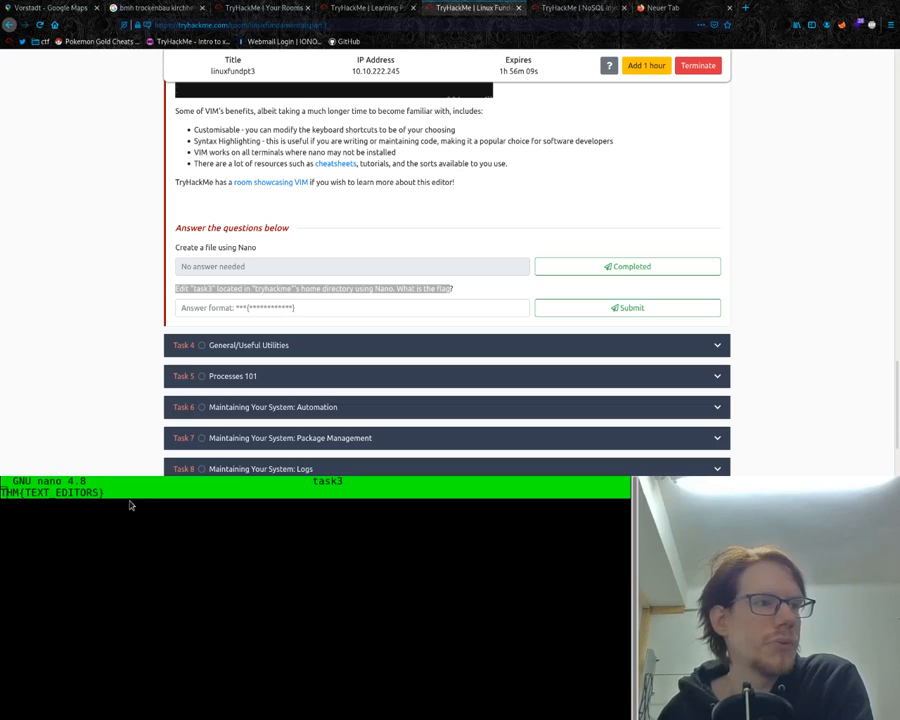
{"action": "type", "text": "THM{TEXT_EDITORS}"}
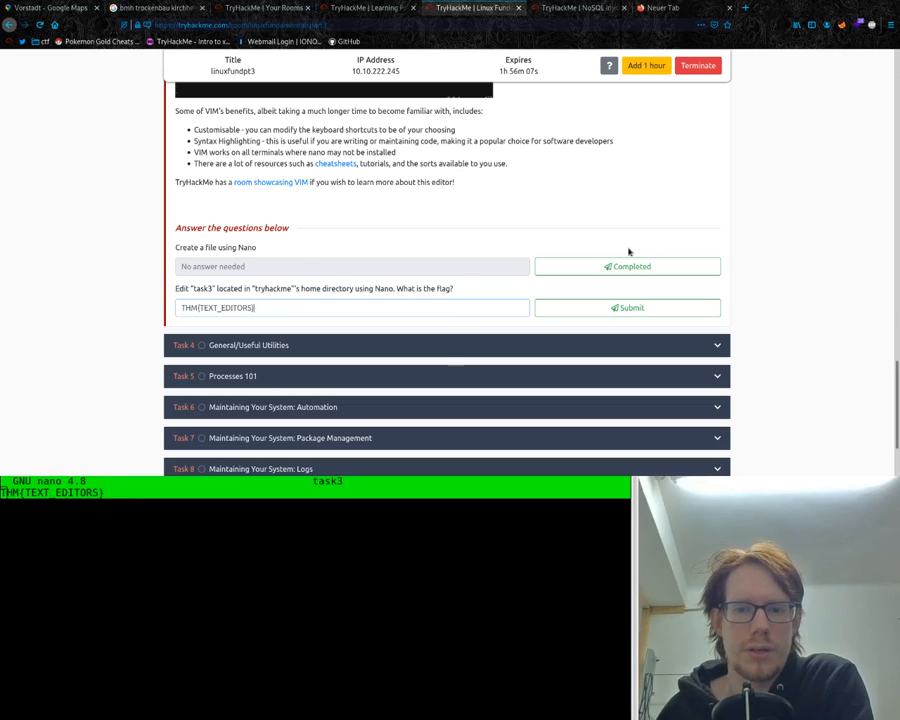
{"action": "left_click", "coordinate": [628, 308]}
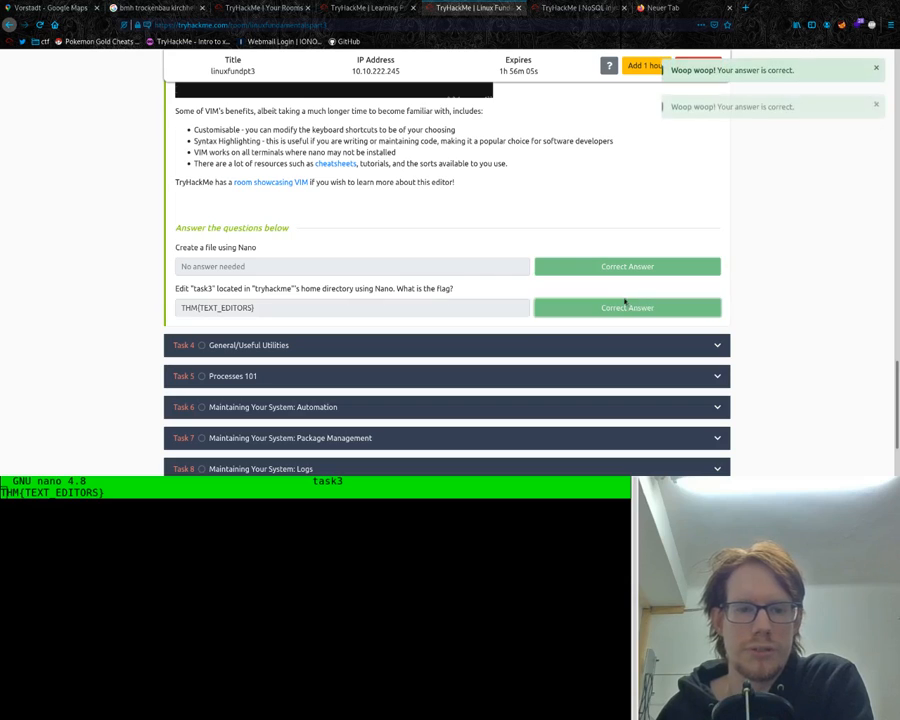
{"action": "scroll", "scroll_direction": "up", "scroll_amount": 3}
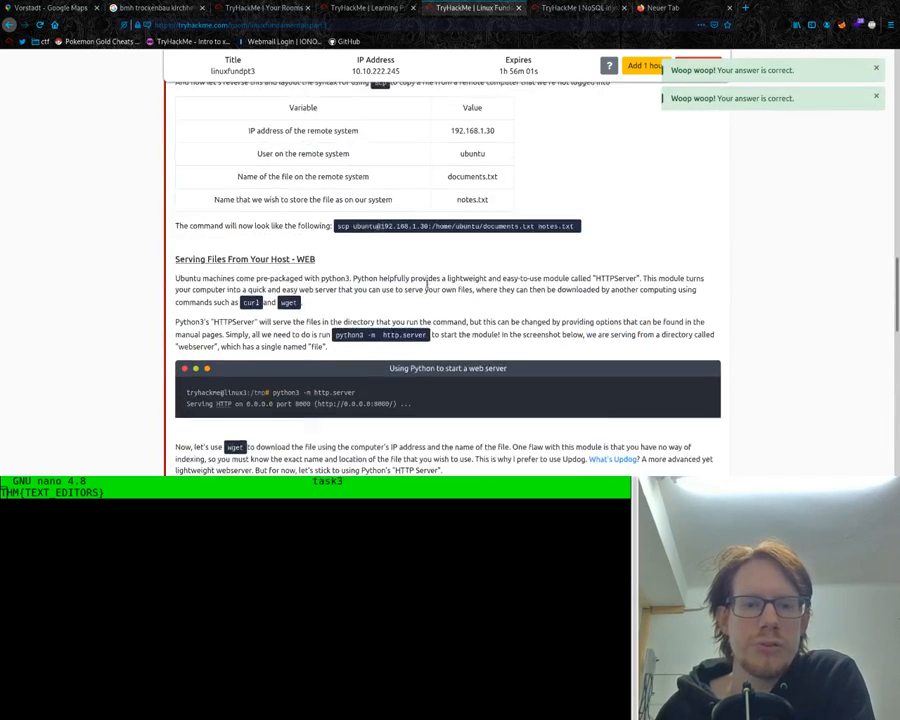
Clear the remote terminal and create the empty file iwanttransfer with touch.
{"action": "scroll", "scroll_direction": "up", "scroll_amount": 3}
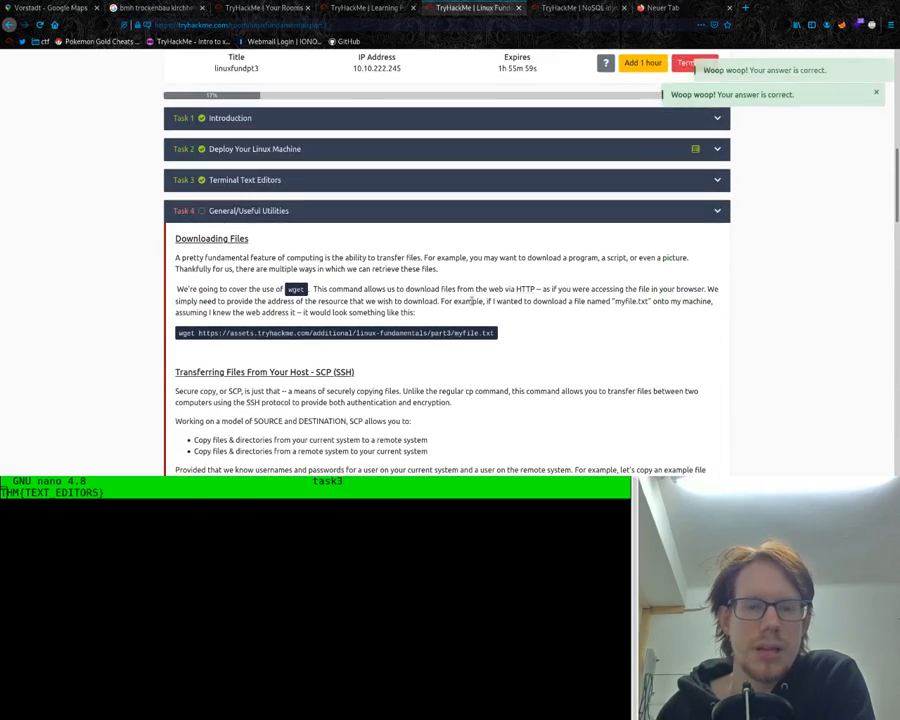
{"action": "scroll", "scroll_direction": "down", "scroll_amount": 3}
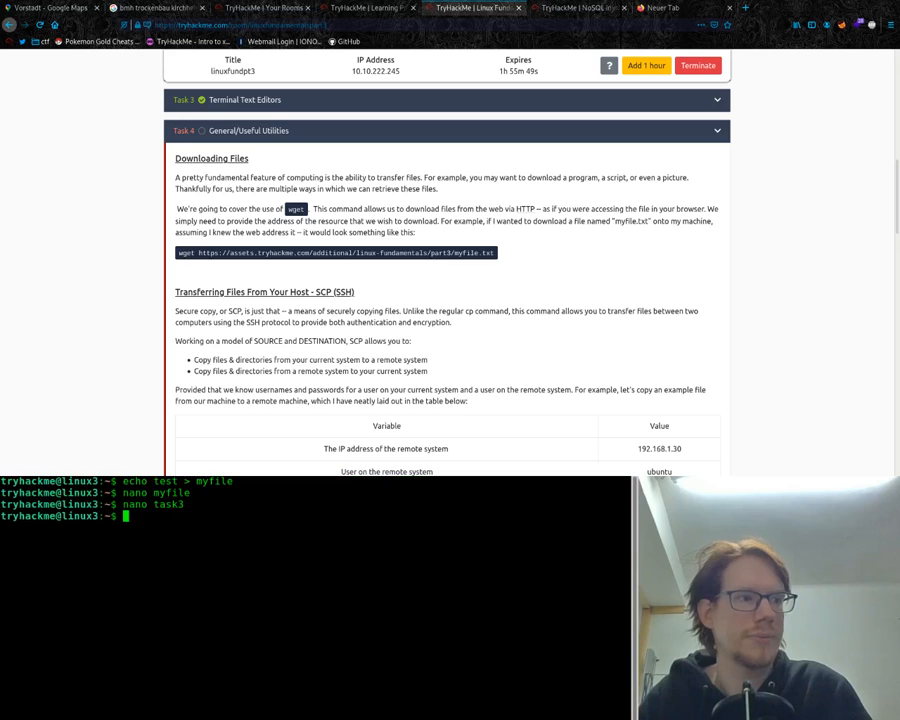
{"action": "type", "text": "clear"}
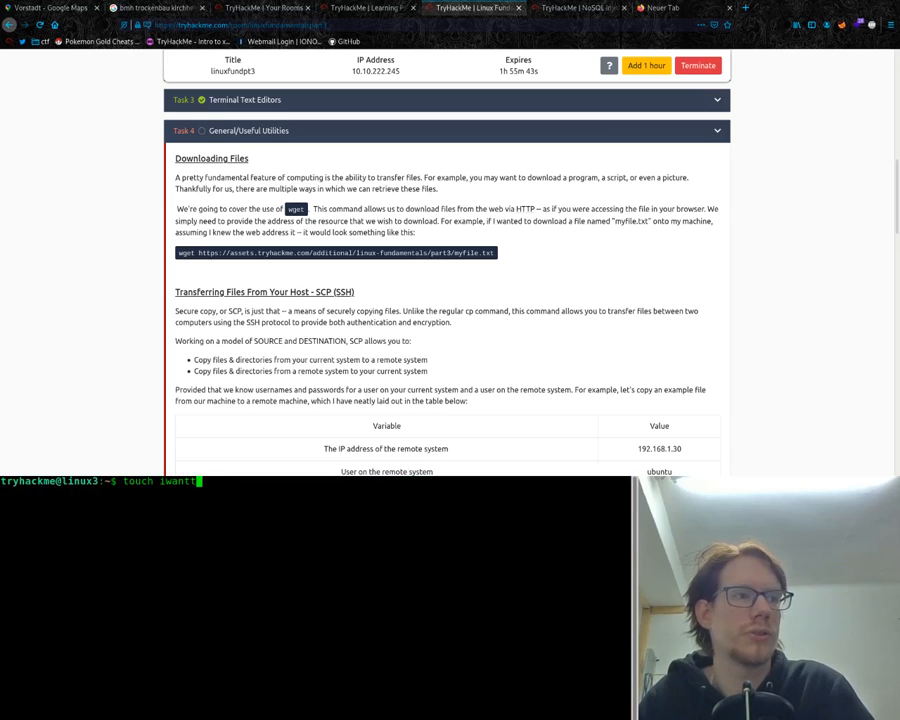
{"action": "key", "text": "Return"}
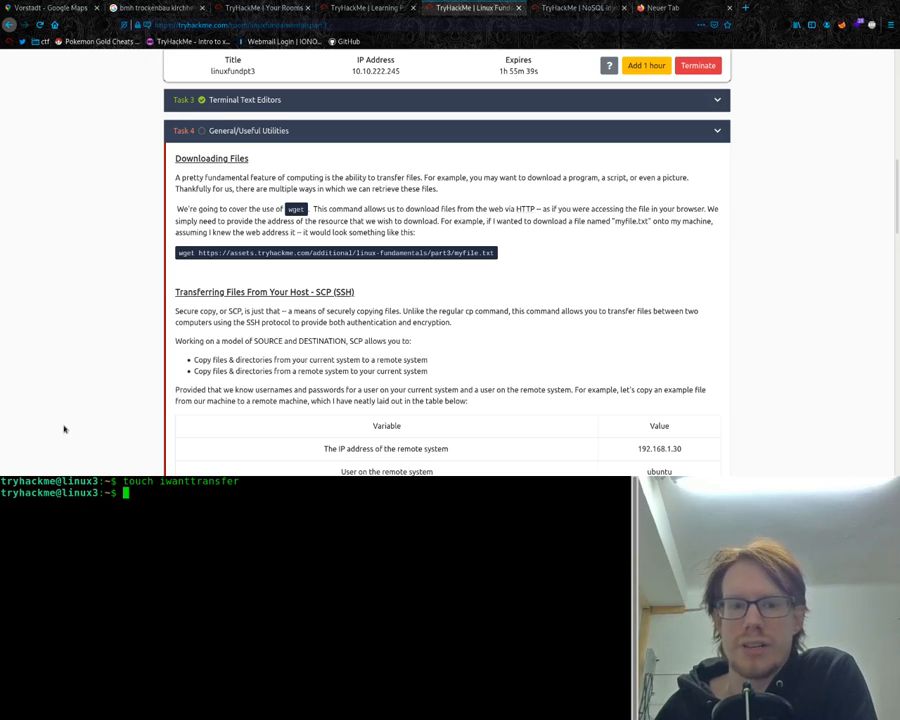
{"action": "mouse_move", "coordinate": [36, 340]}
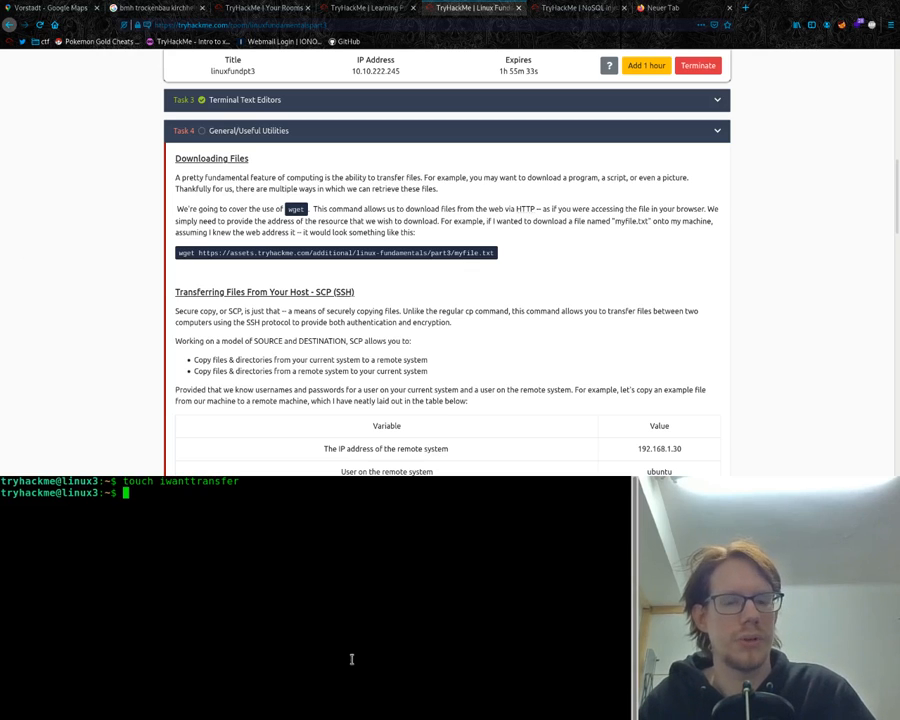
Start a Python web server on port 1234 with python3 -m http.server 1234.
{"action": "type", "text": "scp"}
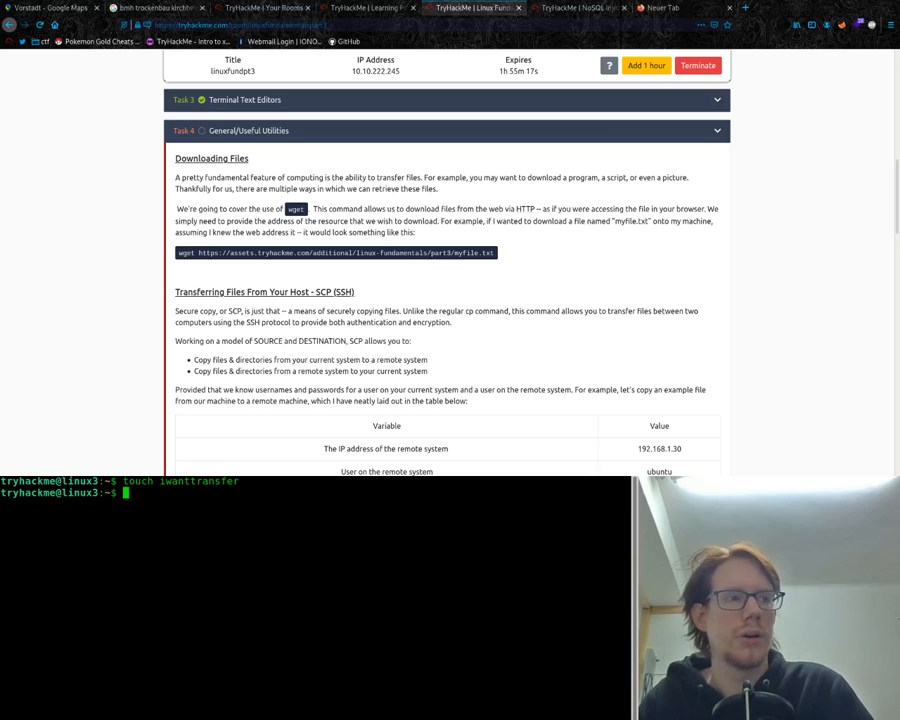
{"action": "type", "text": "python3 -m http.sever 1234"}
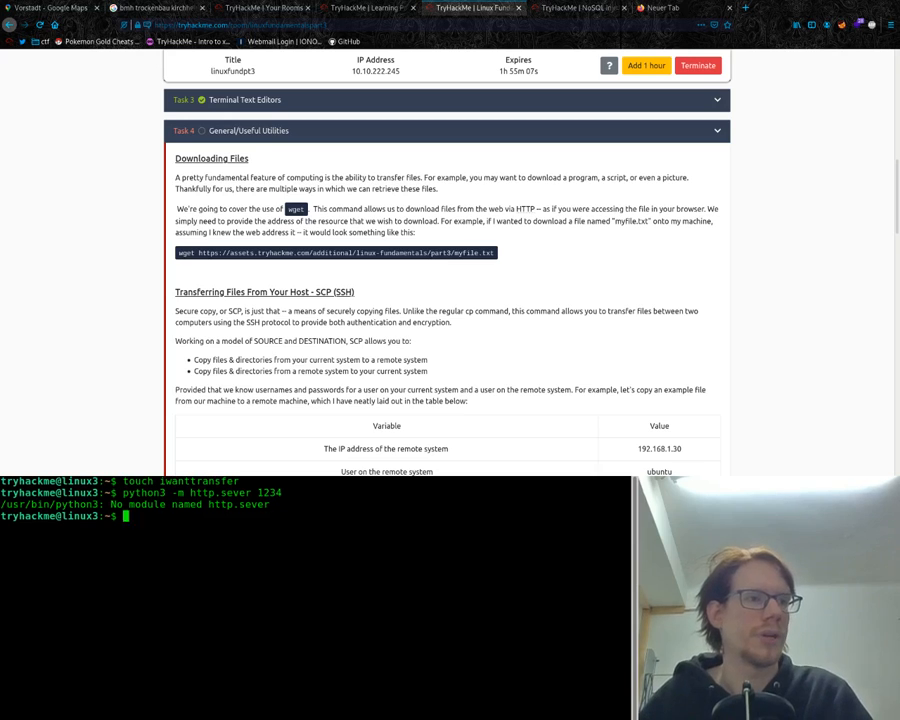
{"action": "type", "text": "python3 -m http.server 1234"}
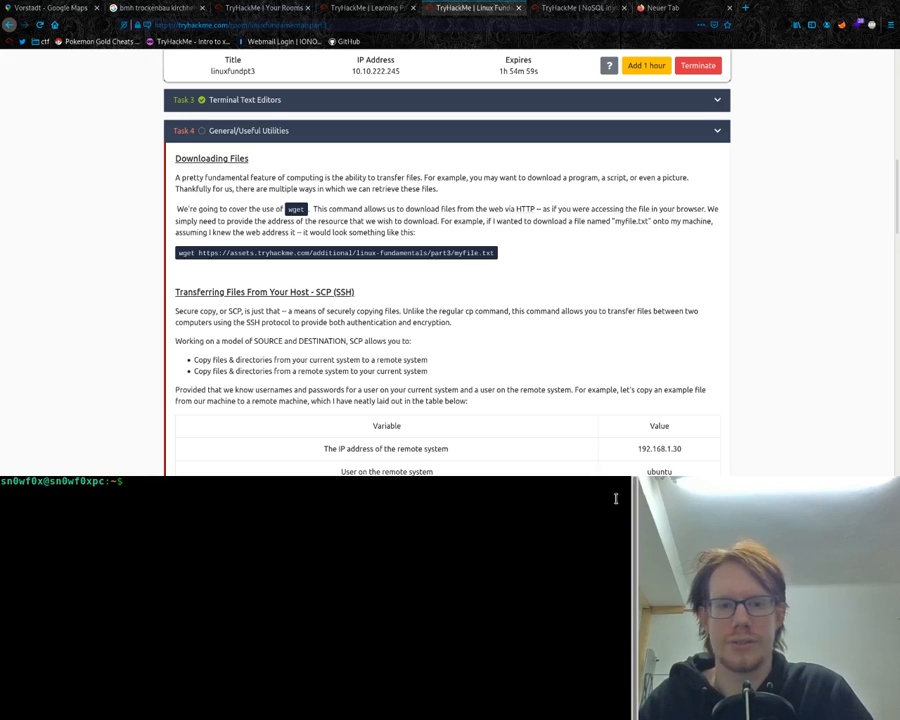
Run wget against 10.10.222.245:1234/iwanttransfer to download the file locally.
{"action": "type", "text": "wget htt"}
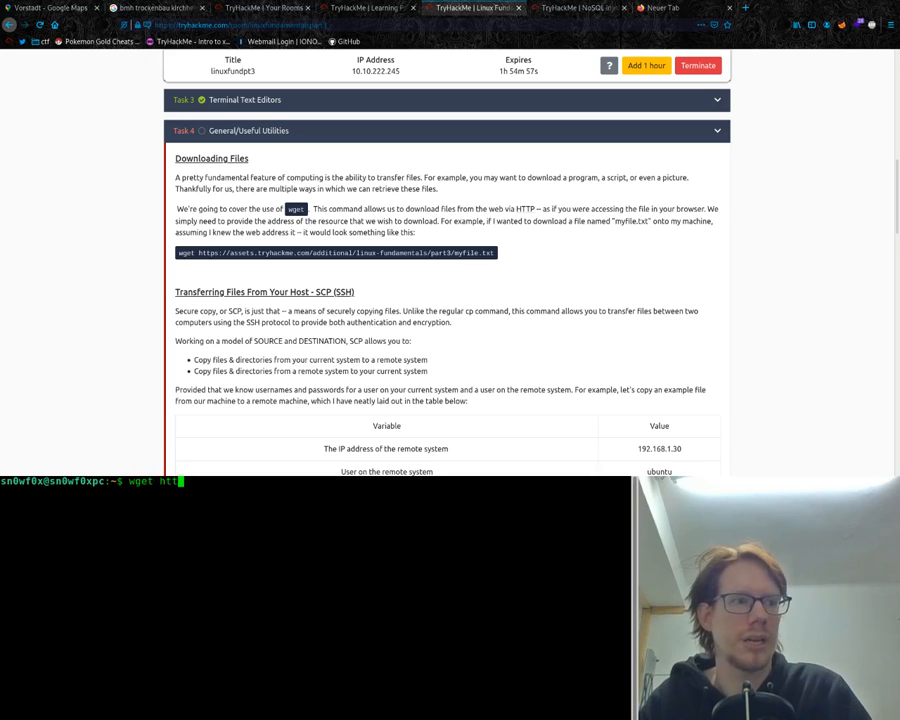
{"action": "type", "text": "p://"}
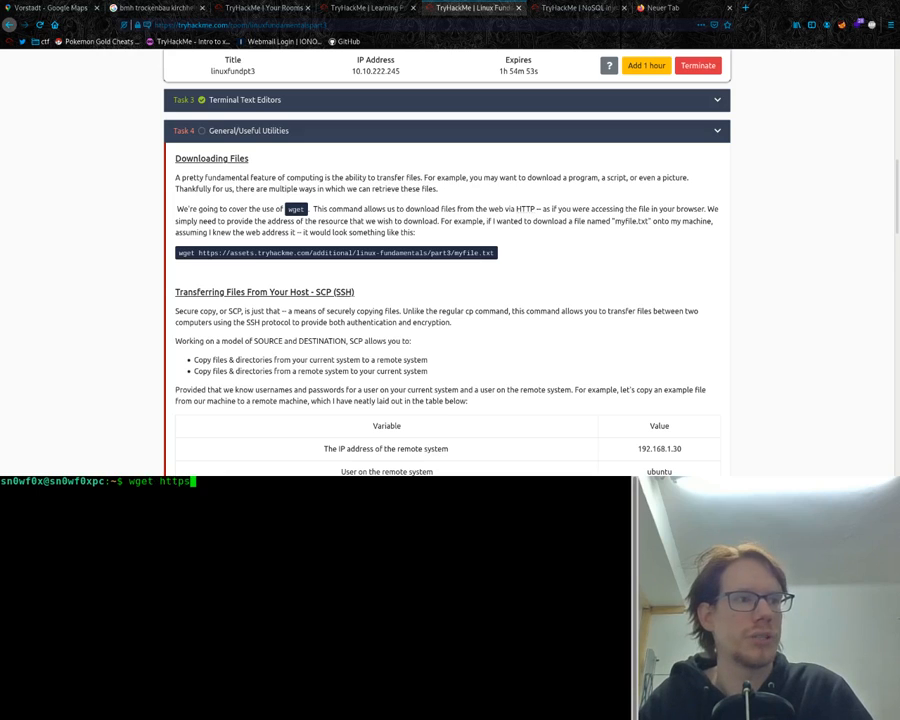
{"action": "type", "text": "//"}
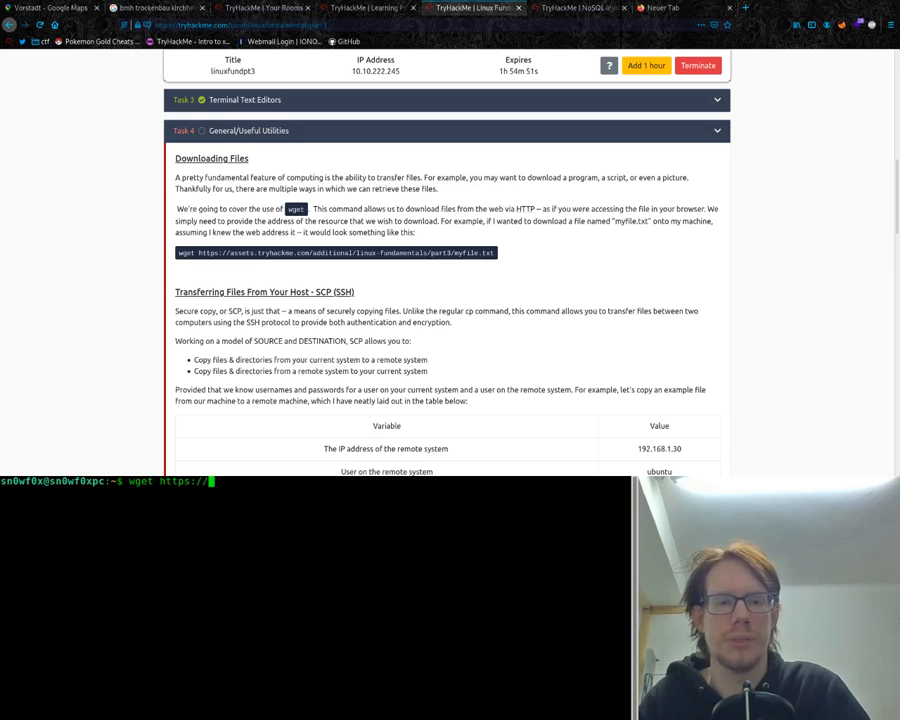
{"action": "type", "text": "10.10.22"}
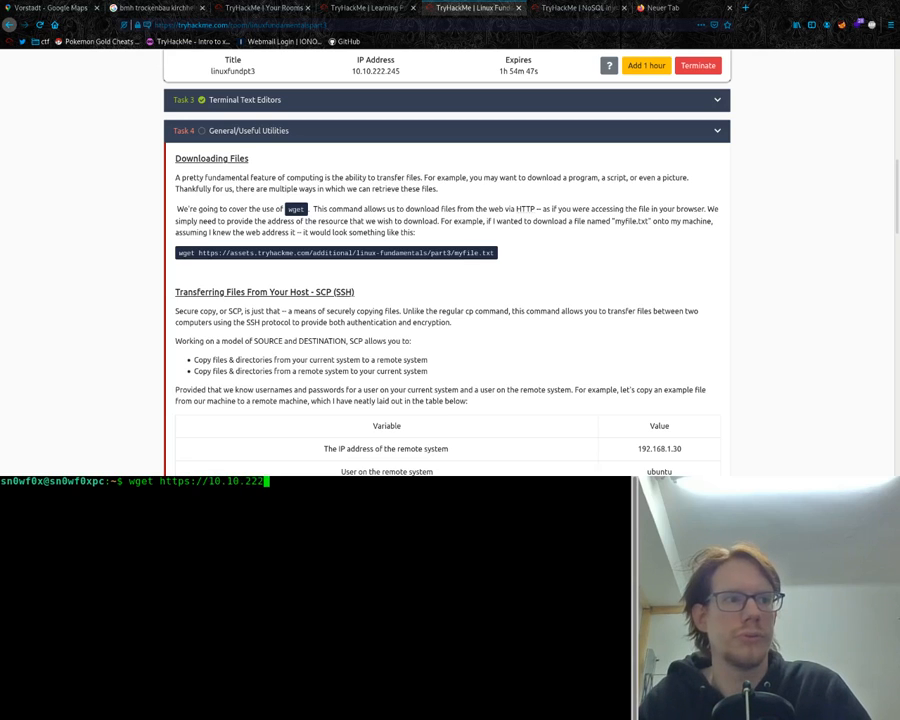
{"action": "type", "text": "235"}
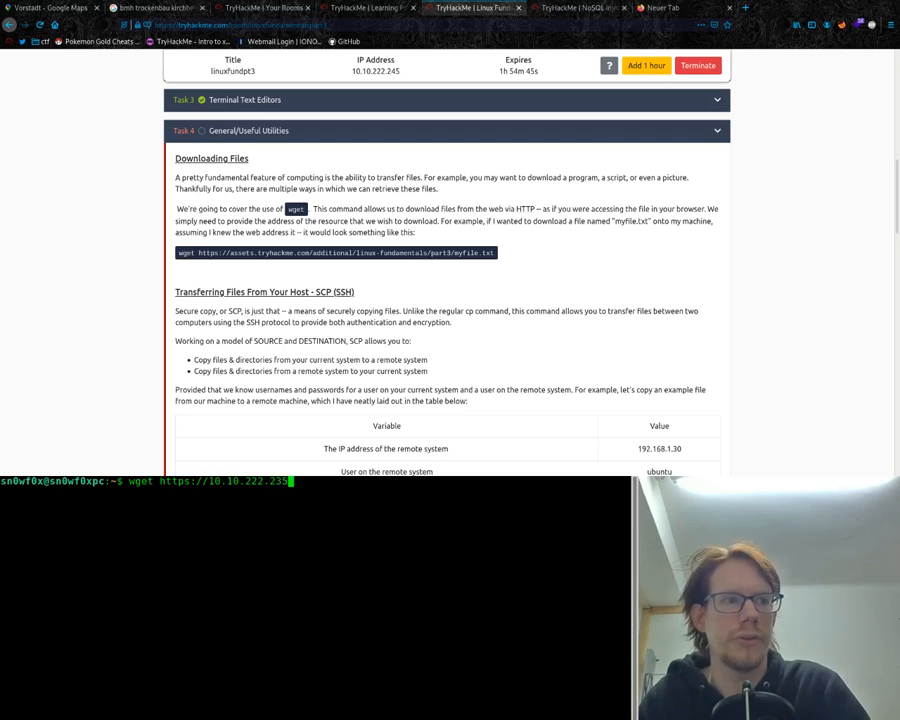
{"action": "type", "text": "45"}
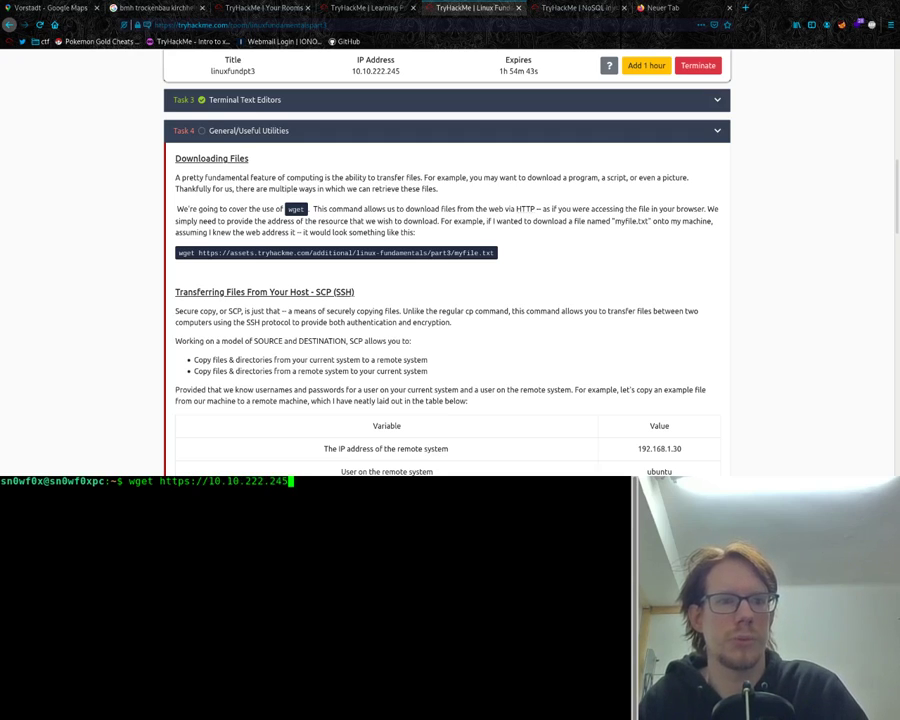
{"action": "type", "text": ":1234"}
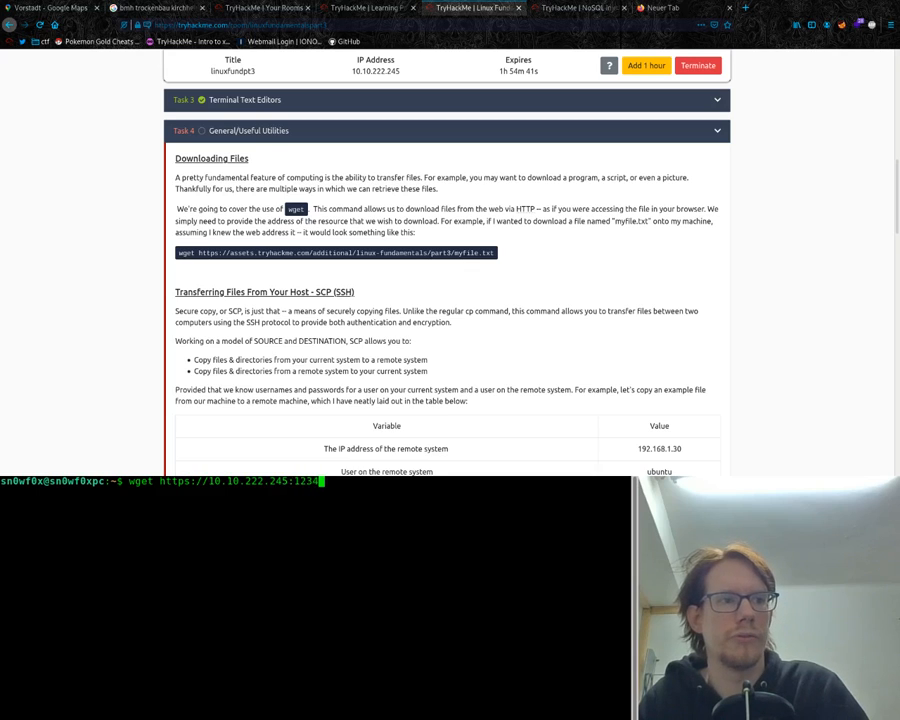
{"action": "type", "text": "/iwan"}
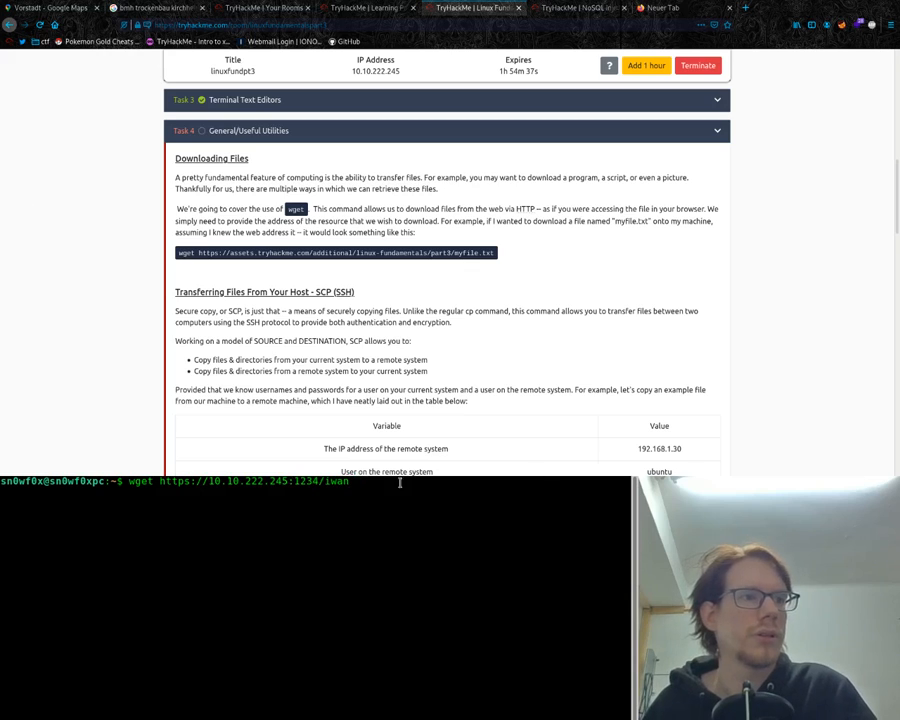
{"action": "key", "text": "Return"}
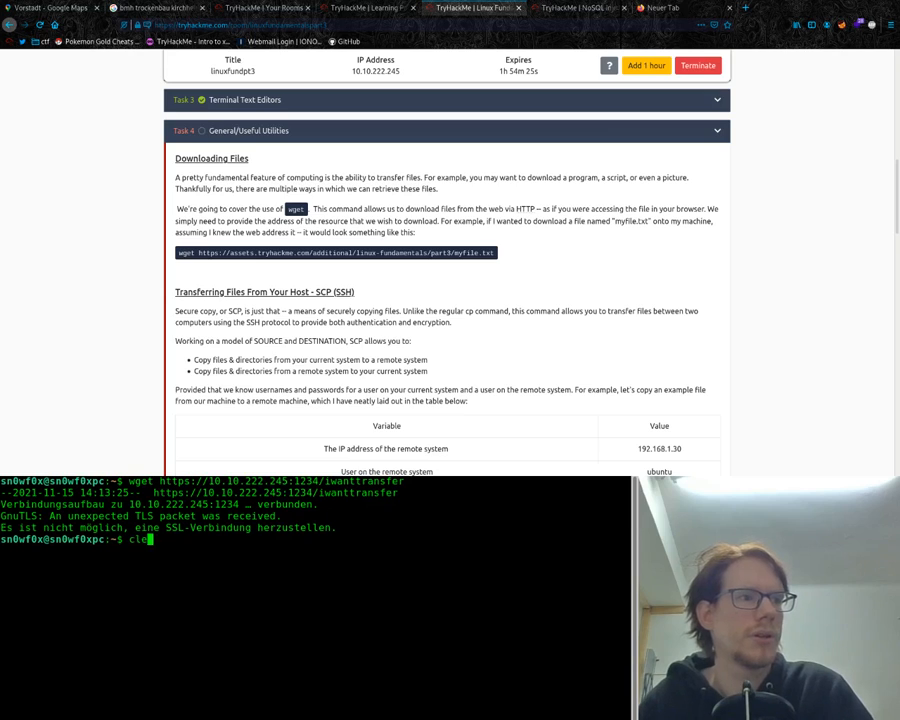
Retry the wget of iwanttransfer after the SSL error and check the local listing.
{"action": "key", "text": "Return"}
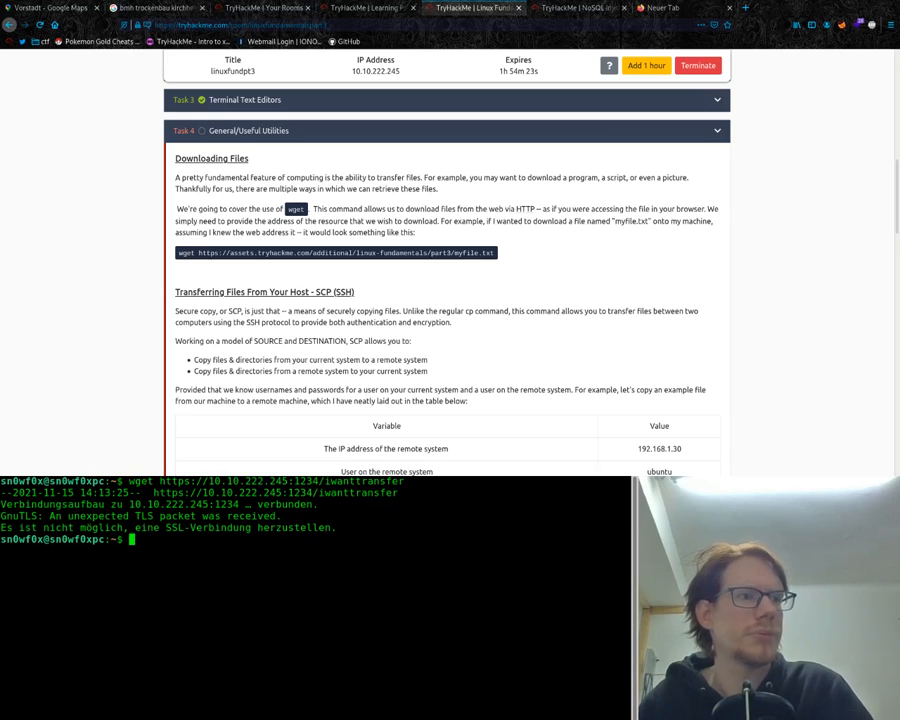
{"action": "type", "text": "wget https://10.10.222.245:1234/iwanttransfer"}
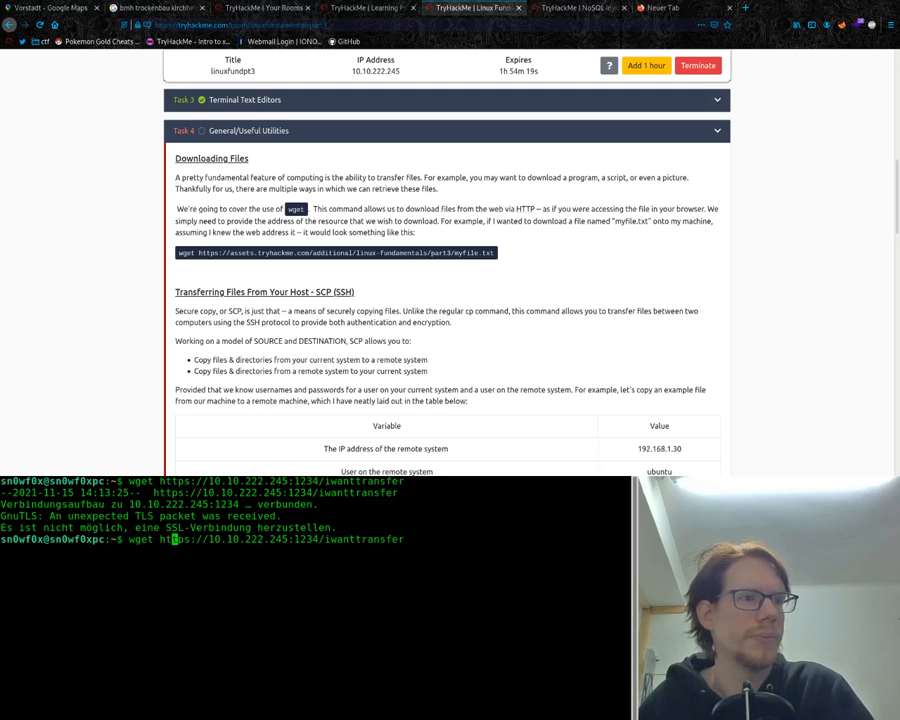
{"action": "key", "text": "Return"}
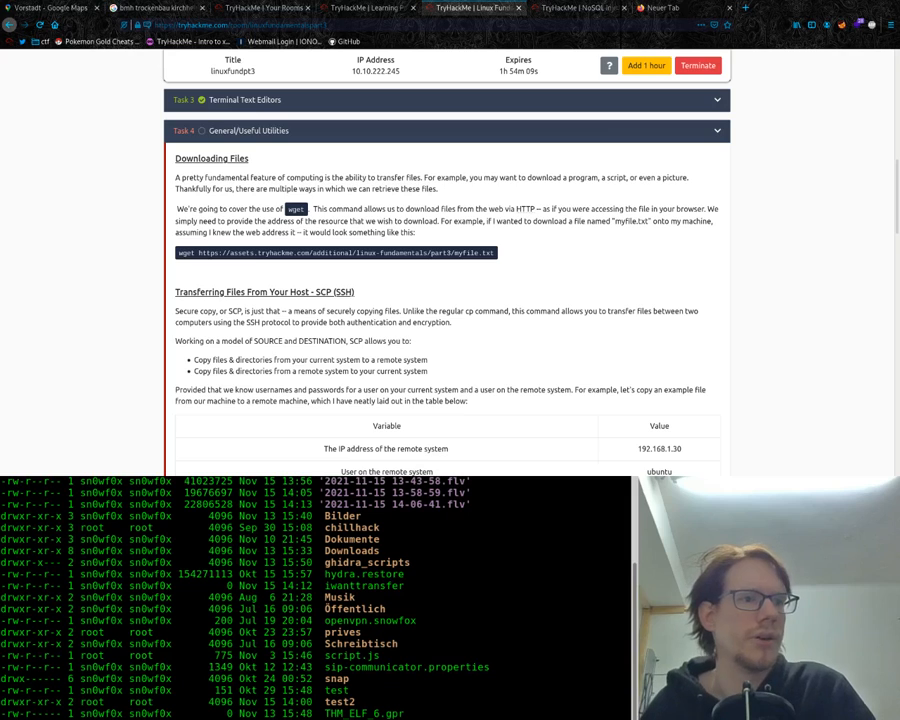
{"action": "double_click", "coordinate": [364, 584]}
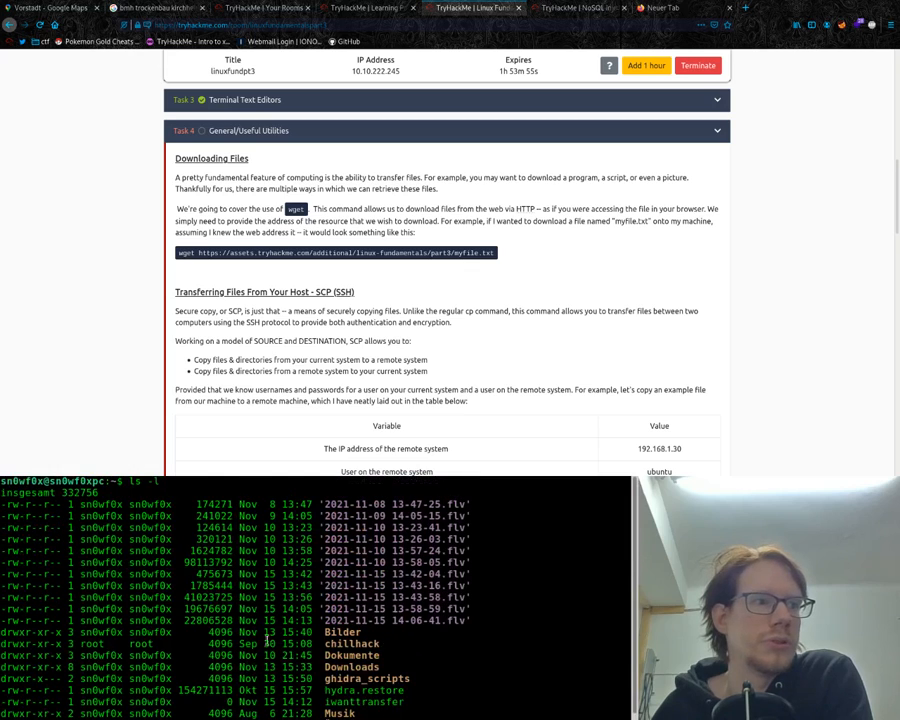
{"action": "scroll", "scroll_direction": "down", "scroll_amount": 3}
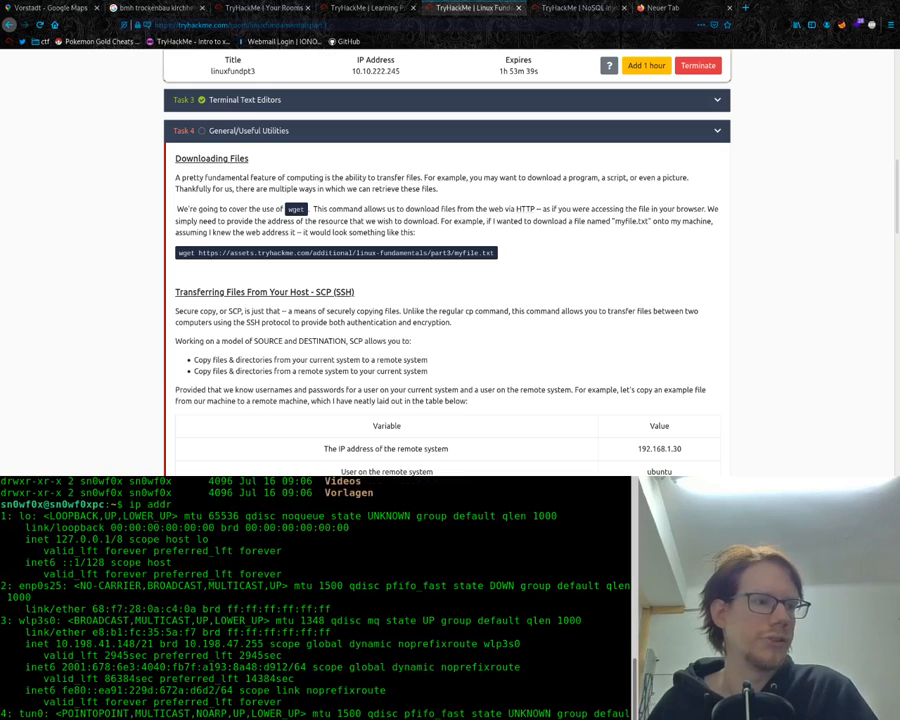
{"action": "scroll", "scroll_direction": "up", "scroll_amount": 3}
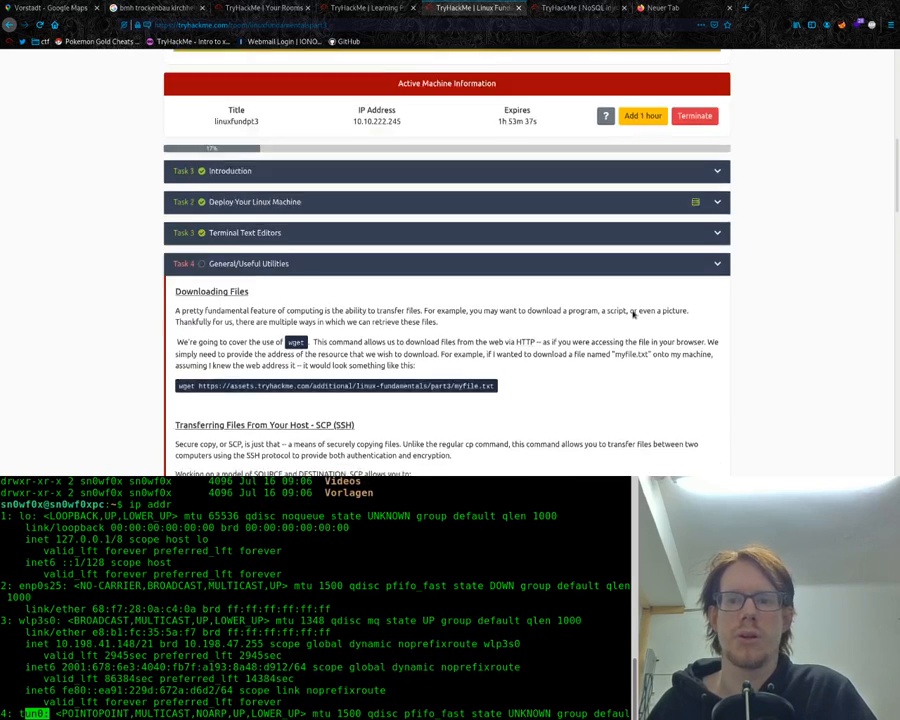
{"action": "scroll", "scroll_direction": "up", "scroll_amount": 3}
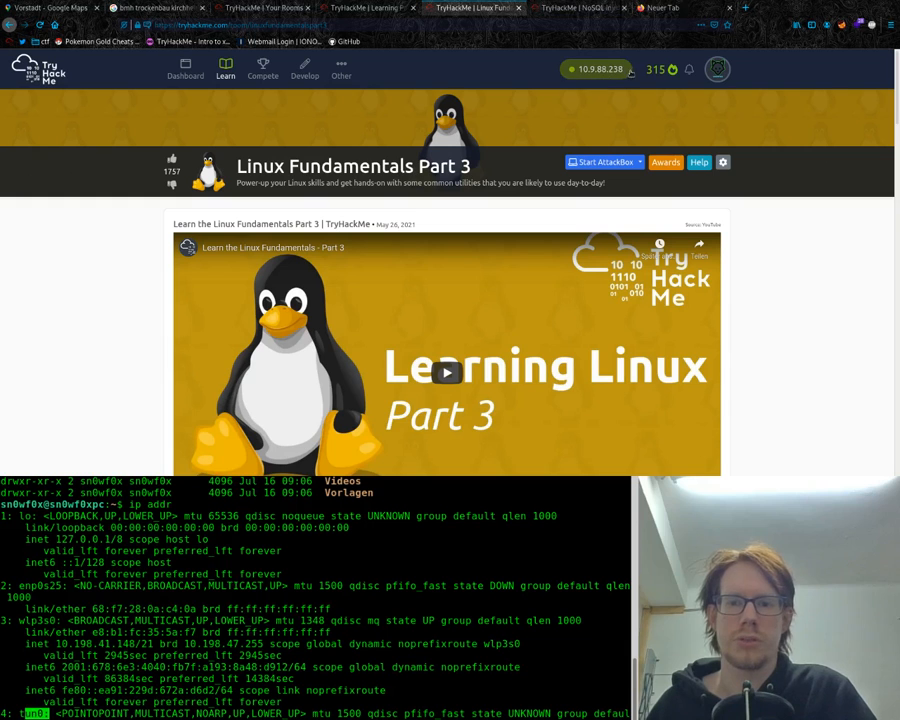
{"action": "mouse_move", "coordinate": [482, 116]}
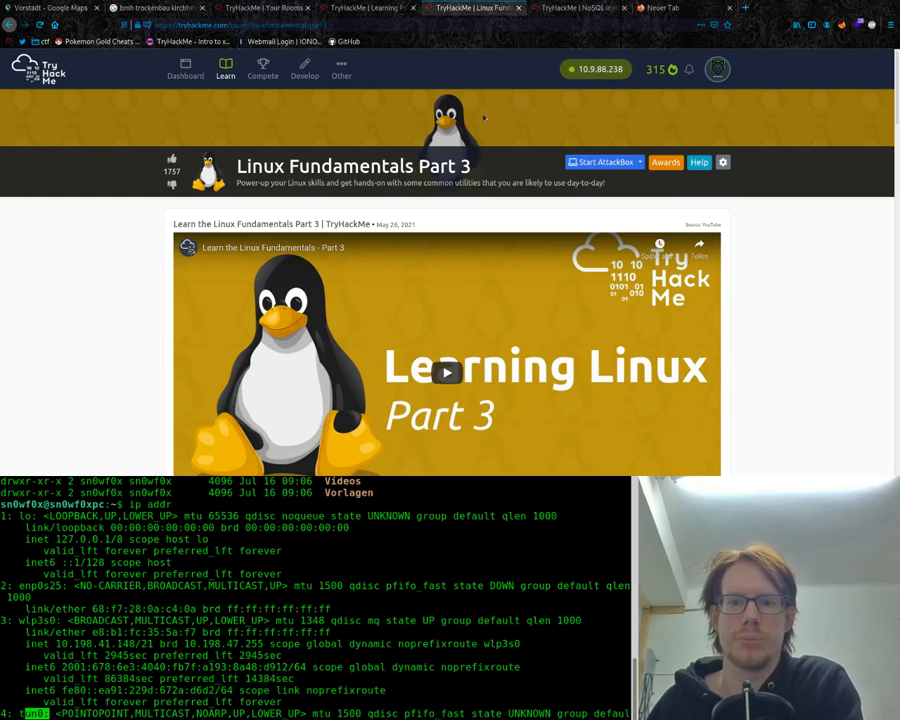
{"action": "scroll", "scroll_direction": "down", "scroll_amount": 3}
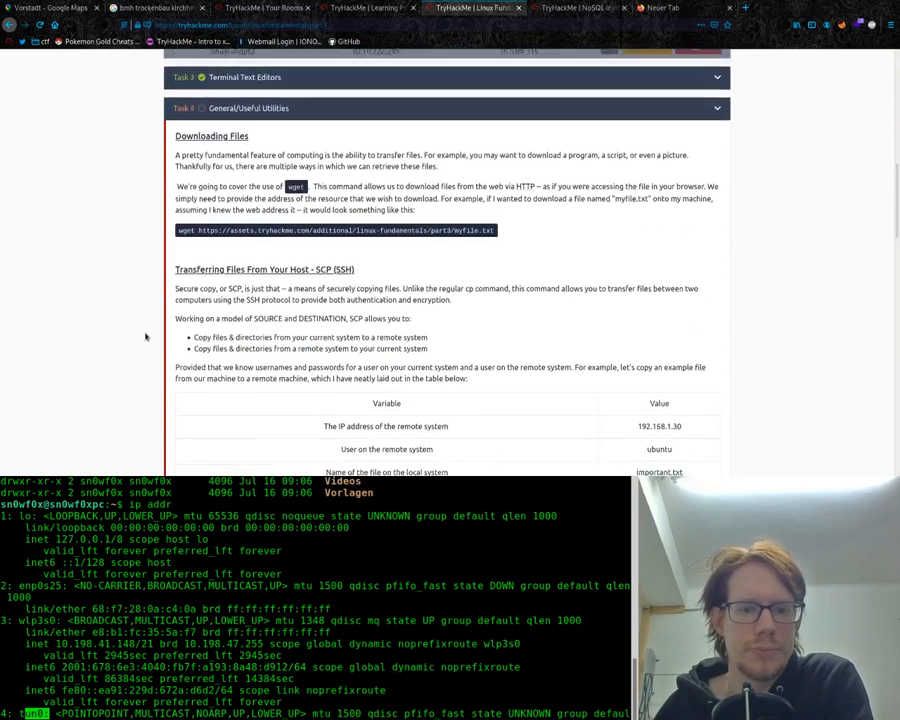
{"action": "scroll", "scroll_direction": "down", "scroll_amount": 3}
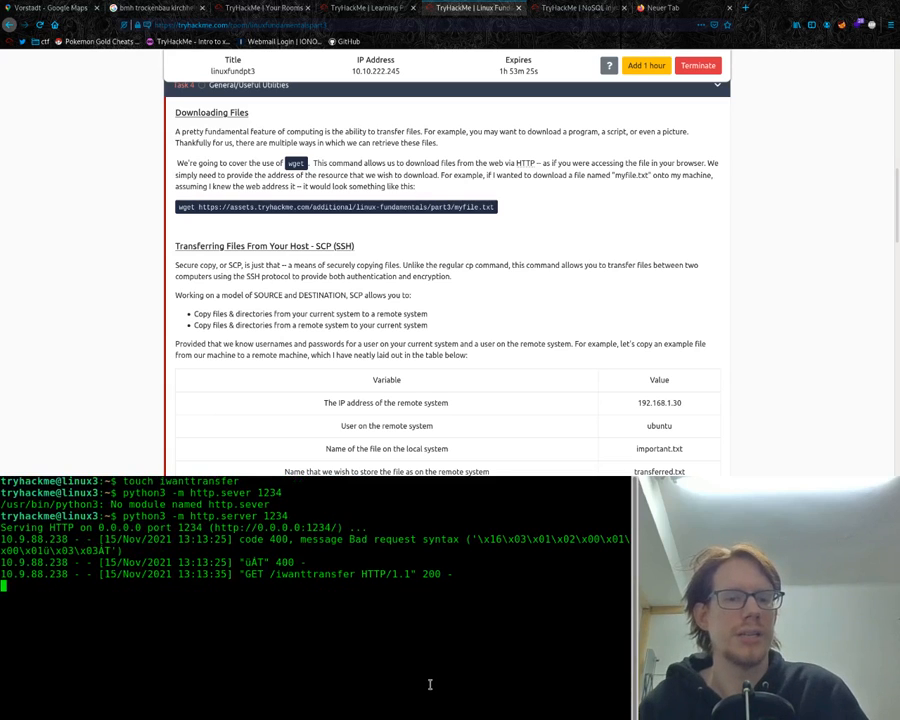
{"action": "key", "text": "ctrl+c"}
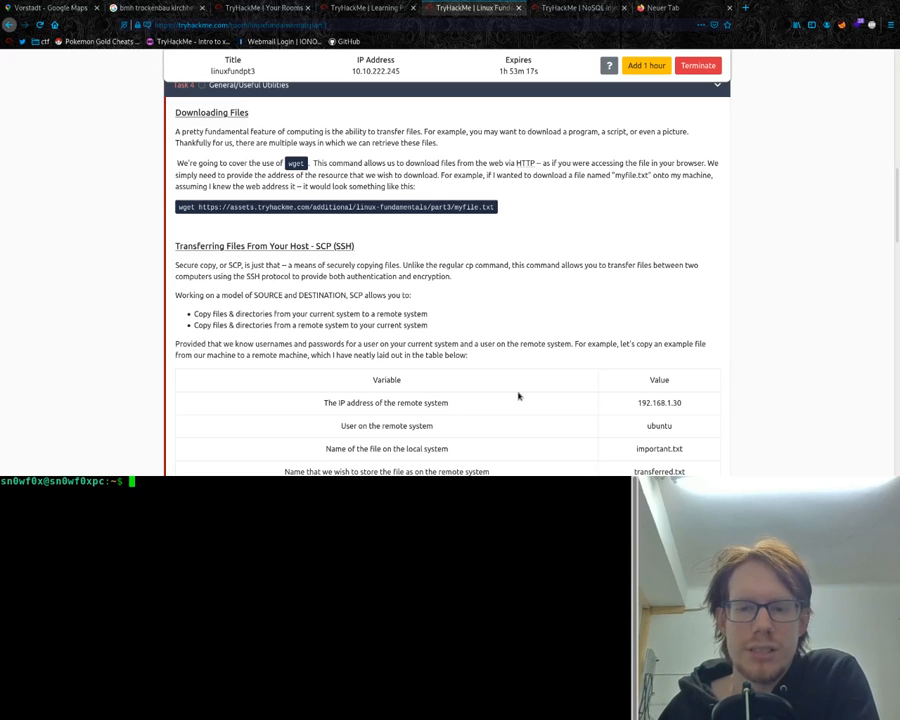
{"action": "scroll", "scroll_direction": "down", "scroll_amount": 3}
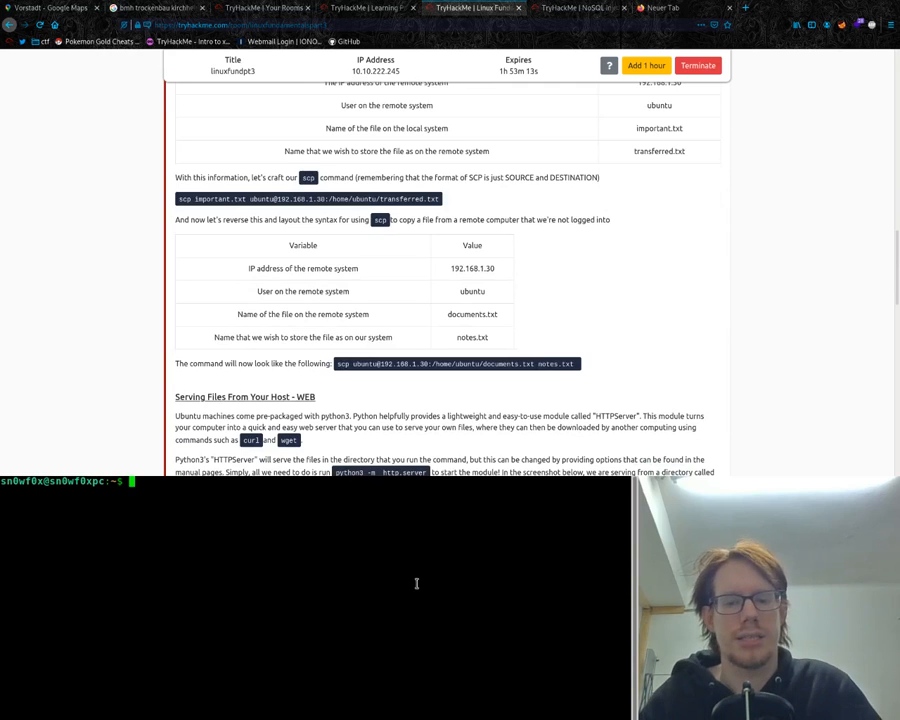
Make myscpfolder, move into it and create the empty file iwanttransferaswell.
{"action": "type", "text": "touch myscp"}
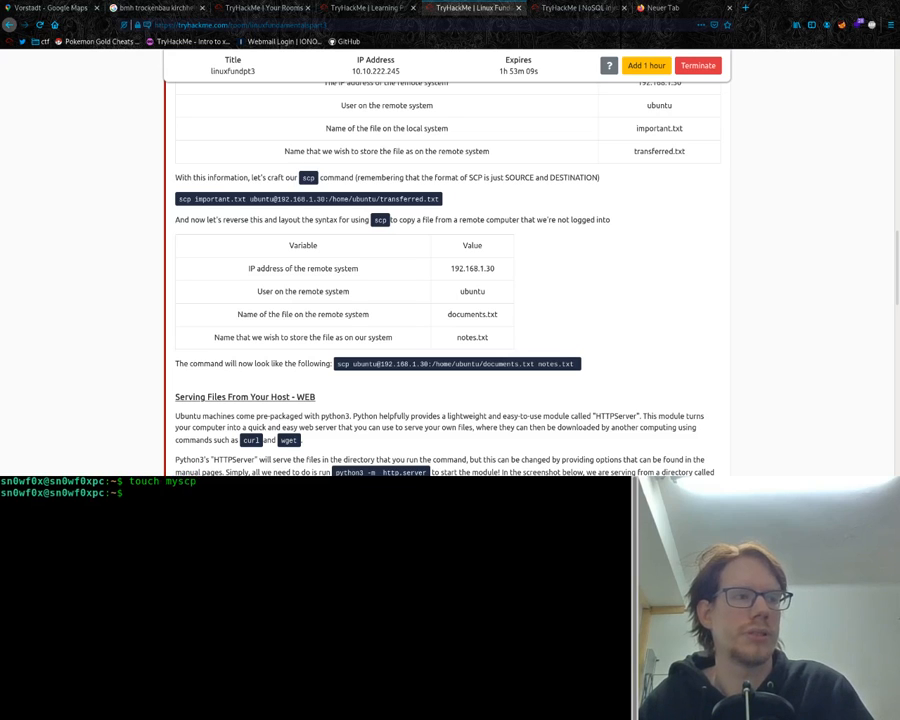
{"action": "type", "text": "mkd"}
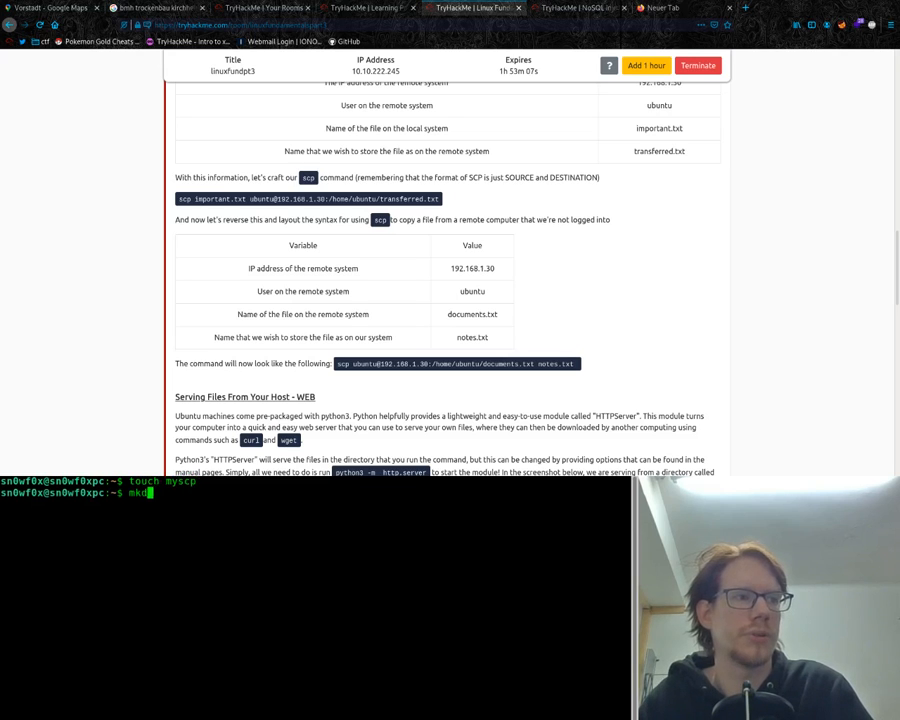
{"action": "type", "text": "r myscpfolder"}
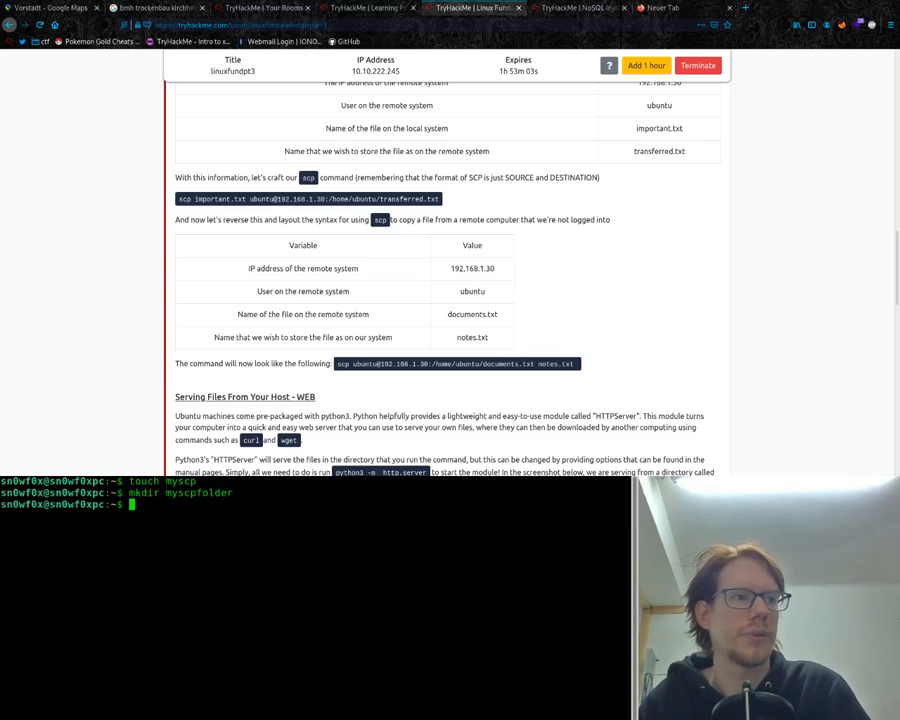
{"action": "type", "text": "cd myscpfolder/"}
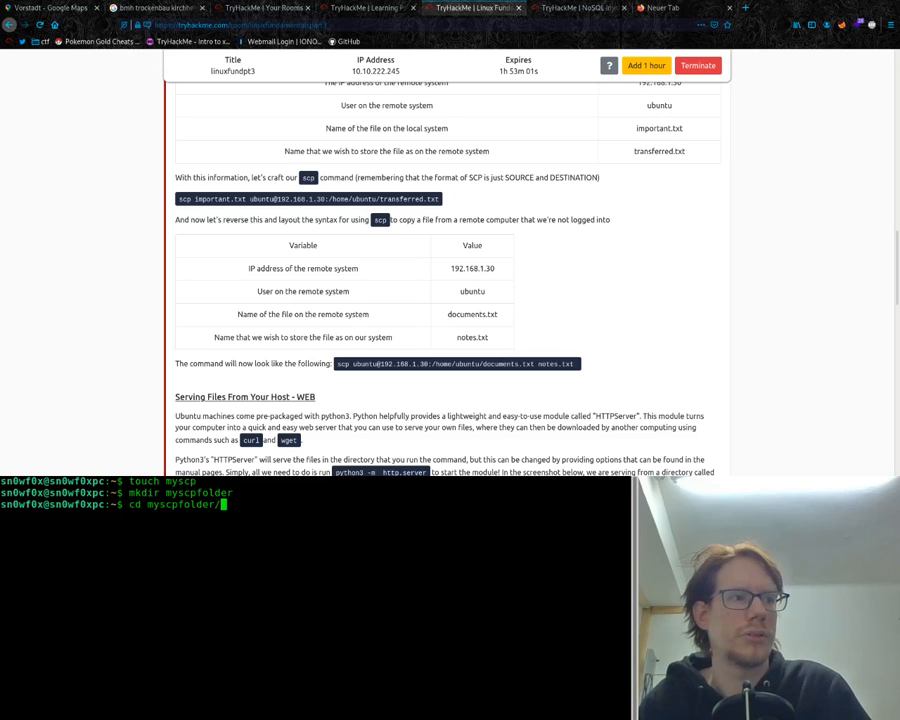
{"action": "key", "text": "Return"}
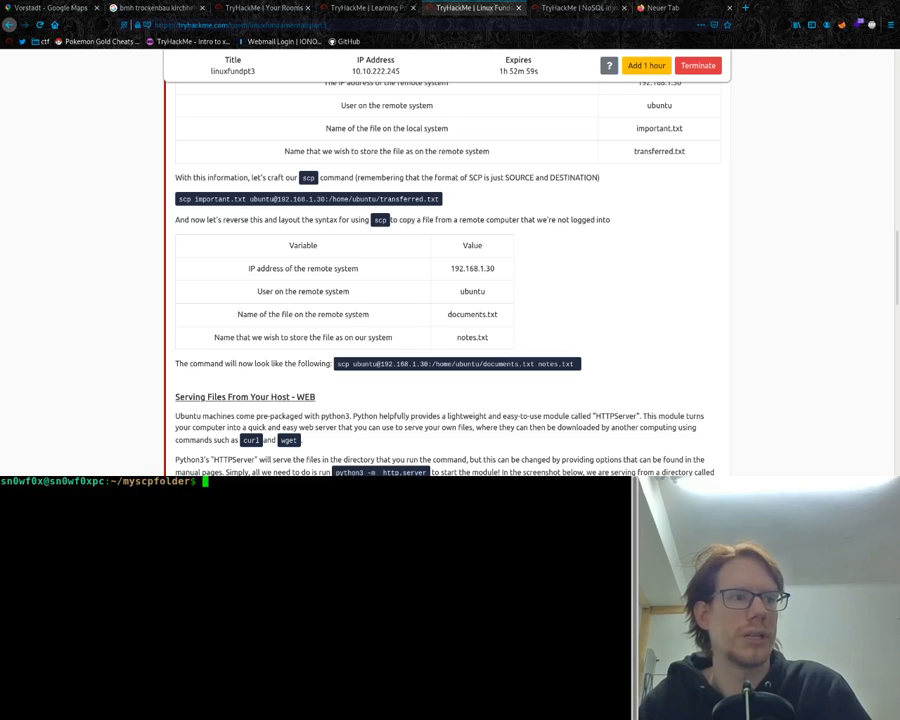
{"action": "type", "text": "touch"}
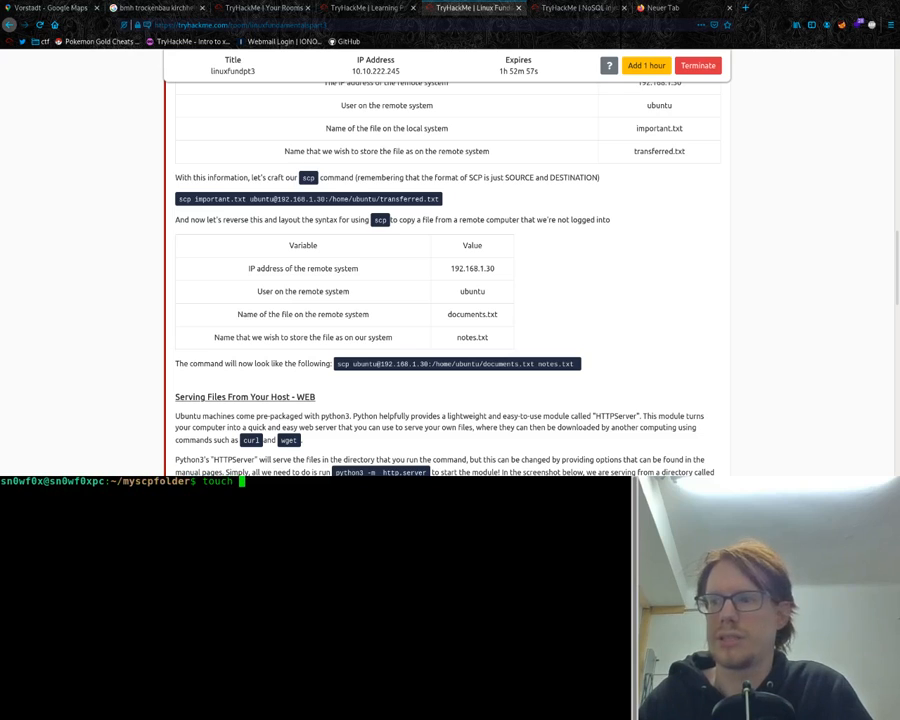
{"action": "type", "text": "iwanttrans"}
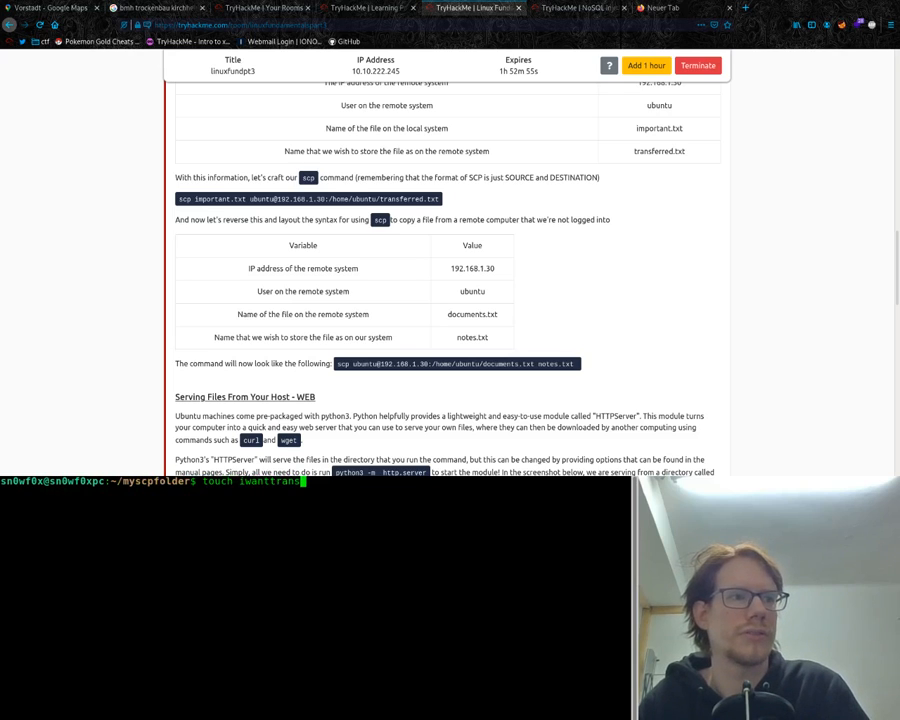
{"action": "key", "text": "Return"}
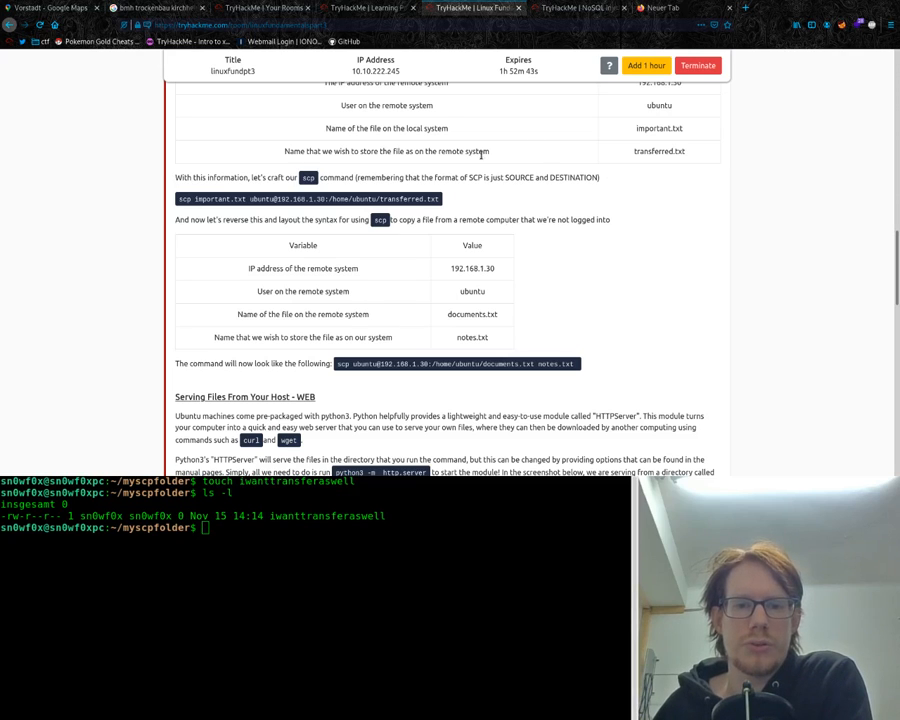
{"action": "mouse_move", "coordinate": [508, 188]}
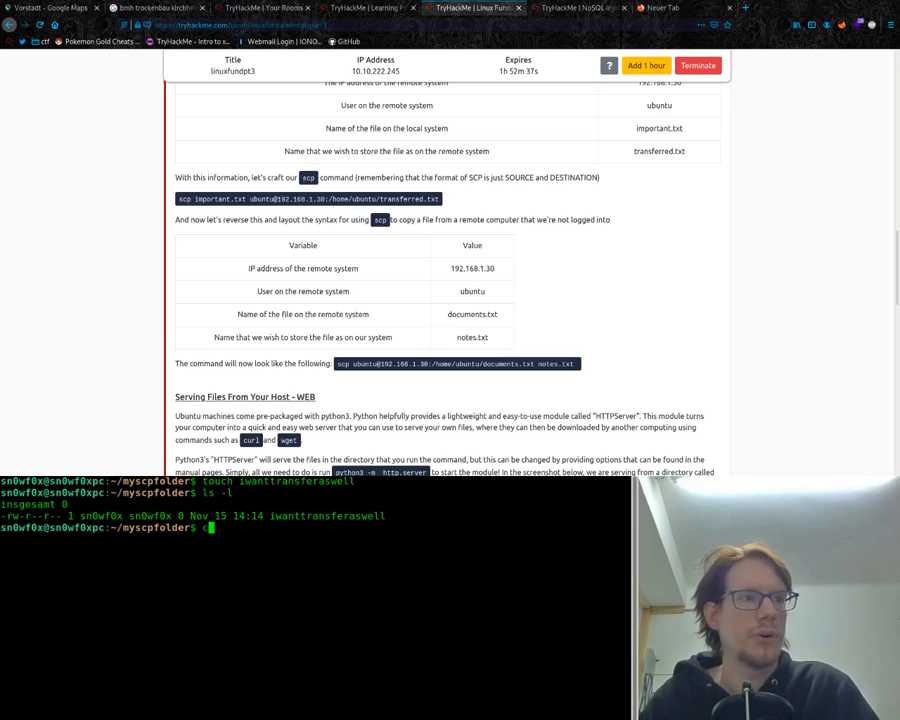
{"action": "type", "text": "scp"}
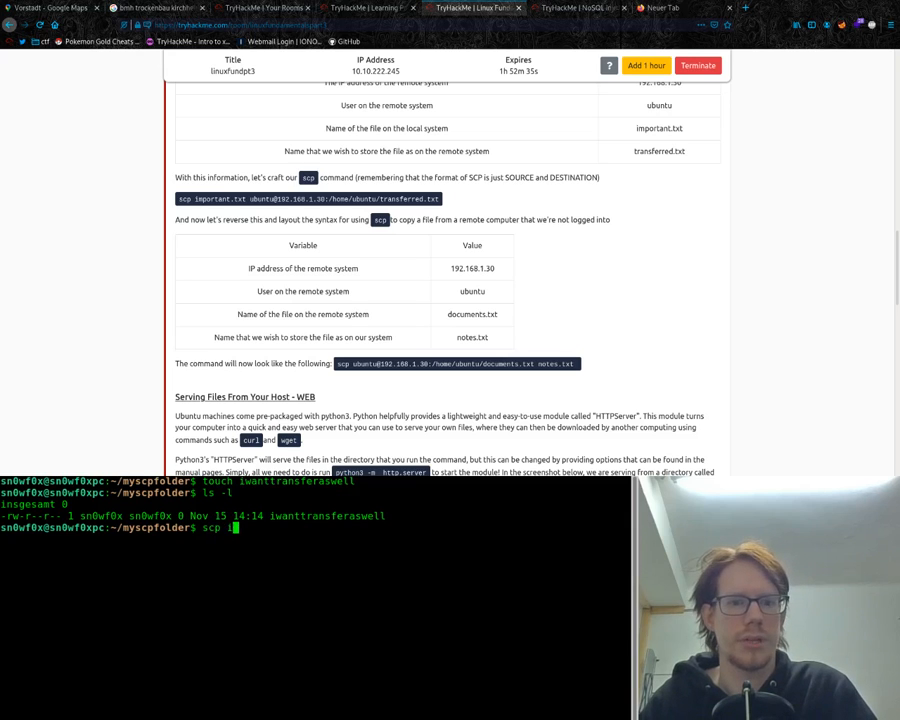
{"action": "type", "text": "i"}
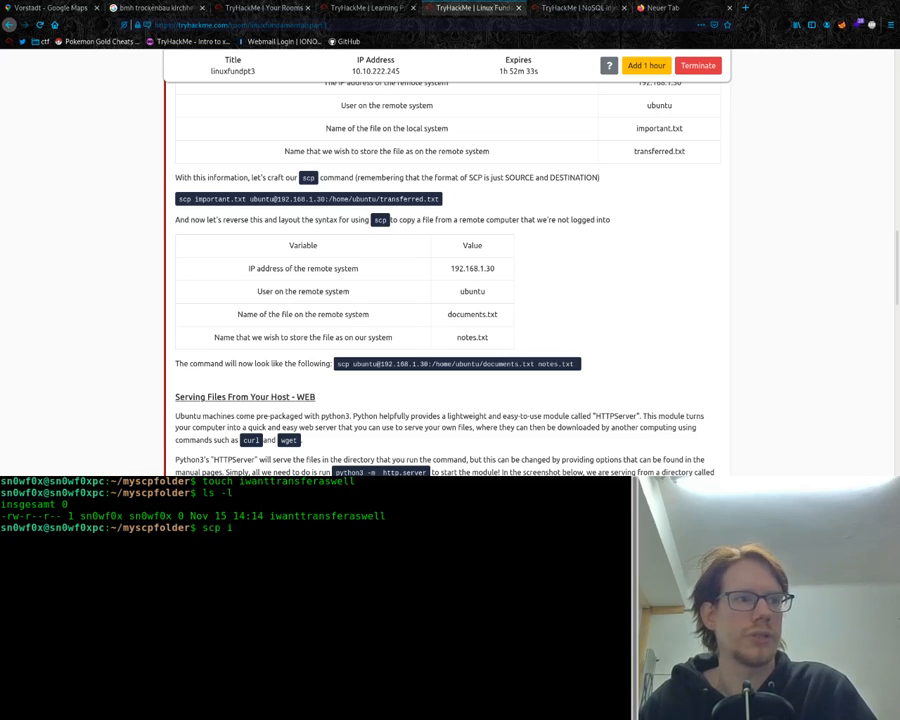
{"action": "type", "text": "iwanttransferaswell"}
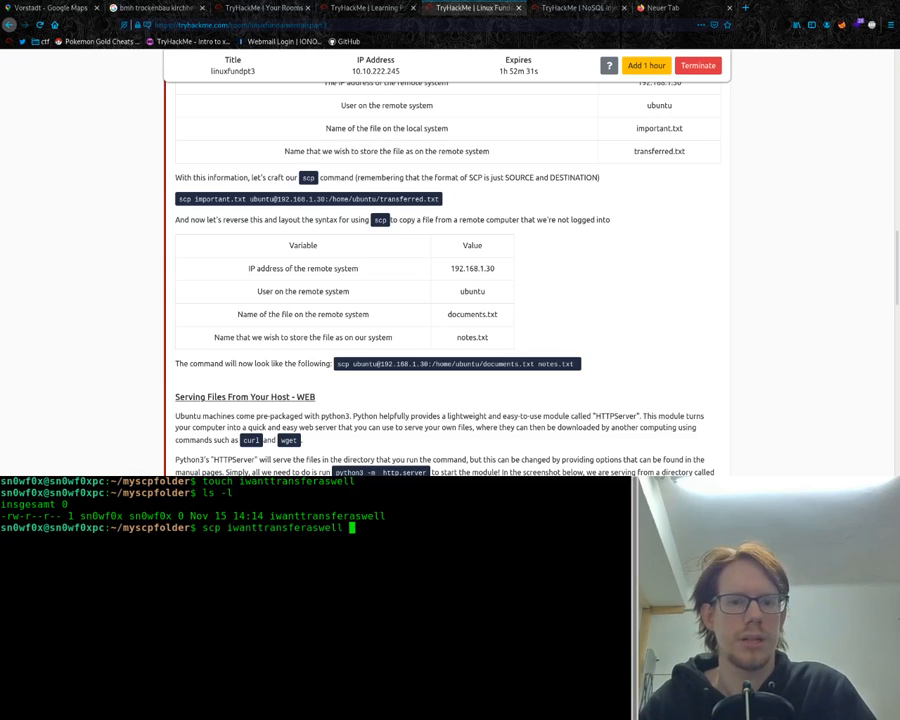
{"action": "type", "text": "tryhackme"}
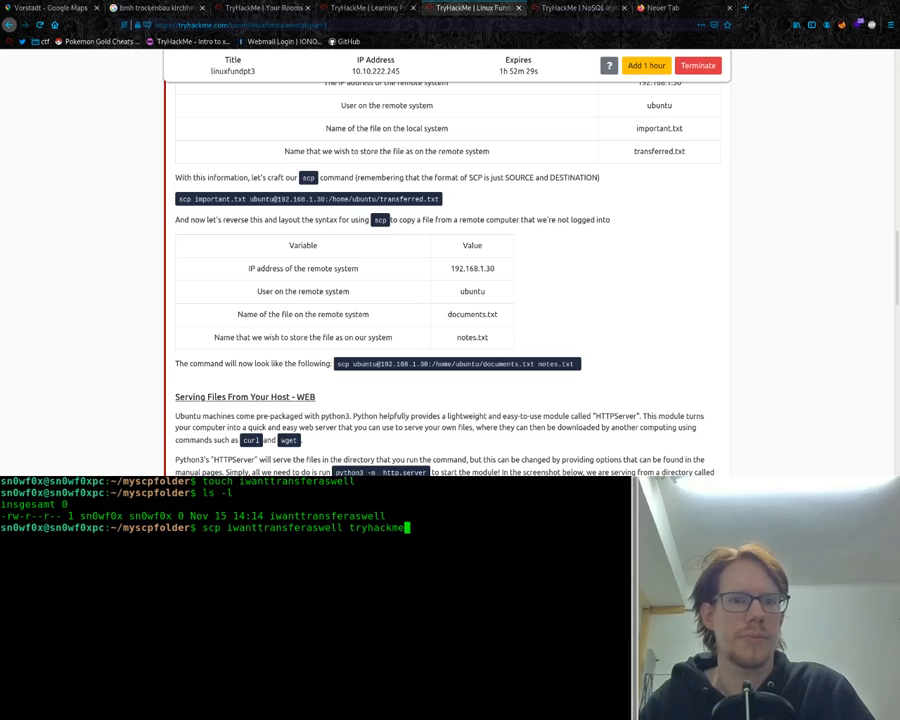
{"action": "type", "text": "@10.10.222"}
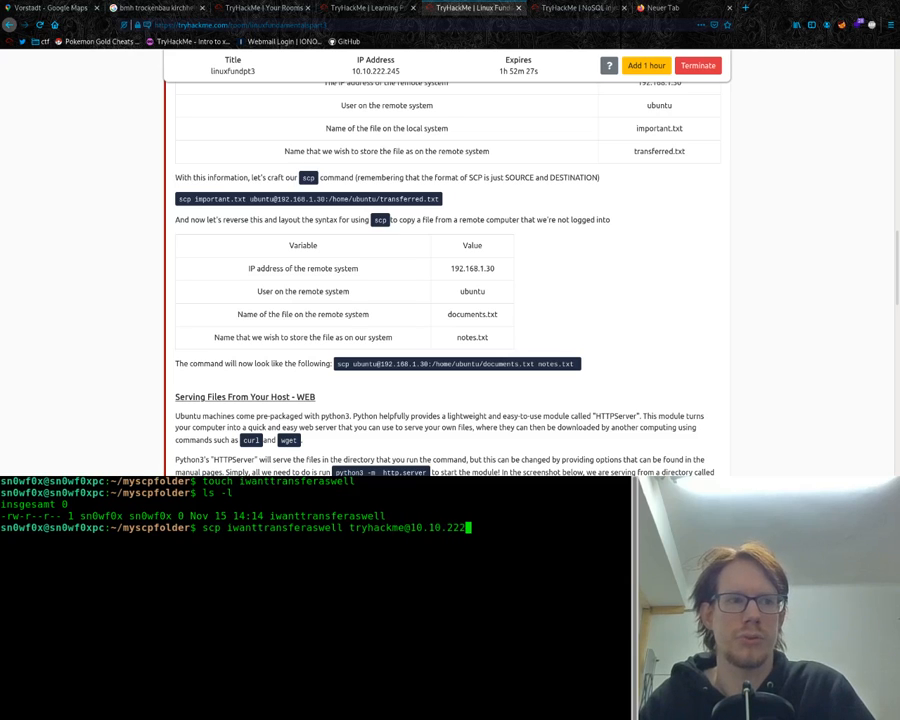
{"action": "type", "text": ".245"}
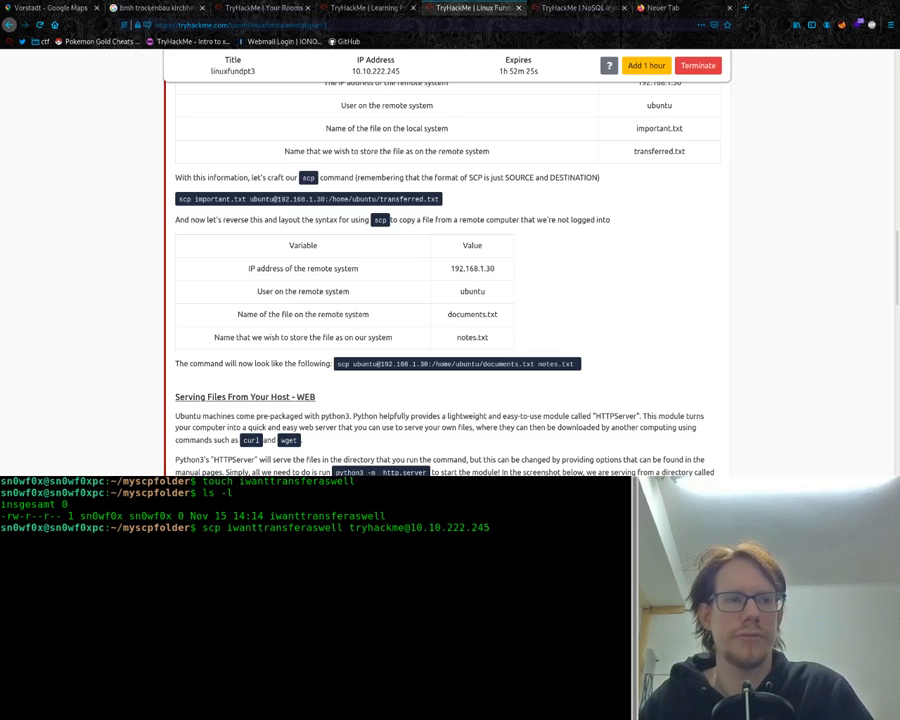
{"action": "type", "text": ":/"}
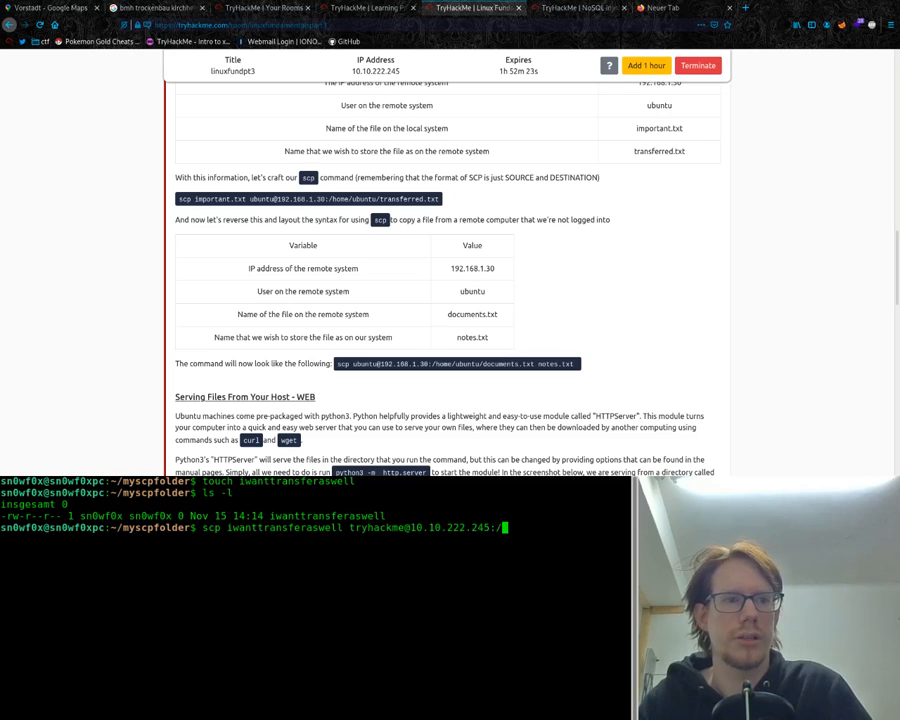
{"action": "type", "text": "/home/tryhack"}
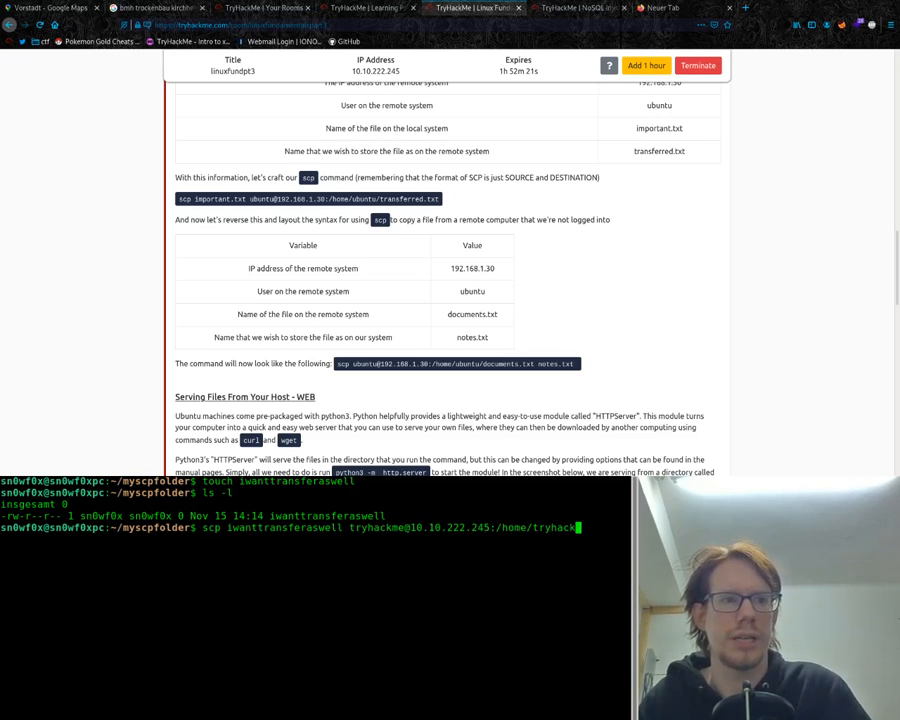
{"action": "type", "text": "iwanttransferaswell"}
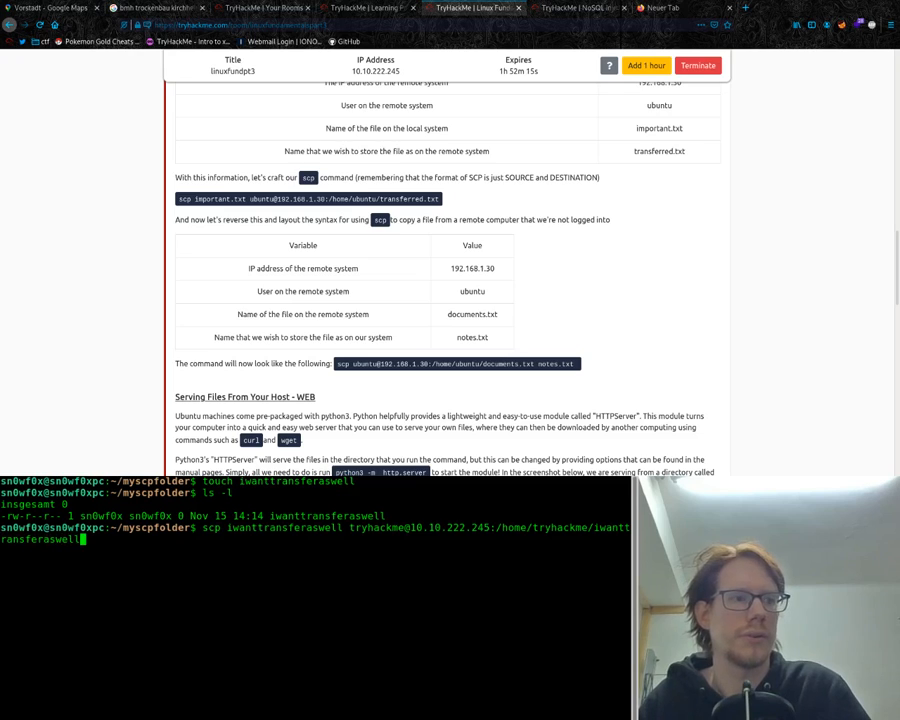
{"action": "key", "text": "Return"}
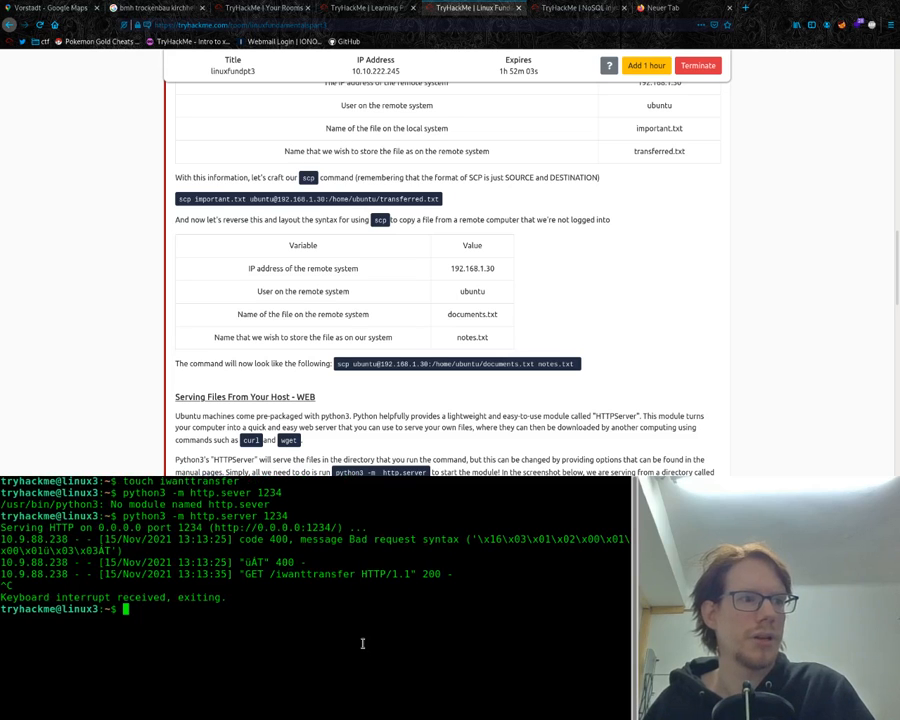
{"action": "type", "text": "ls -l"}
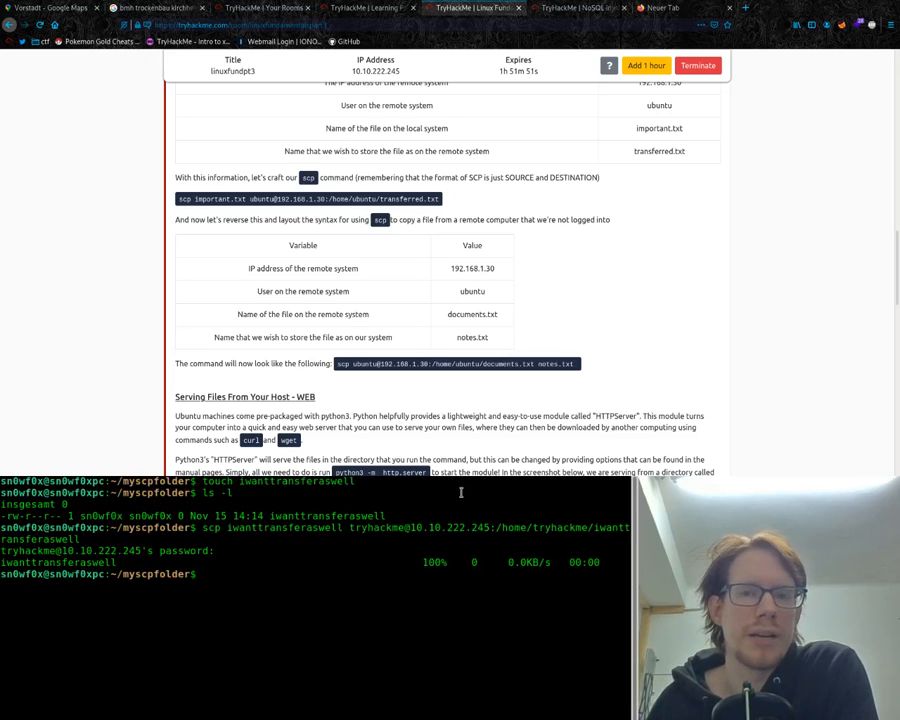
{"action": "mouse_move", "coordinate": [284, 516]}
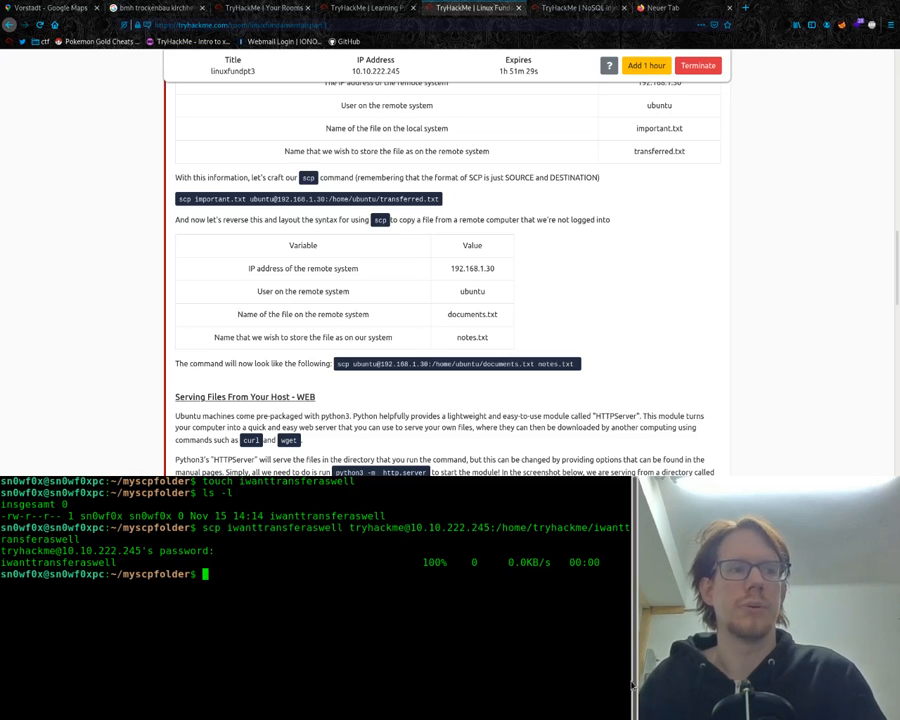
{"action": "type", "text": "scp"}
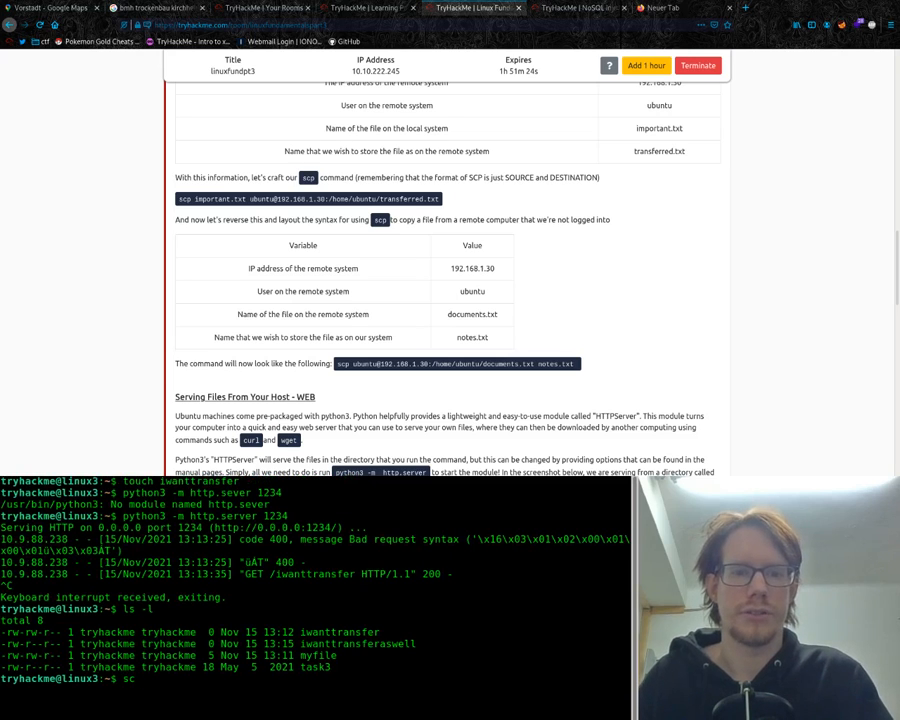
{"action": "type", "text": "p"}
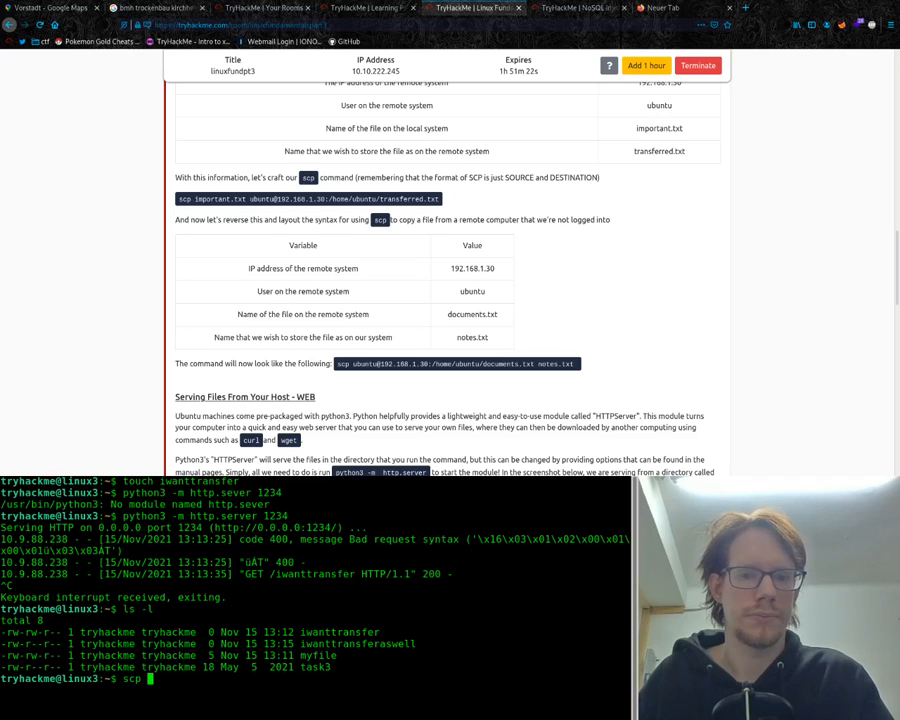
{"action": "type", "text": "try"}
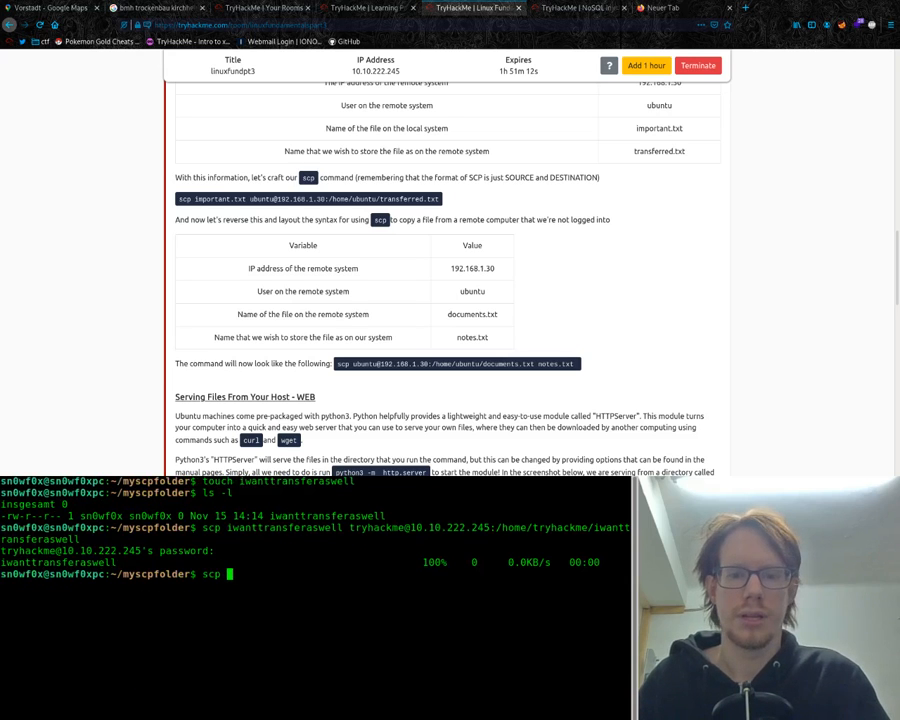
{"action": "type", "text": "tryhackme@10.10.222.245"}
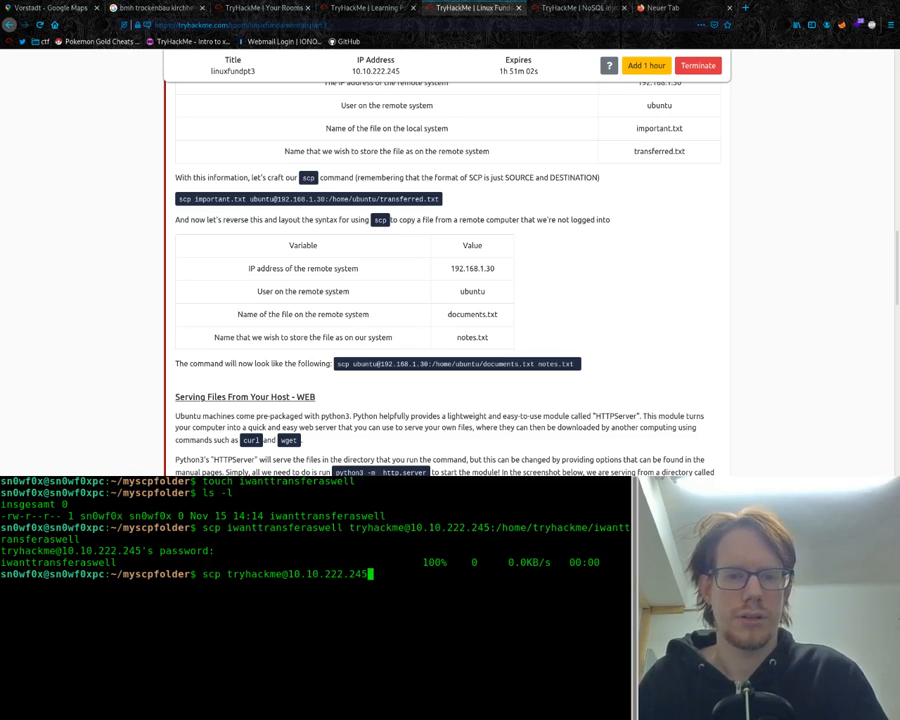
{"action": "type", "text": ":/home/tryhackme/iwa"}
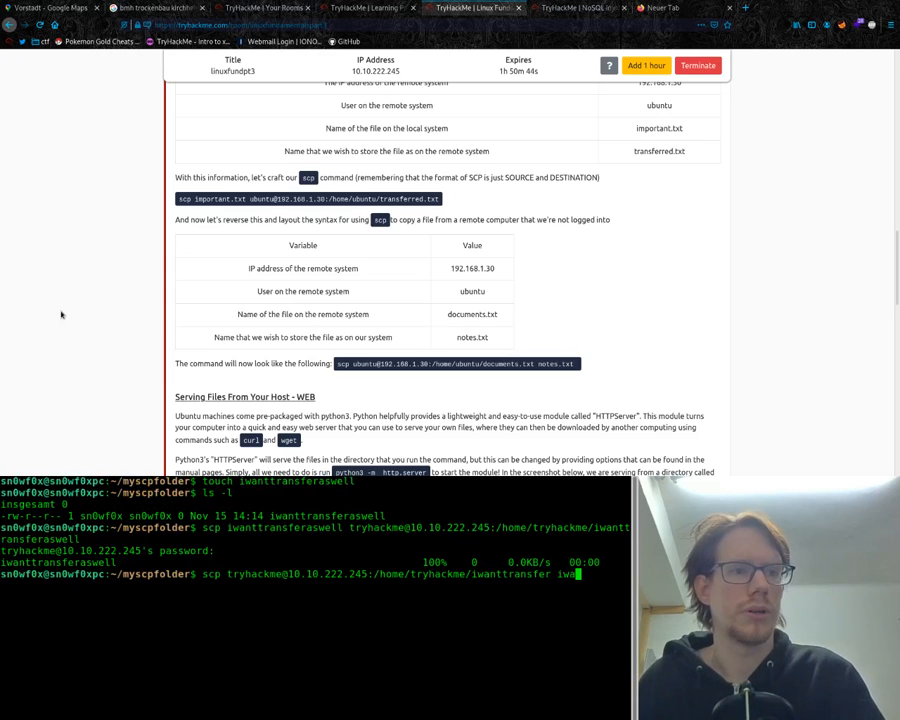
{"action": "type", "text": "nt"}
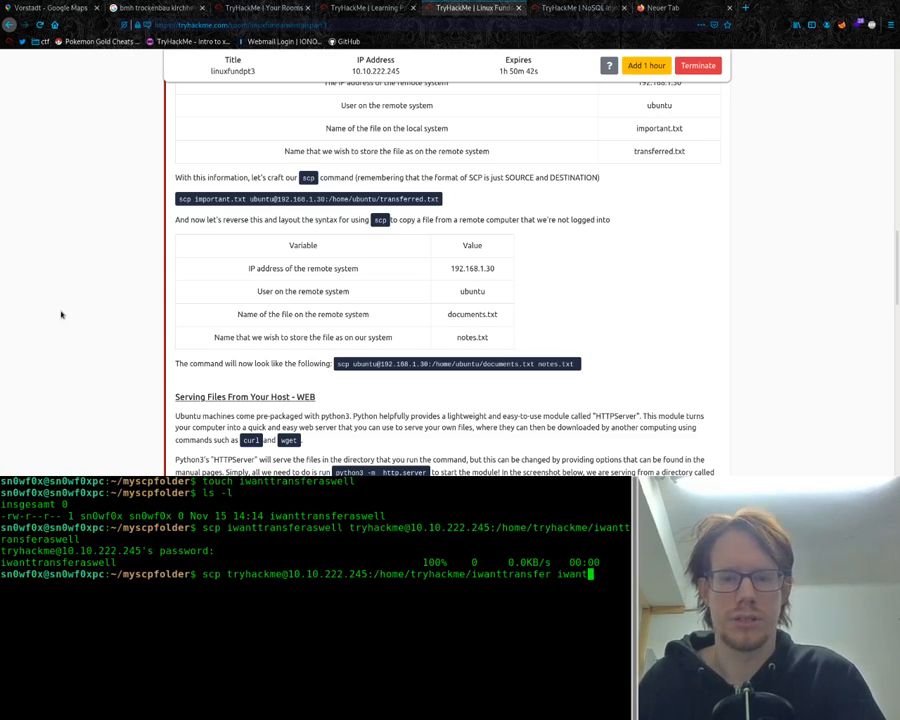
{"action": "key", "text": "Return"}
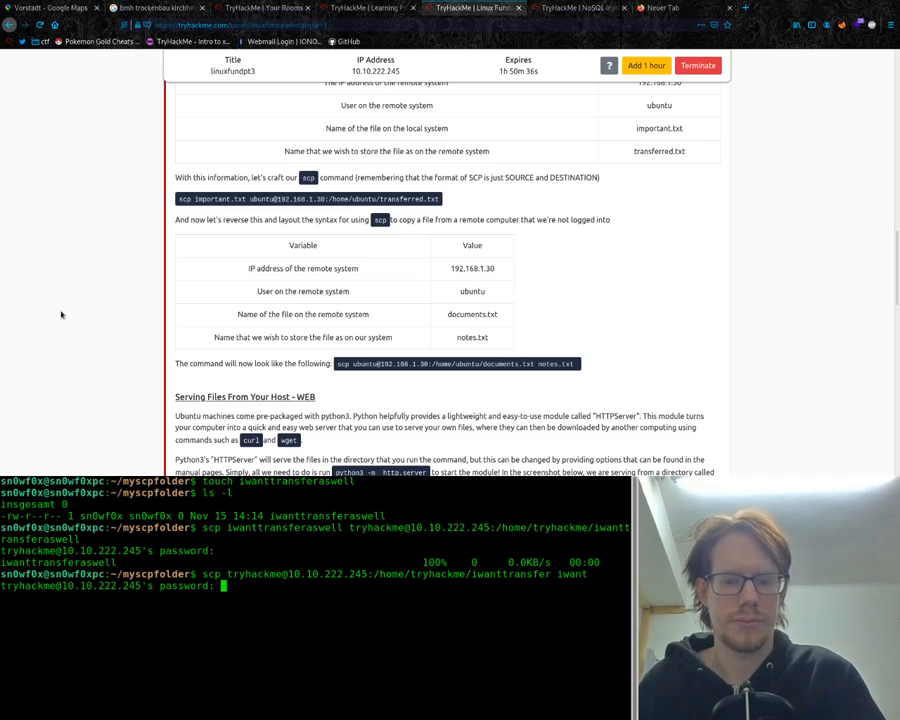
Abandon the transfer at the password prompt and list the files in myscpfolder.
{"action": "key", "text": "Return"}
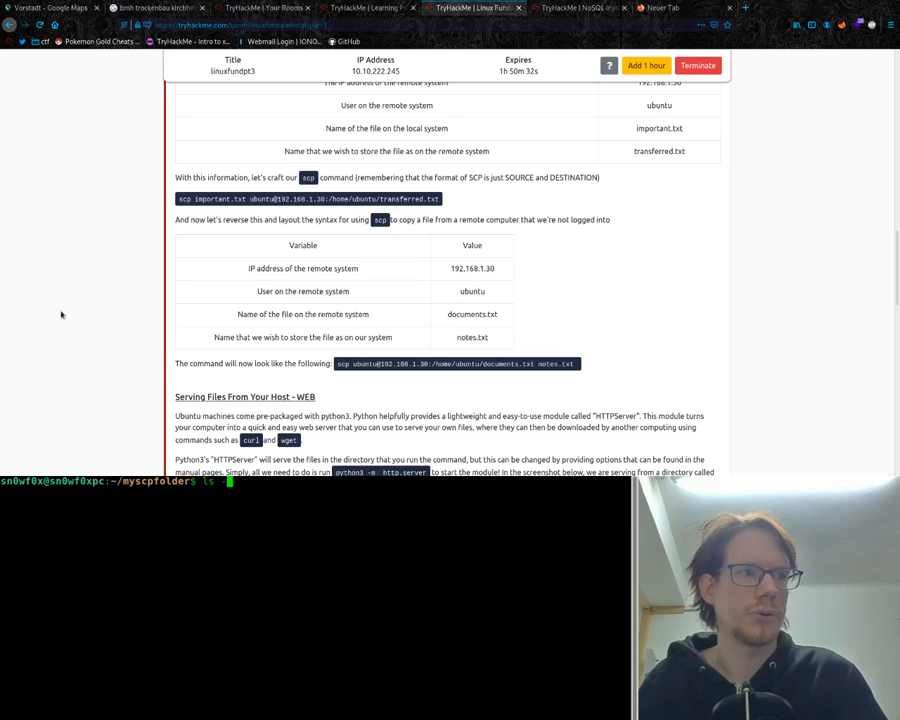
{"action": "key", "text": "Return"}
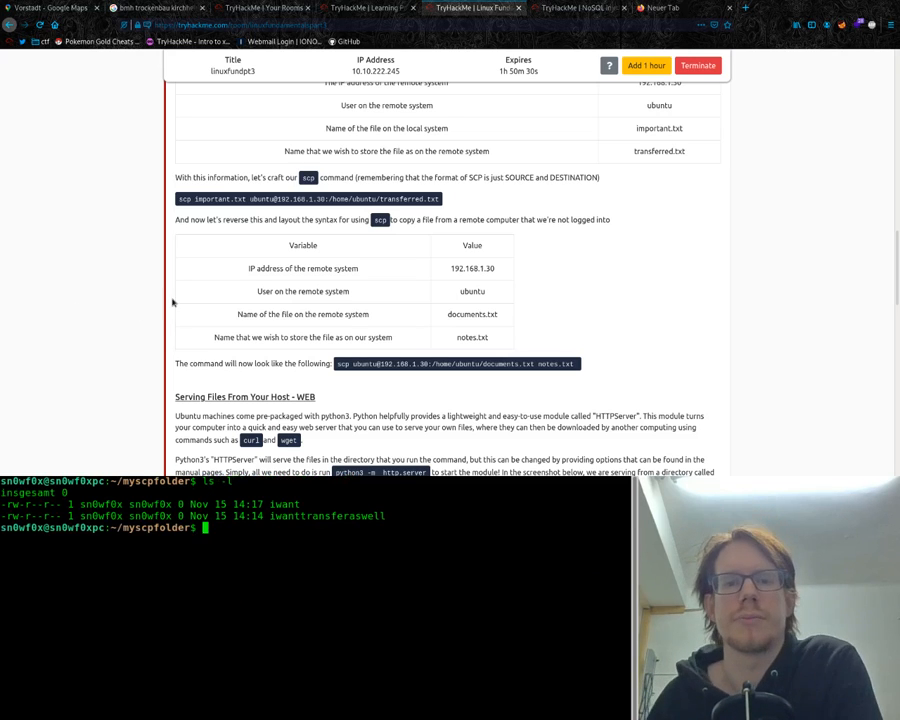
{"action": "mouse_move", "coordinate": [660, 232]}
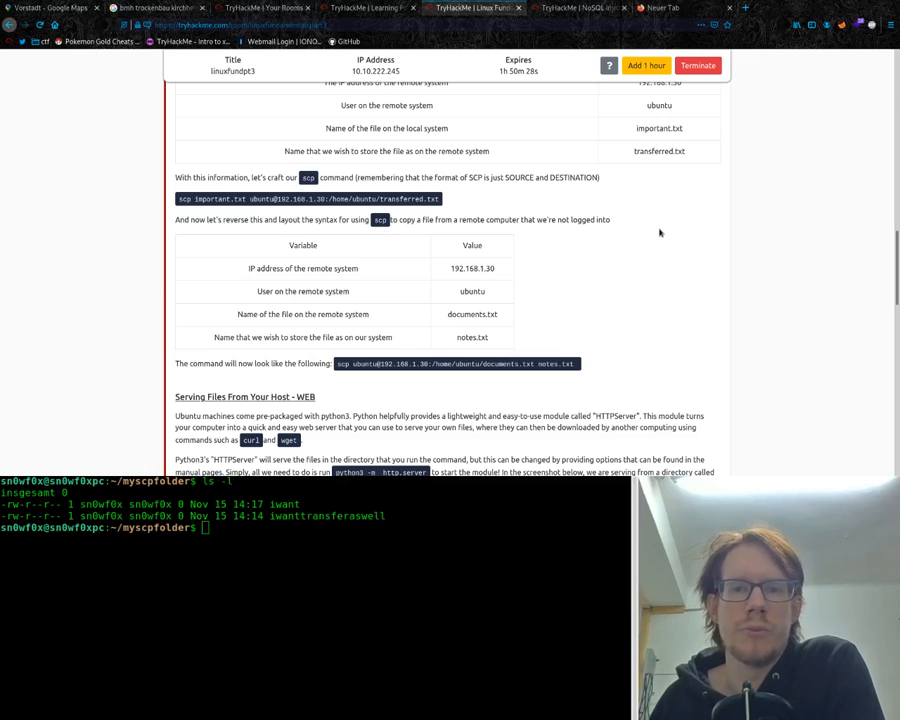
Mark the HTTPServer web-server question as completed.
{"action": "scroll", "scroll_direction": "down", "scroll_amount": 3}
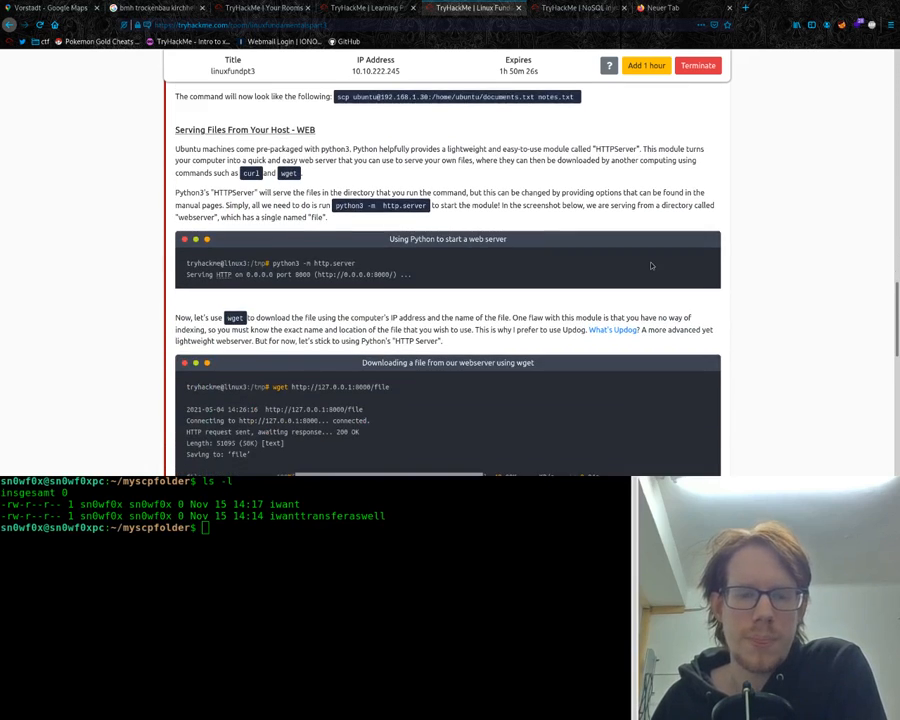
{"action": "scroll", "scroll_direction": "down", "scroll_amount": 3}
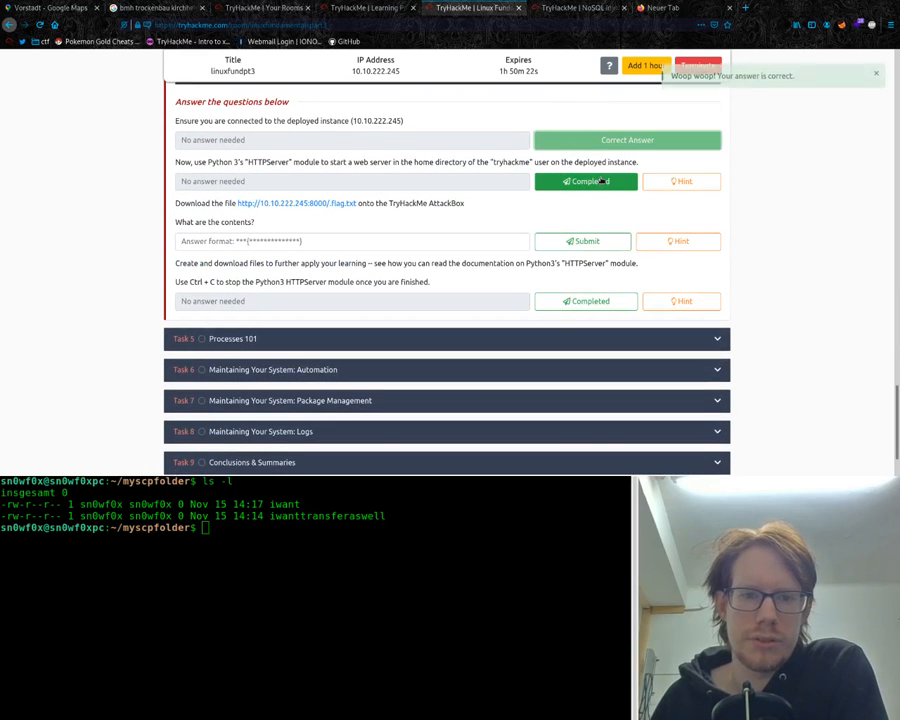
{"action": "left_click", "coordinate": [586, 180]}
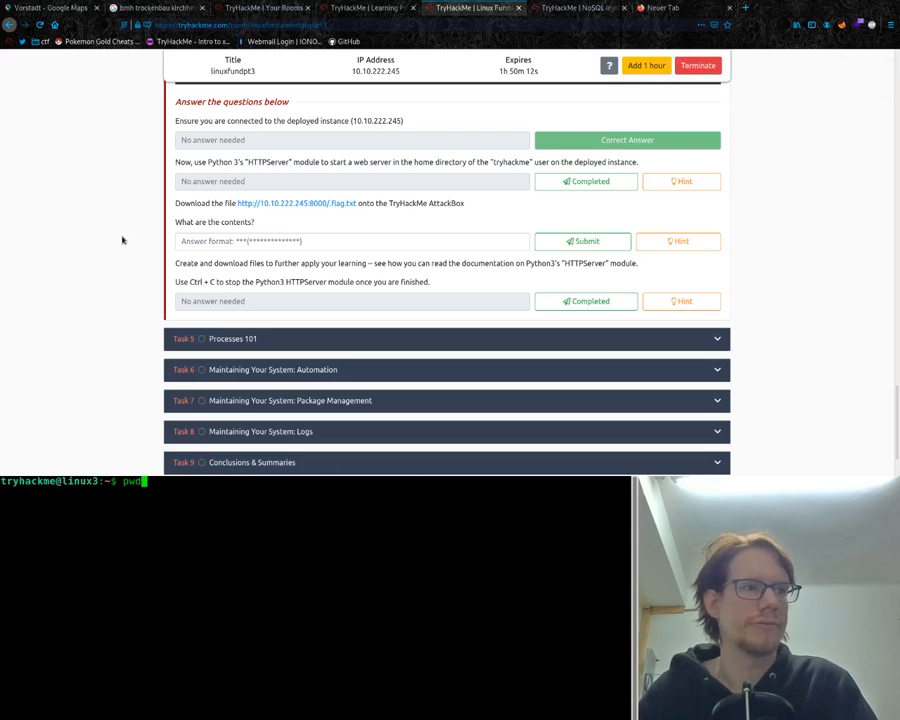
Show pwd on the deployed machine and start python3 -m http.server 8000 there.
{"action": "key", "text": "Return"}
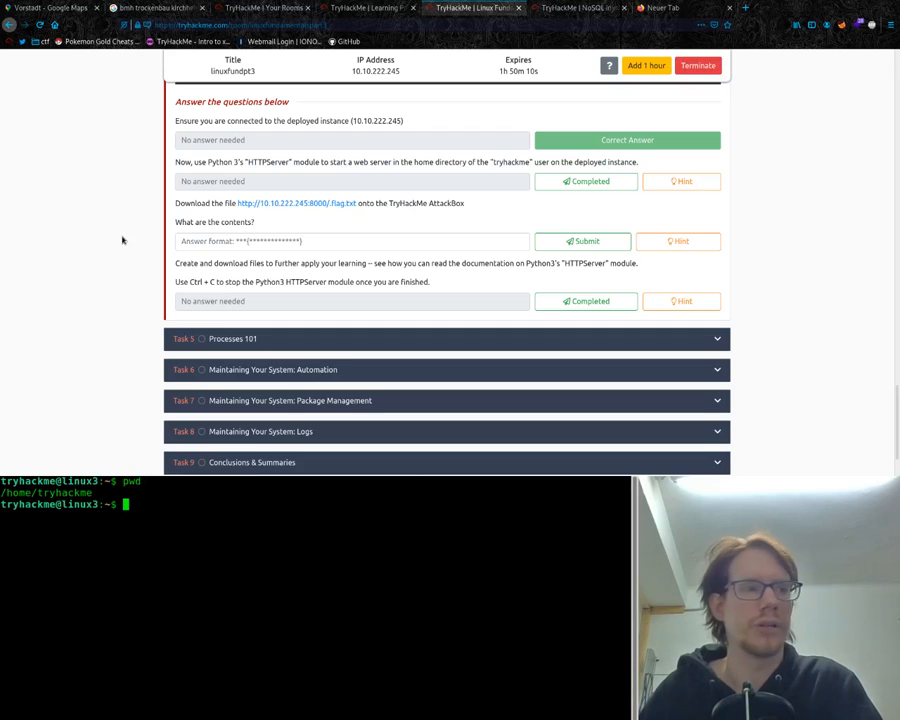
{"action": "type", "text": "python3 -m http.server 1234"}
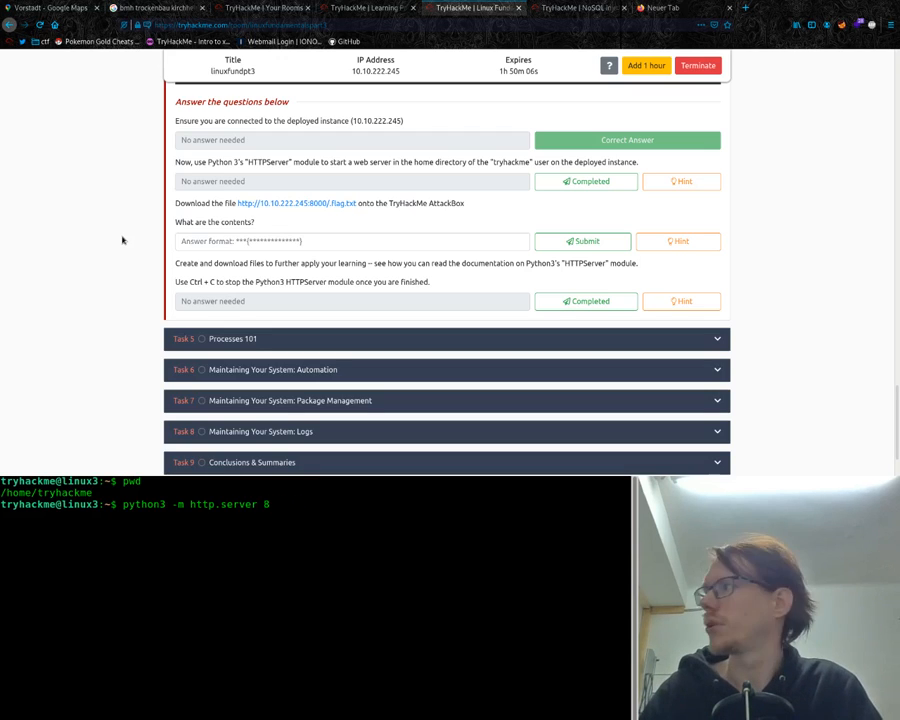
{"action": "type", "text": "000"}
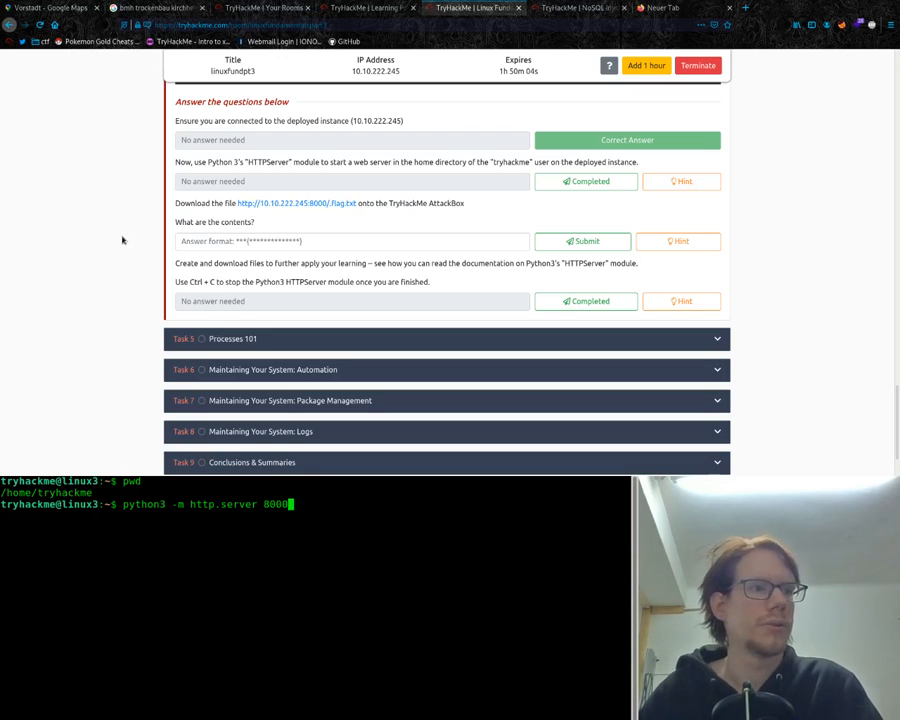
{"action": "key", "text": "Return"}
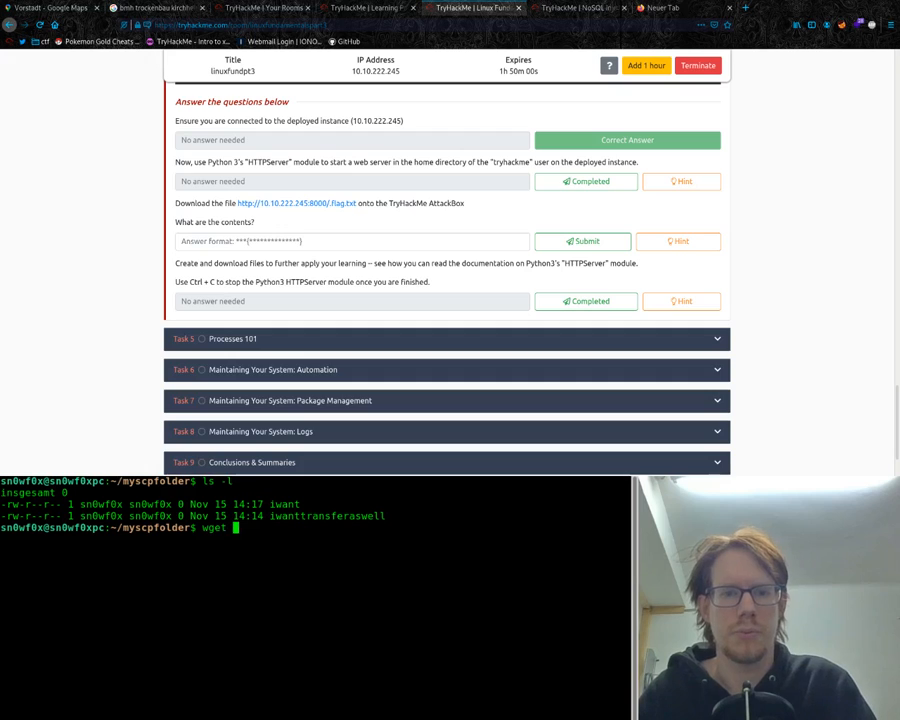
{"action": "type", "text": "http:"}
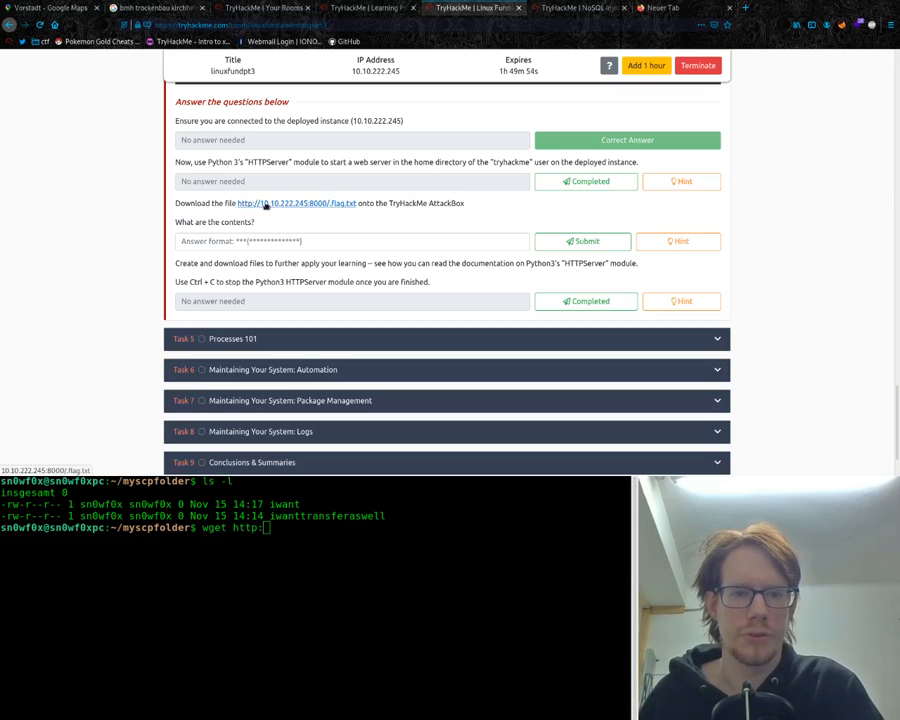
{"action": "double_click", "coordinate": [296, 204]}
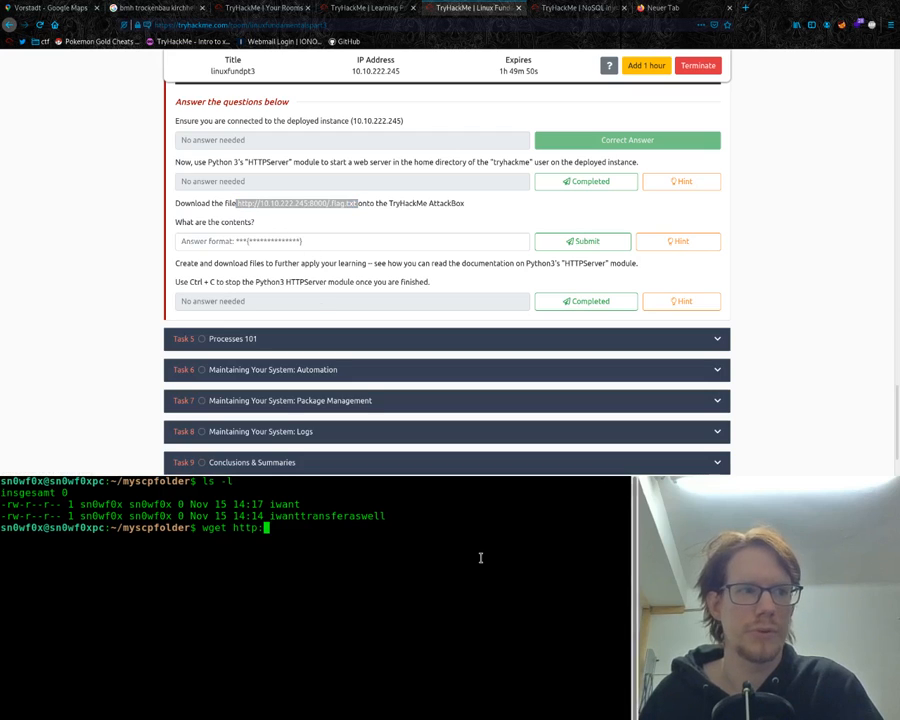
{"action": "type", "text": "http://10.10.222.245:8000/.flag.txt"}
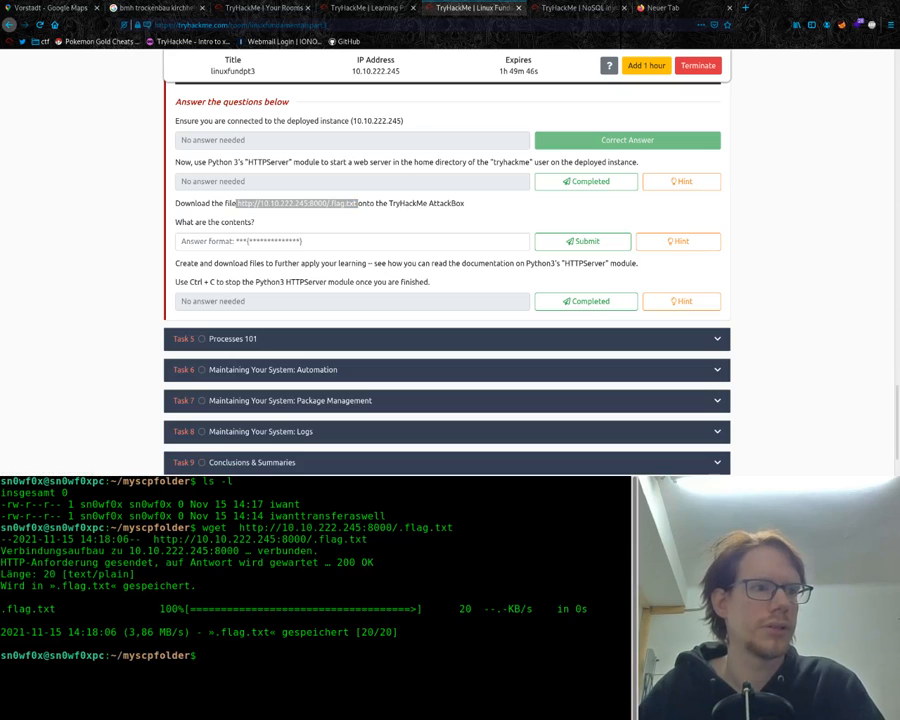
{"action": "type", "text": "ca"}
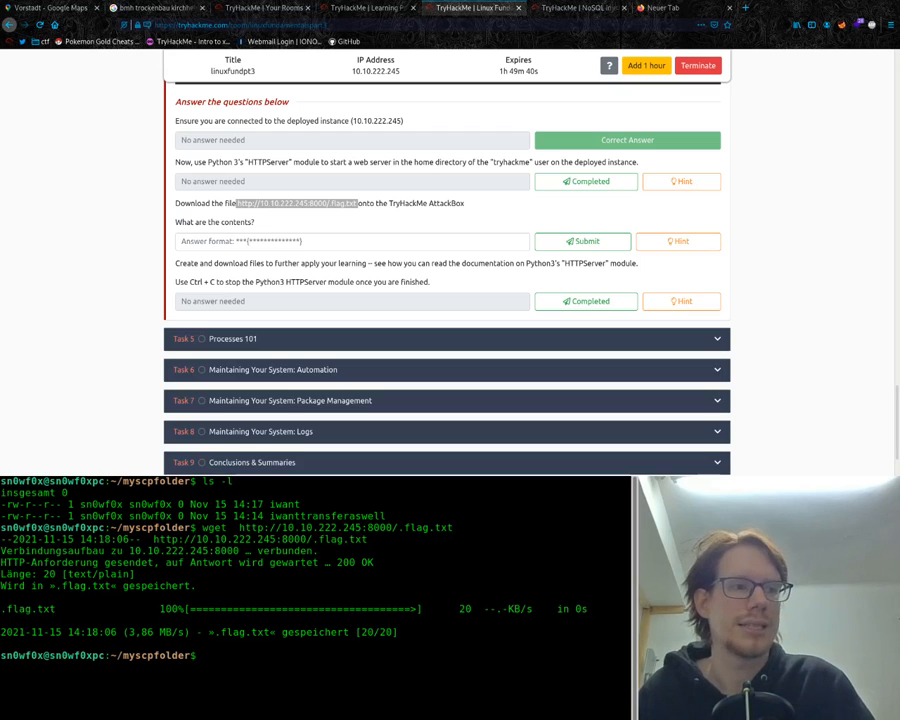
List the local folder with ls -l and ls -a to reveal .flag.txt.
{"action": "type", "text": "ls -l"}
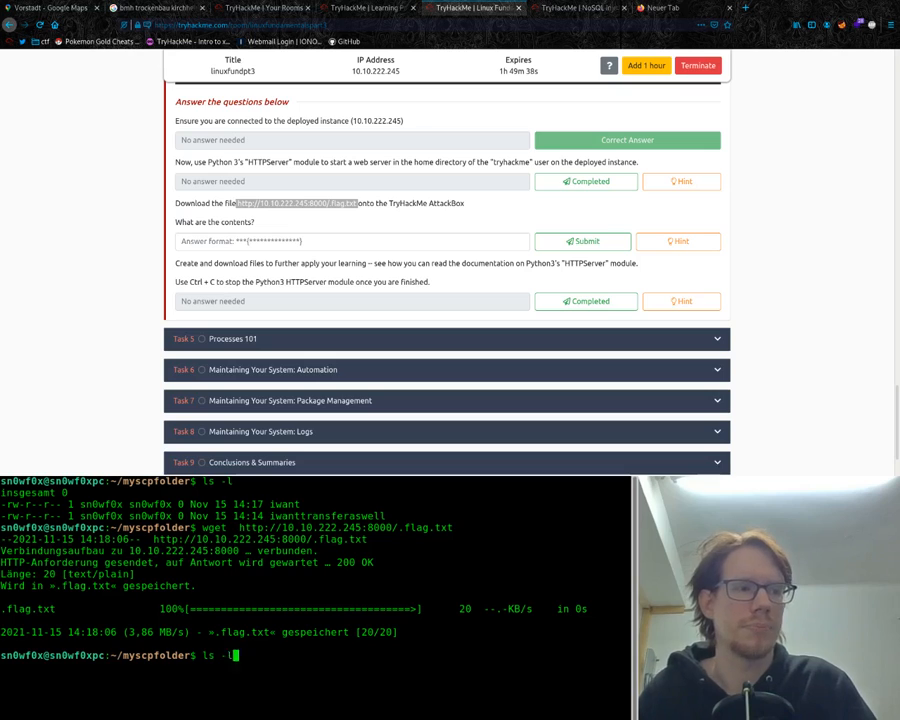
{"action": "key", "text": "Return"}
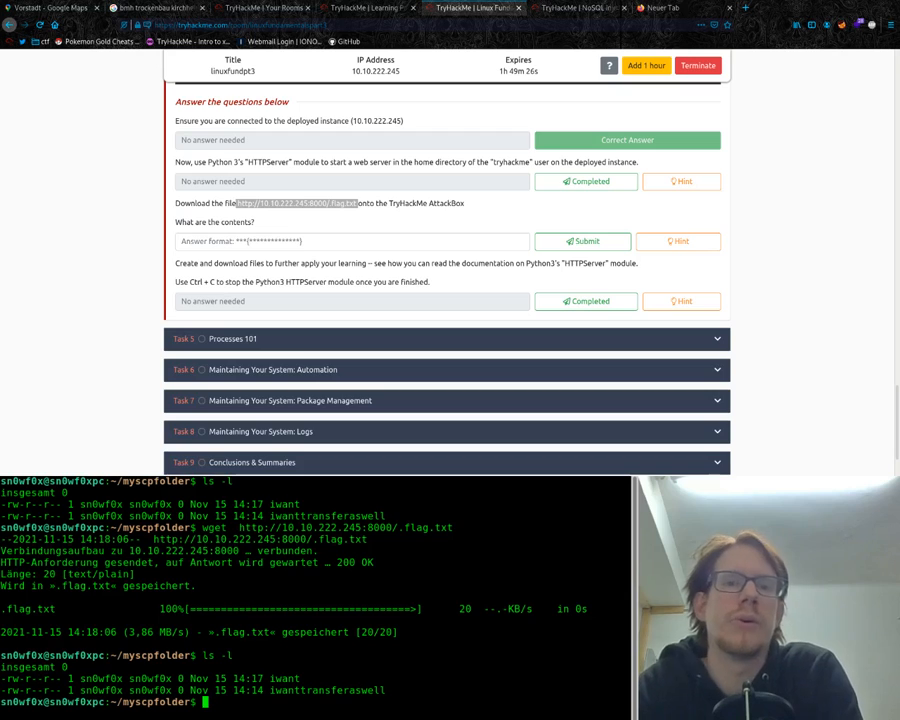
{"action": "type", "text": "ls"}
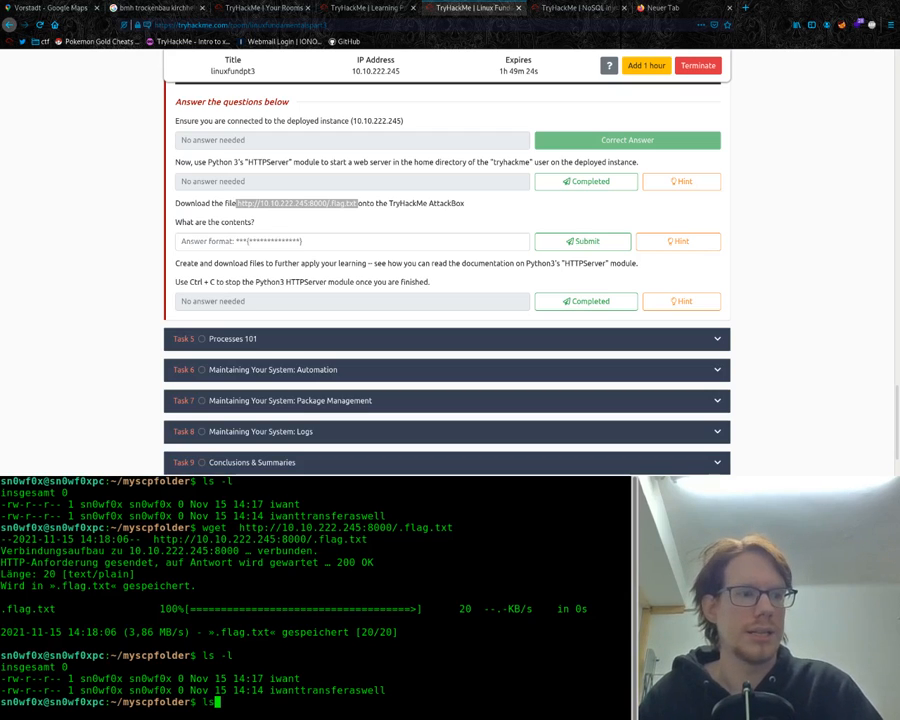
{"action": "type", "text": "-al"}
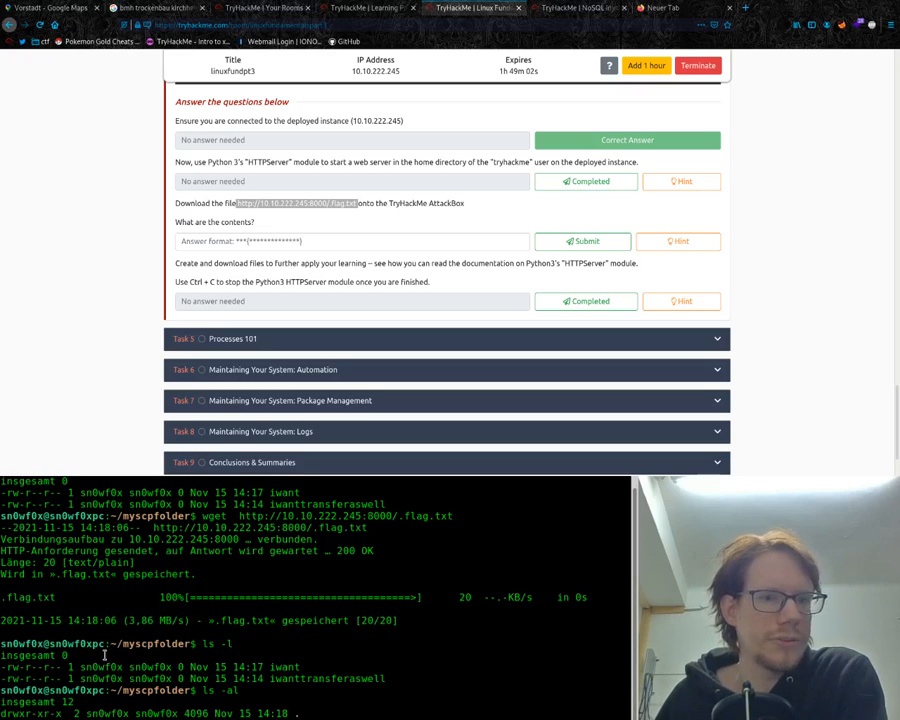
Submit THM{WGET_WEBSERVER} and mark the task's last step completed.
{"action": "type", "text": "THM{WGET_WEBSERVER}"}
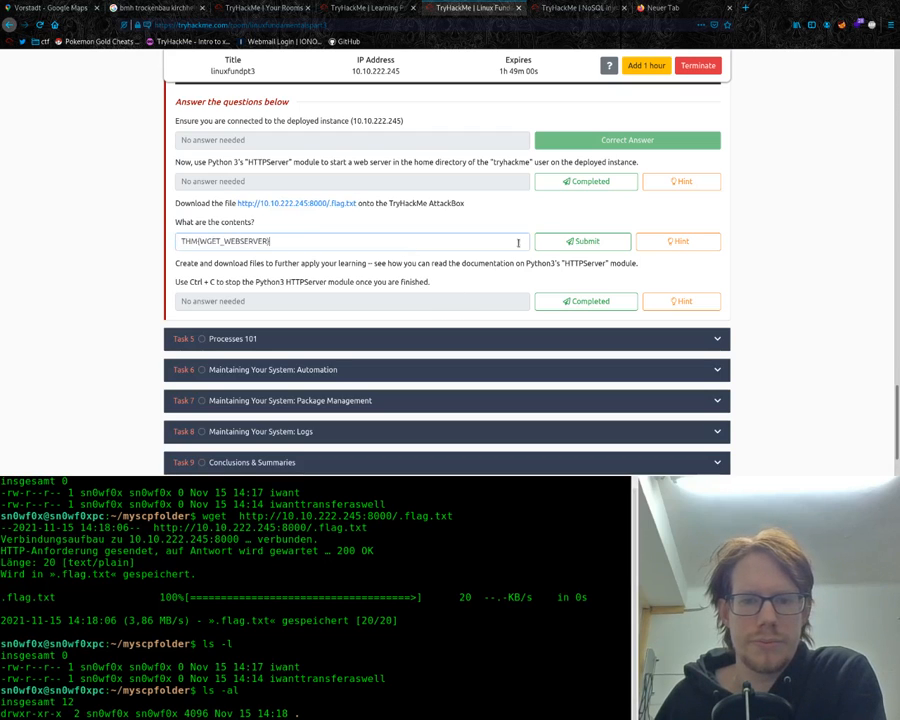
{"action": "left_click", "coordinate": [586, 240]}
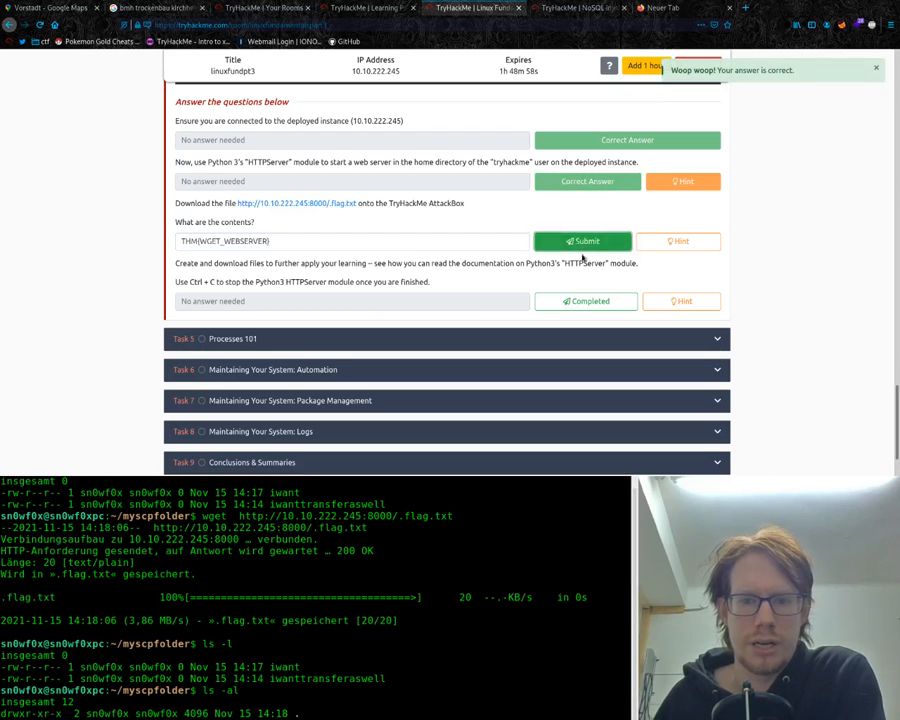
{"action": "left_click", "coordinate": [584, 240]}
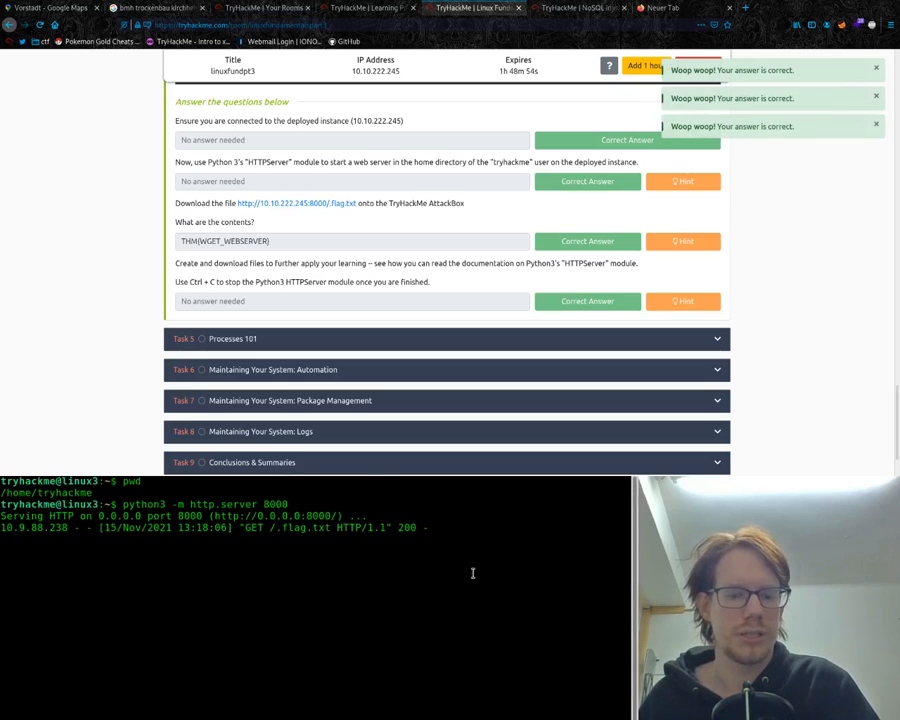
Stop the python web server with Ctrl+C, clear the terminal and move to Task 5.
{"action": "key", "text": "ctrl+c"}
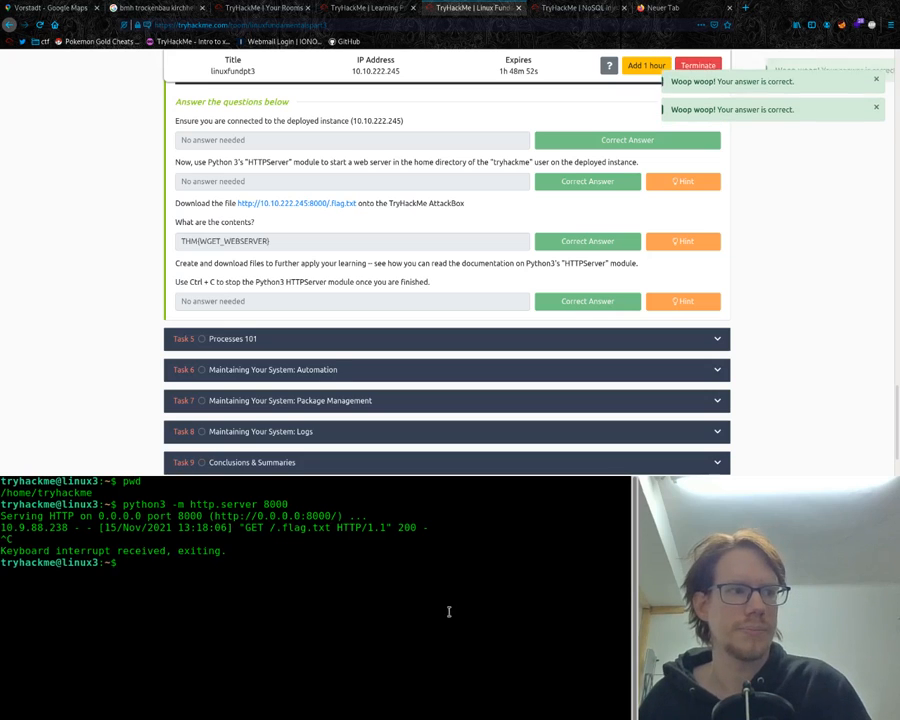
{"action": "type", "text": "cle"}
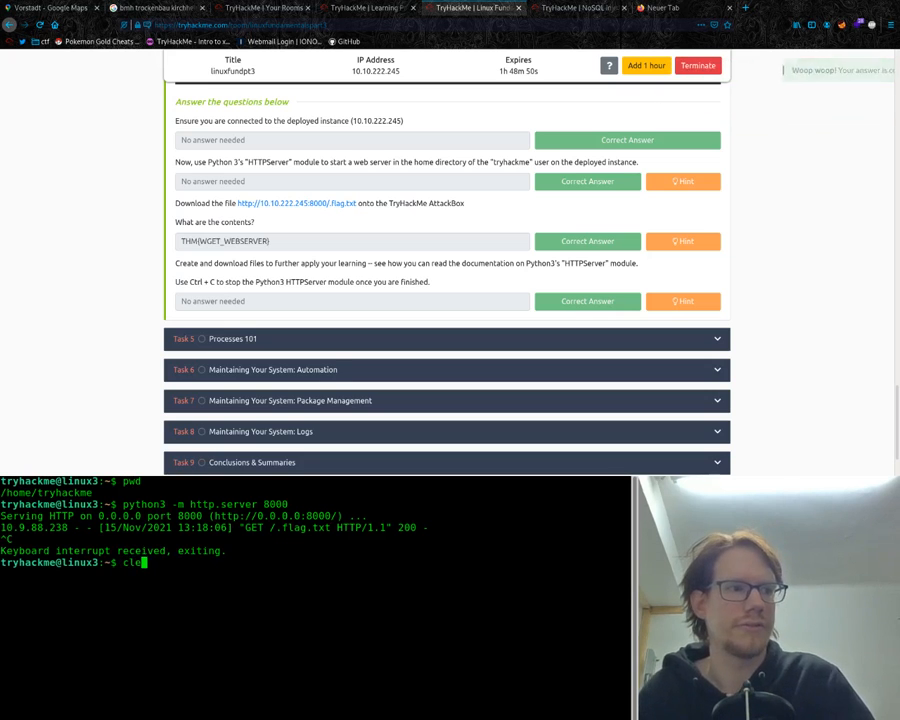
{"action": "key", "text": "Return"}
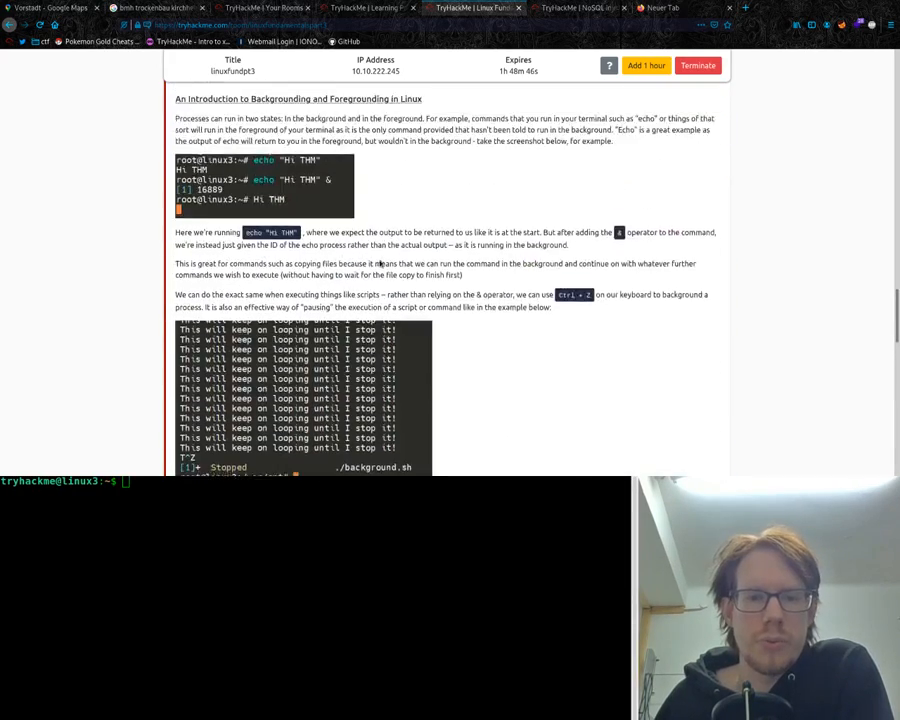
{"action": "scroll", "scroll_direction": "down", "scroll_amount": 3}
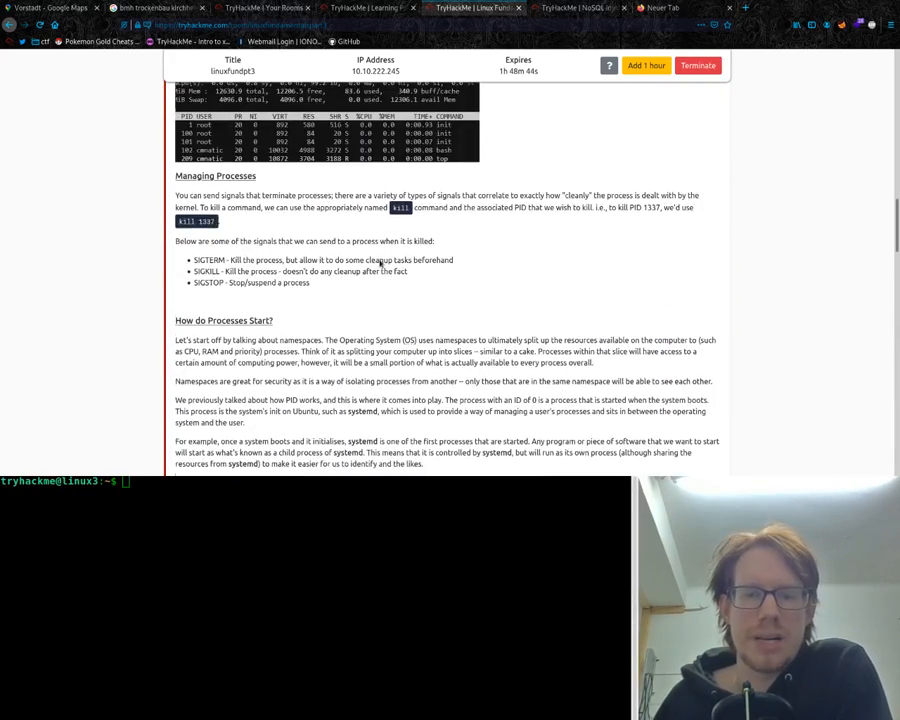
{"action": "scroll", "scroll_direction": "up", "scroll_amount": 3}
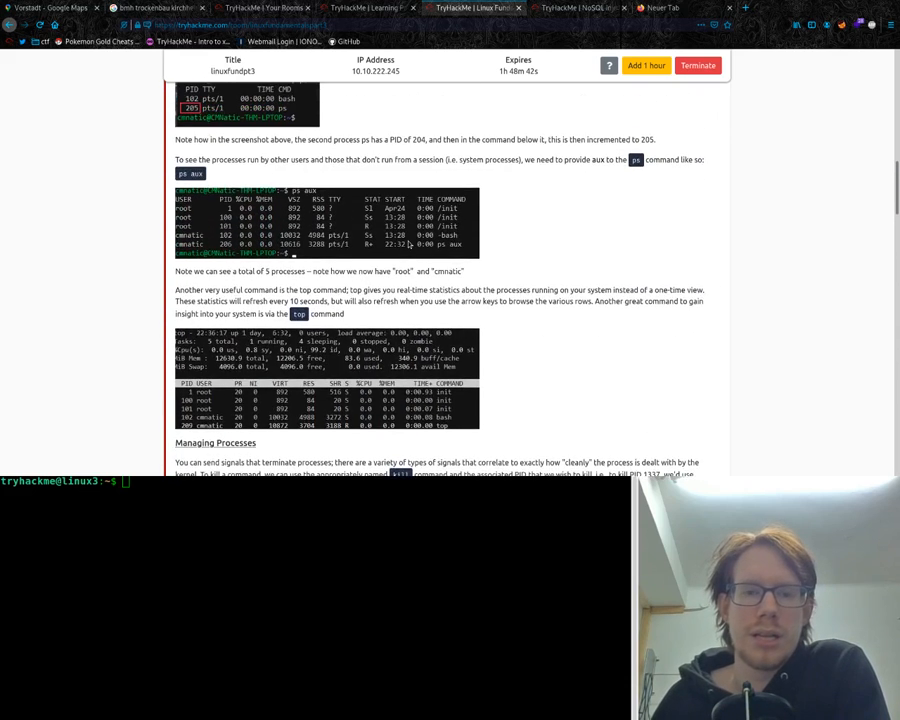
{"action": "scroll", "scroll_direction": "up", "scroll_amount": 3}
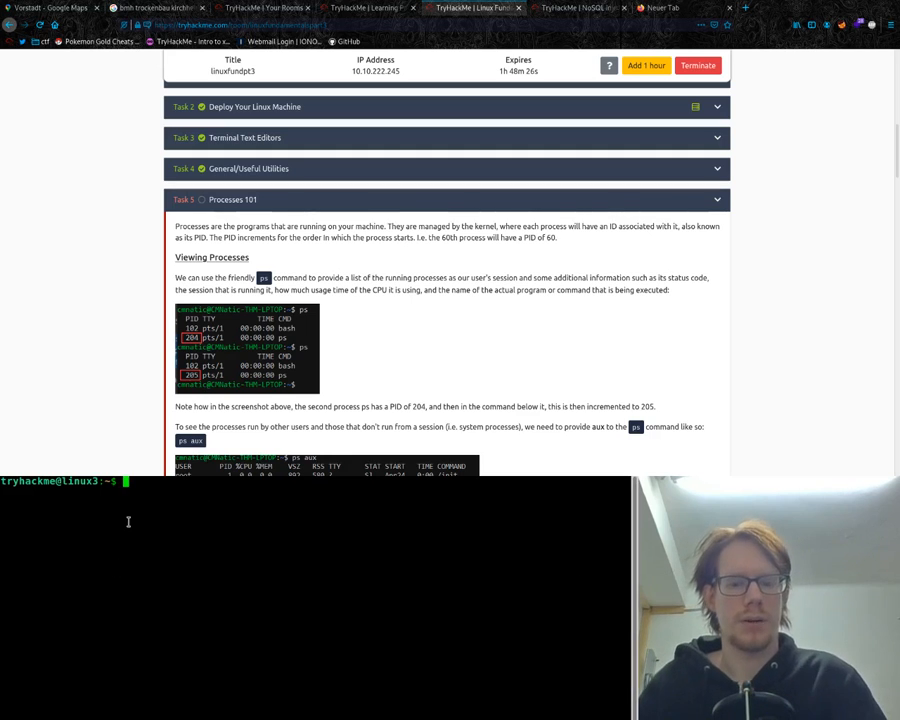
Run ps aux and look through the full process listing.
{"action": "type", "text": "ps aux"}
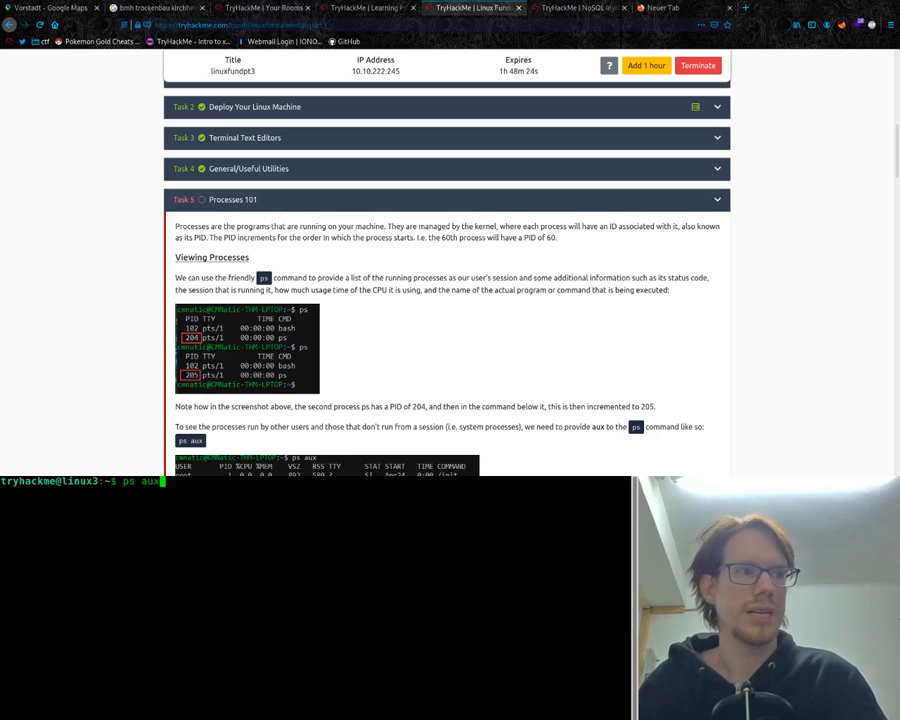
{"action": "key", "text": "Return"}
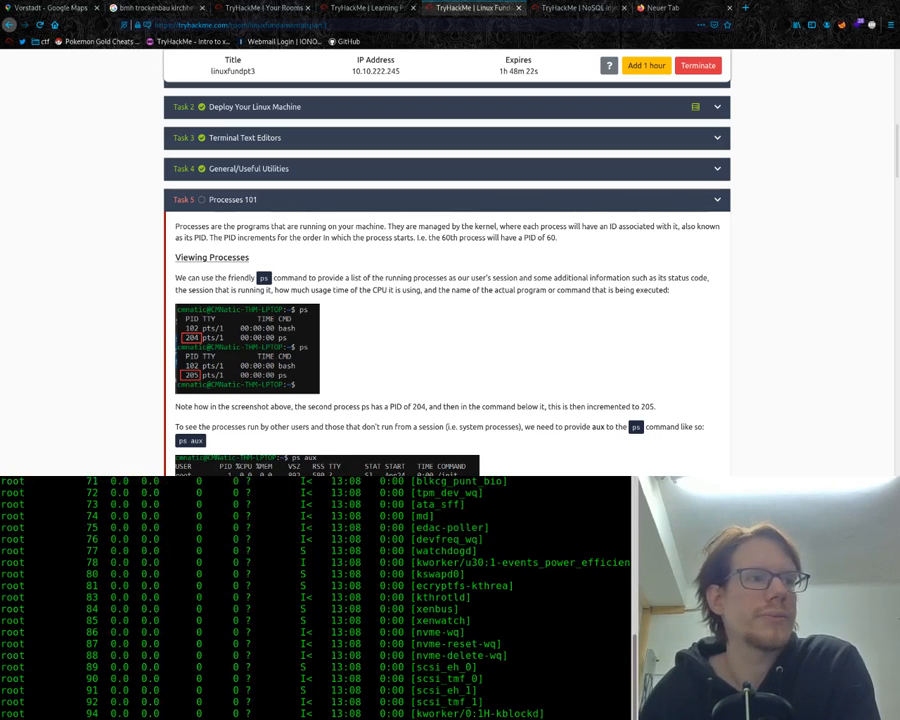
{"action": "scroll", "scroll_direction": "down", "scroll_amount": 3}
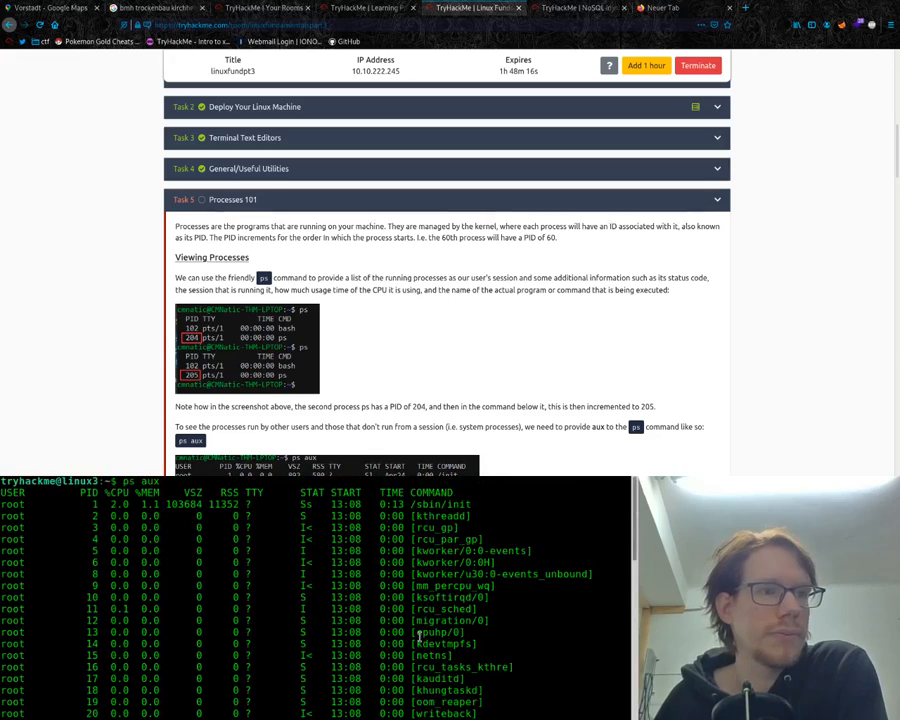
{"action": "scroll", "scroll_direction": "down", "scroll_amount": 3}
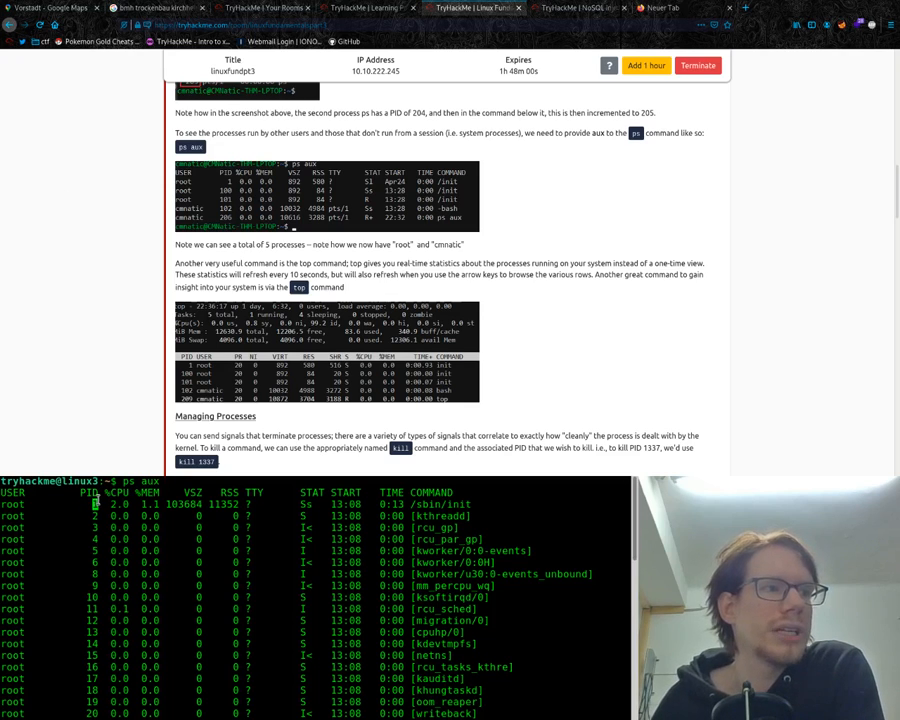
{"action": "scroll", "scroll_direction": "down", "scroll_amount": 3}
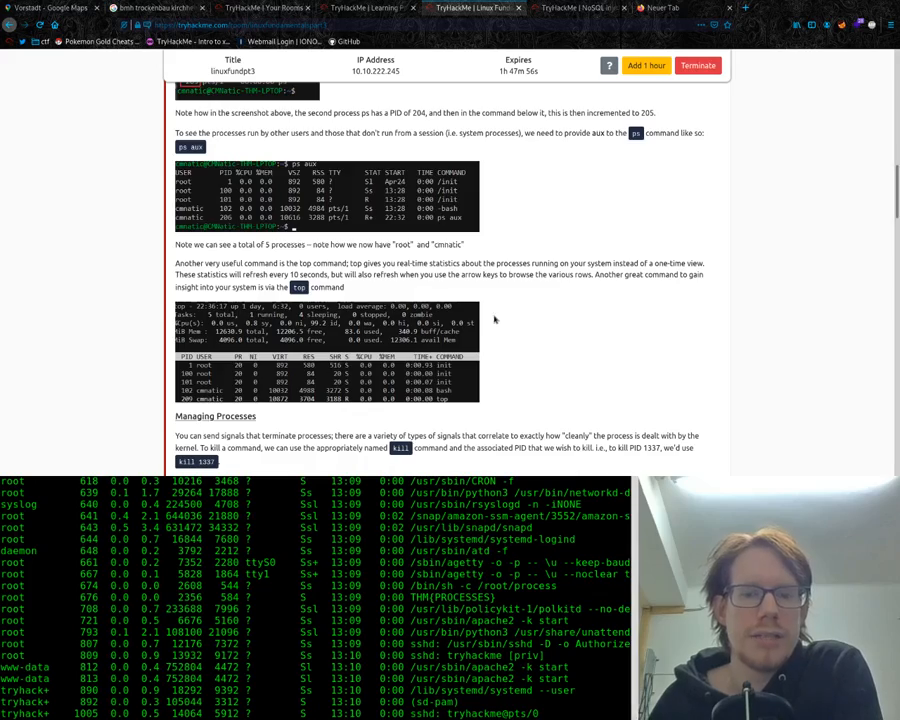
{"action": "scroll", "scroll_direction": "down", "scroll_amount": 3}
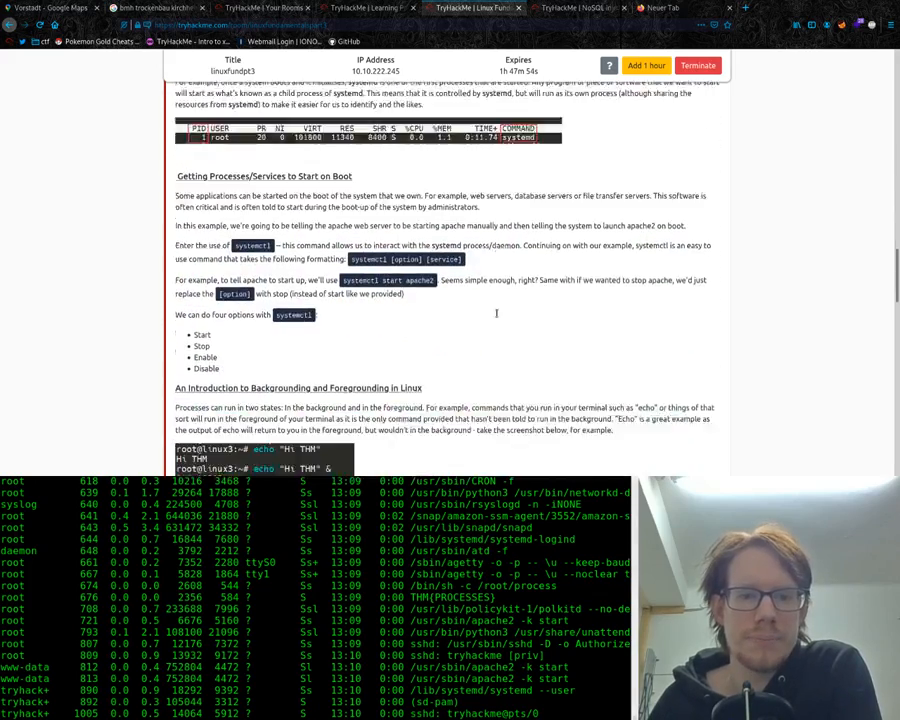
Mark the Processes 101 Read me! question as done.
{"action": "scroll", "scroll_direction": "down", "scroll_amount": 3}
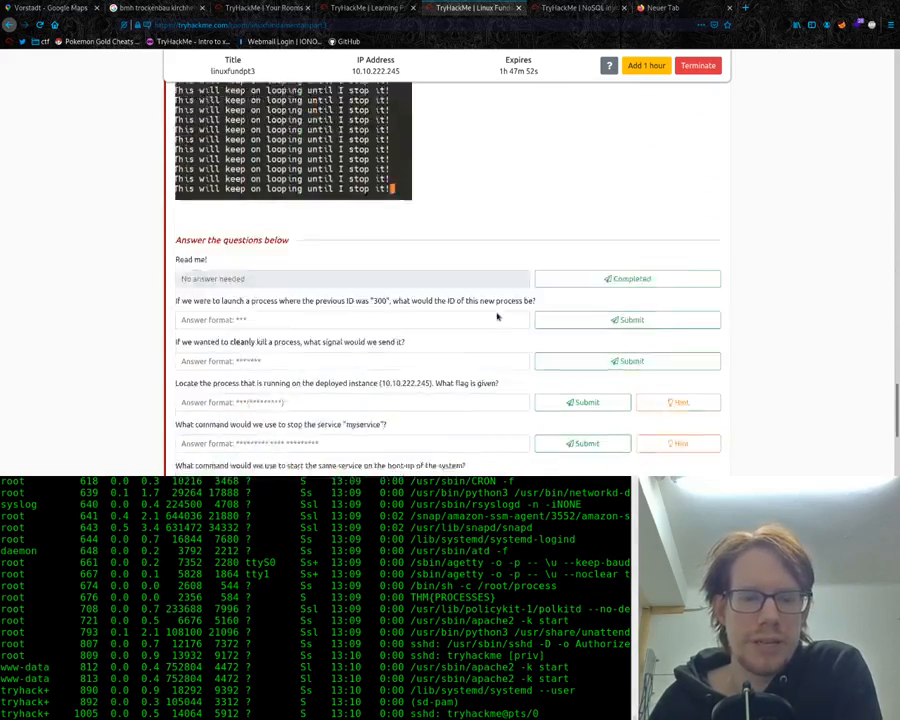
{"action": "scroll", "scroll_direction": "up", "scroll_amount": 3}
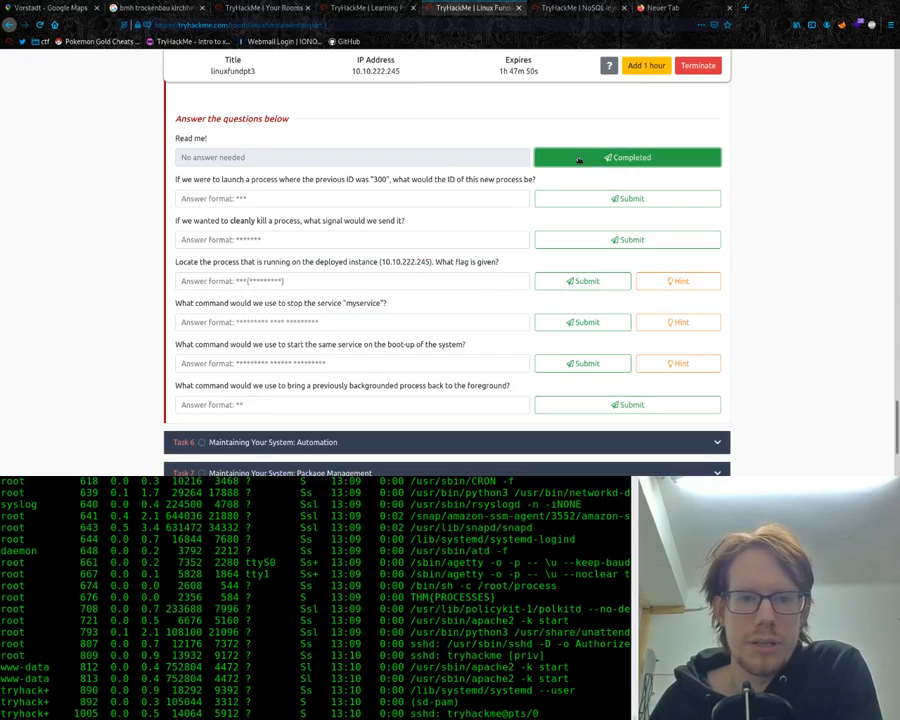
{"action": "left_click", "coordinate": [628, 156]}
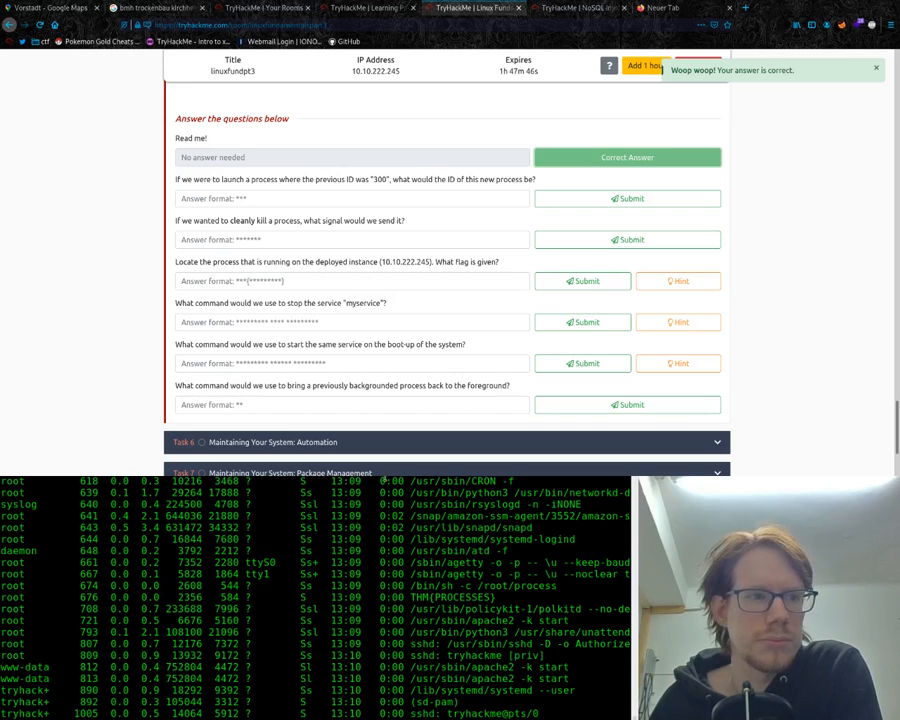
Submit the THM{PROCESSES} flag and answer 301 for the next process ID.
{"action": "double_click", "coordinate": [456, 596]}
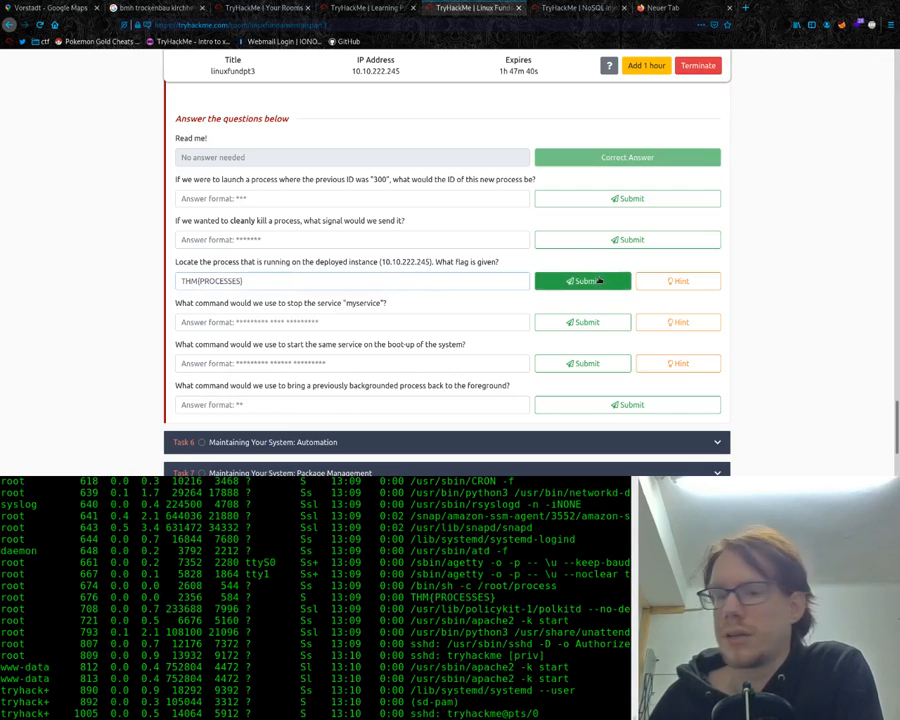
{"action": "left_click", "coordinate": [584, 280]}
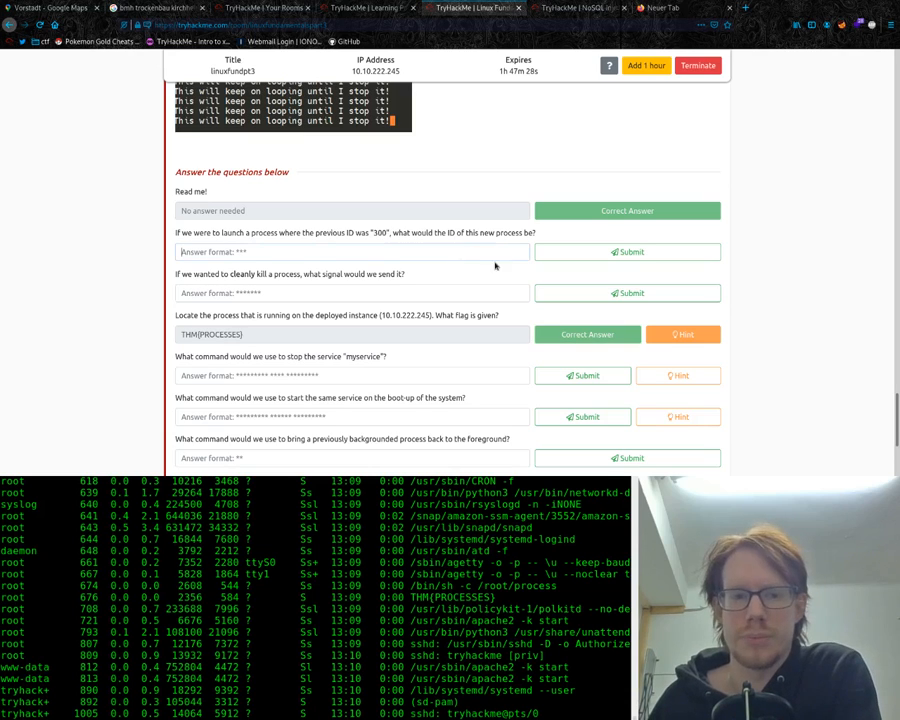
{"action": "mouse_move", "coordinate": [528, 264]}
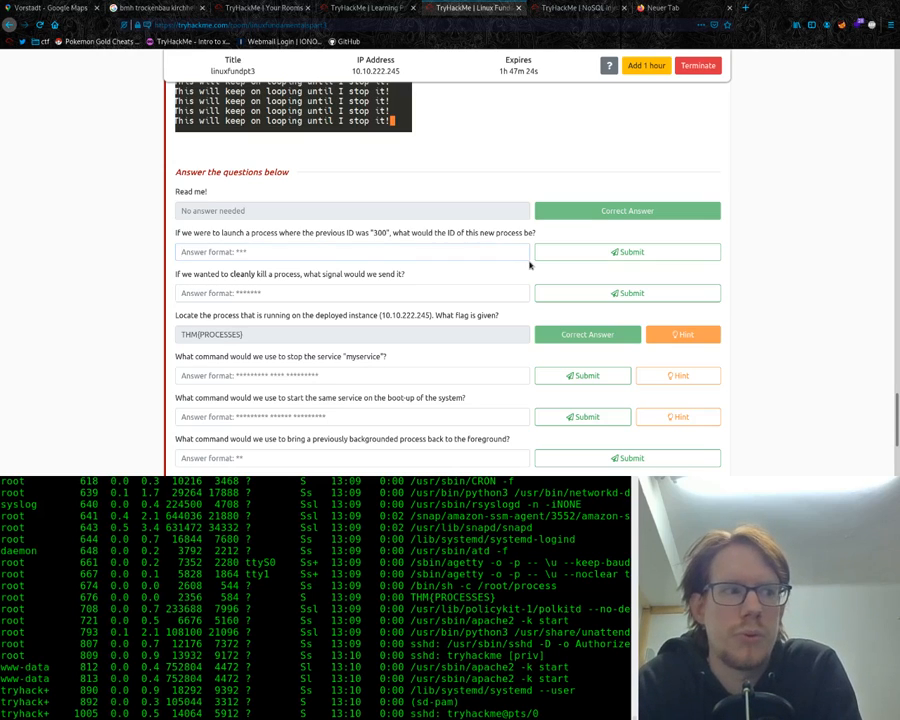
{"action": "scroll", "scroll_direction": "up", "scroll_amount": 3}
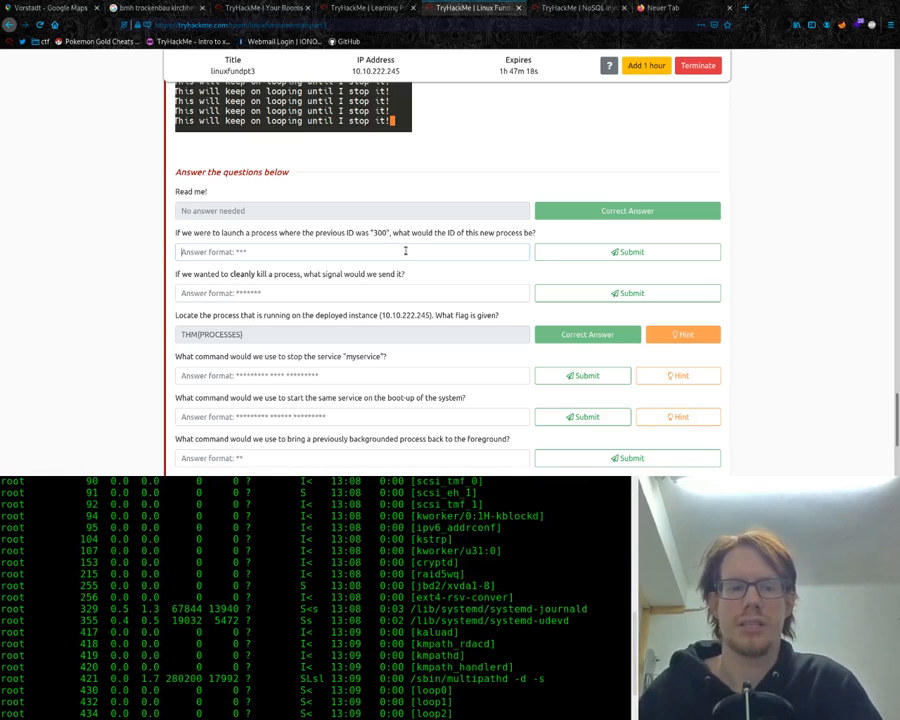
{"action": "left_click", "coordinate": [628, 252]}
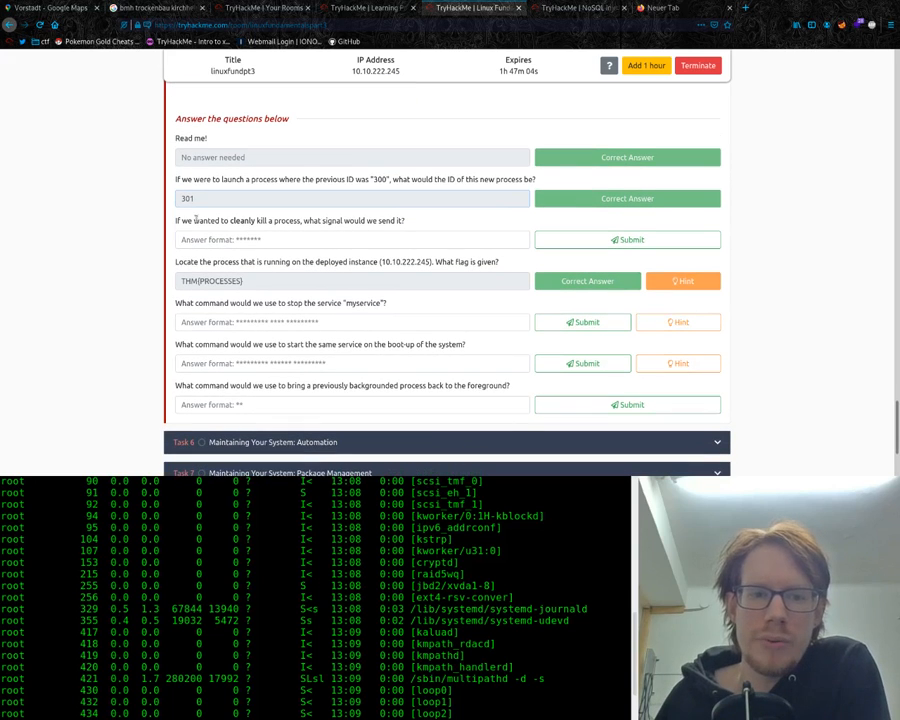
{"action": "mouse_move", "coordinate": [496, 220]}
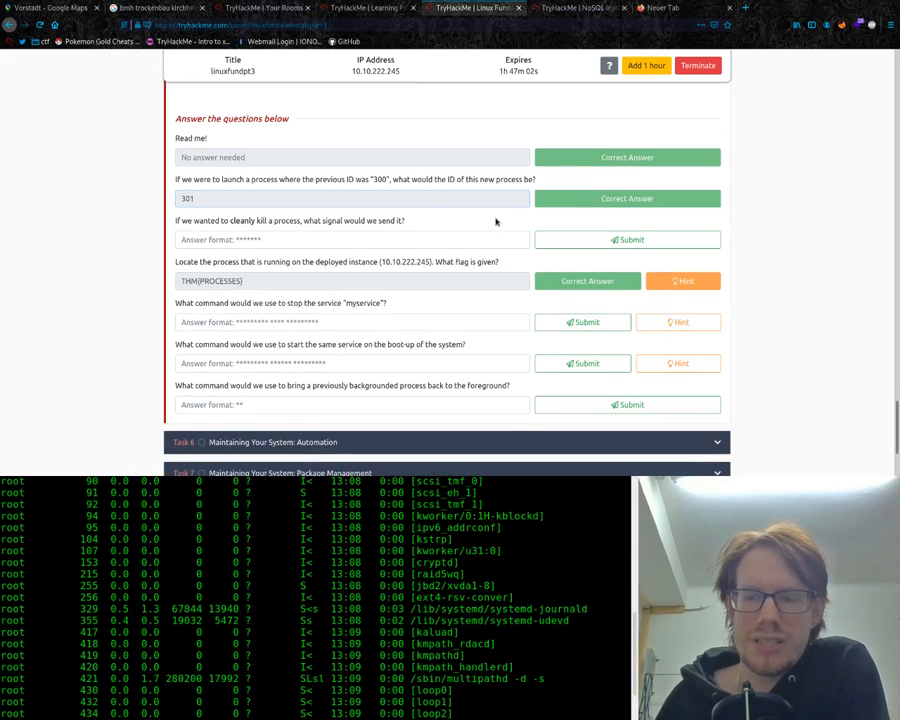
Check the signals list and submit SIGTERM as the clean-kill signal.
{"action": "scroll", "scroll_direction": "up", "scroll_amount": 3}
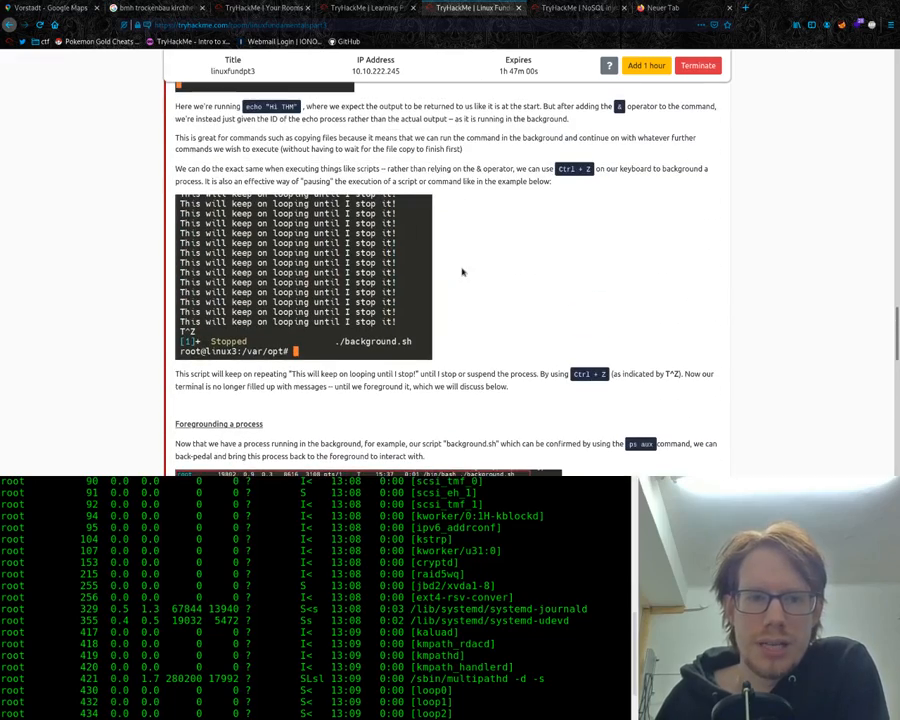
{"action": "scroll", "scroll_direction": "up", "scroll_amount": 3}
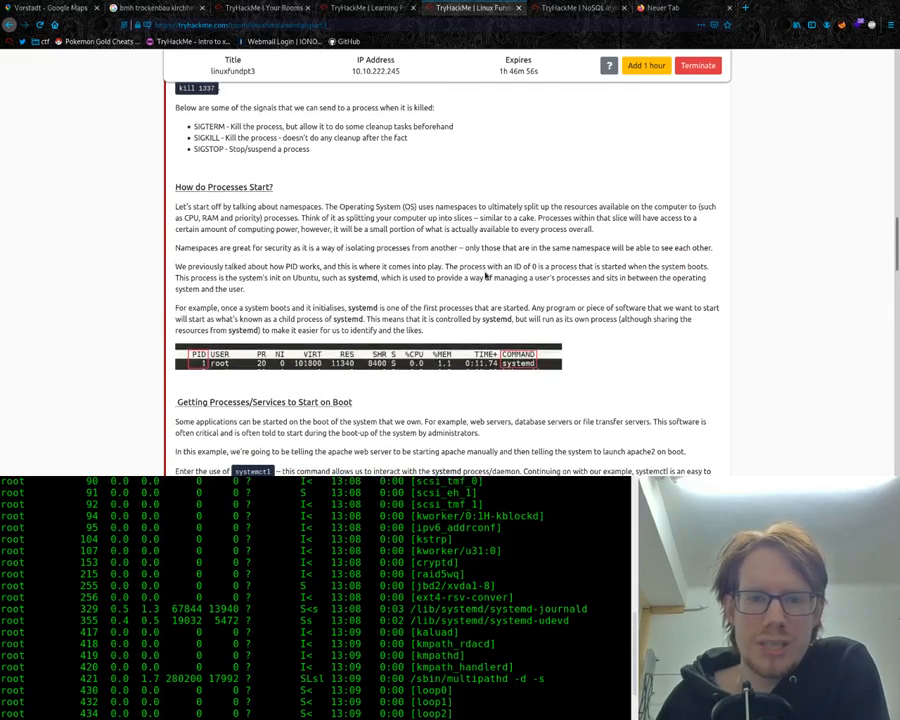
{"action": "scroll", "scroll_direction": "up", "scroll_amount": 3}
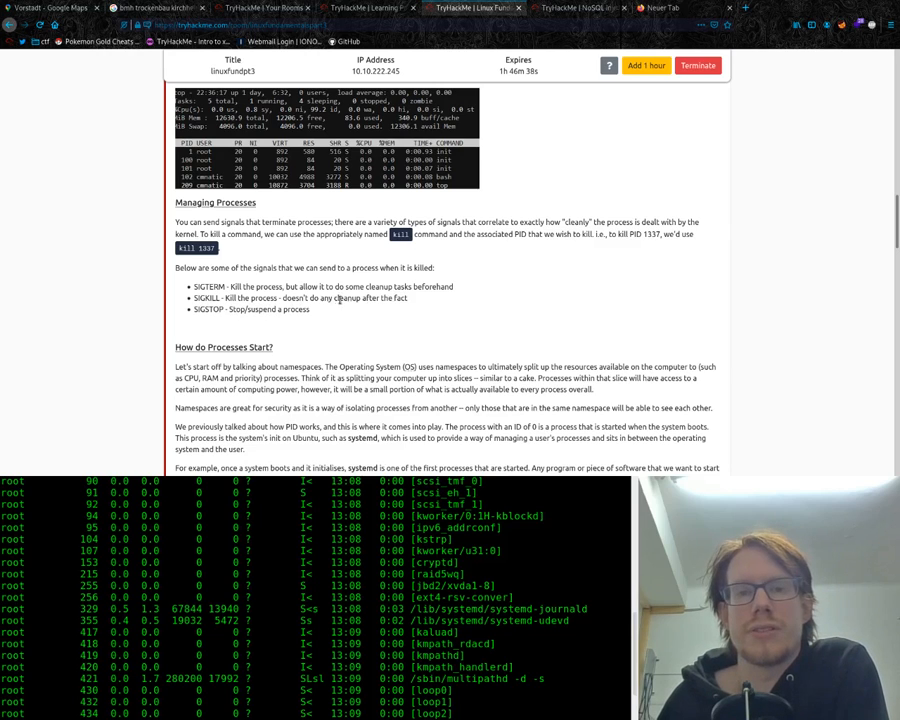
{"action": "mouse_move", "coordinate": [370, 312]}
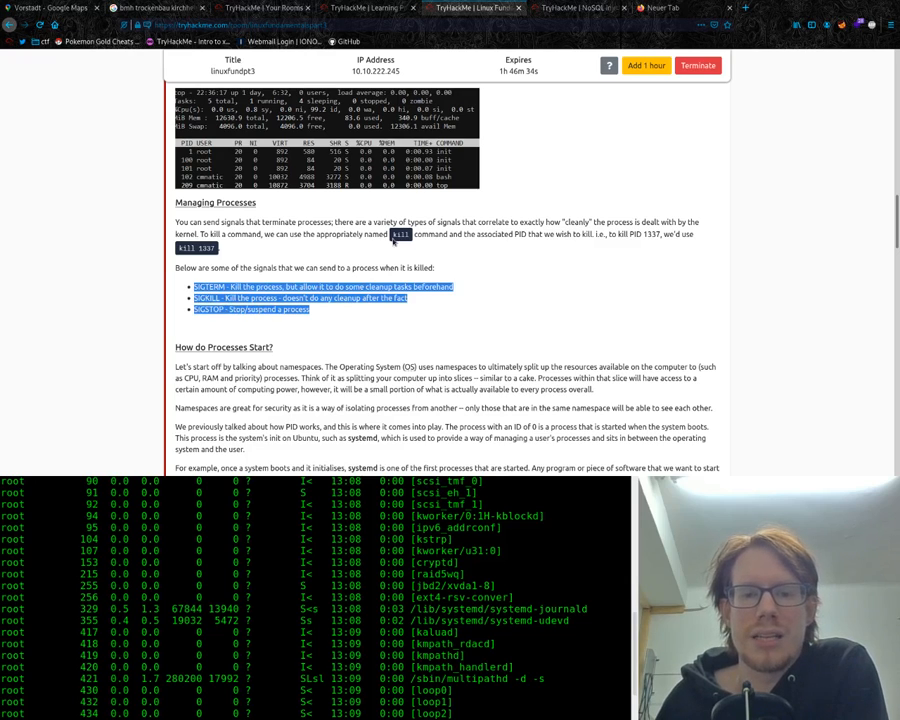
{"action": "left_click", "coordinate": [438, 310]}
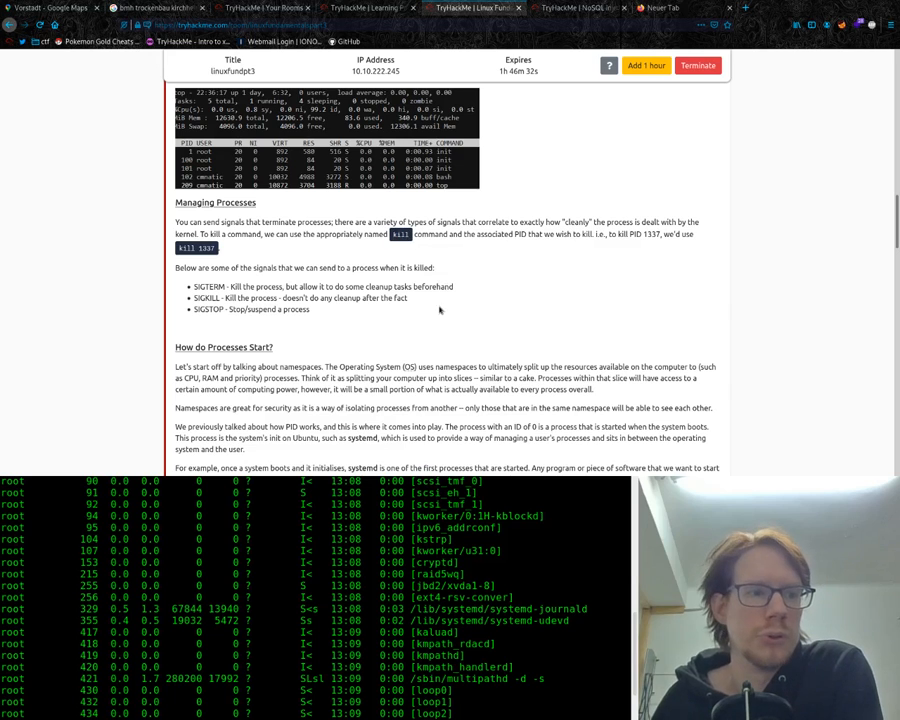
{"action": "scroll", "scroll_direction": "down", "scroll_amount": 3}
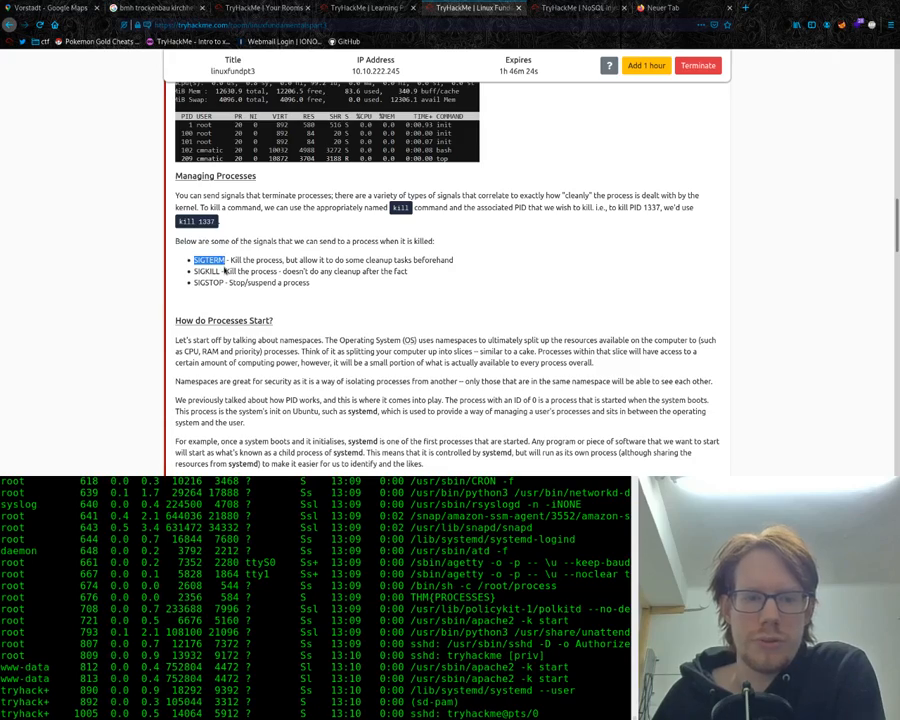
{"action": "scroll", "scroll_direction": "down", "scroll_amount": 3}
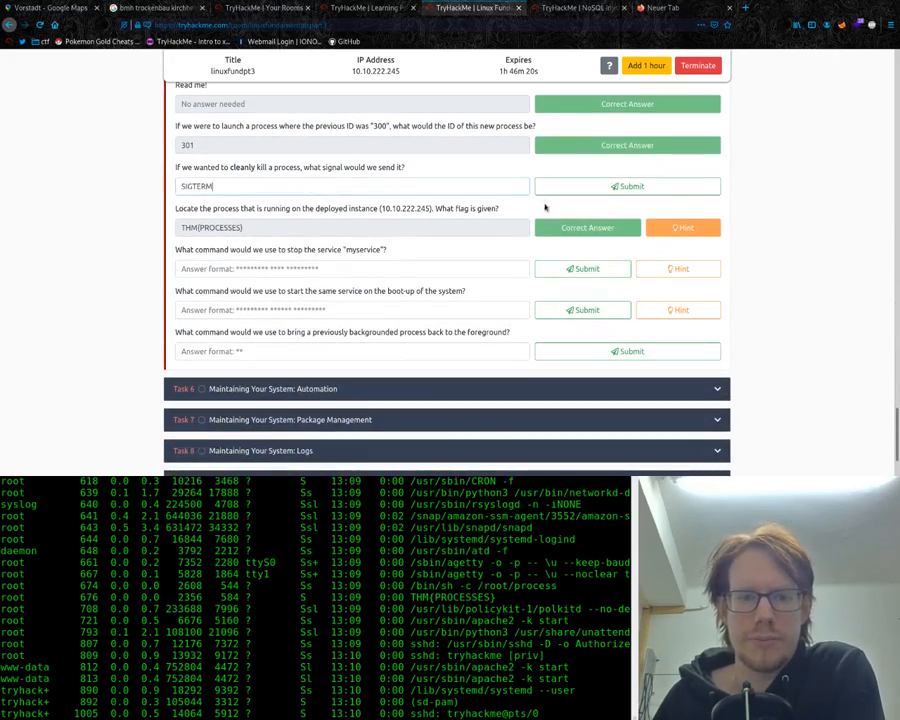
{"action": "left_click", "coordinate": [632, 186]}
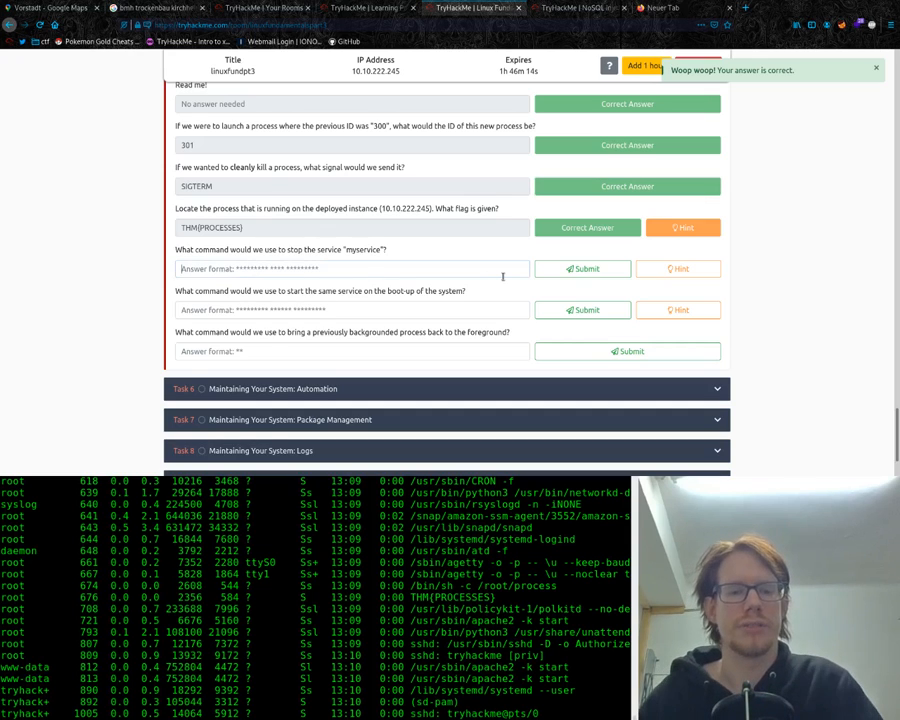
Submit systemctl stop myservice for stopping the service, then review the systemctl section.
{"action": "type", "text": "syste"}
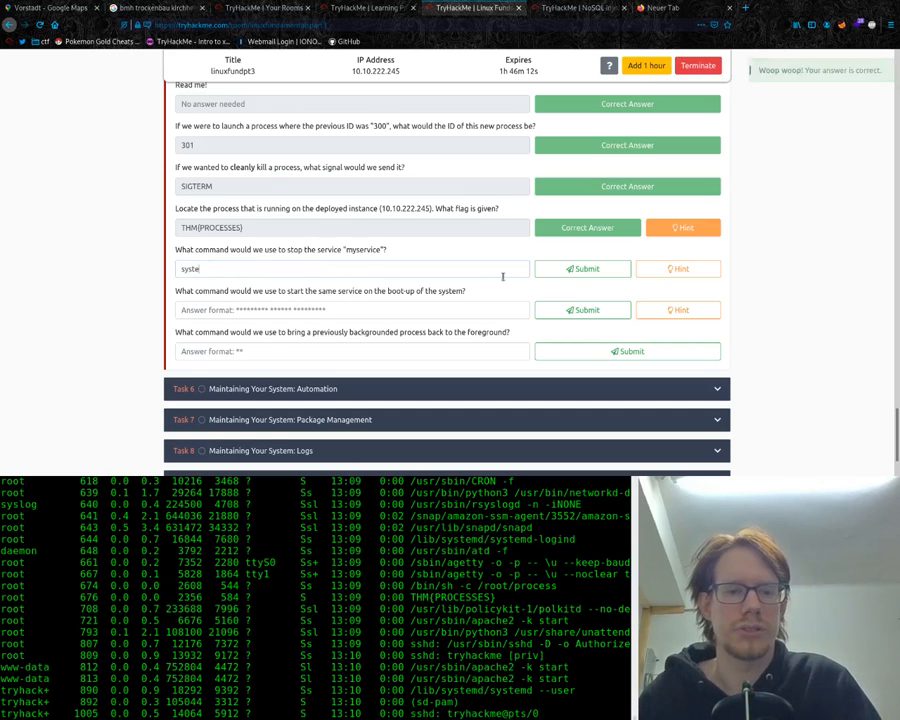
{"action": "type", "text": "systemctl stop"}
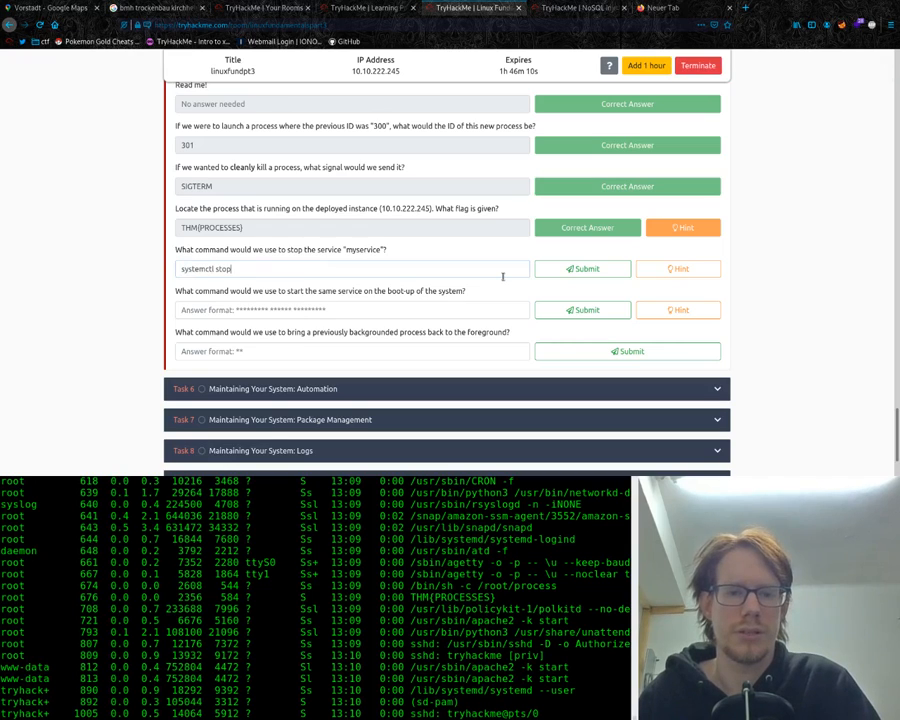
{"action": "type", "text": "myservice"}
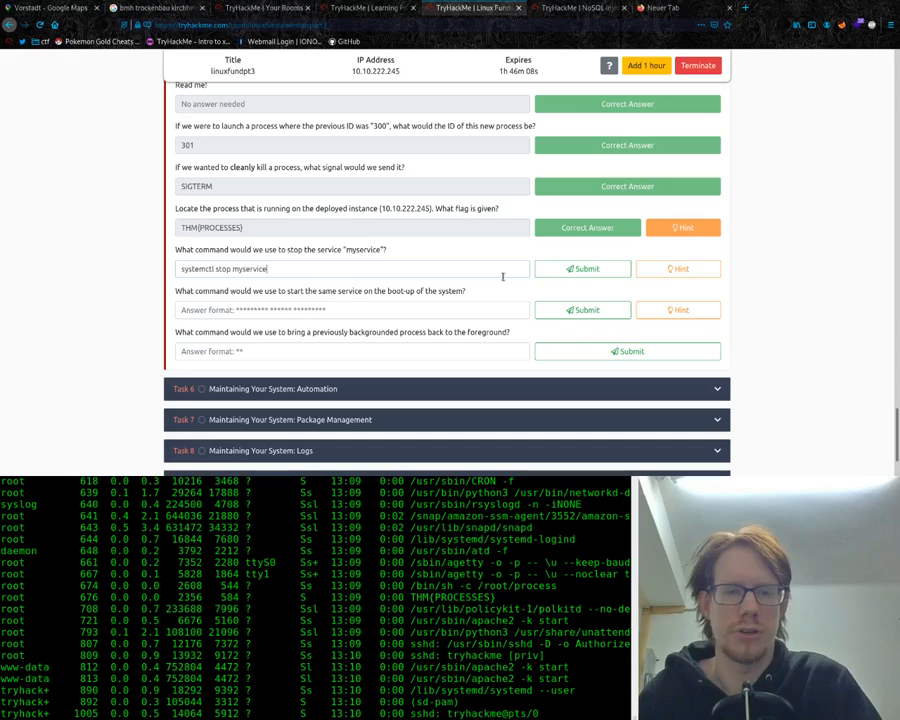
{"action": "left_click", "coordinate": [582, 268]}
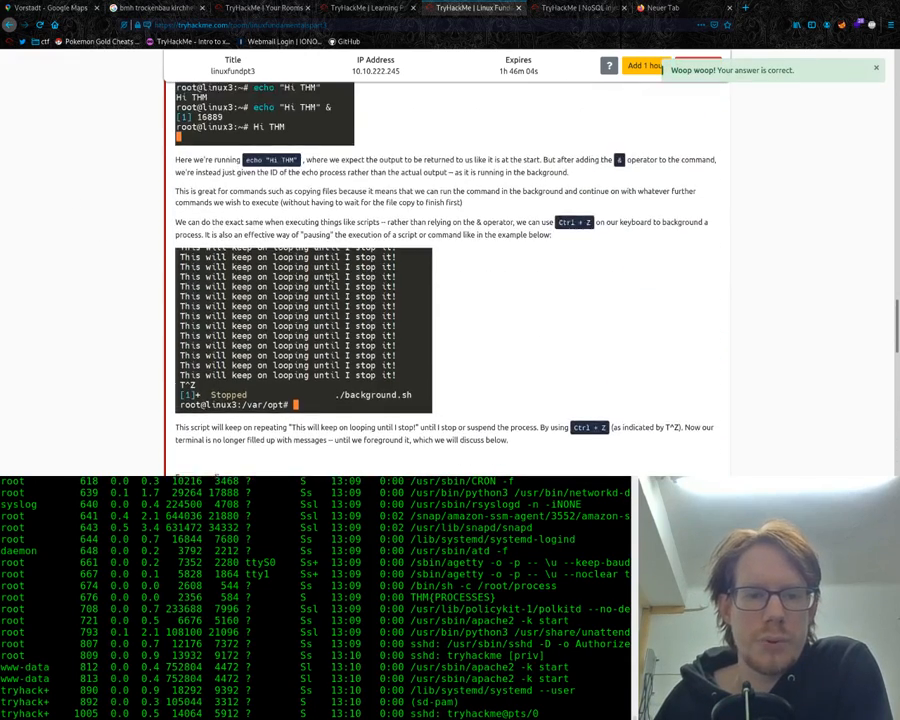
{"action": "scroll", "scroll_direction": "up", "scroll_amount": 3}
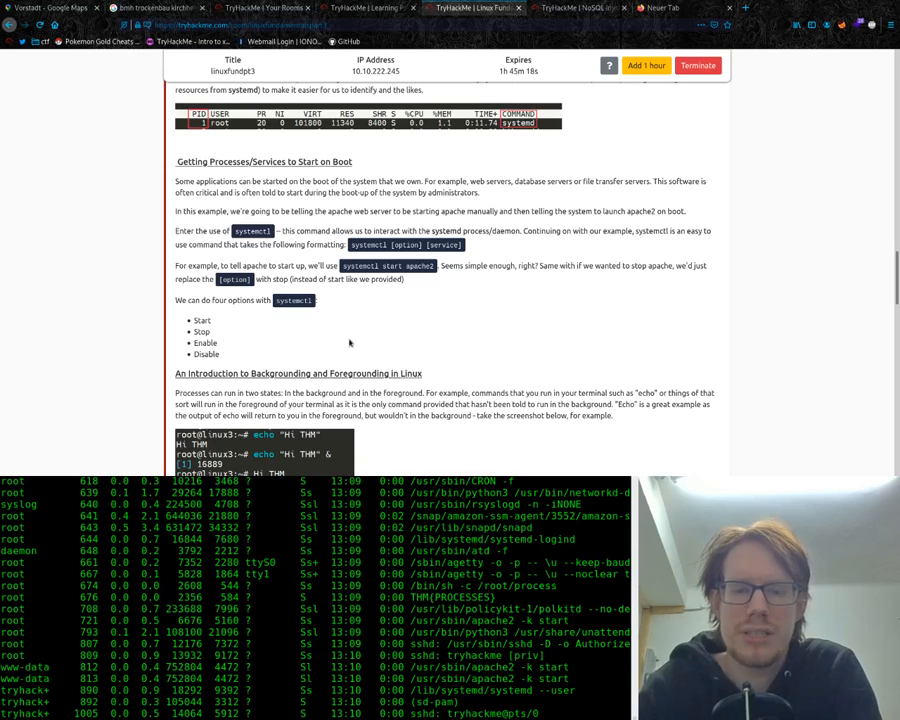
{"action": "mouse_move", "coordinate": [540, 304]}
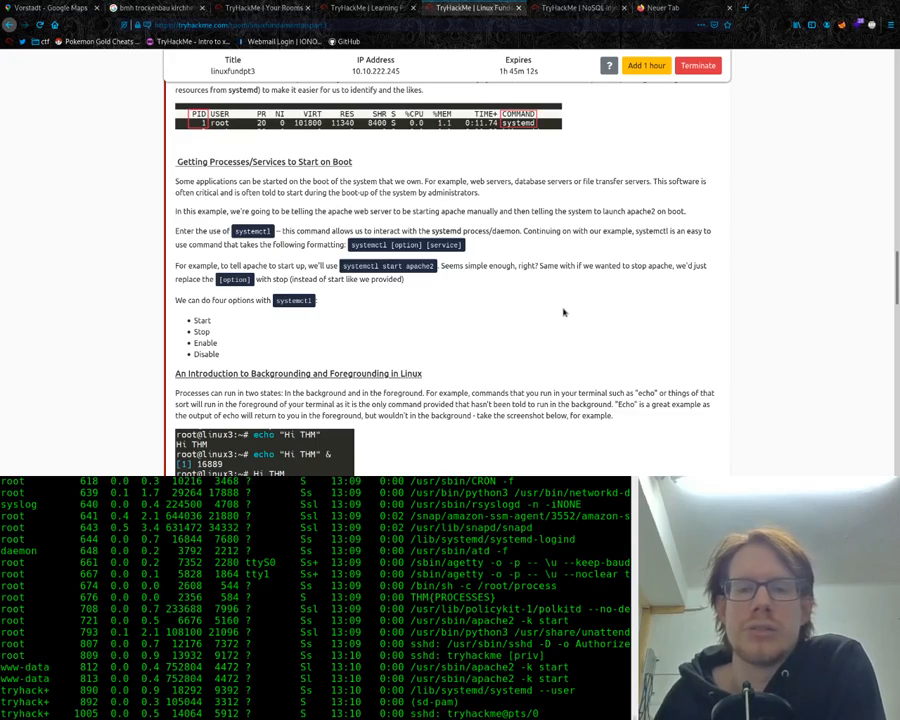
Submit systemctl enable myservice for starting the service at boot-up.
{"action": "scroll", "scroll_direction": "down", "scroll_amount": 3}
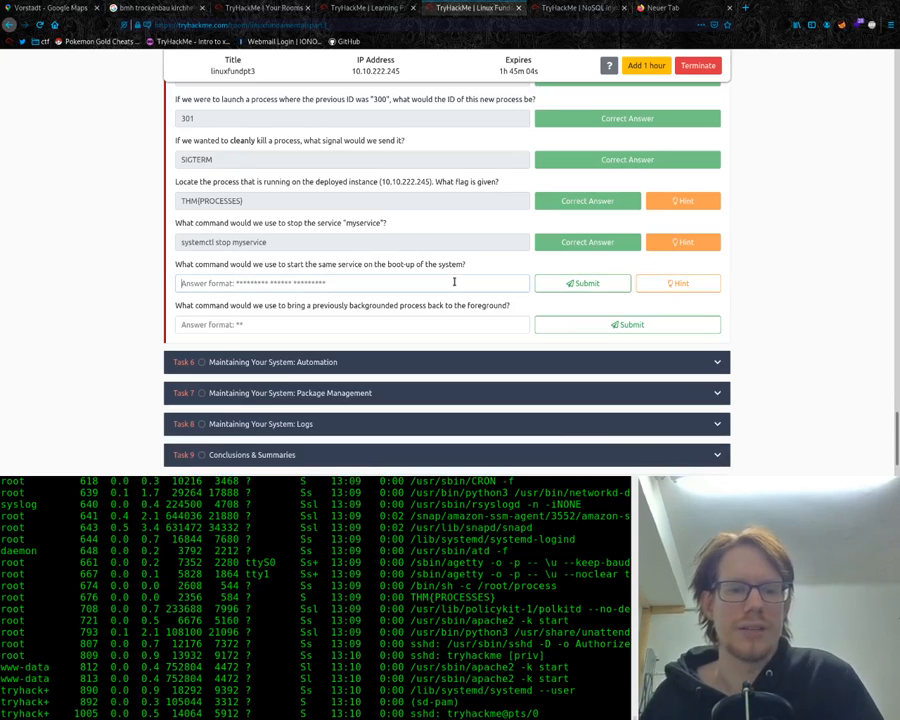
{"action": "type", "text": "sysmt"}
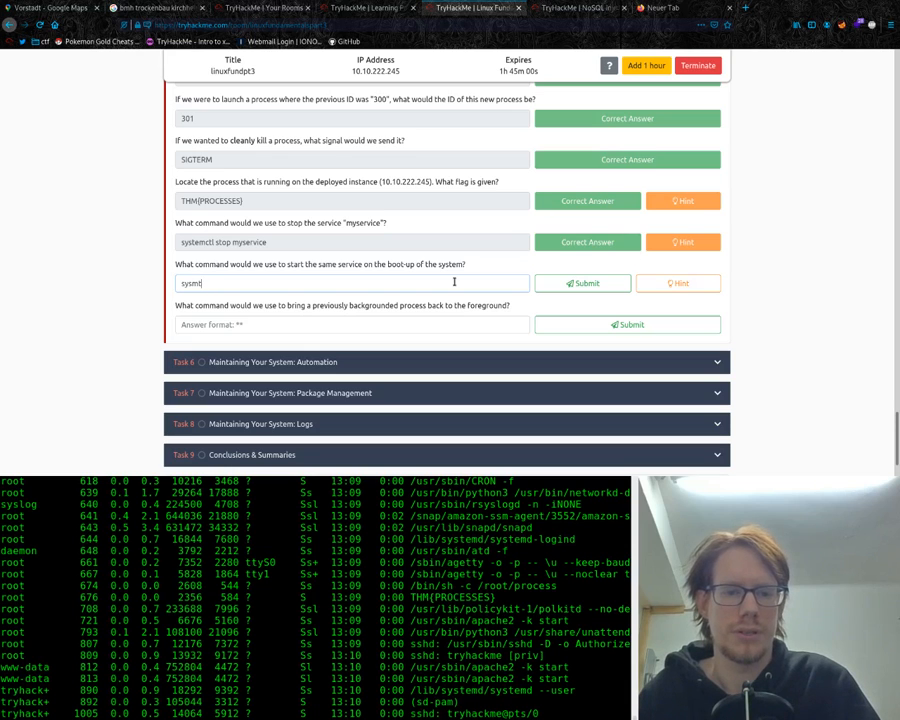
{"action": "type", "text": "systemctl"}
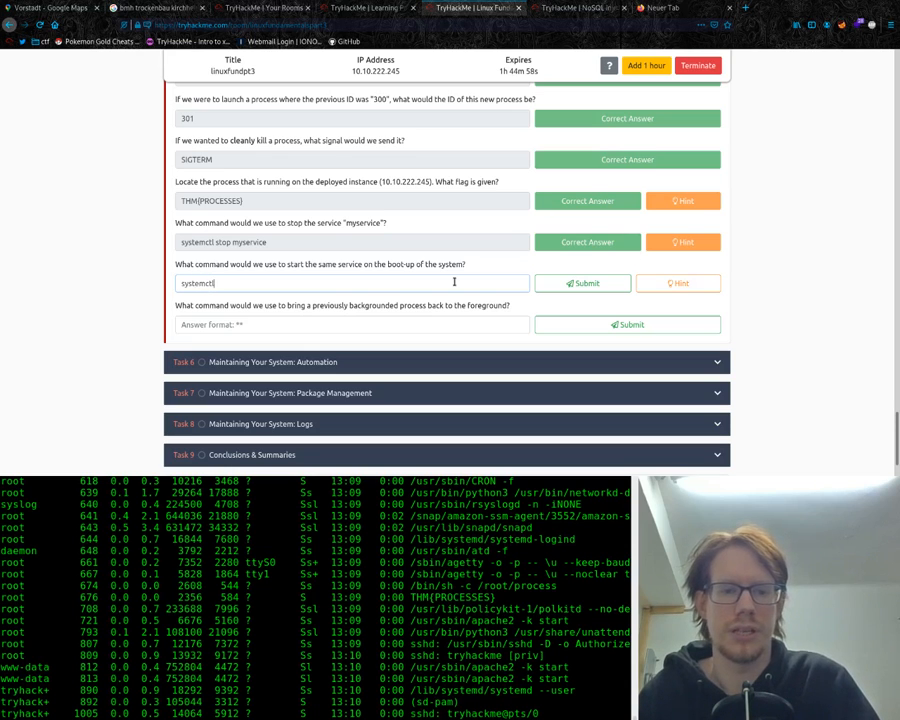
{"action": "scroll", "scroll_direction": "up", "scroll_amount": 3}
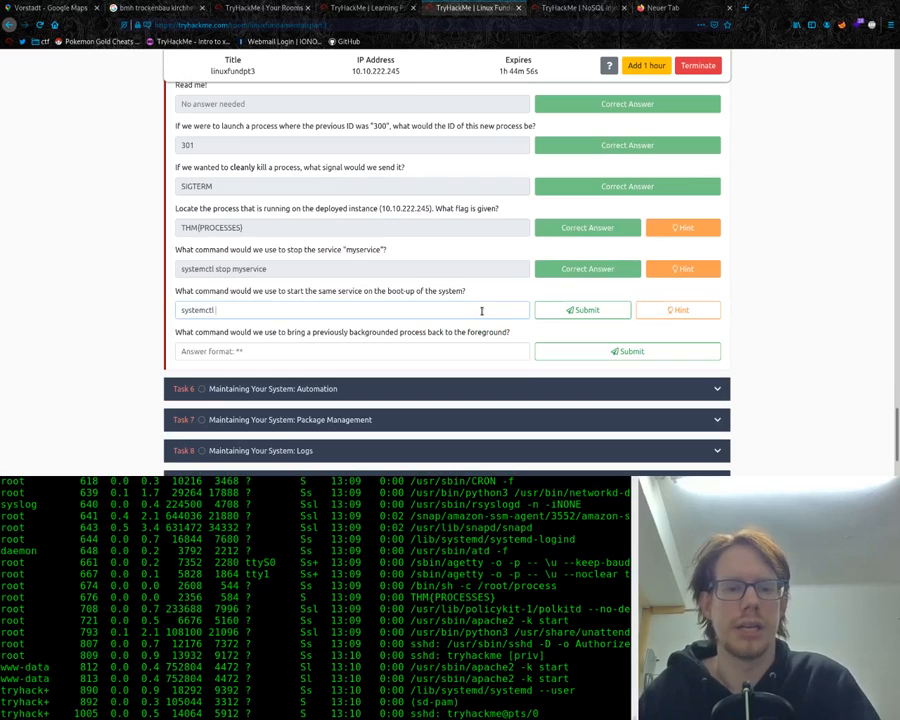
{"action": "type", "text": "enable"}
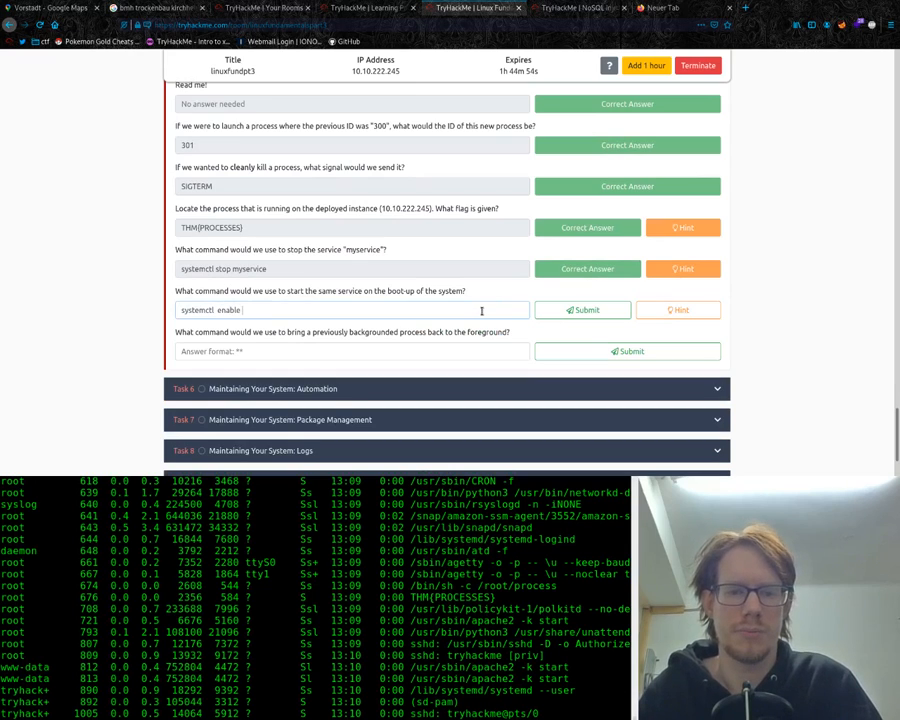
{"action": "type", "text": "myser"}
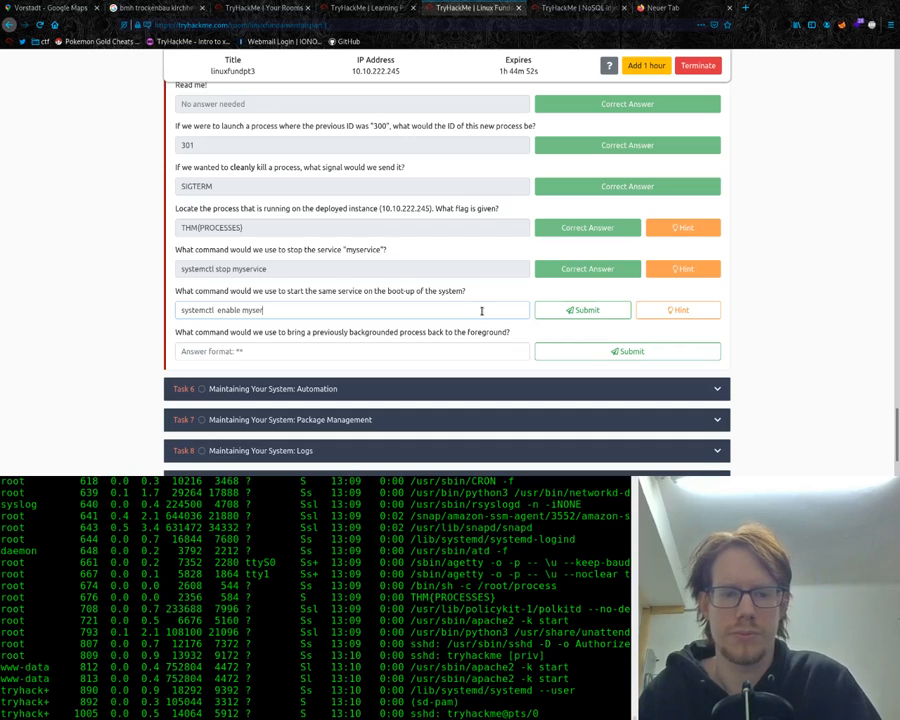
{"action": "left_click", "coordinate": [582, 308]}
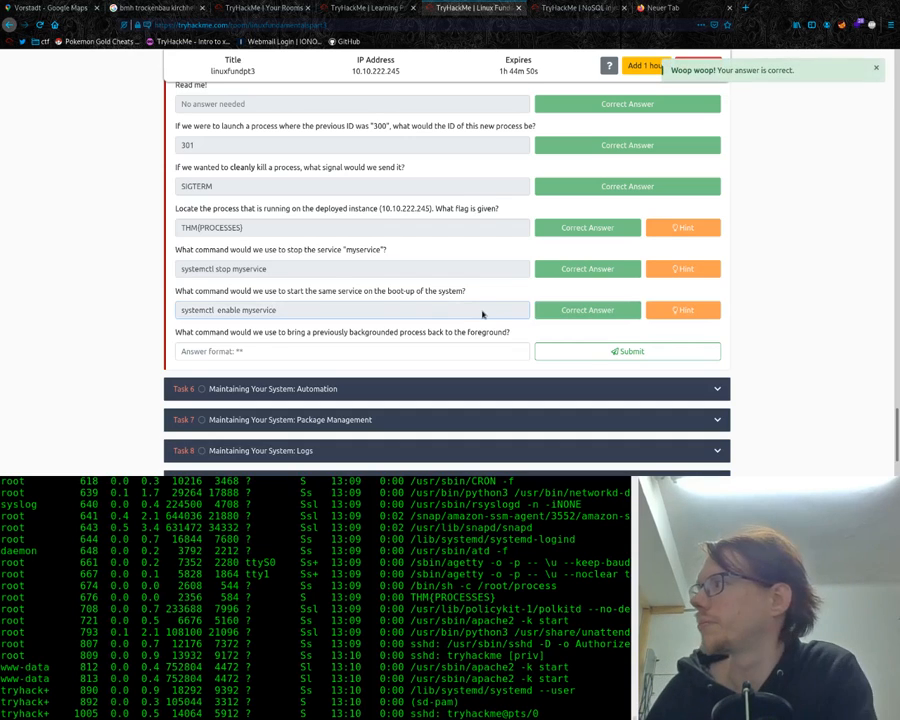
{"action": "mouse_move", "coordinate": [344, 324]}
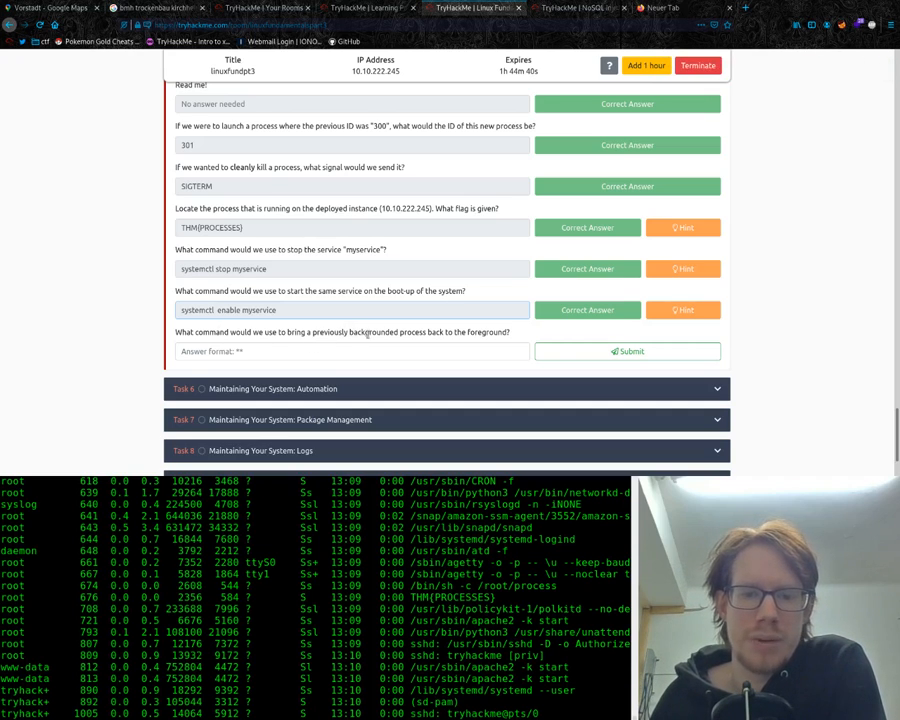
{"action": "scroll", "scroll_direction": "up", "scroll_amount": 3}
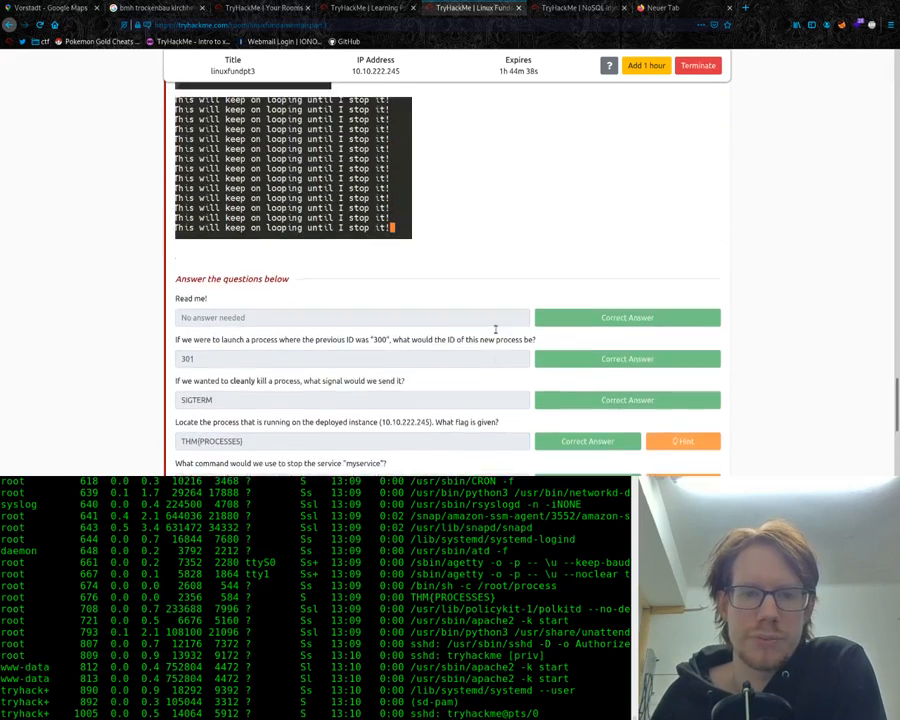
{"action": "scroll", "scroll_direction": "up", "scroll_amount": 3}
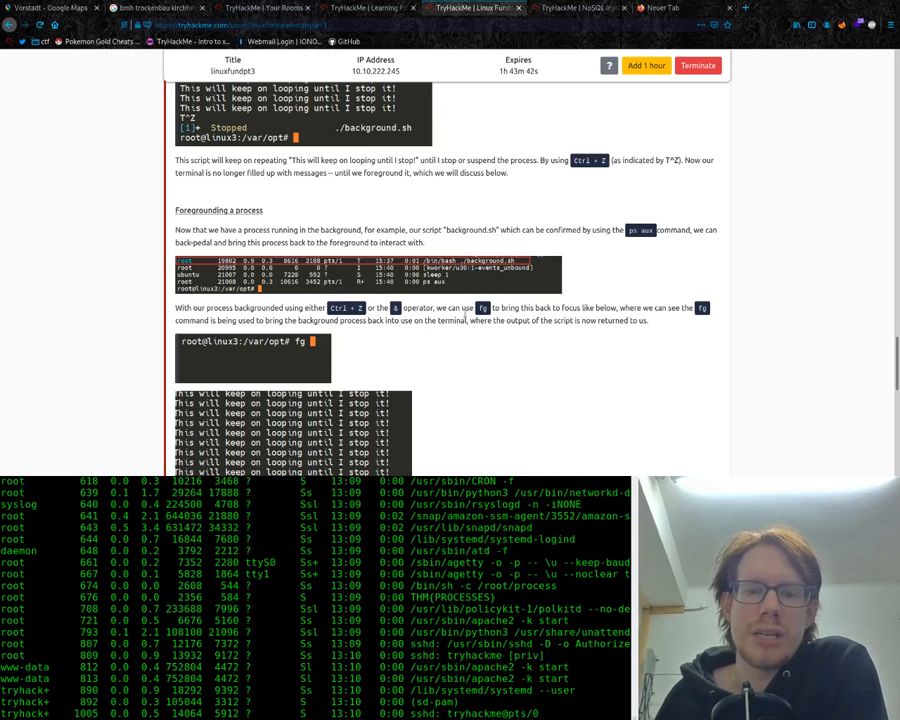
{"action": "scroll", "scroll_direction": "down", "scroll_amount": 3}
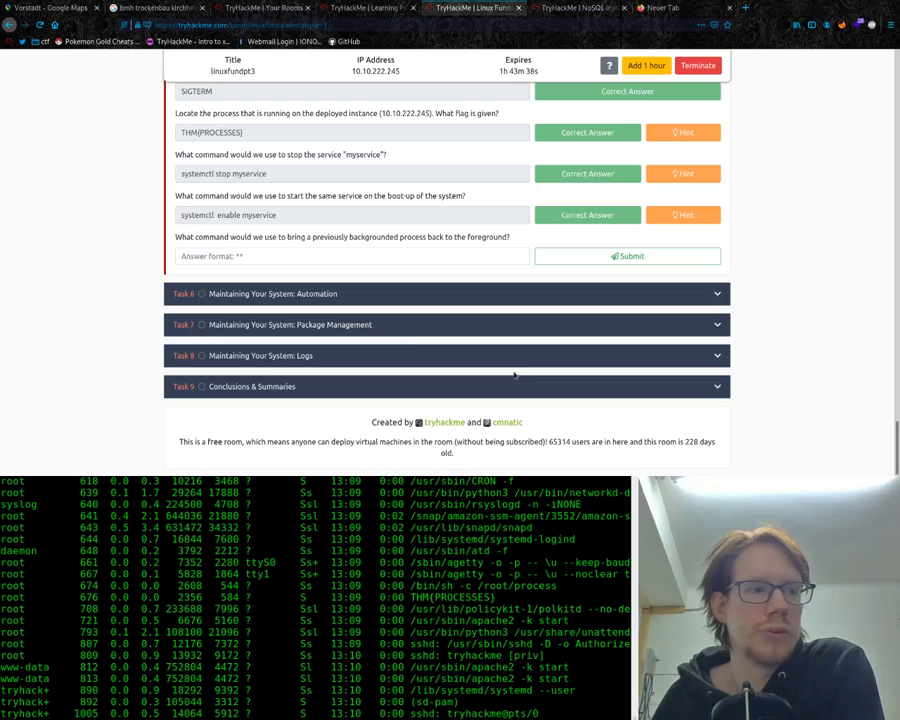
{"action": "mouse_move", "coordinate": [352, 284]}
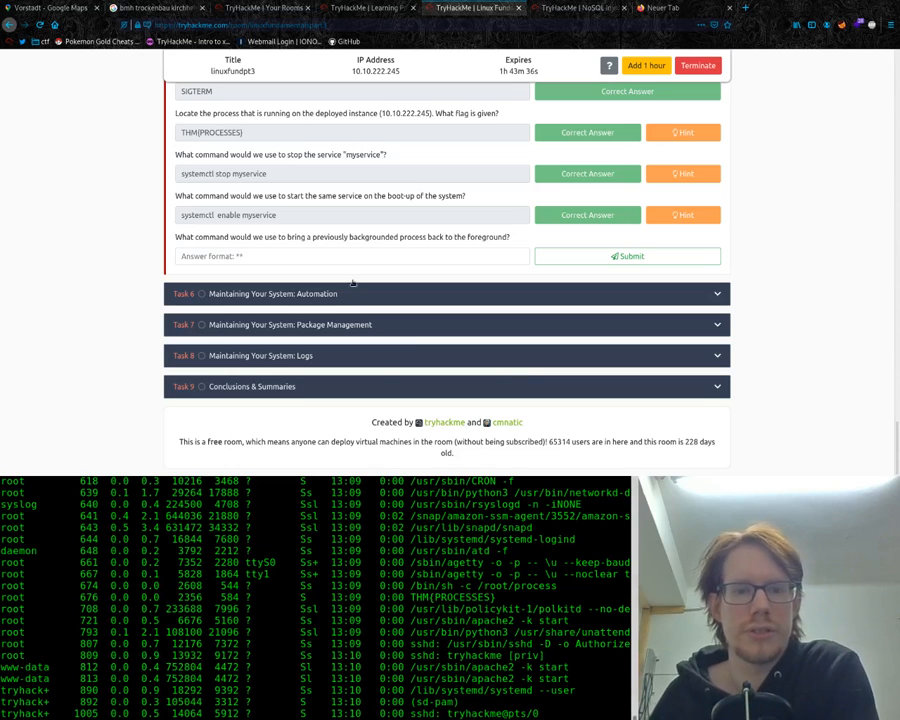
Submit fg as the foregrounding answer and read through Task 6 Automation.
{"action": "type", "text": "fg"}
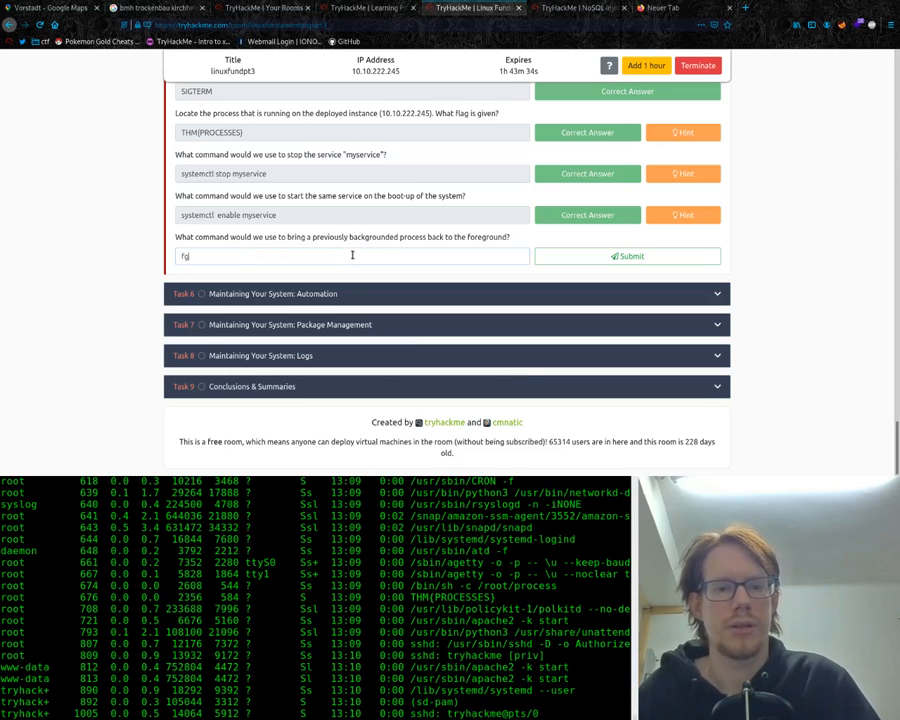
{"action": "left_click", "coordinate": [628, 256]}
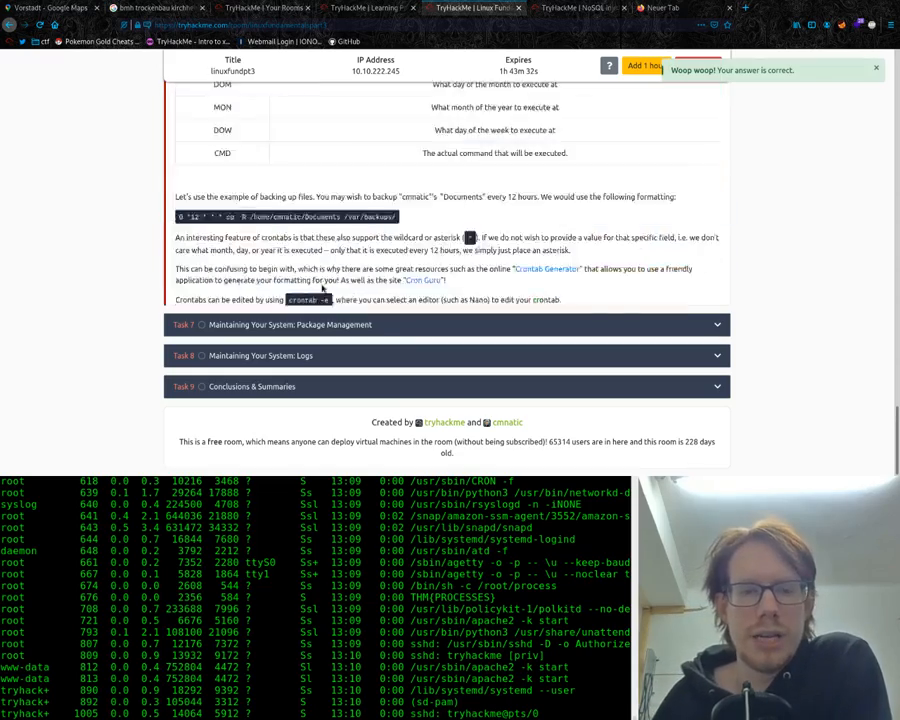
{"action": "scroll", "scroll_direction": "up", "scroll_amount": 3}
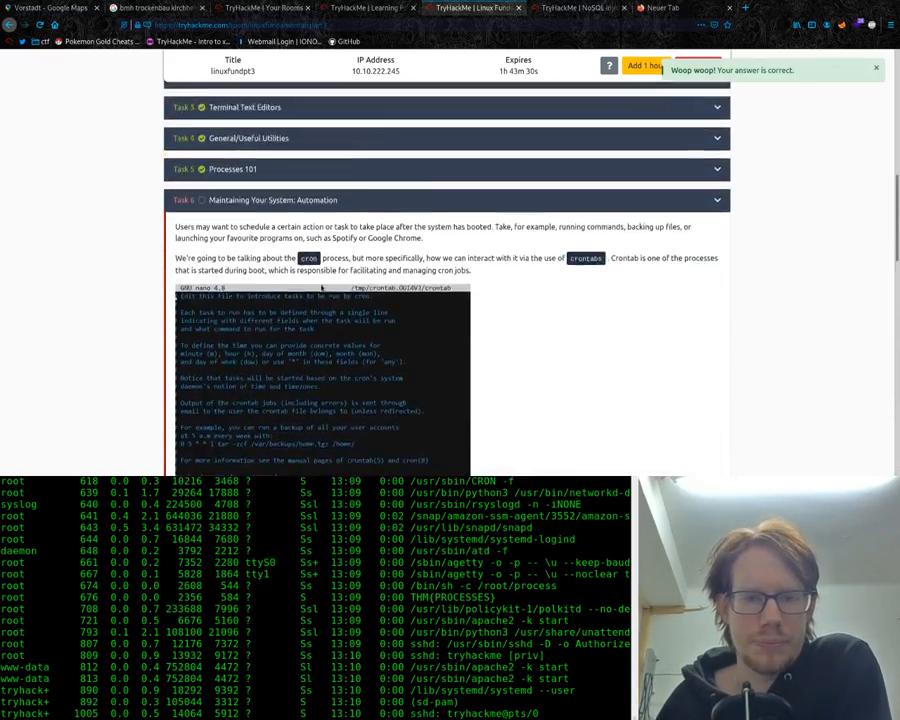
{"action": "scroll", "scroll_direction": "down", "scroll_amount": 3}
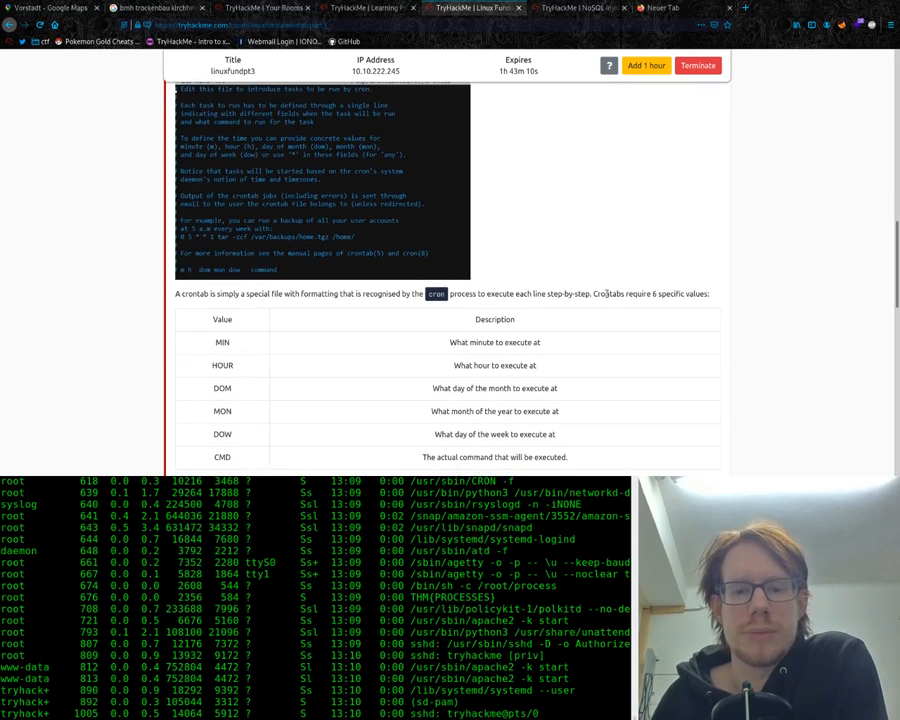
{"action": "scroll", "scroll_direction": "down", "scroll_amount": 3}
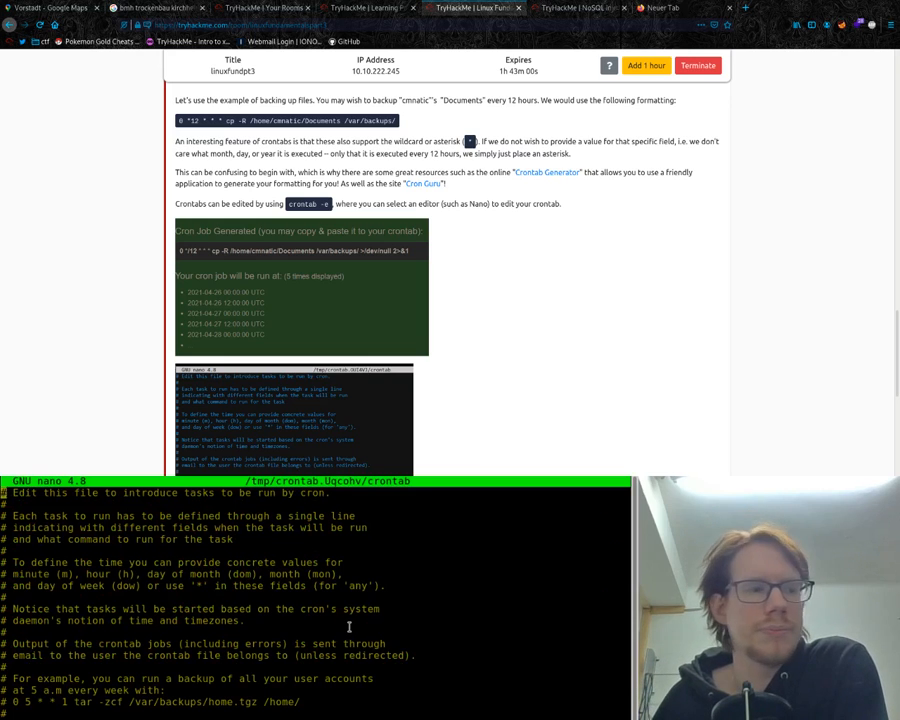
{"action": "scroll", "scroll_direction": "down", "scroll_amount": 3}
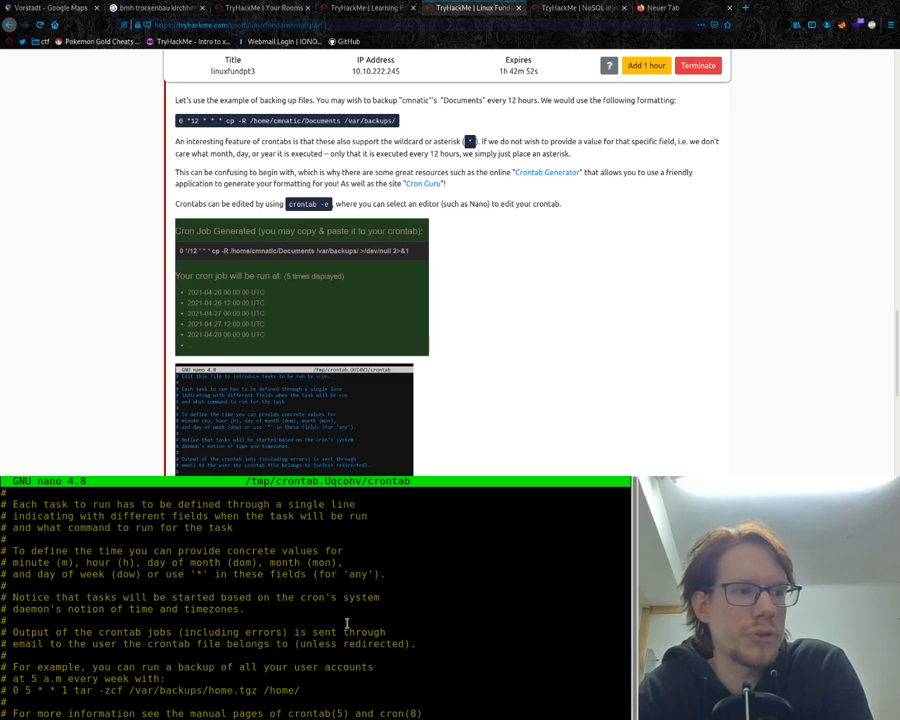
{"action": "mouse_move", "coordinate": [28, 356]}
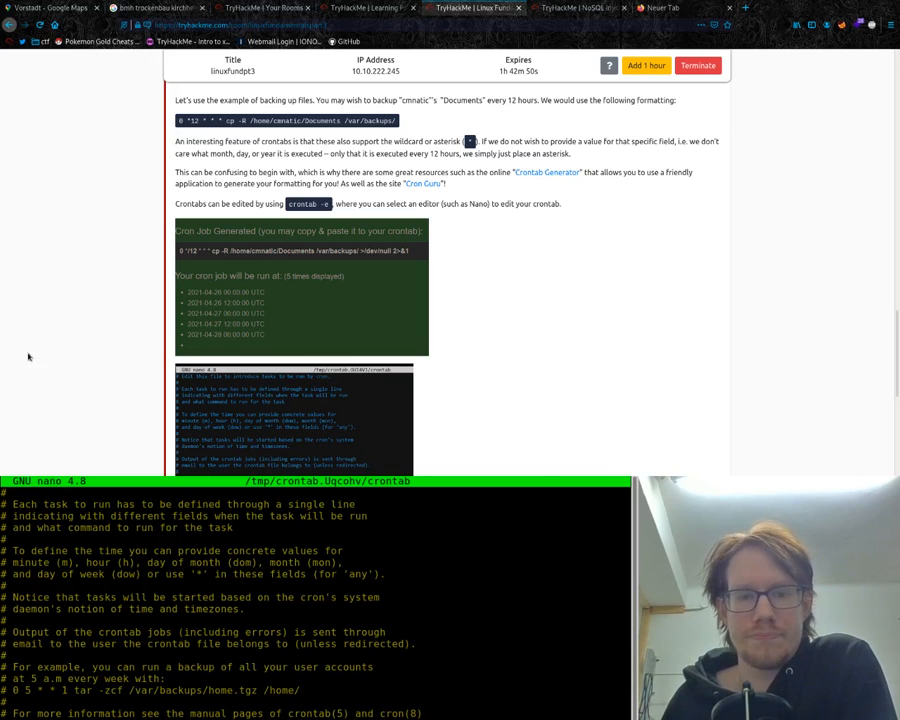
{"action": "scroll", "scroll_direction": "down", "scroll_amount": 3}
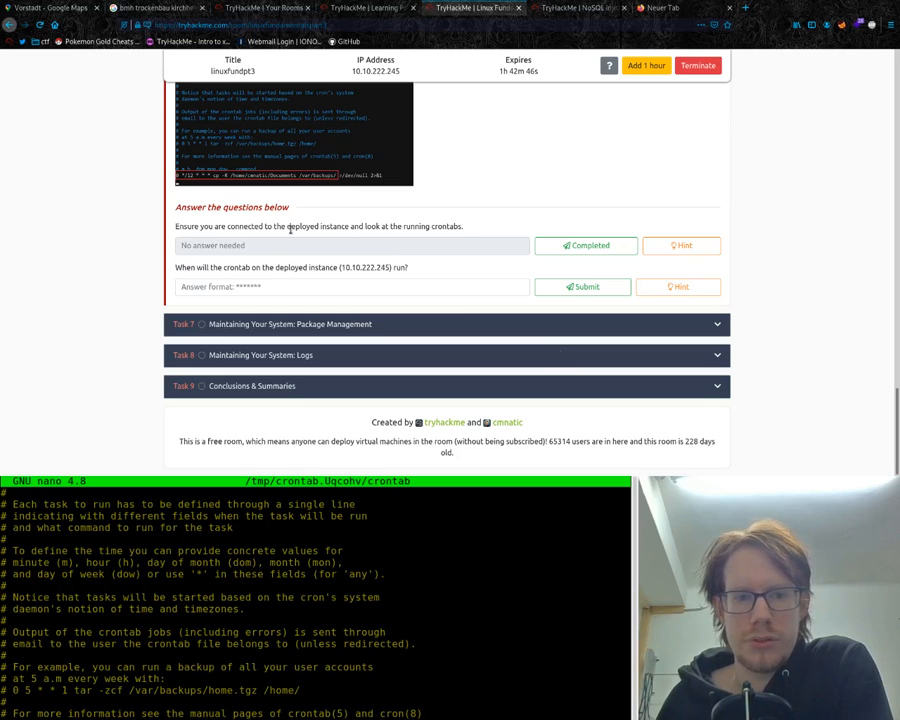
{"action": "left_click", "coordinate": [586, 244]}
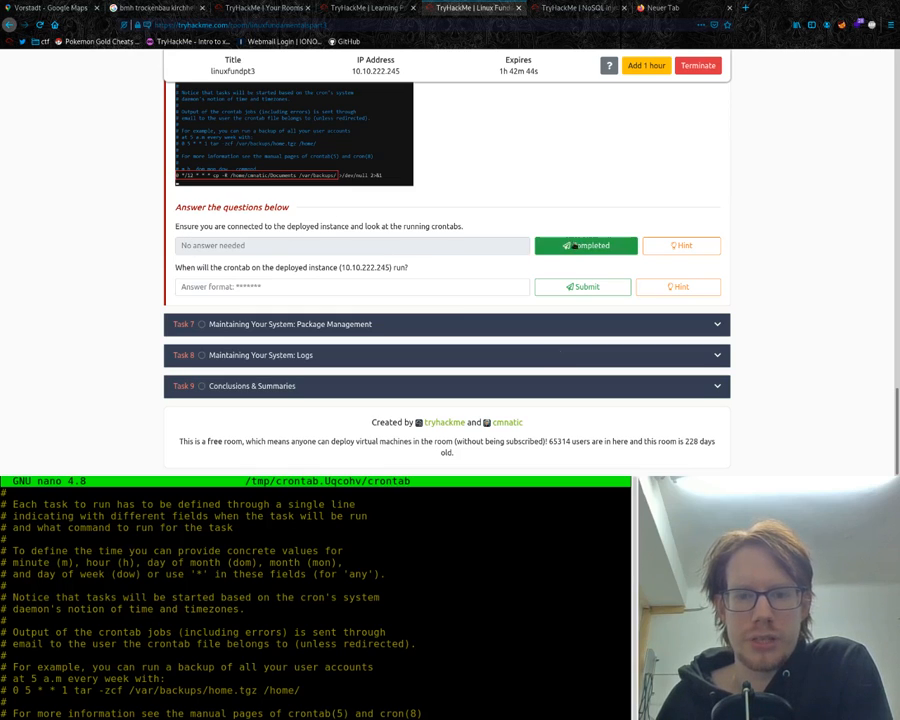
{"action": "left_click", "coordinate": [586, 244]}
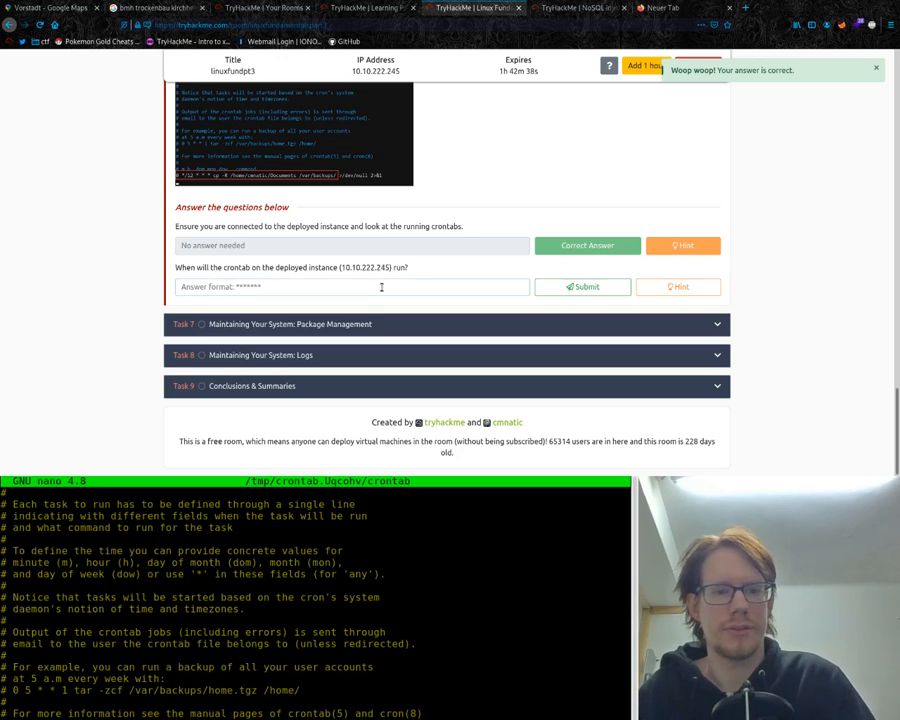
{"action": "type", "text": "@reboot"}
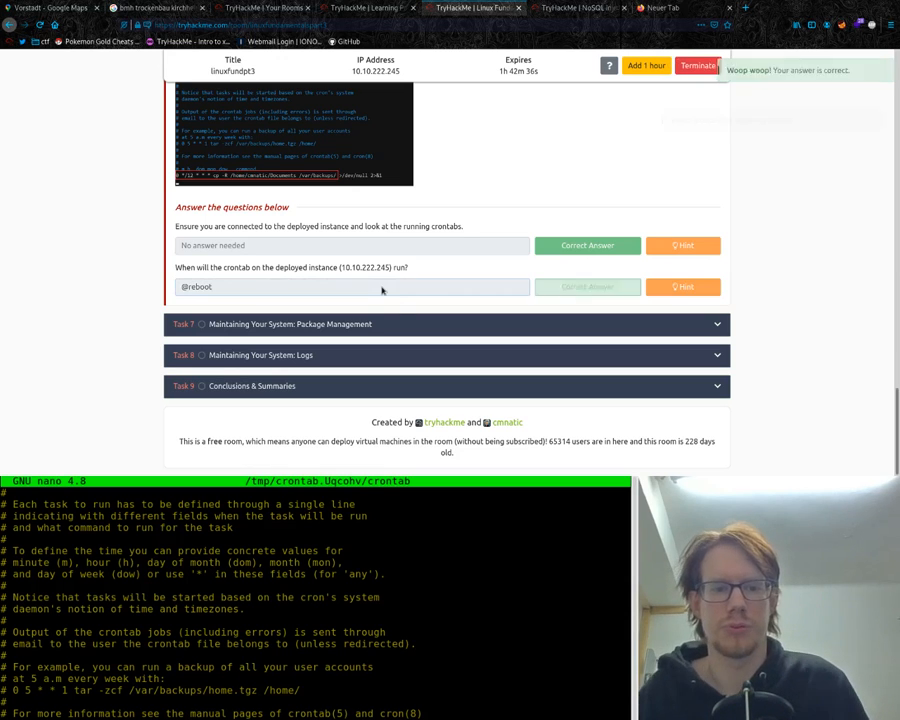
{"action": "scroll", "scroll_direction": "up", "scroll_amount": 3}
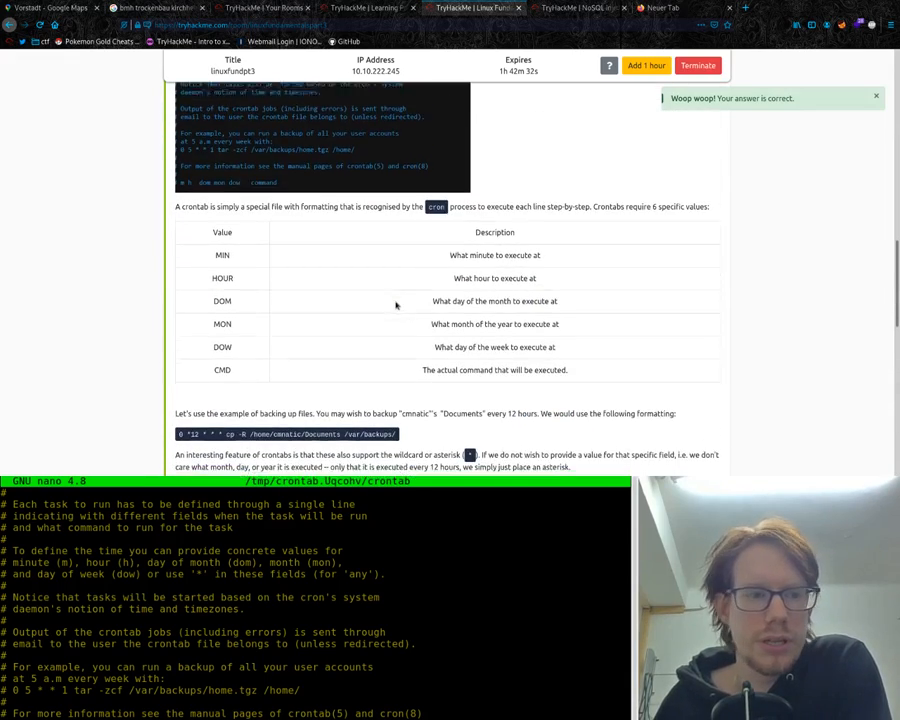
Review the crontab time-fields table and read down to the package management task.
{"action": "scroll", "scroll_direction": "down", "scroll_amount": 3}
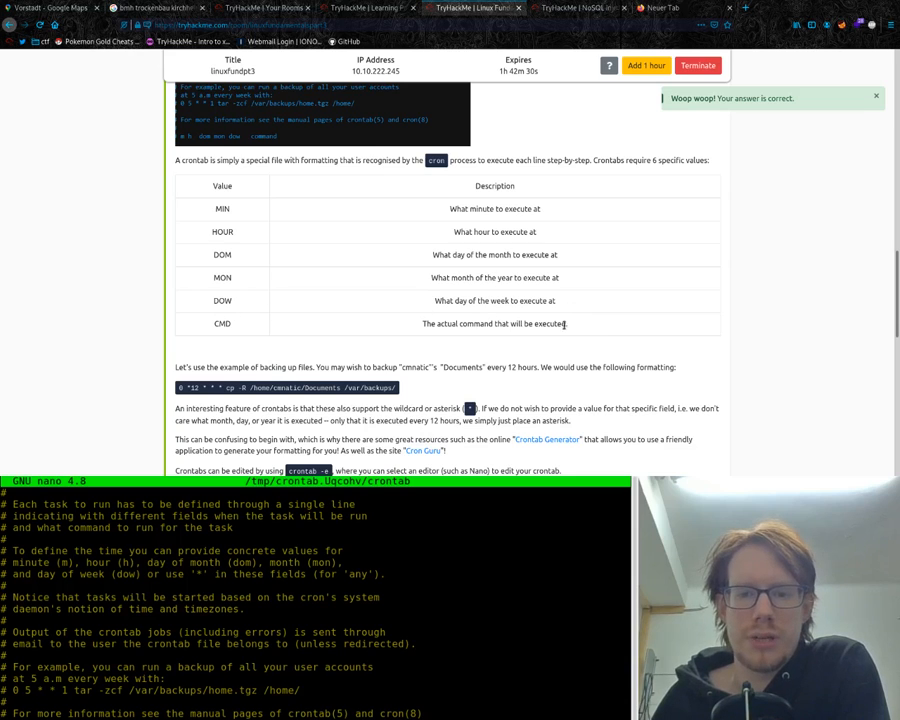
{"action": "left_click_drag", "start_coordinate": [210, 208], "coordinate": [576, 324]}
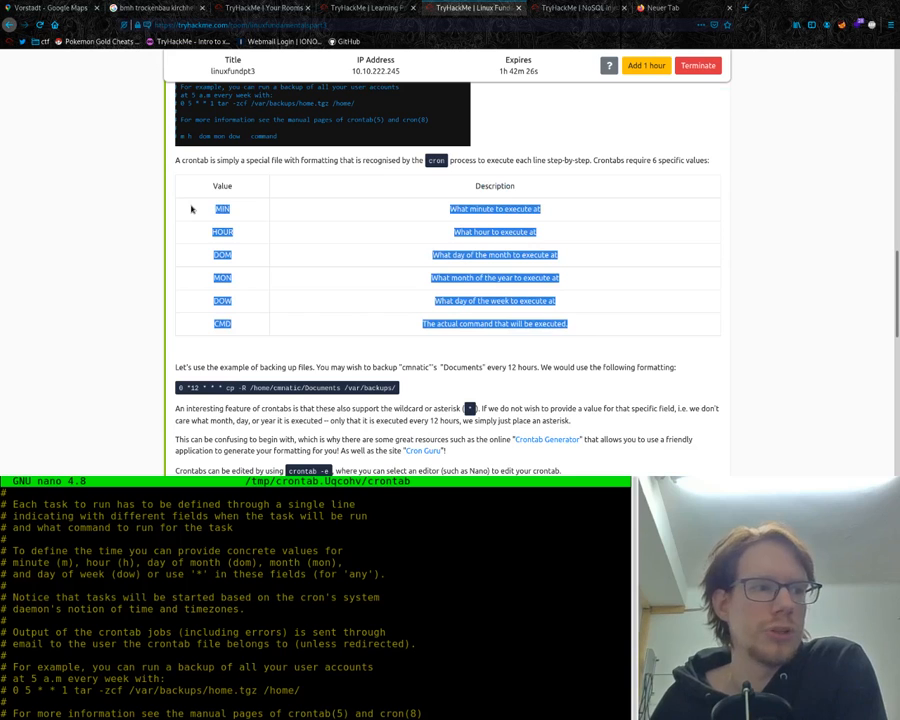
{"action": "scroll", "scroll_direction": "down", "scroll_amount": 3}
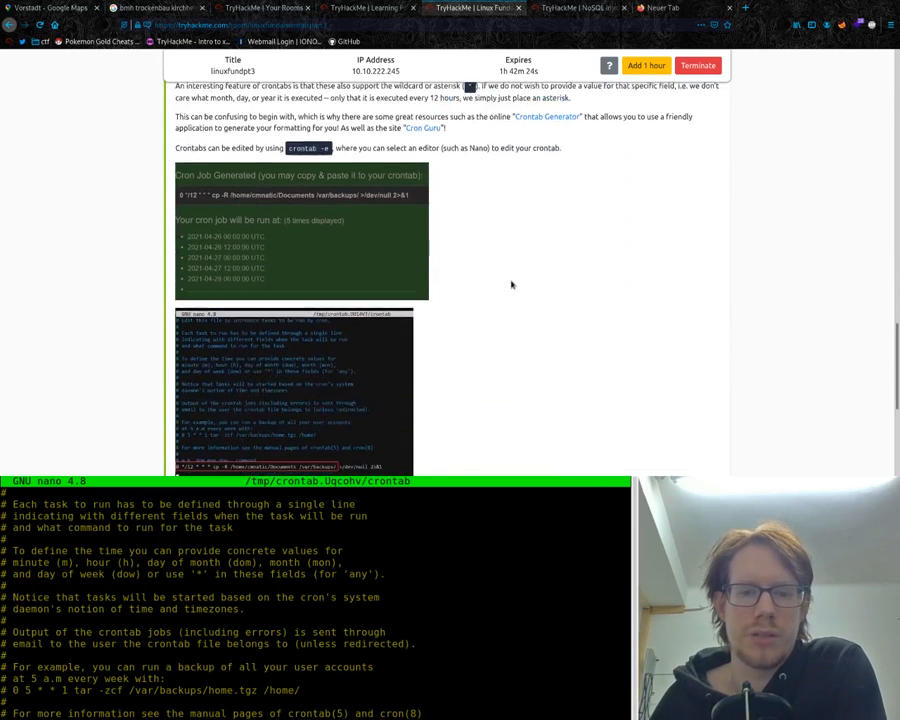
{"action": "scroll", "scroll_direction": "down", "scroll_amount": 3}
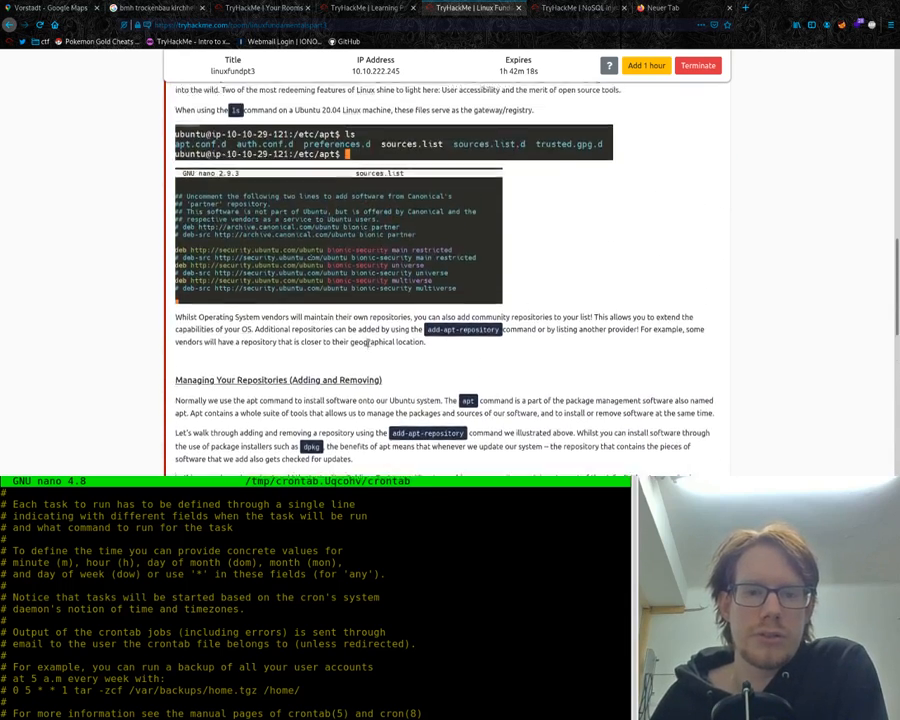
{"action": "scroll", "scroll_direction": "up", "scroll_amount": 3}
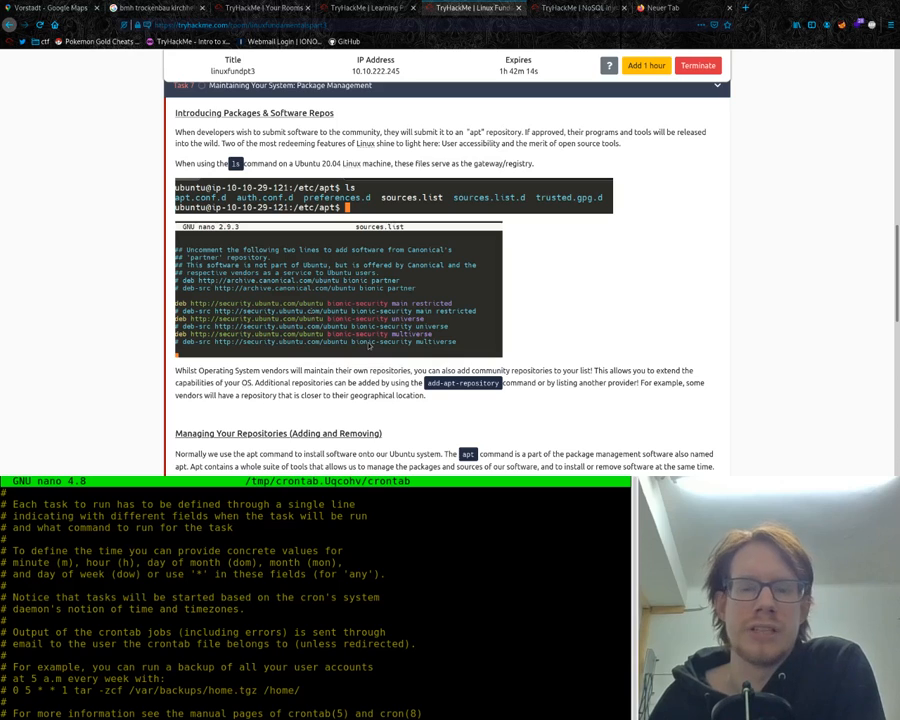
{"action": "scroll", "scroll_direction": "down", "scroll_amount": 3}
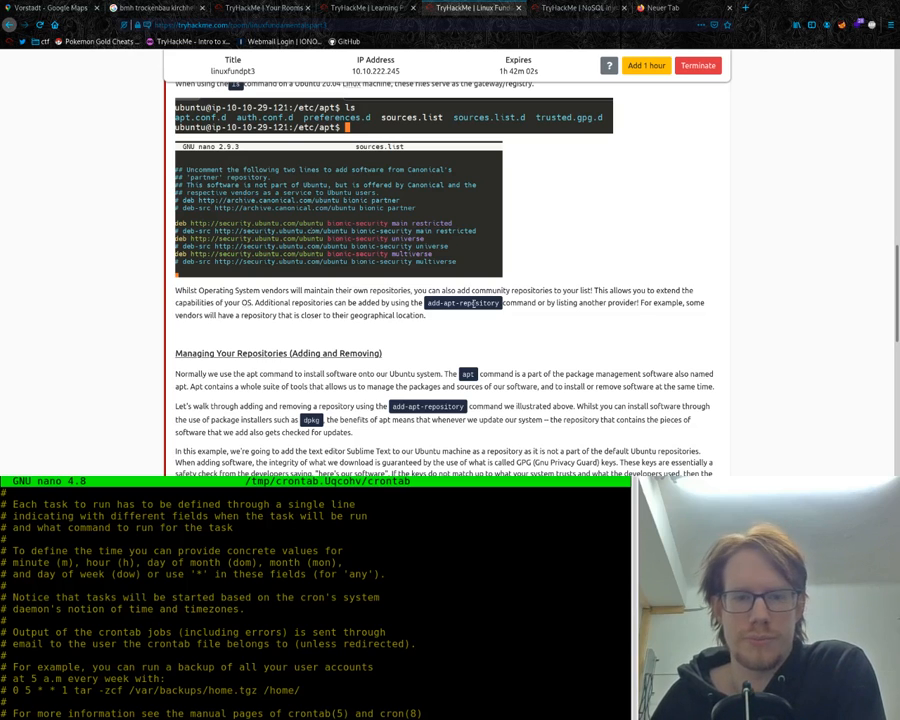
{"action": "scroll", "scroll_direction": "down", "scroll_amount": 3}
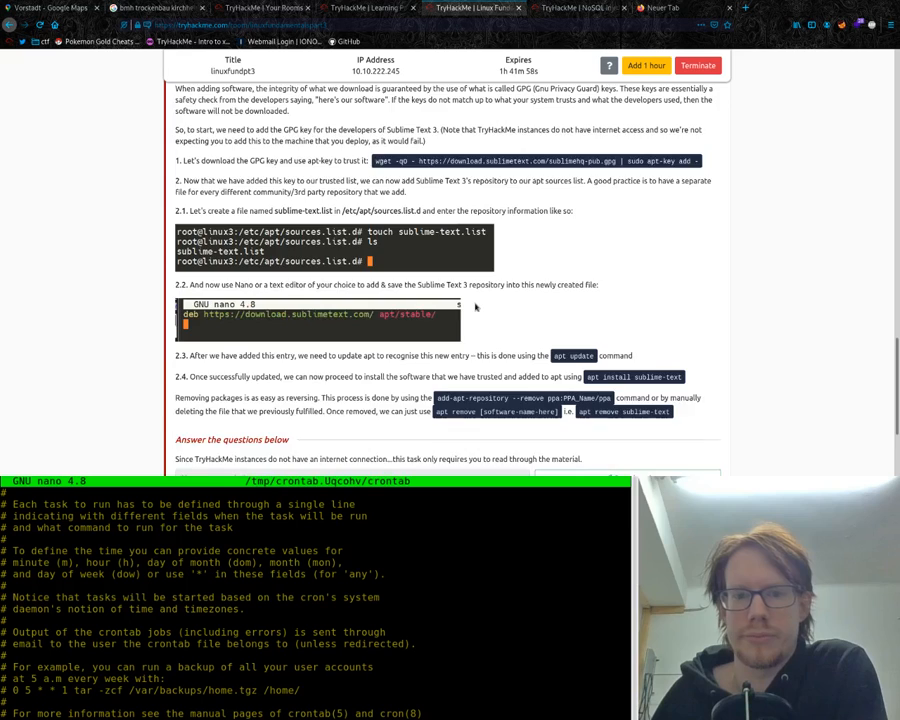
{"action": "scroll", "scroll_direction": "down", "scroll_amount": 3}
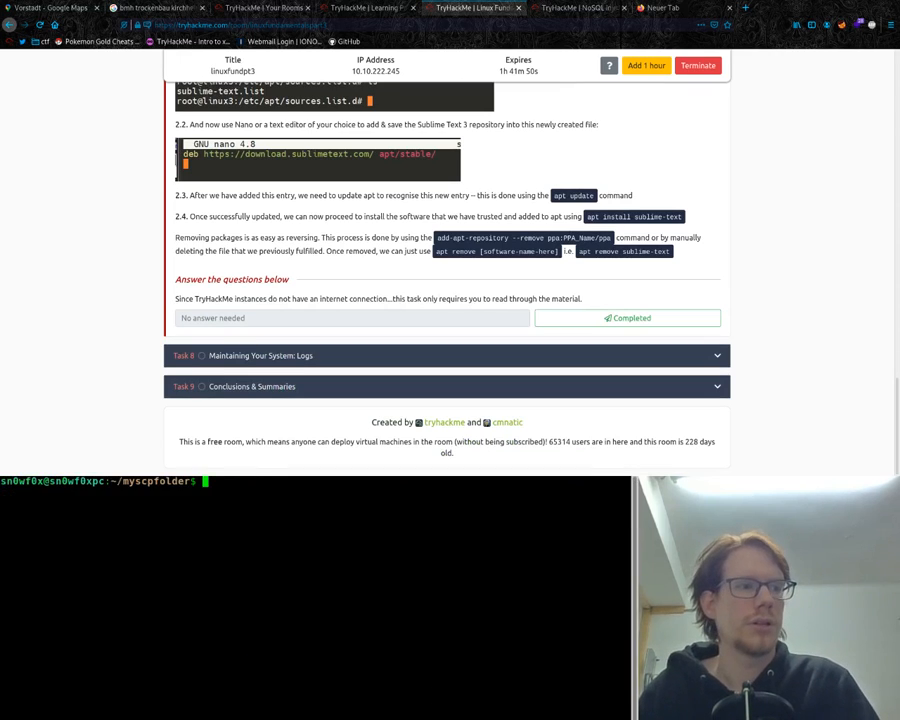
Start nano on /etc/apt with Tab completion and mark Package Management completed.
{"action": "type", "text": "nano &et"}
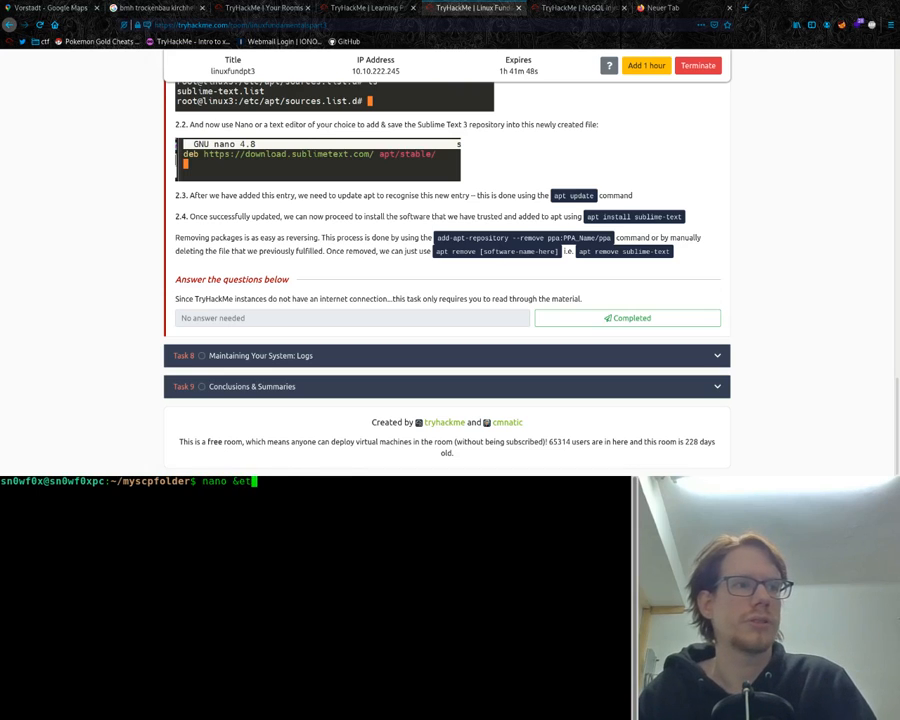
{"action": "type", "text": "/etc/"}
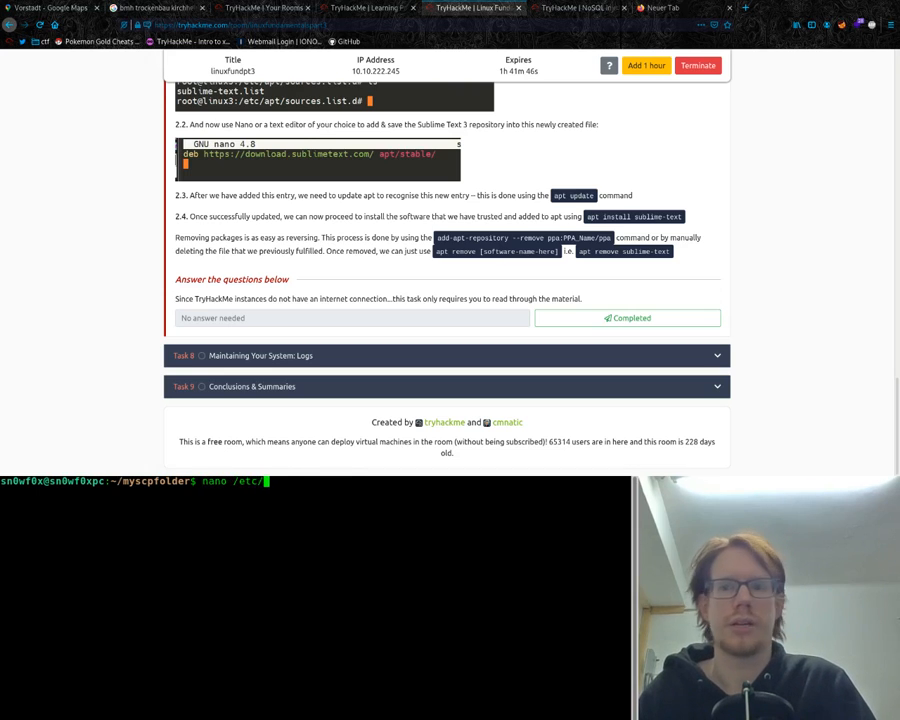
{"action": "type", "text": "ap"}
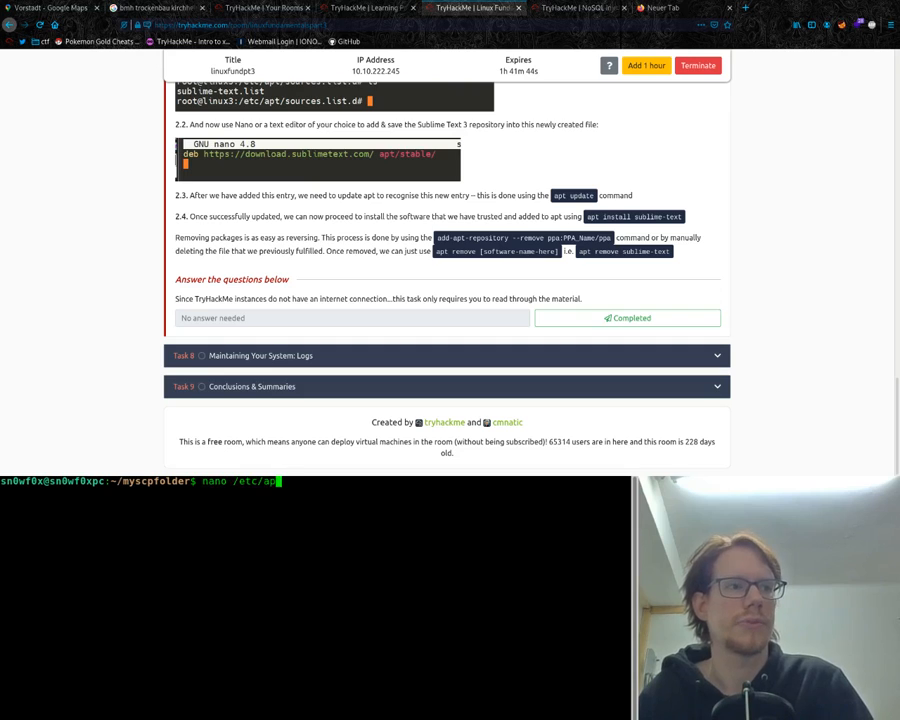
{"action": "key", "text": "Tab"}
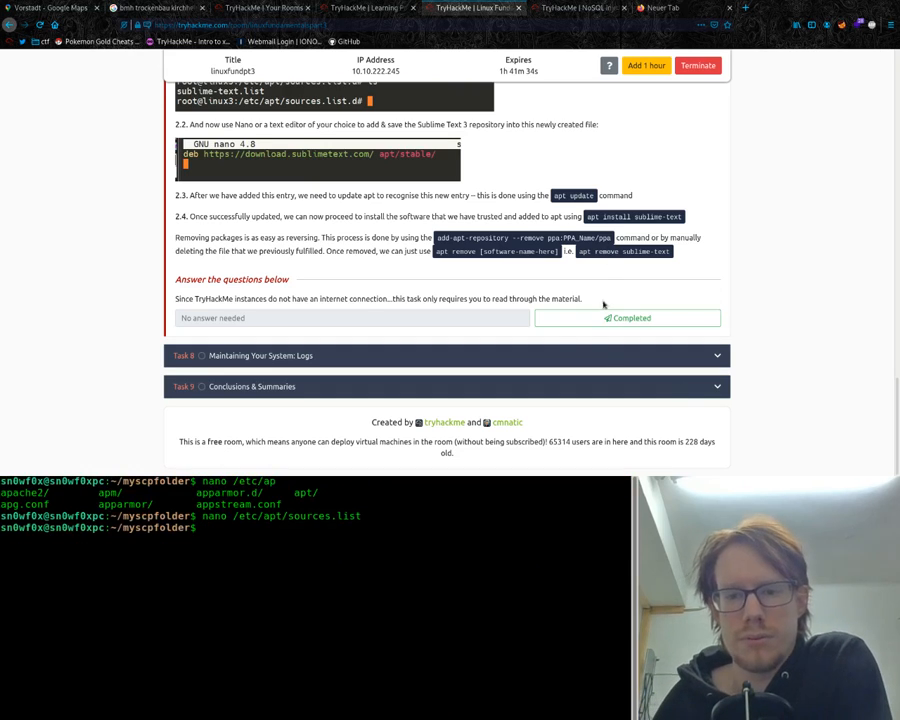
{"action": "left_click", "coordinate": [628, 318]}
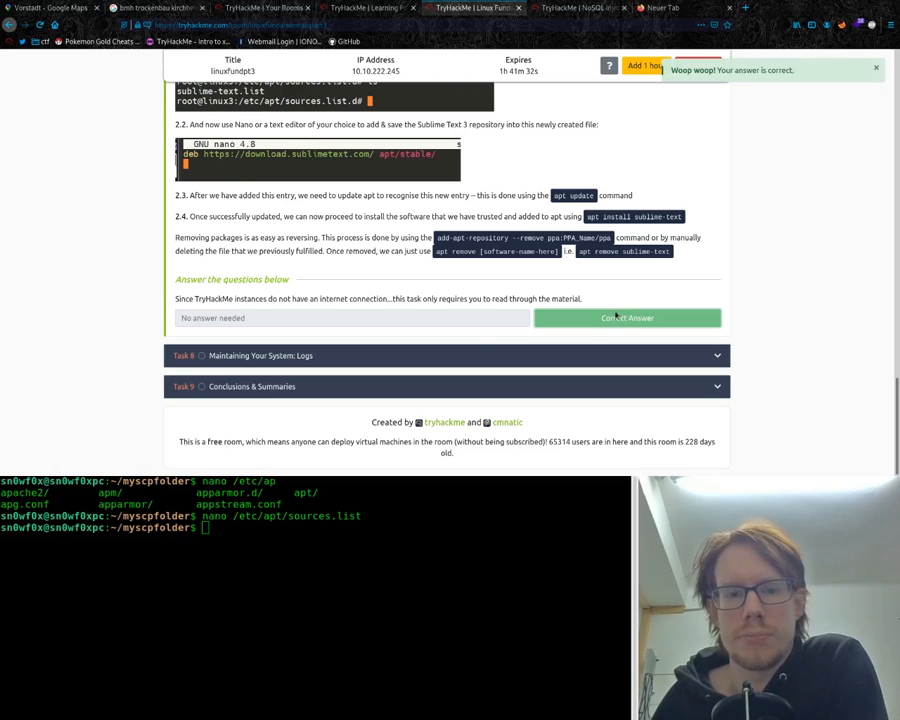
{"action": "scroll", "scroll_direction": "down", "scroll_amount": 3}
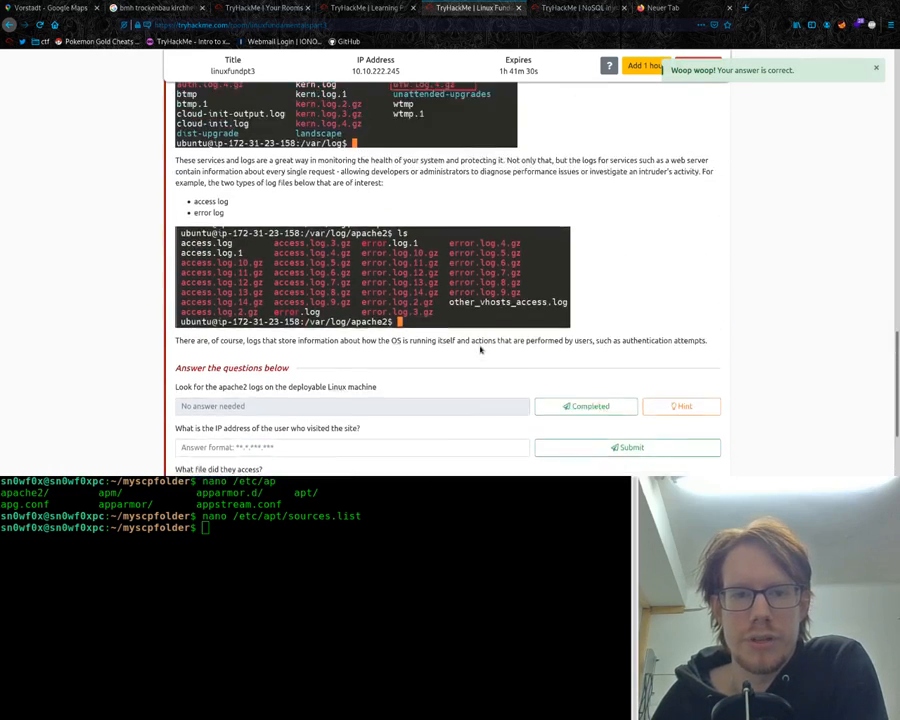
Change into /var/log and list its contents, then the apache2 log files.
{"action": "scroll", "scroll_direction": "up", "scroll_amount": 3}
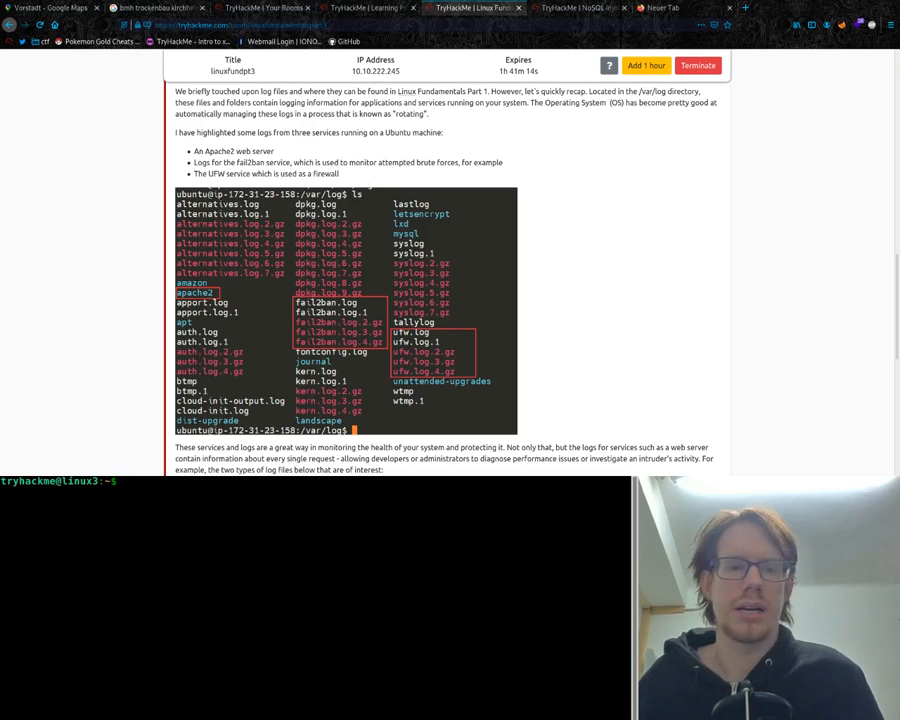
{"action": "type", "text": "cd /var/log"}
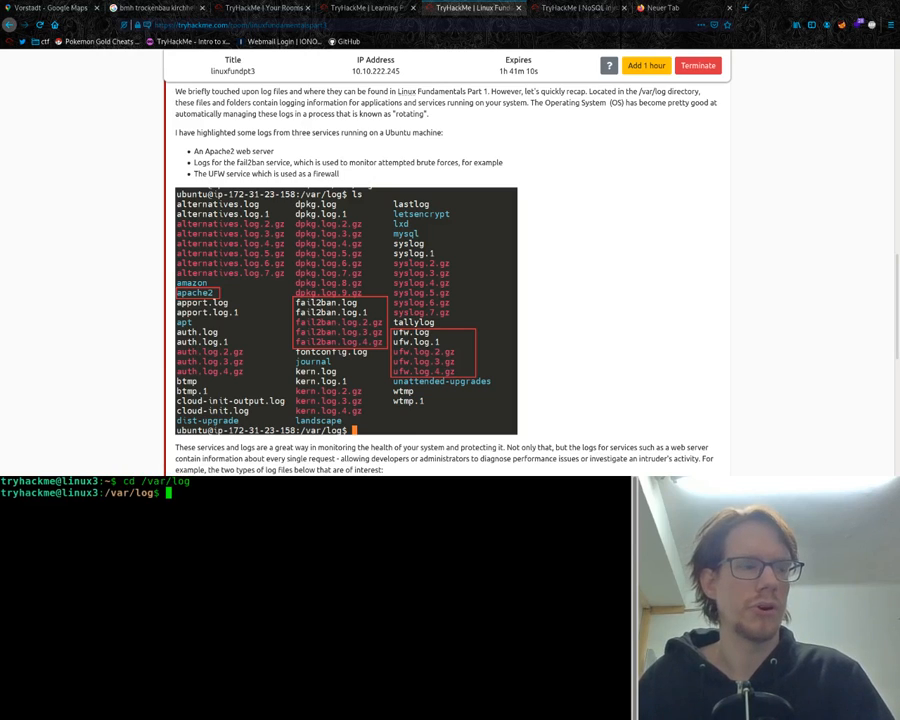
{"action": "type", "text": "ls -l"}
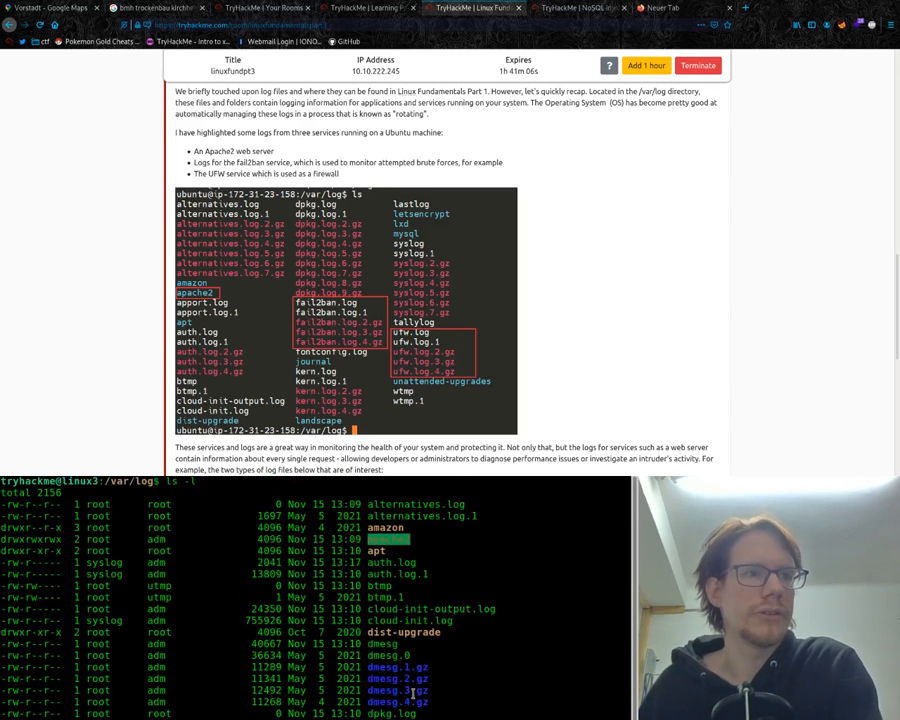
{"action": "scroll", "scroll_direction": "down", "scroll_amount": 3}
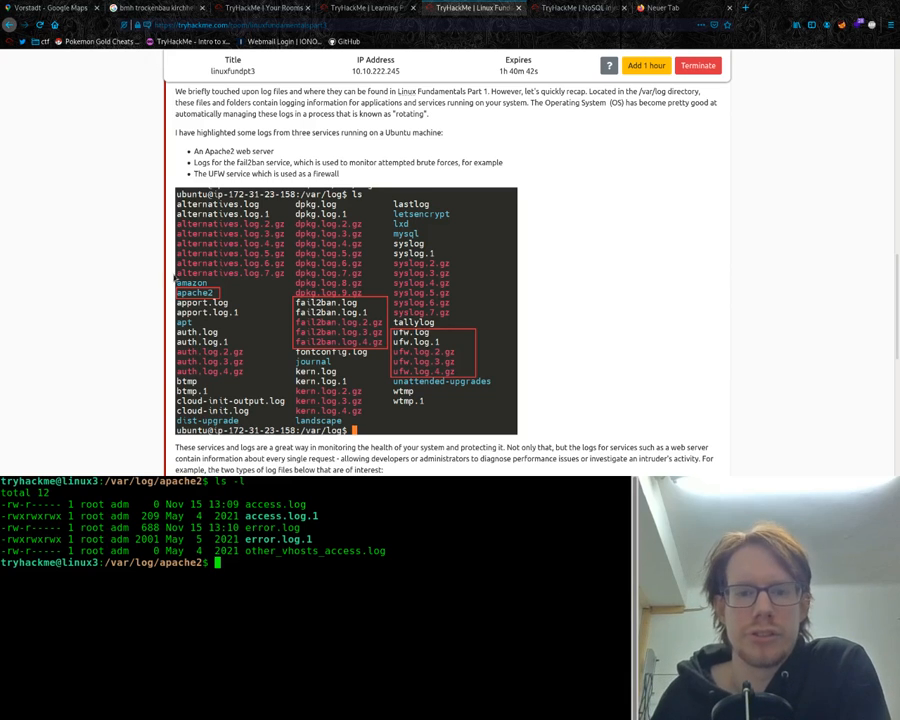
{"action": "scroll", "scroll_direction": "down", "scroll_amount": 3}
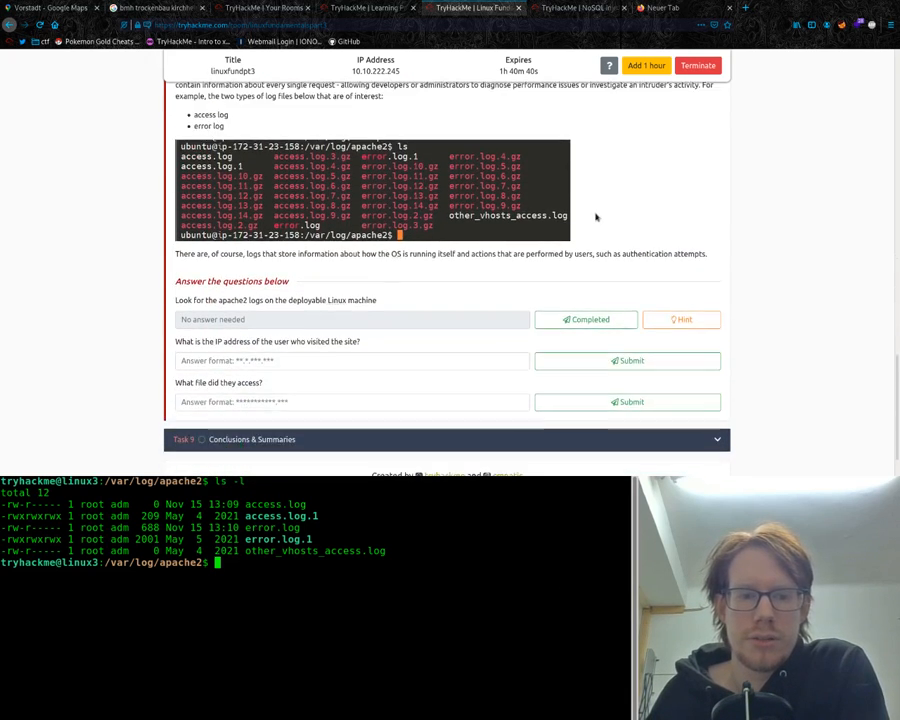
{"action": "scroll", "scroll_direction": "down", "scroll_amount": 3}
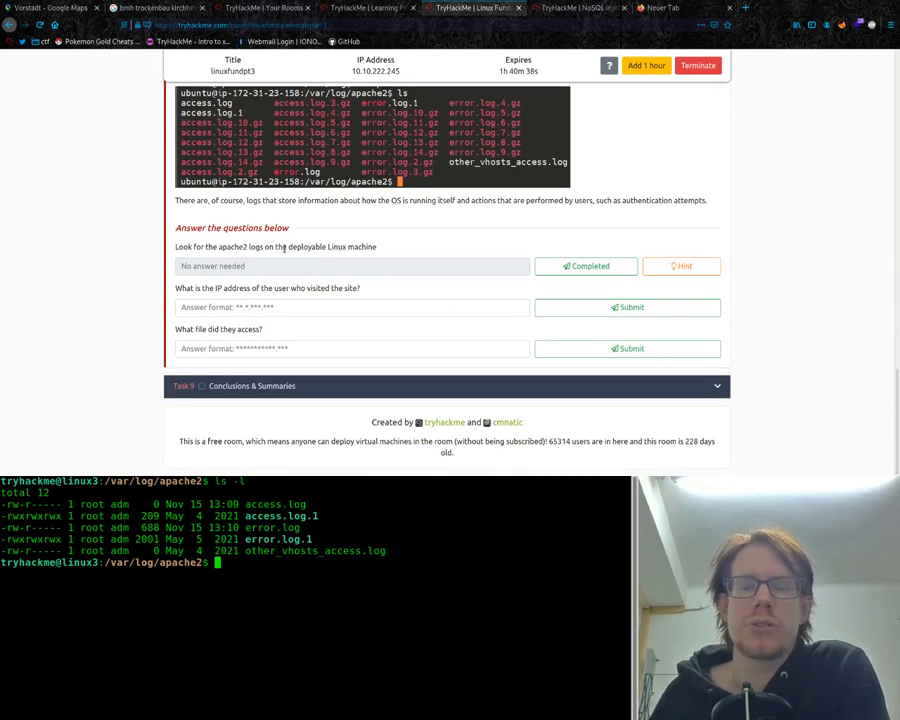
Mark the look-for-apache2-logs question done and refocus the terminal.
{"action": "left_click", "coordinate": [584, 266]}
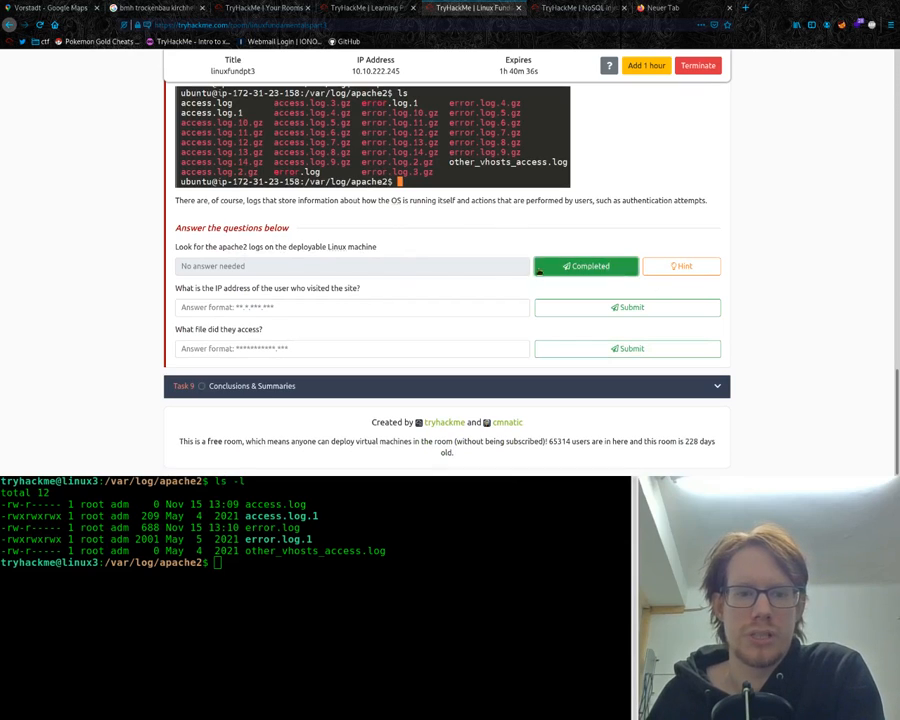
{"action": "left_click", "coordinate": [584, 266]}
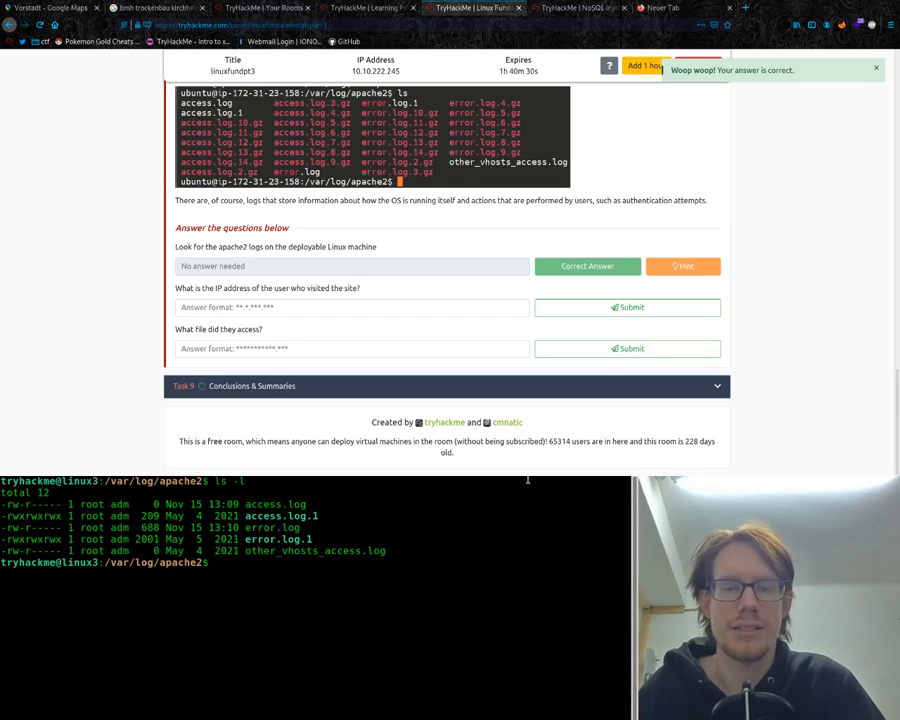
{"action": "left_click", "coordinate": [876, 68]}
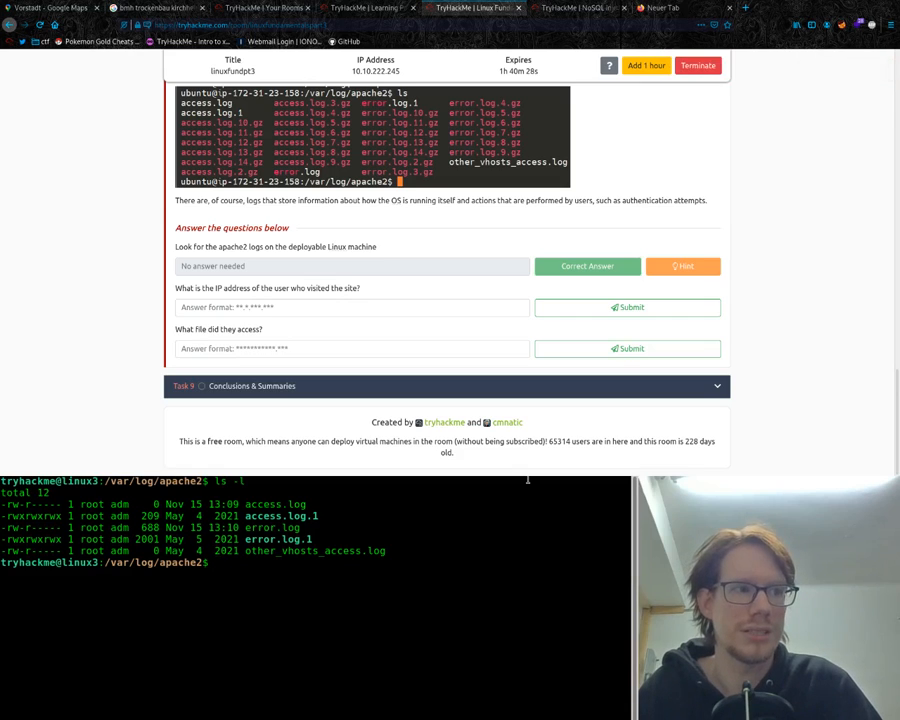
View access.log in nano to read the visitor entries.
{"action": "type", "text": "n"}
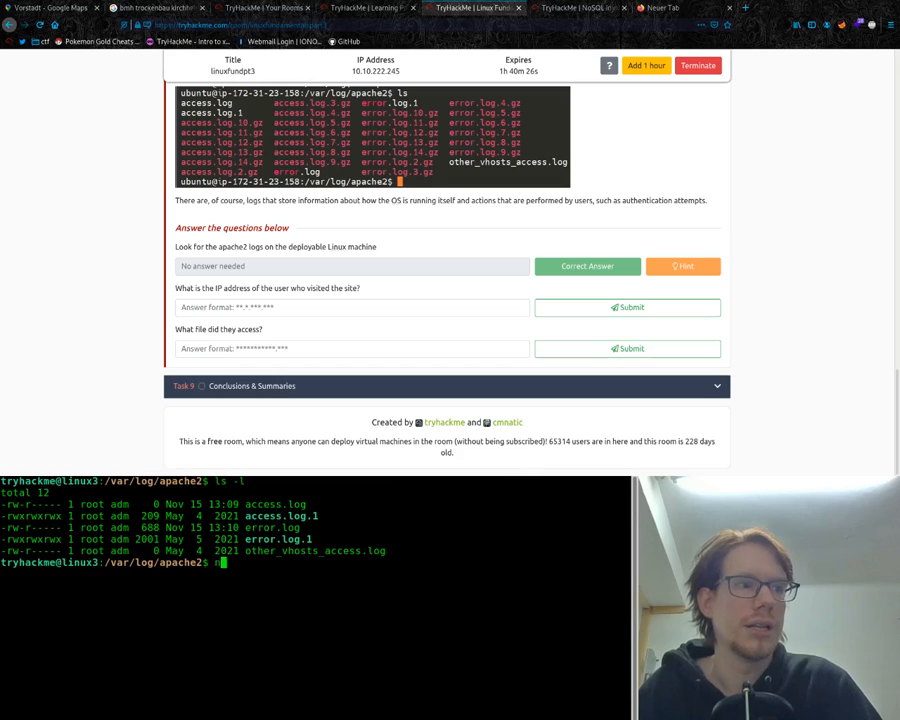
{"action": "type", "text": "ano access.log"}
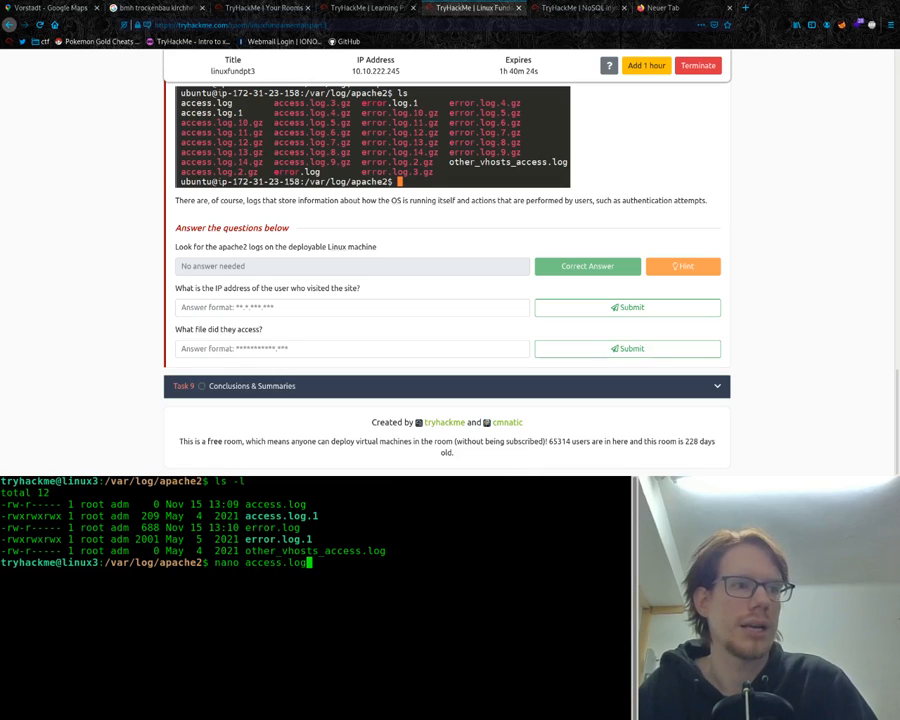
{"action": "key", "text": "Return"}
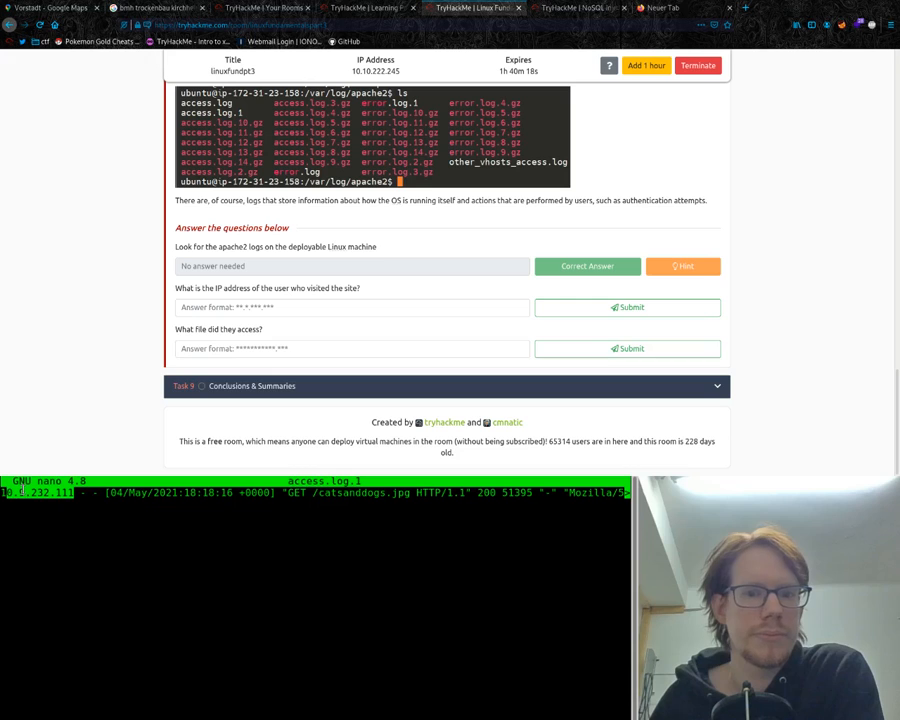
{"action": "mouse_move", "coordinate": [376, 322]}
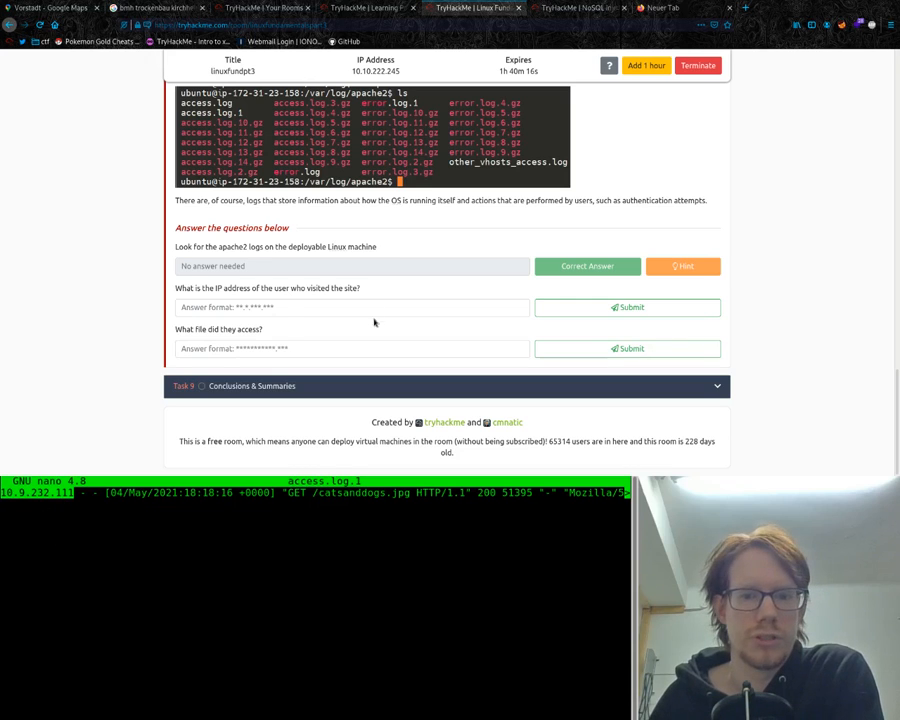
Submit the visitor IP and catsanddogs.jpg, then mark the conclusions task completed.
{"action": "type", "text": "0.9.232.111"}
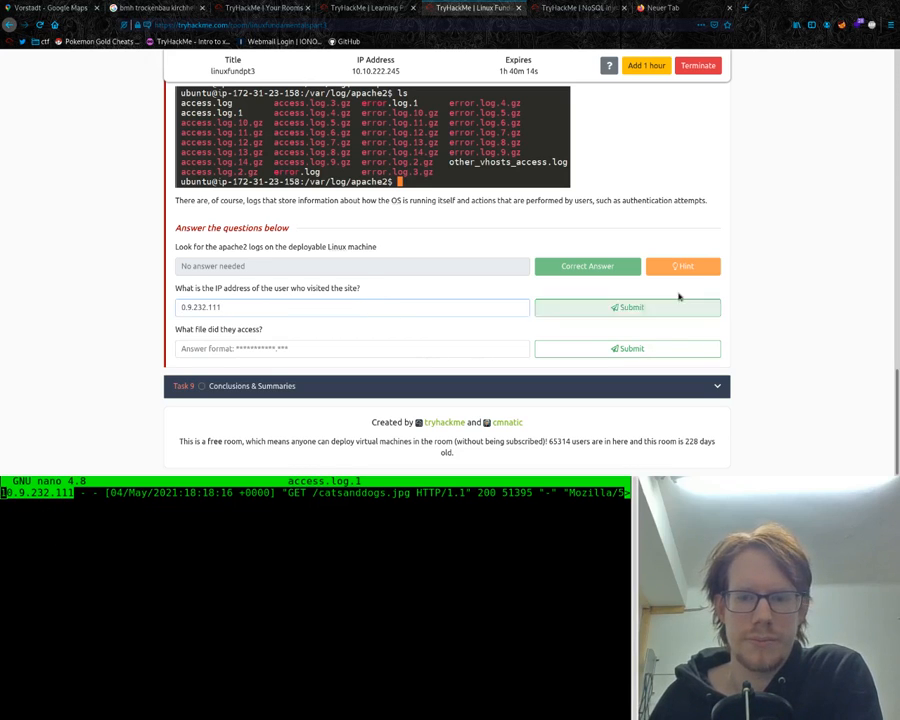
{"action": "left_click", "coordinate": [628, 308]}
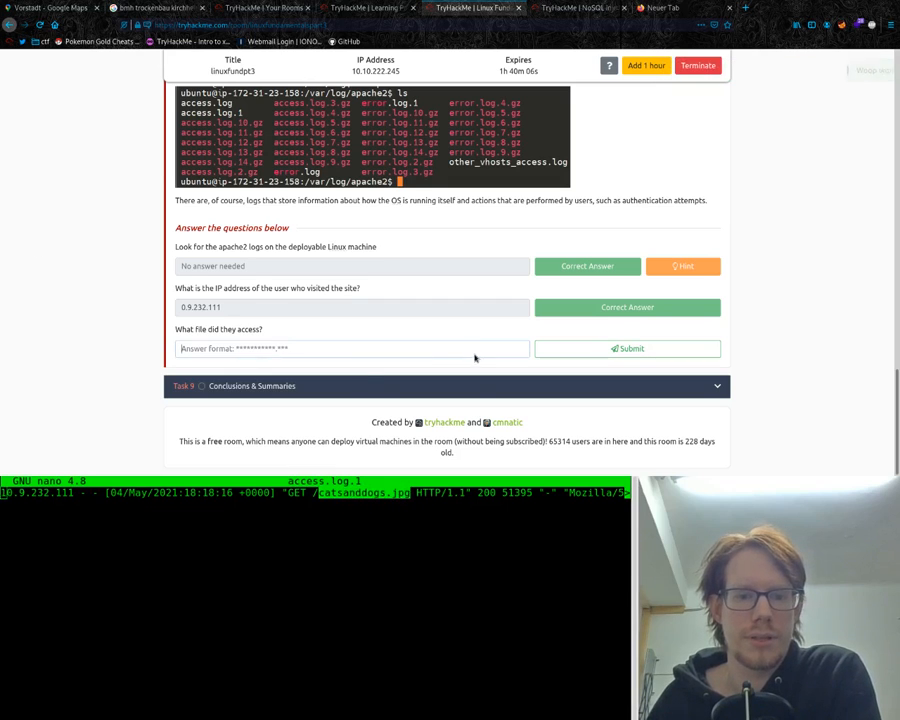
{"action": "type", "text": "catsanddogs.jpg"}
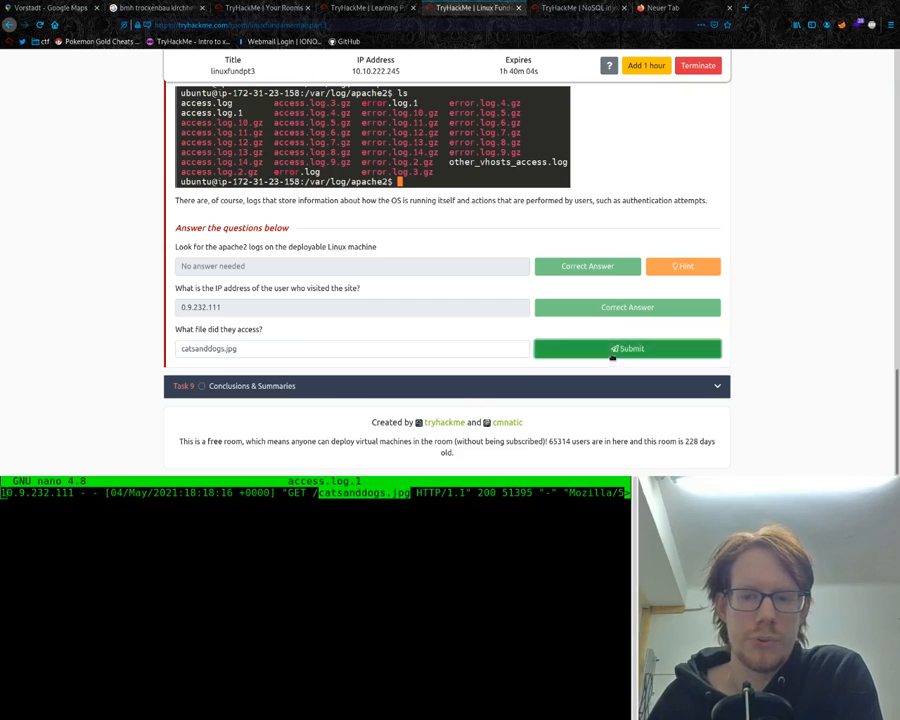
{"action": "left_click", "coordinate": [628, 348]}
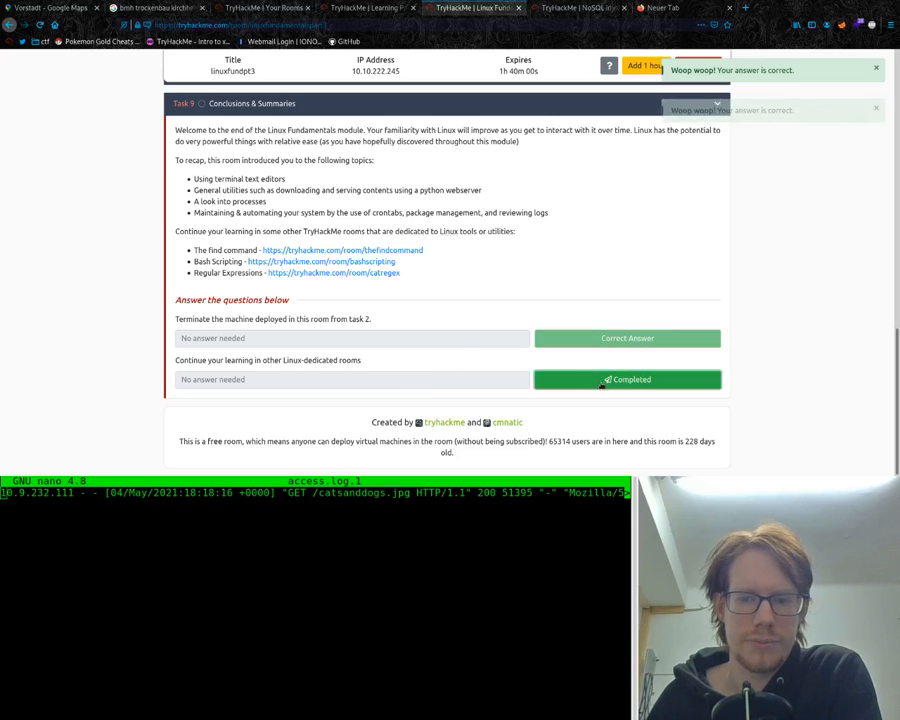
{"action": "left_click", "coordinate": [628, 380]}
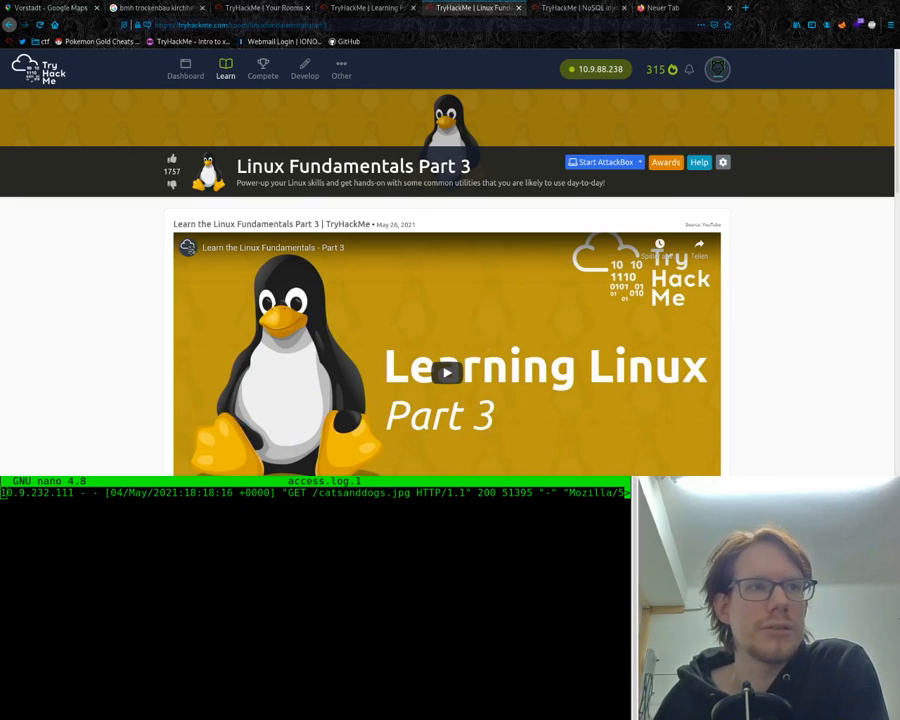
{"action": "mouse_move", "coordinate": [564, 518]}
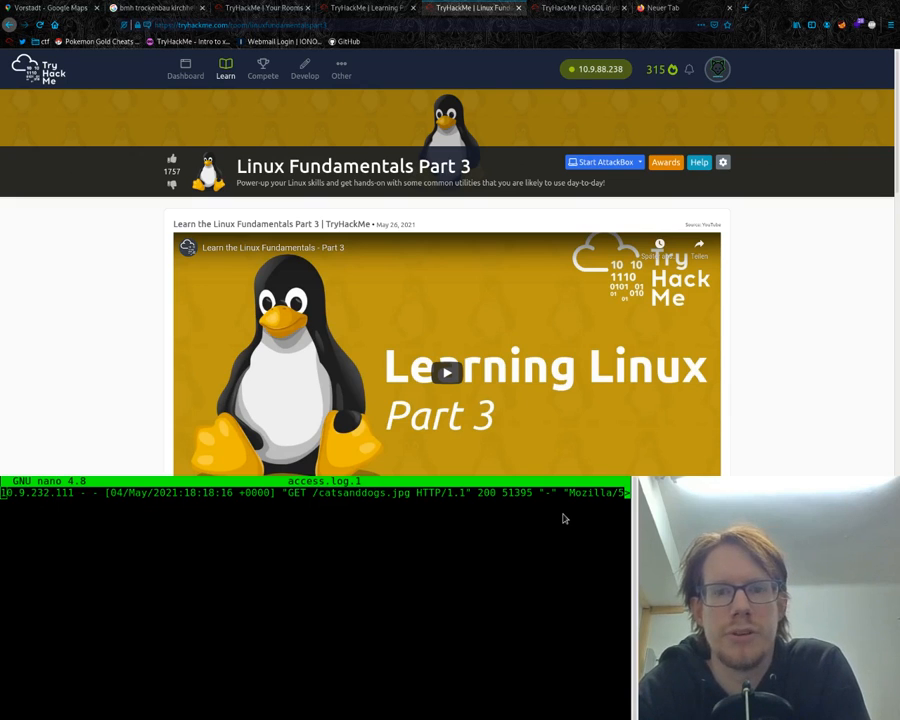
{"action": "mouse_move", "coordinate": [468, 532]}
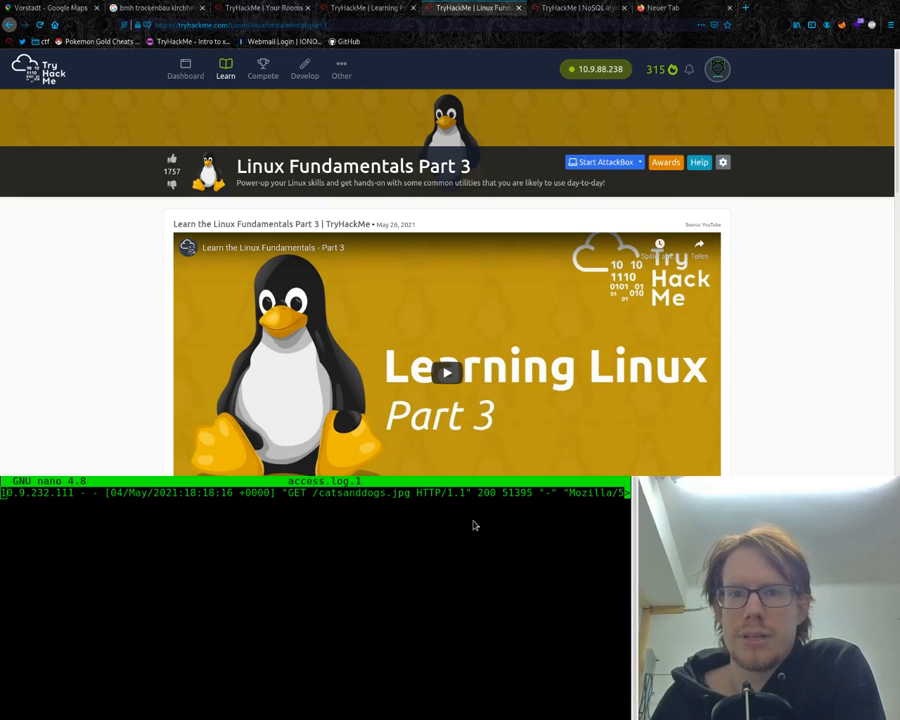
{"action": "mouse_move", "coordinate": [500, 536]}
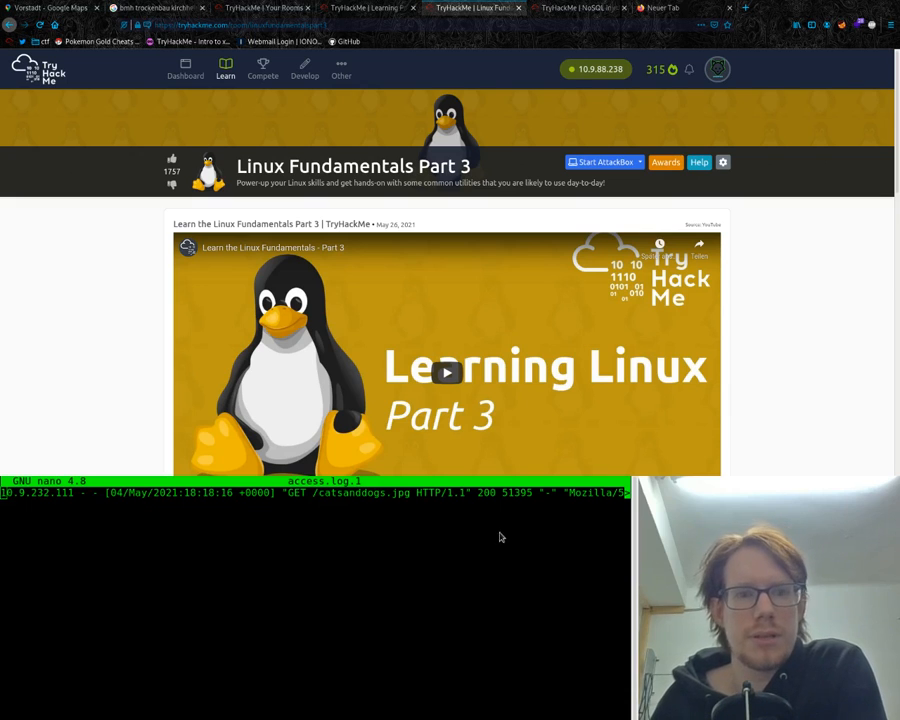
{"action": "mouse_move", "coordinate": [528, 532]}
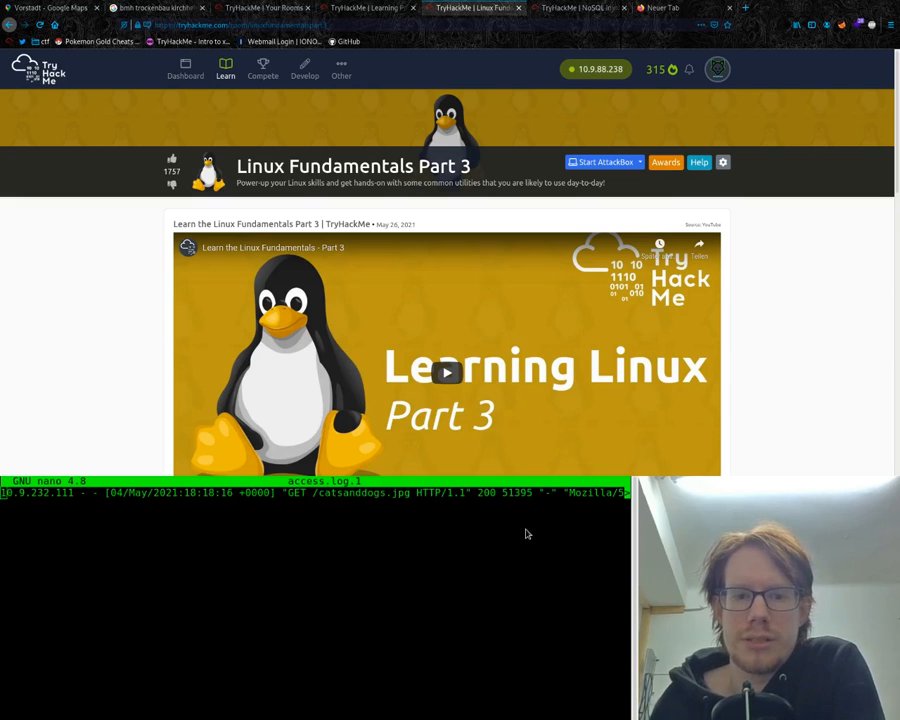
{"action": "mouse_move", "coordinate": [508, 602]}
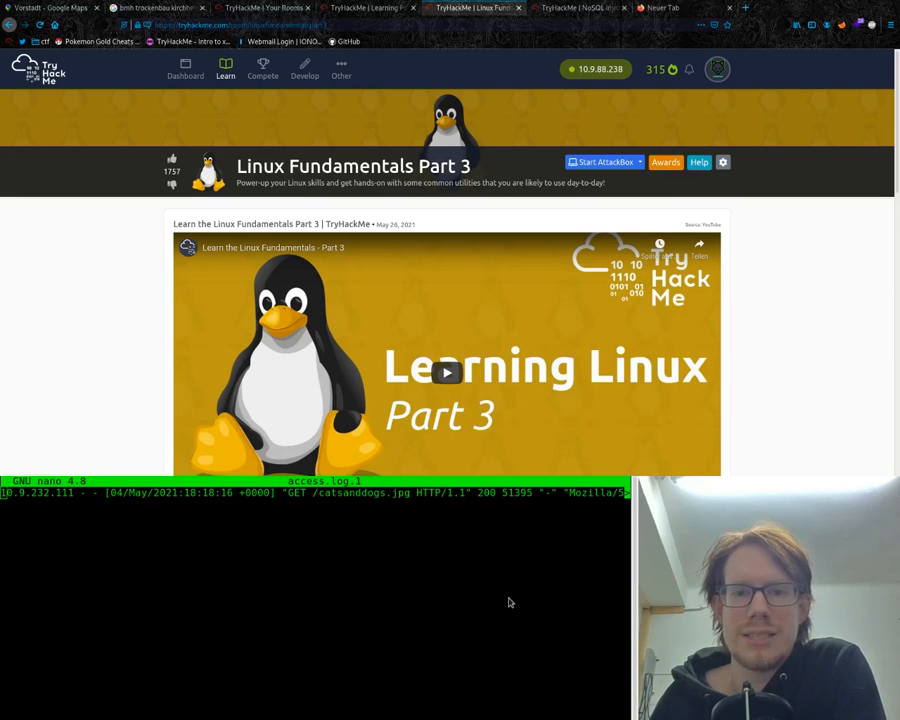